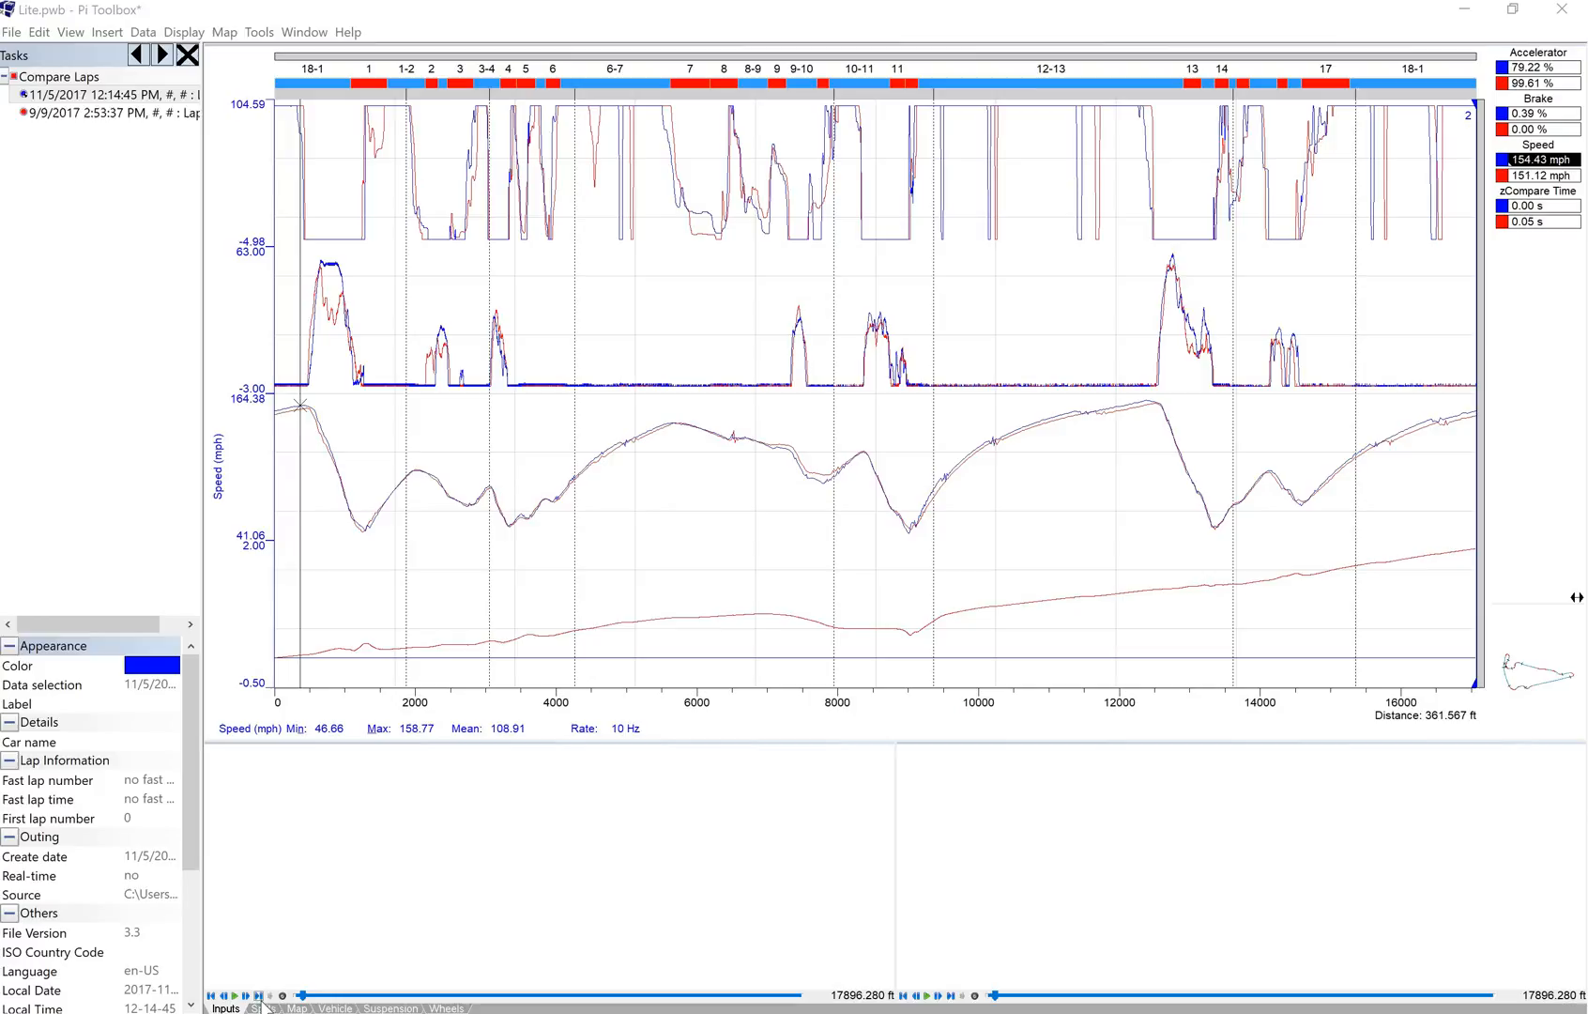
- View the Splits sheet's soft split reports for both outings, then head back toward the traces
click(263, 1008)
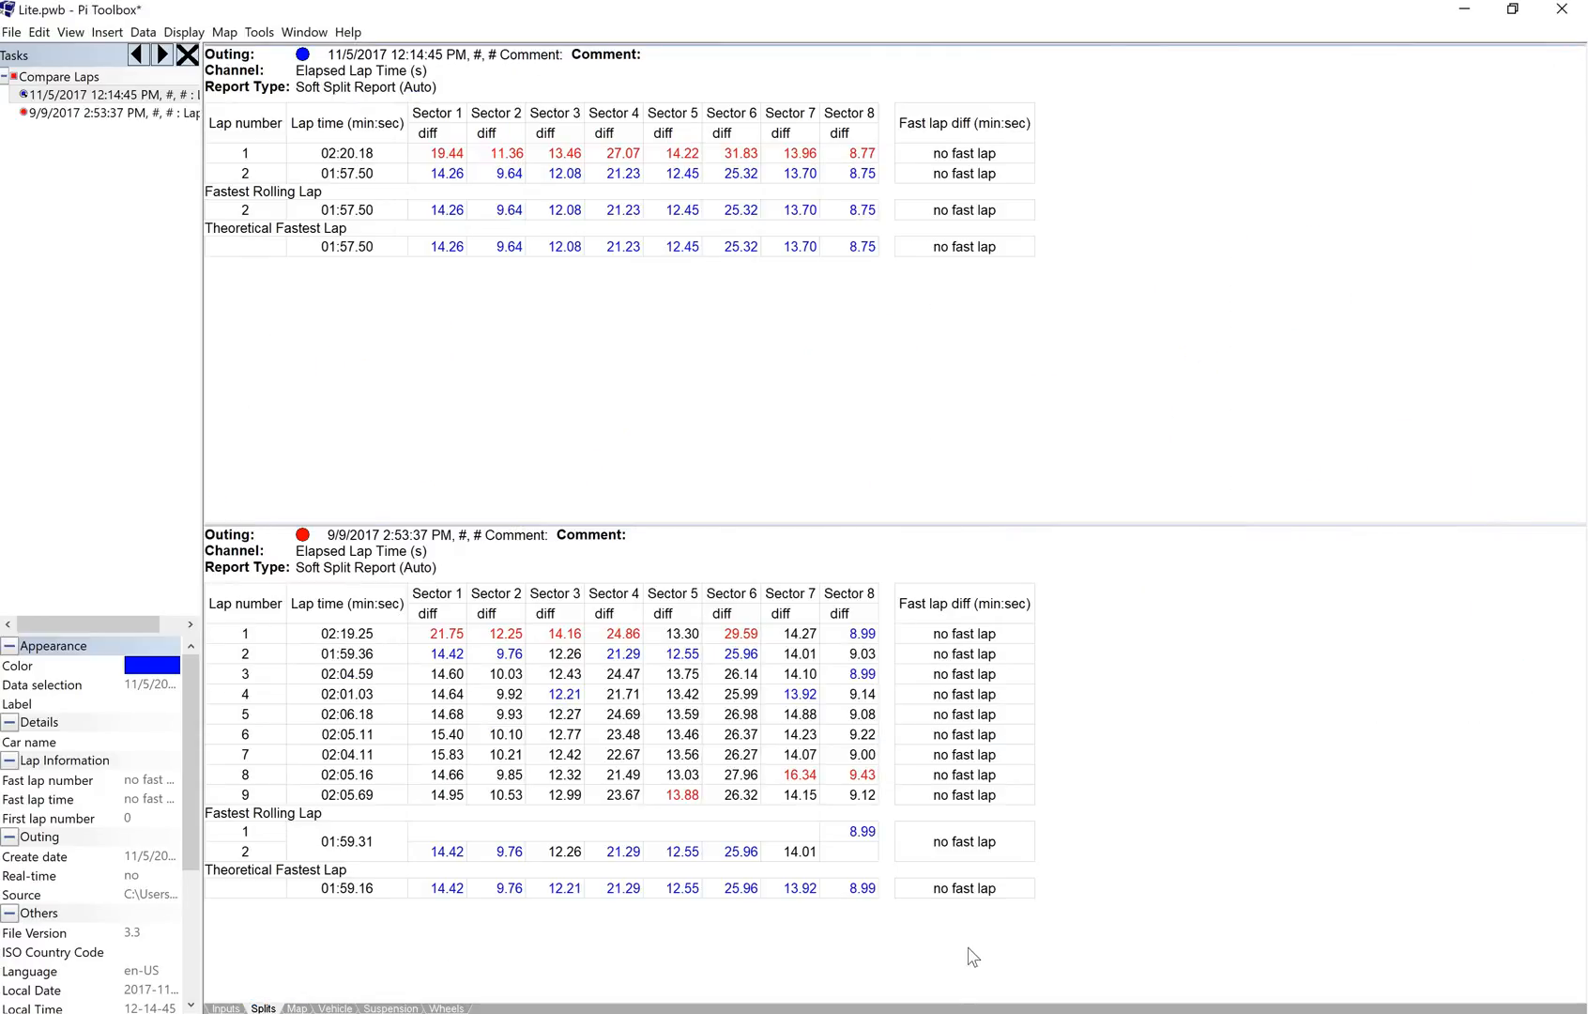
mouse_move(1086, 291)
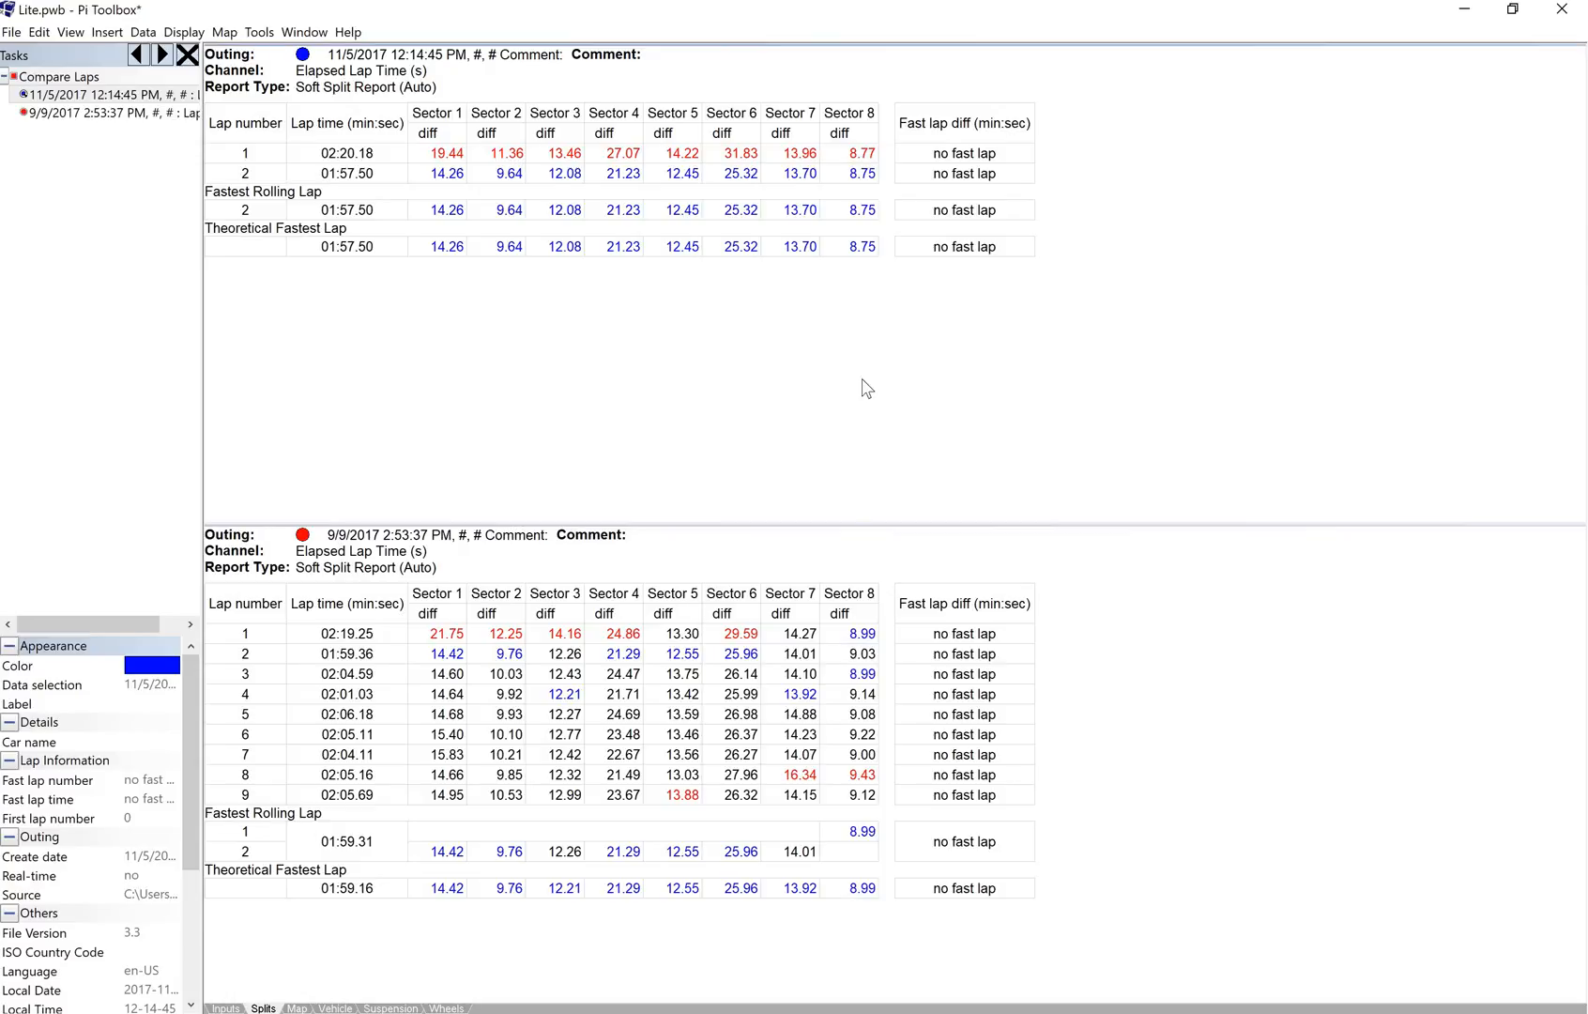
mouse_move(242, 180)
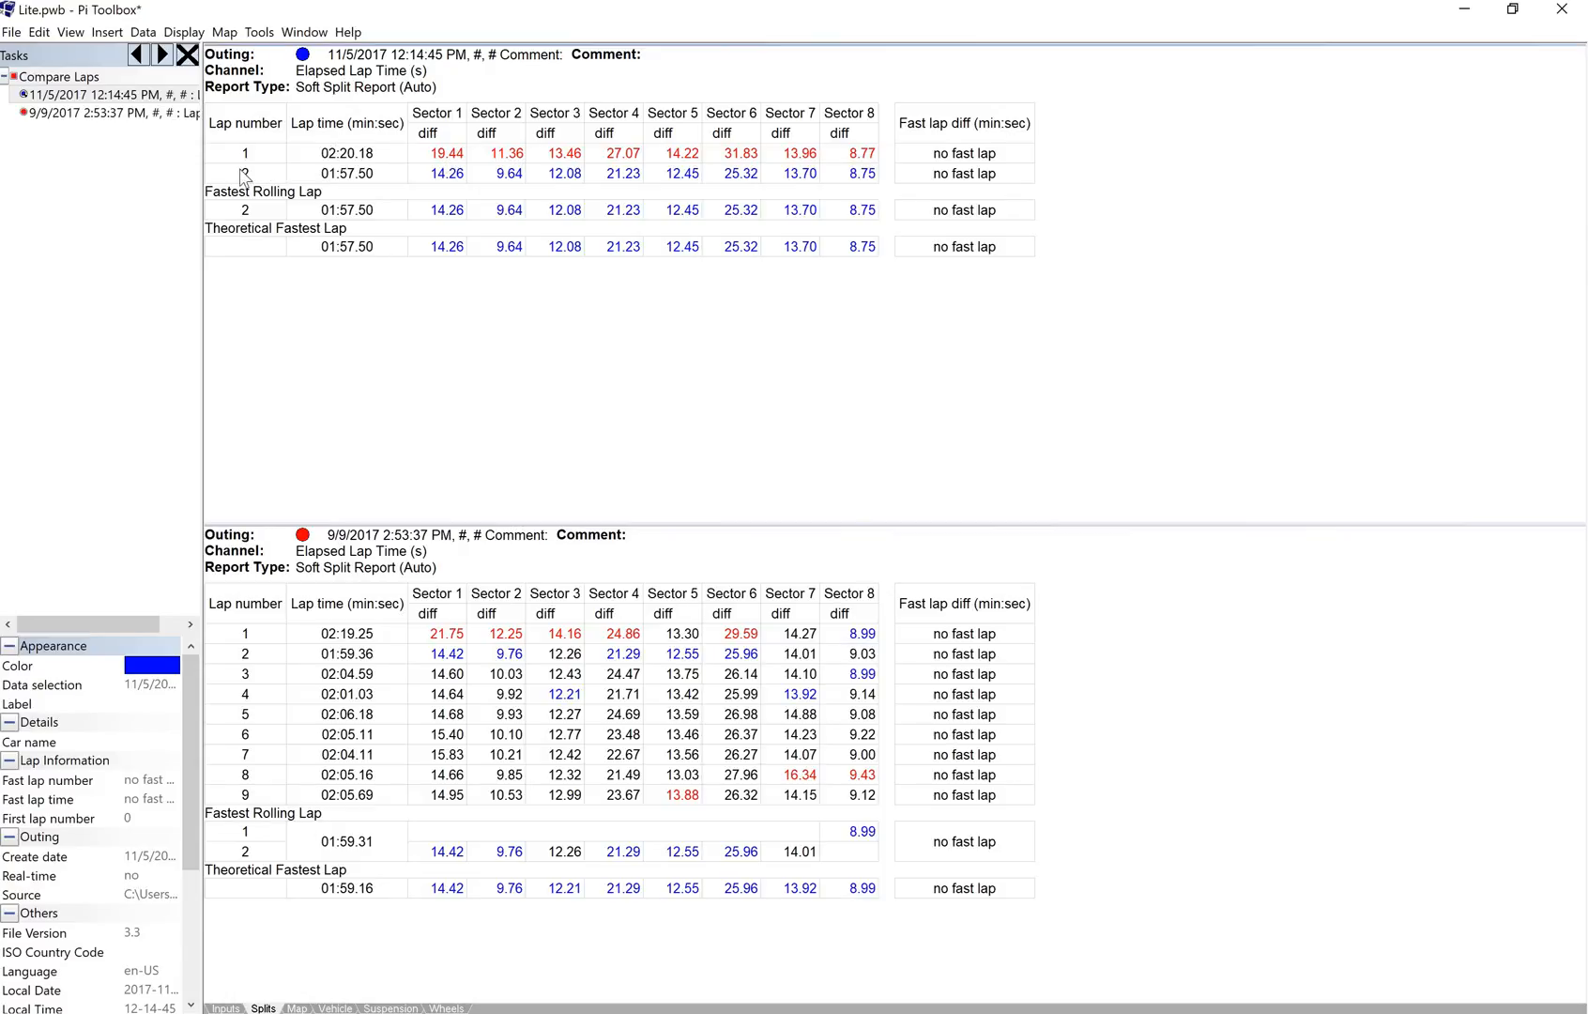
mouse_move(371, 199)
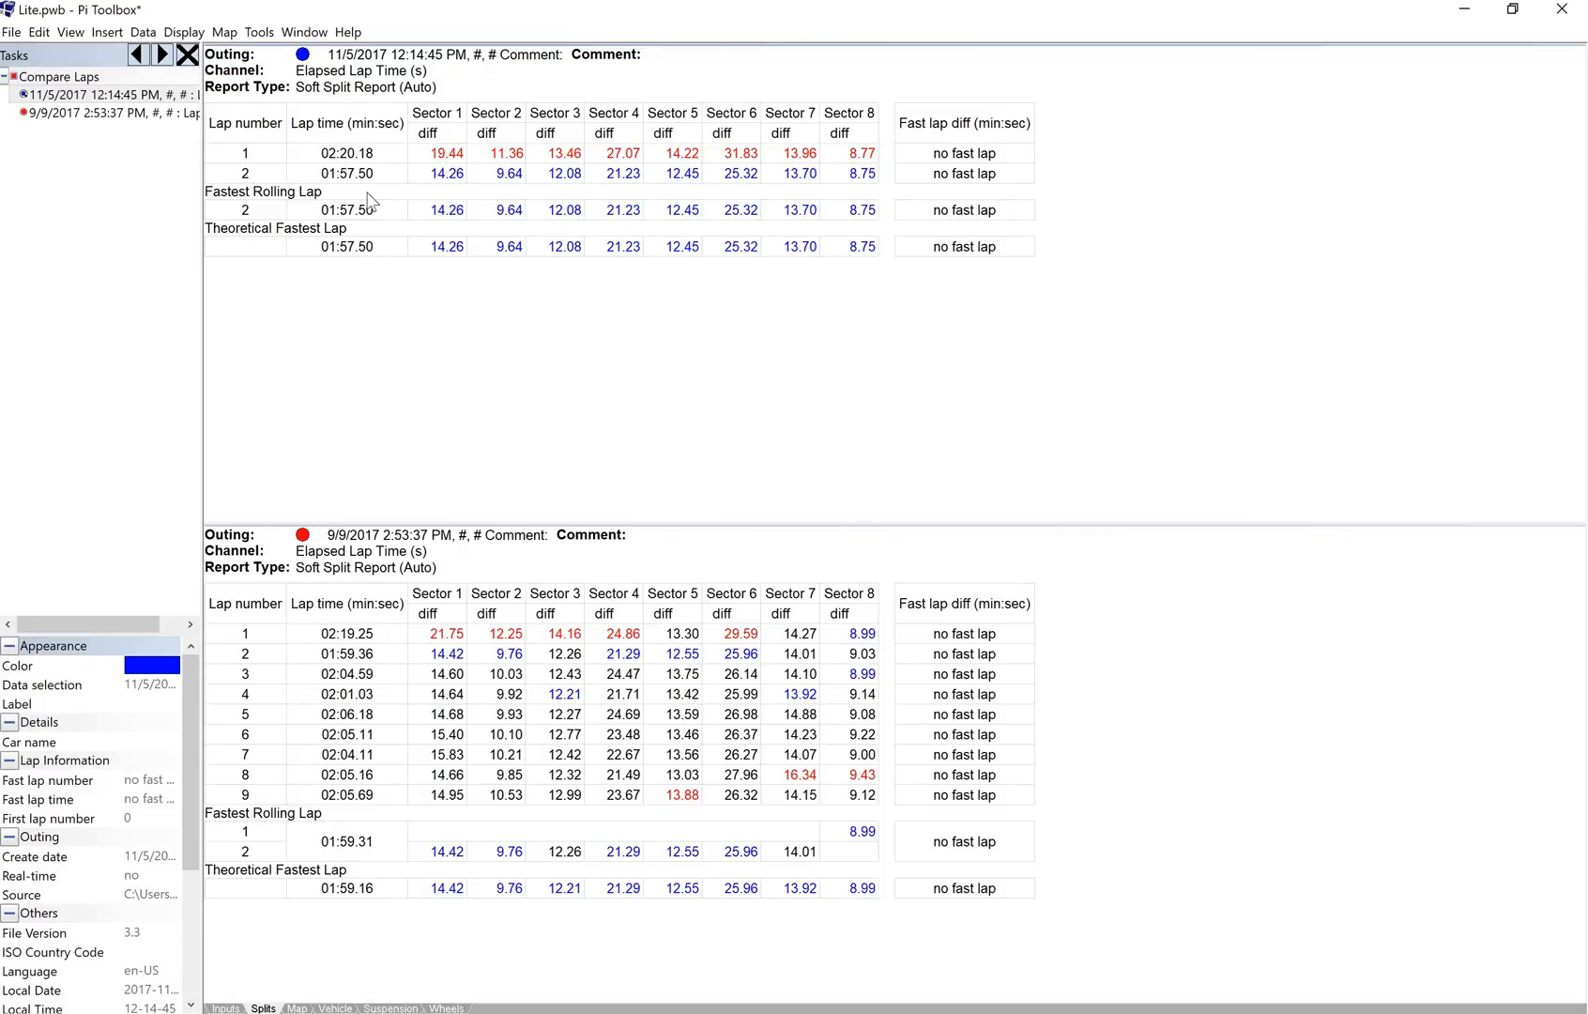
mouse_move(480, 180)
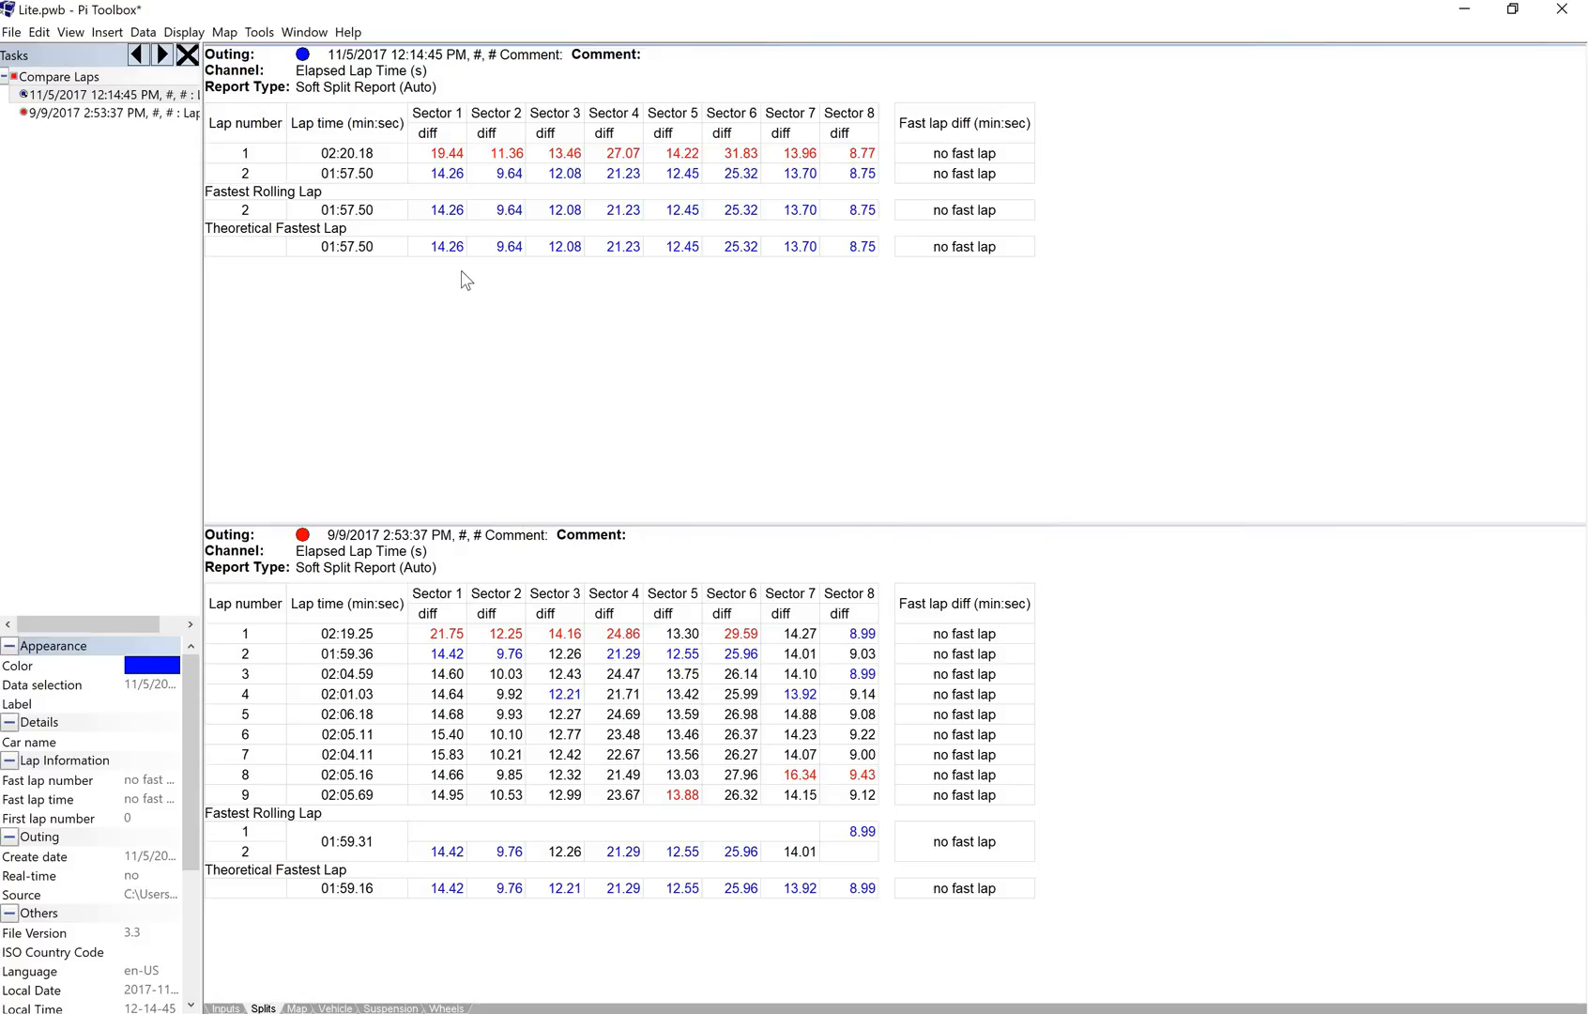
mouse_move(421, 687)
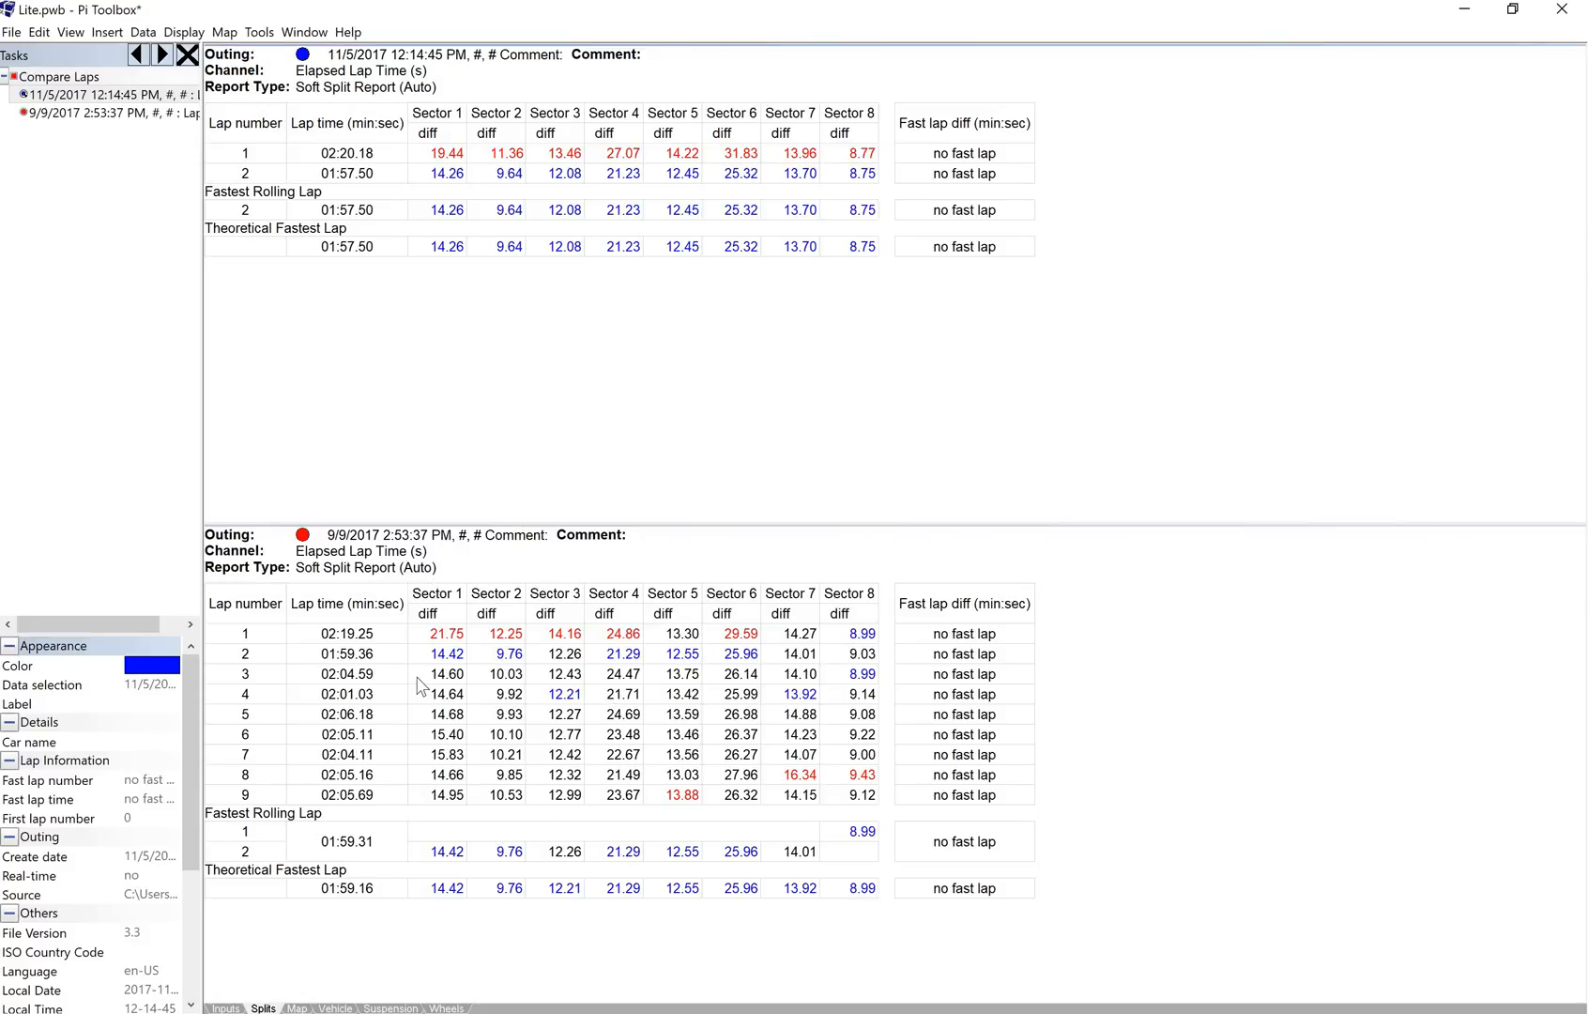
mouse_move(454, 179)
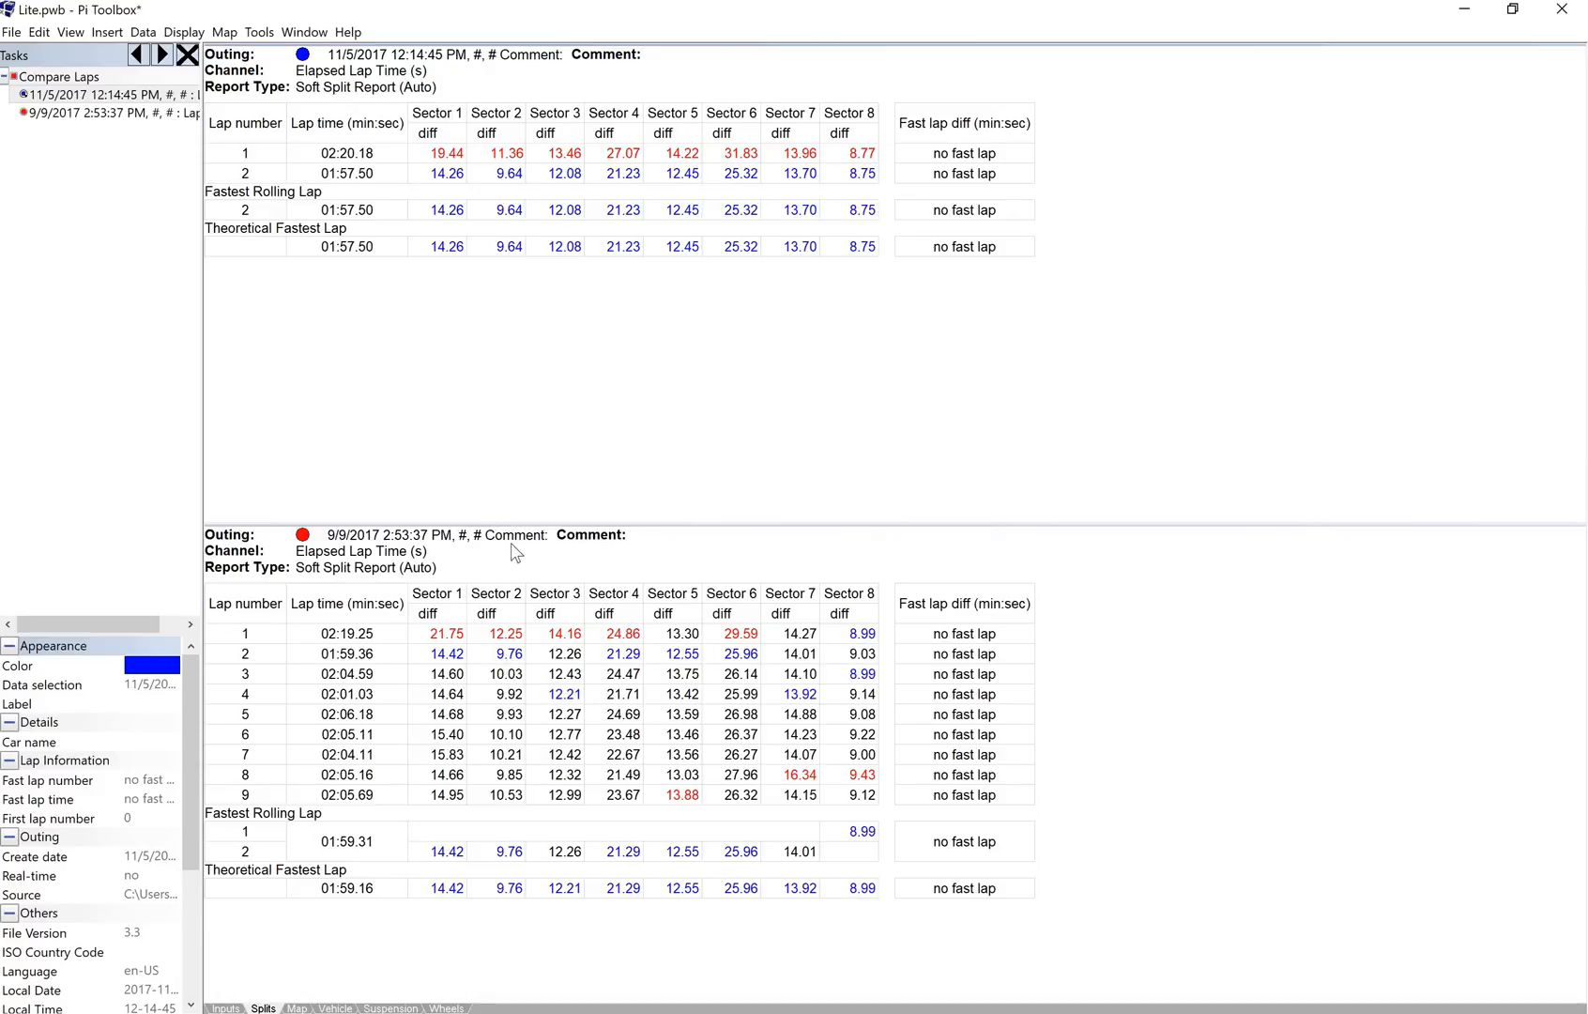
mouse_move(557, 710)
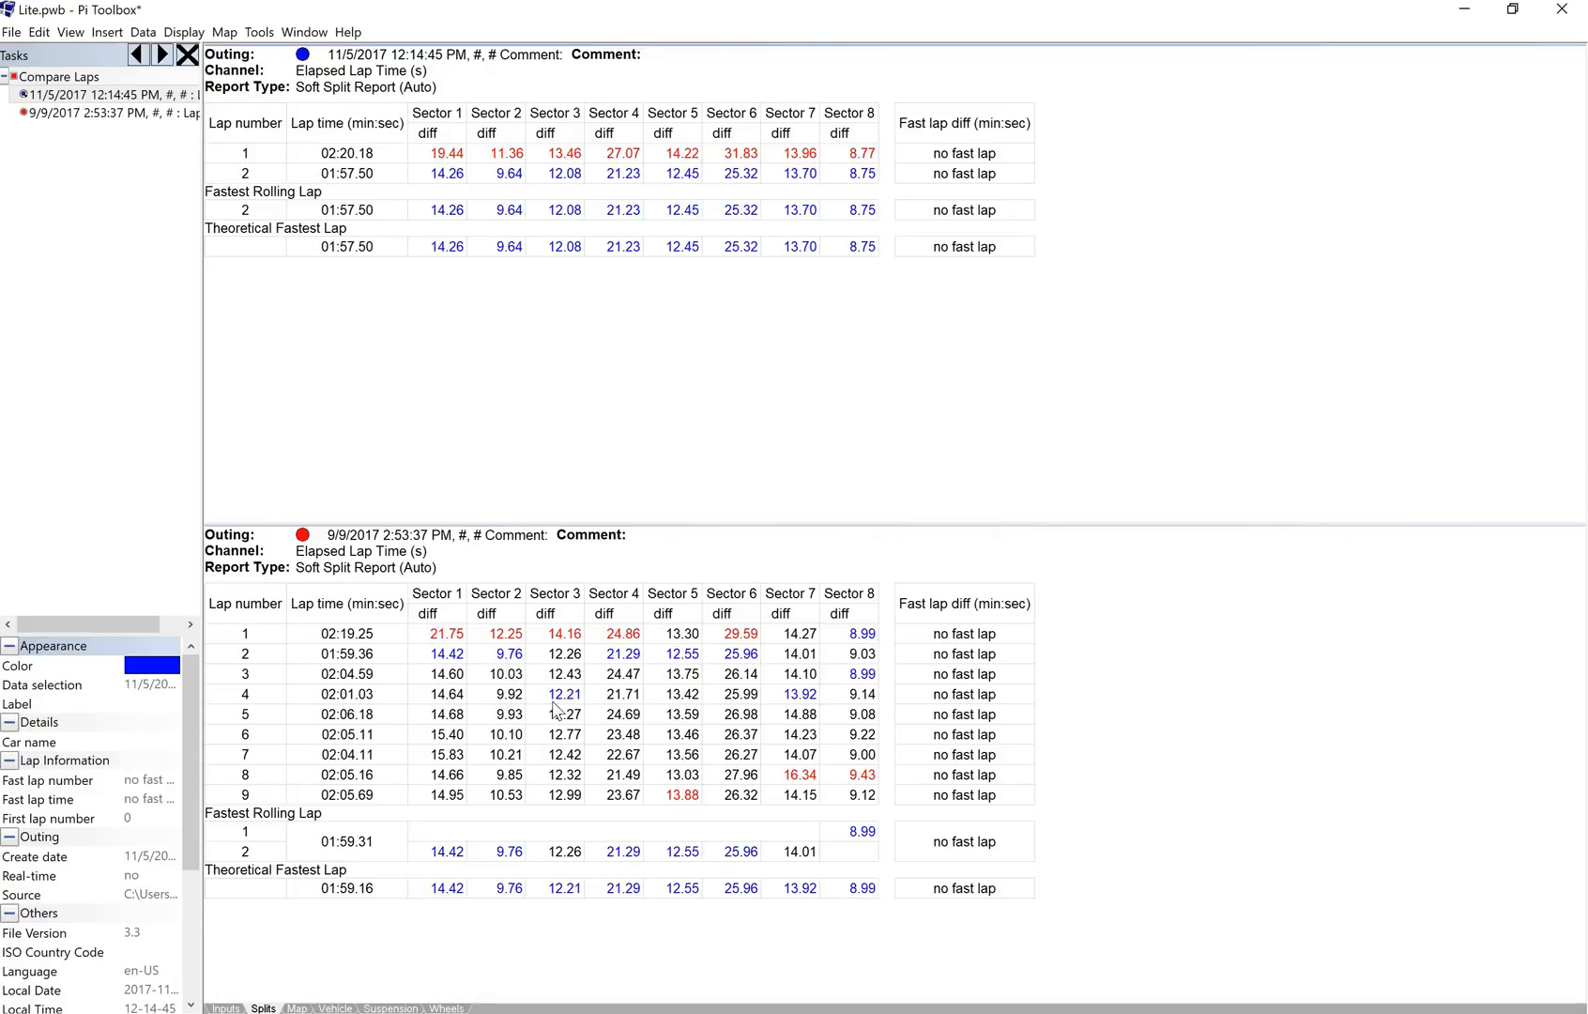
mouse_move(616, 695)
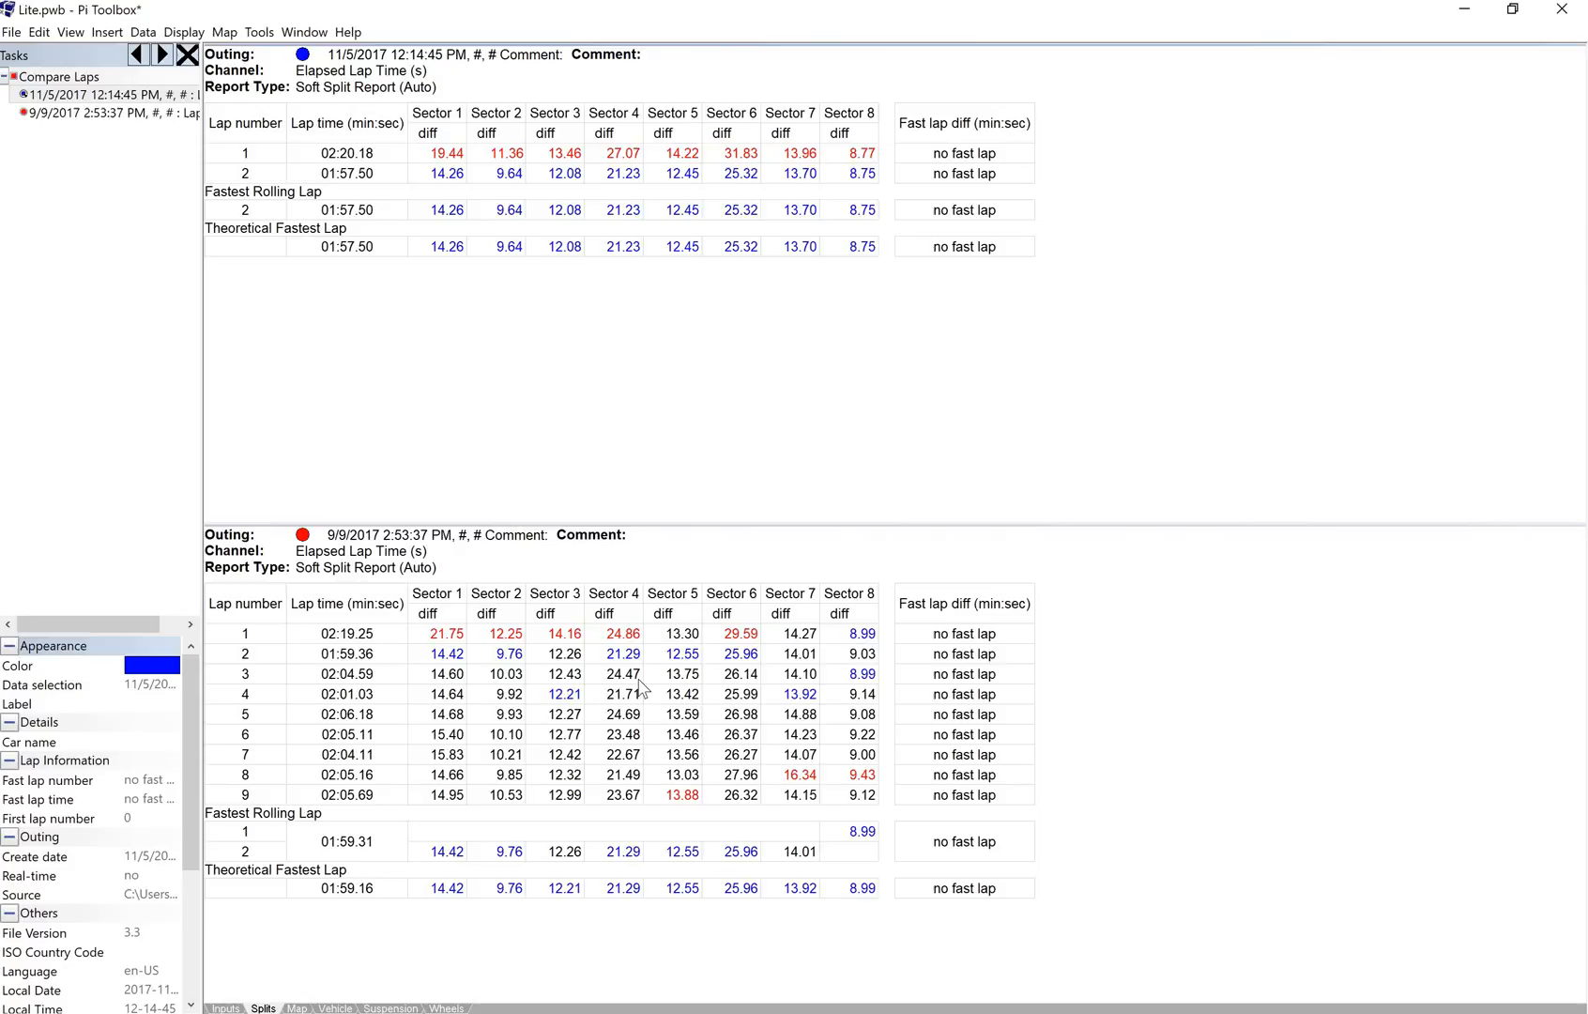
mouse_move(678, 683)
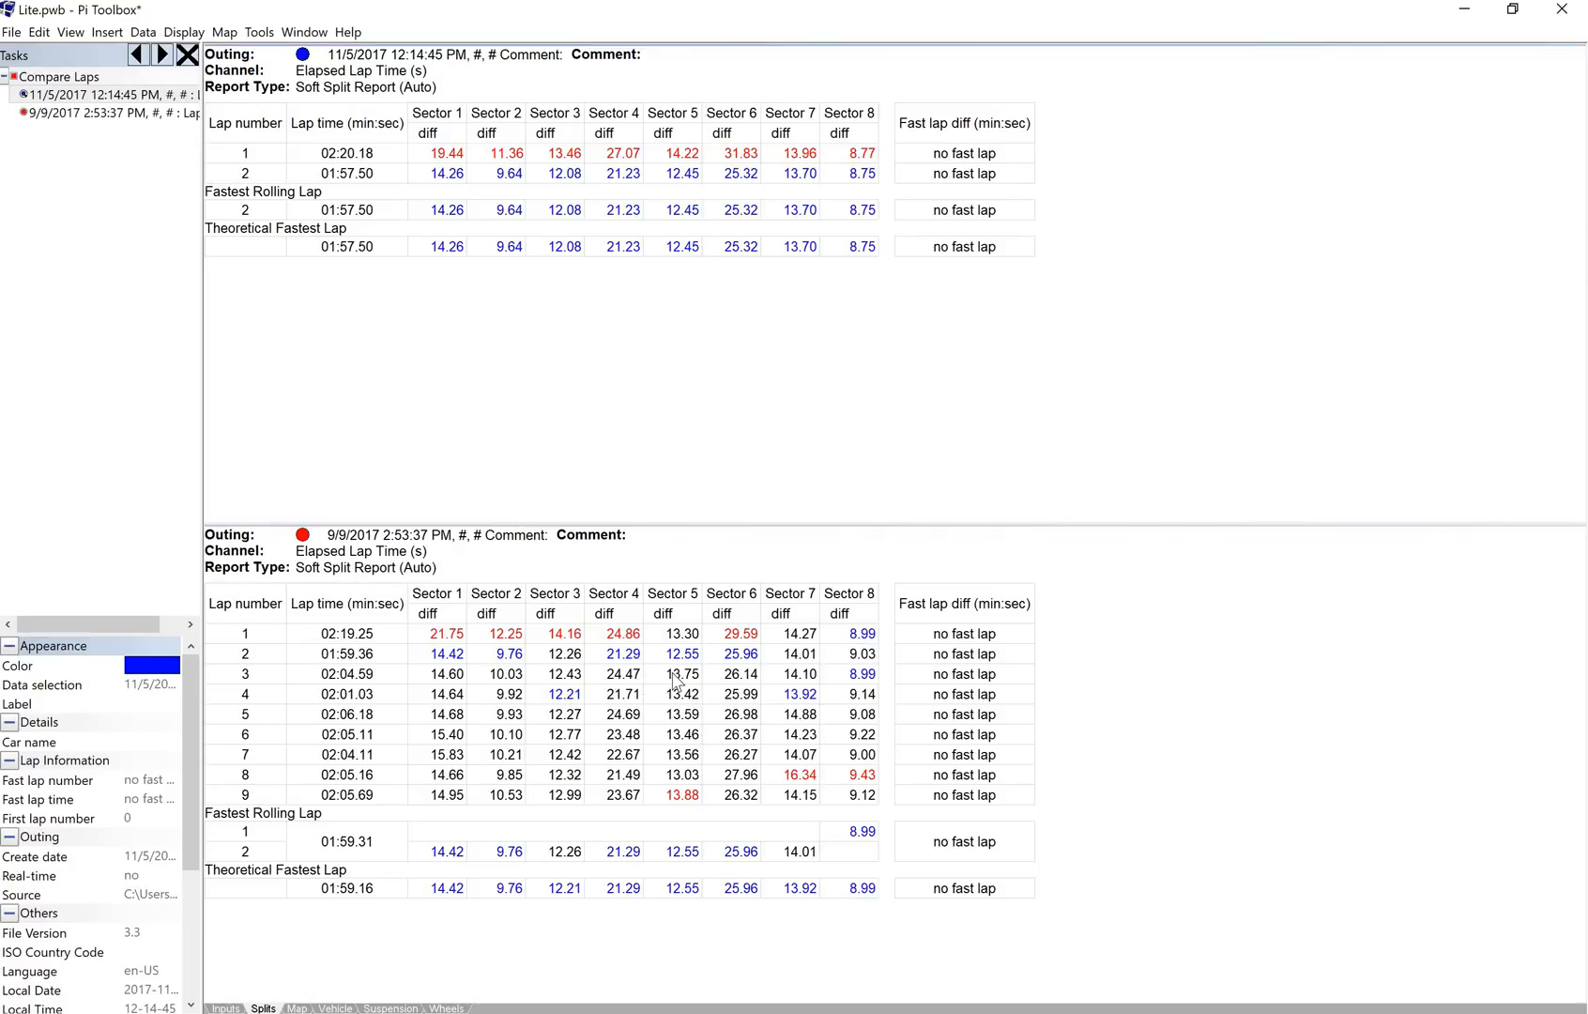
mouse_move(635, 698)
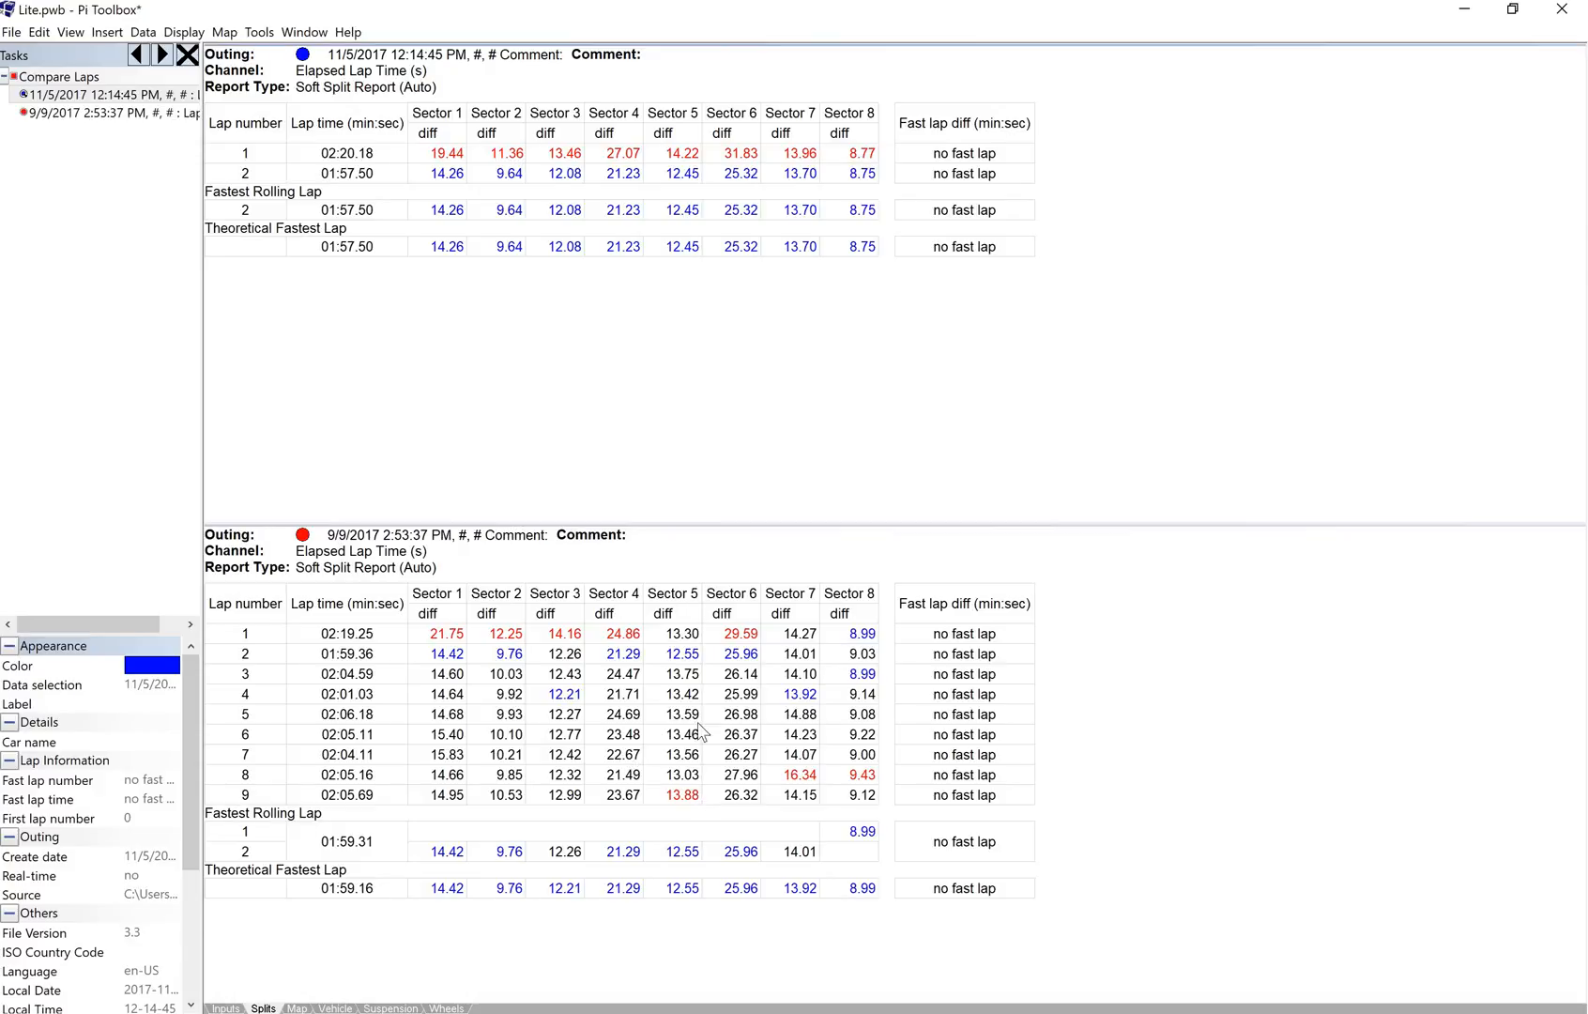
mouse_move(505, 905)
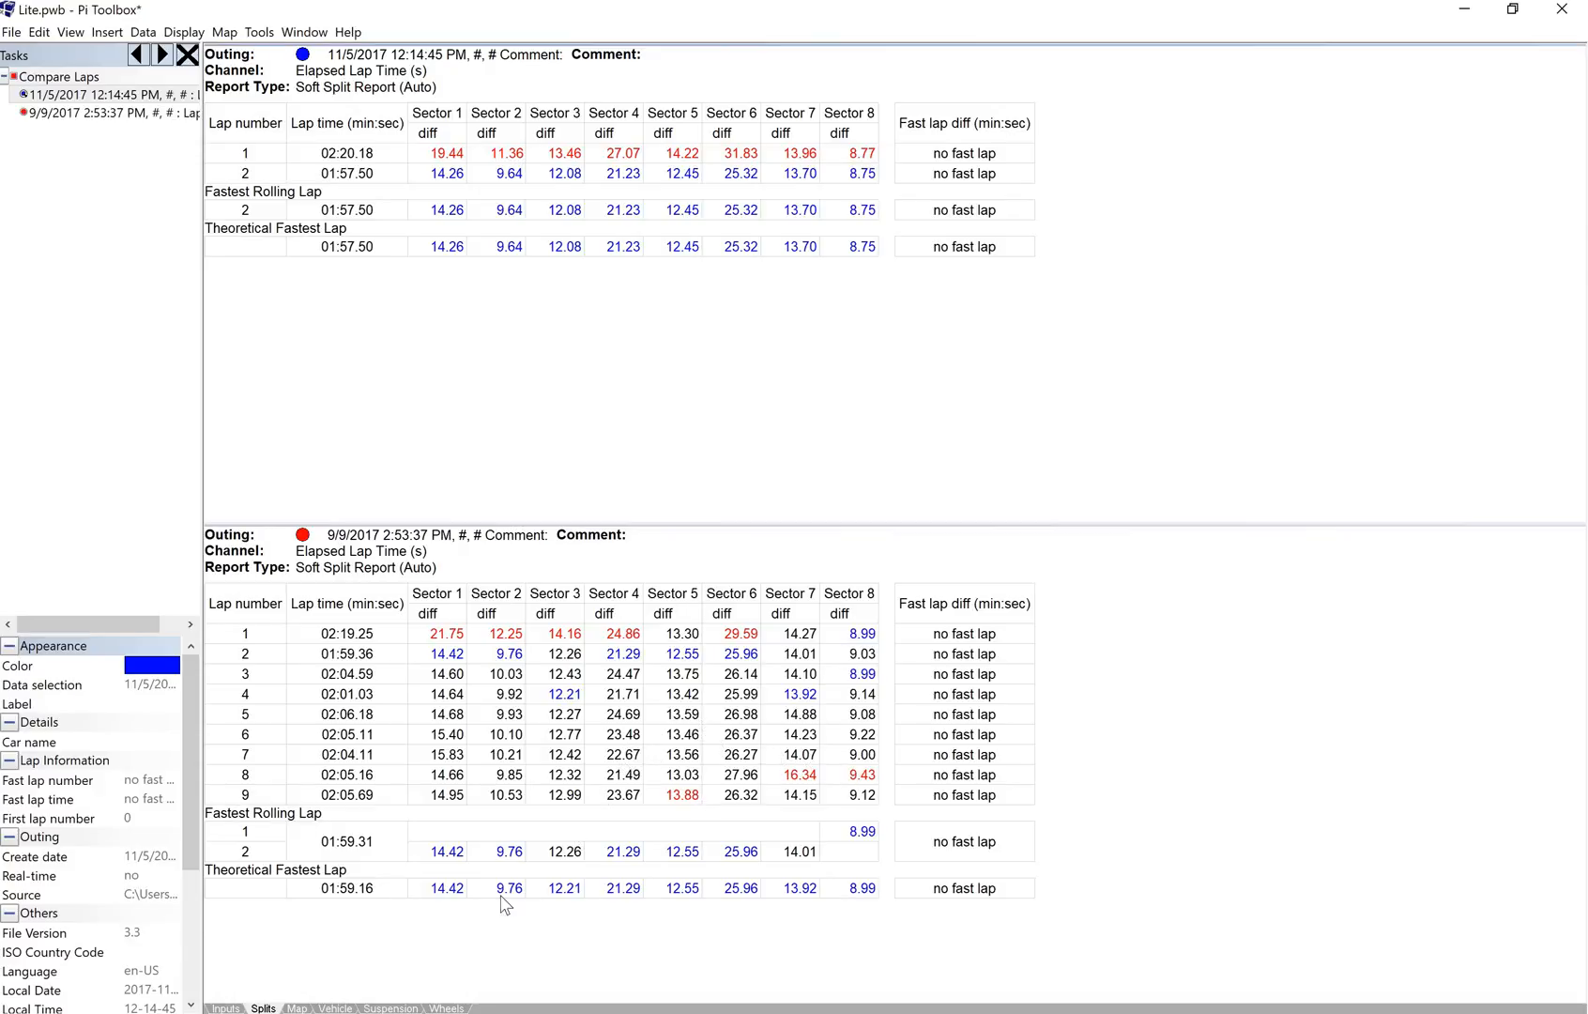
click(224, 1006)
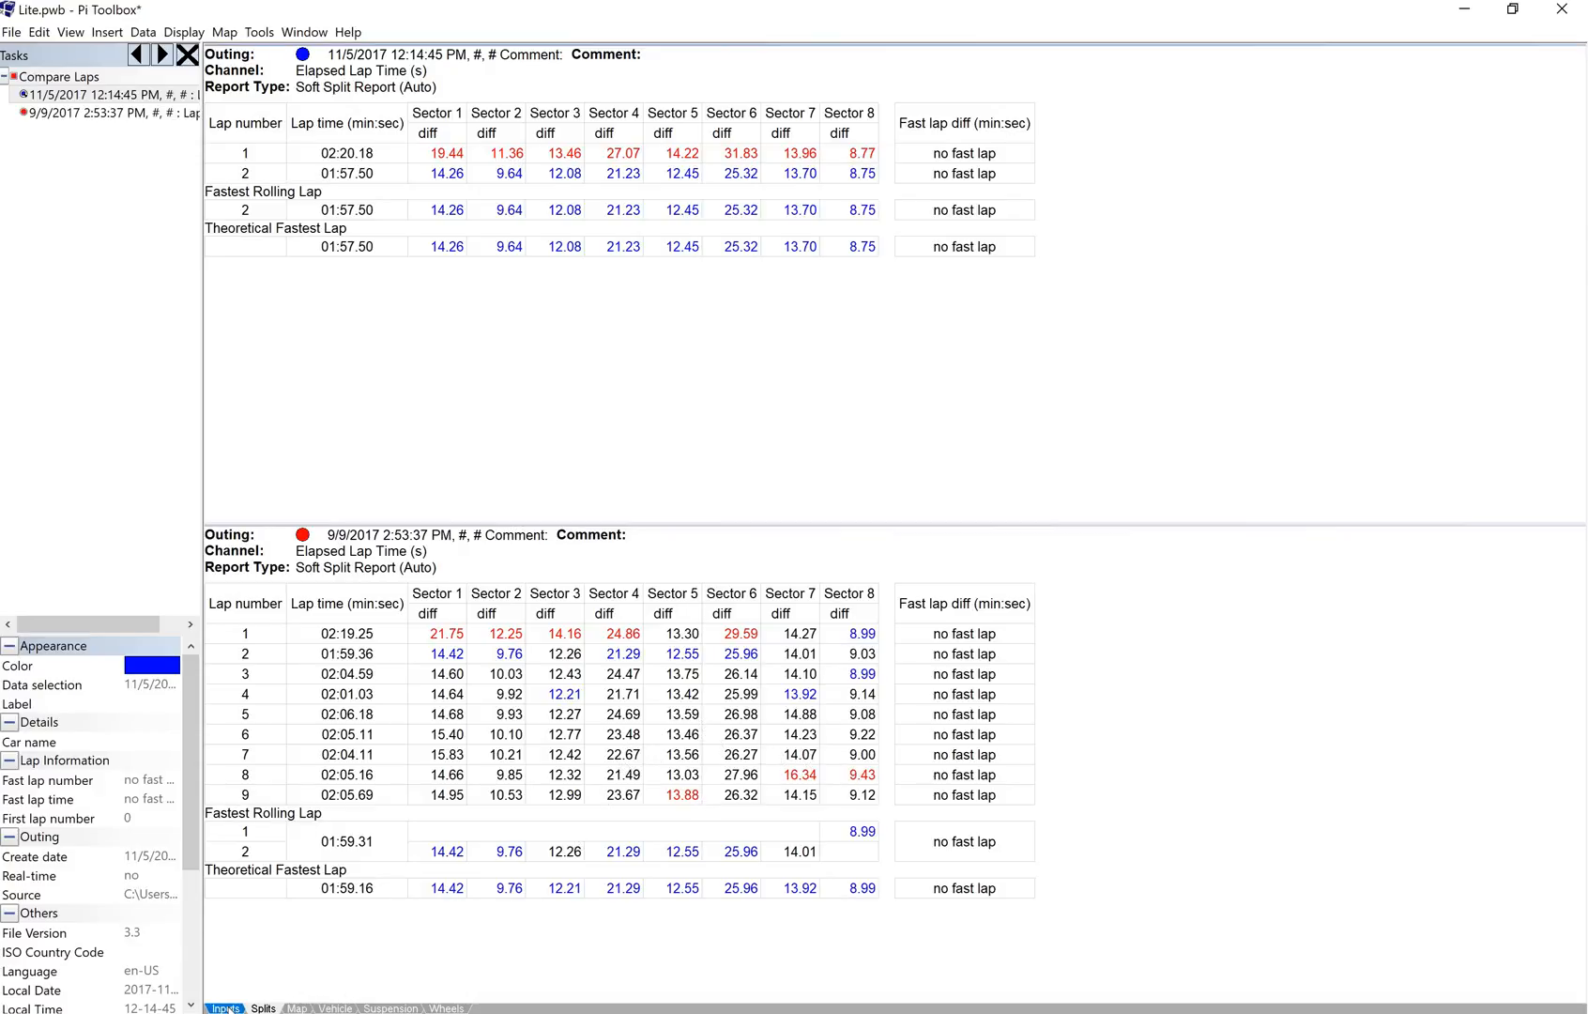
- Return to the Inputs sheet of overlaid accelerator, brake, speed and compare-time traces
click(223, 1009)
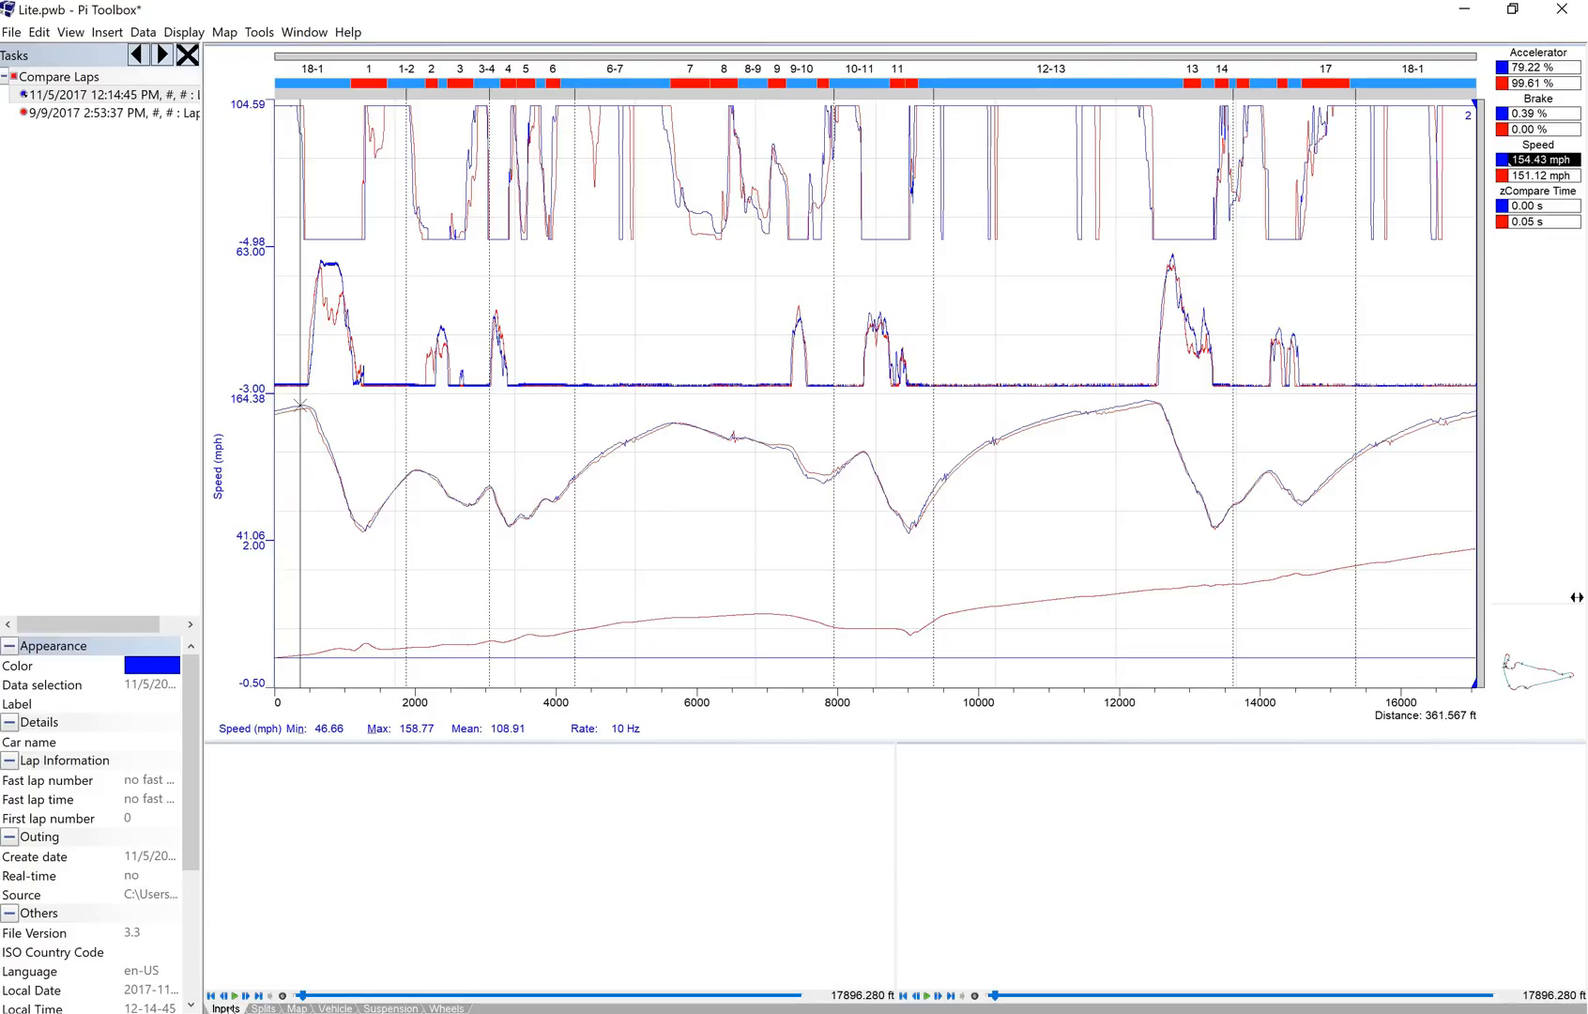
mouse_move(450, 226)
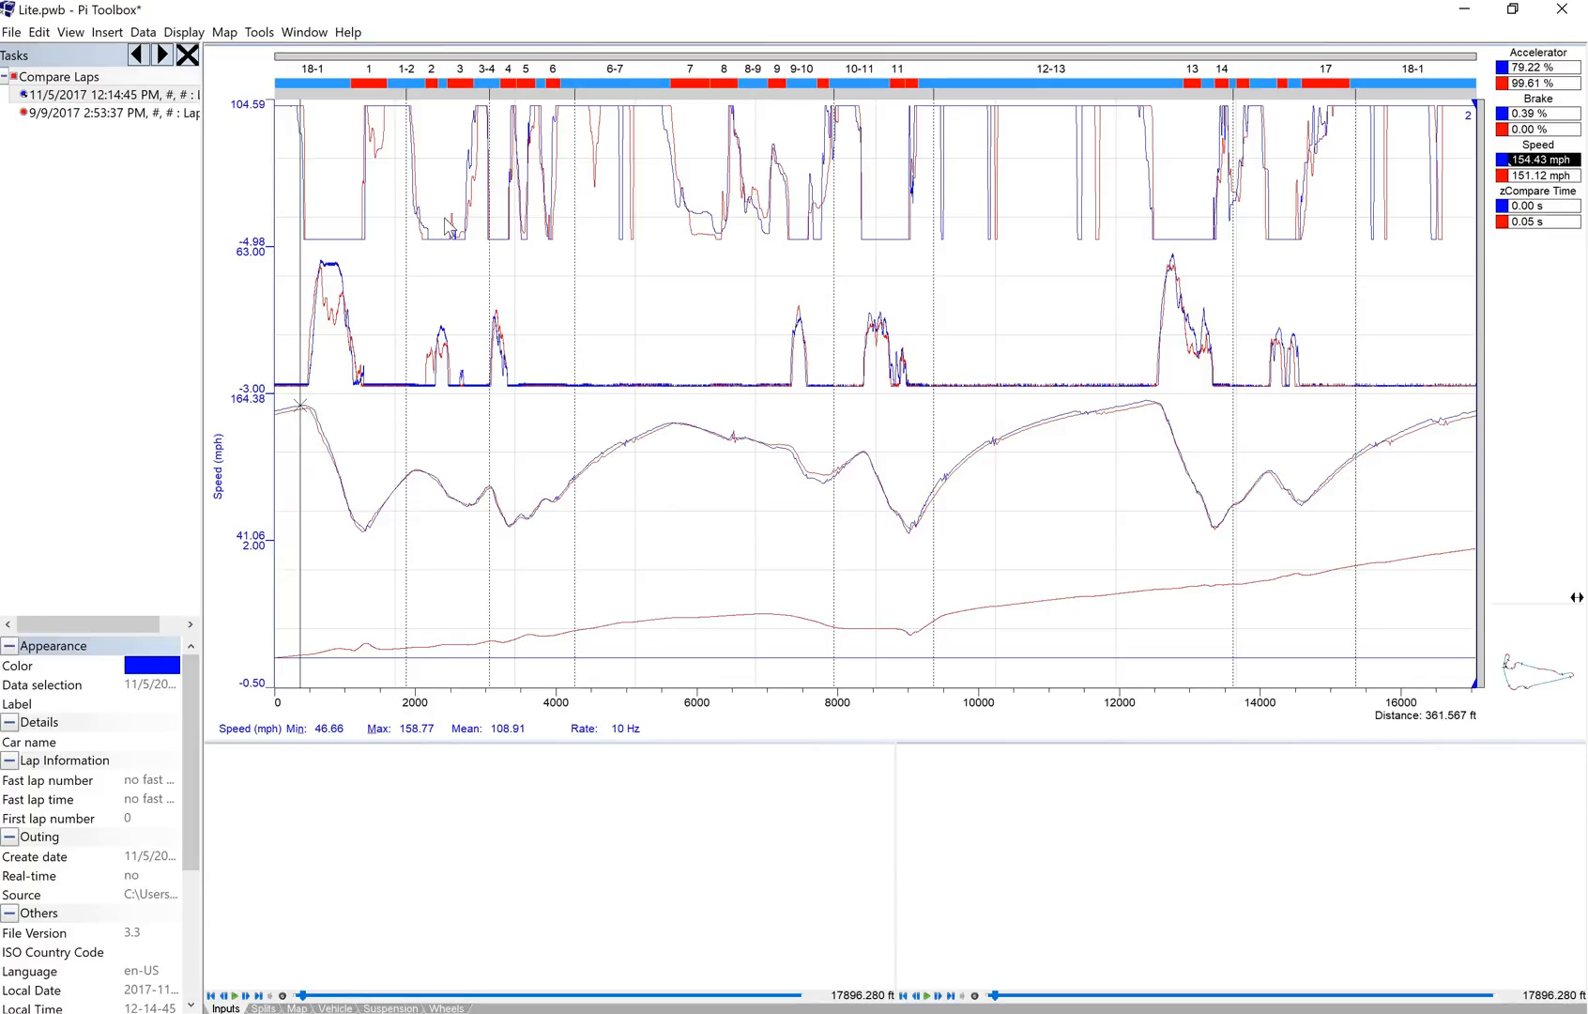
mouse_move(450, 537)
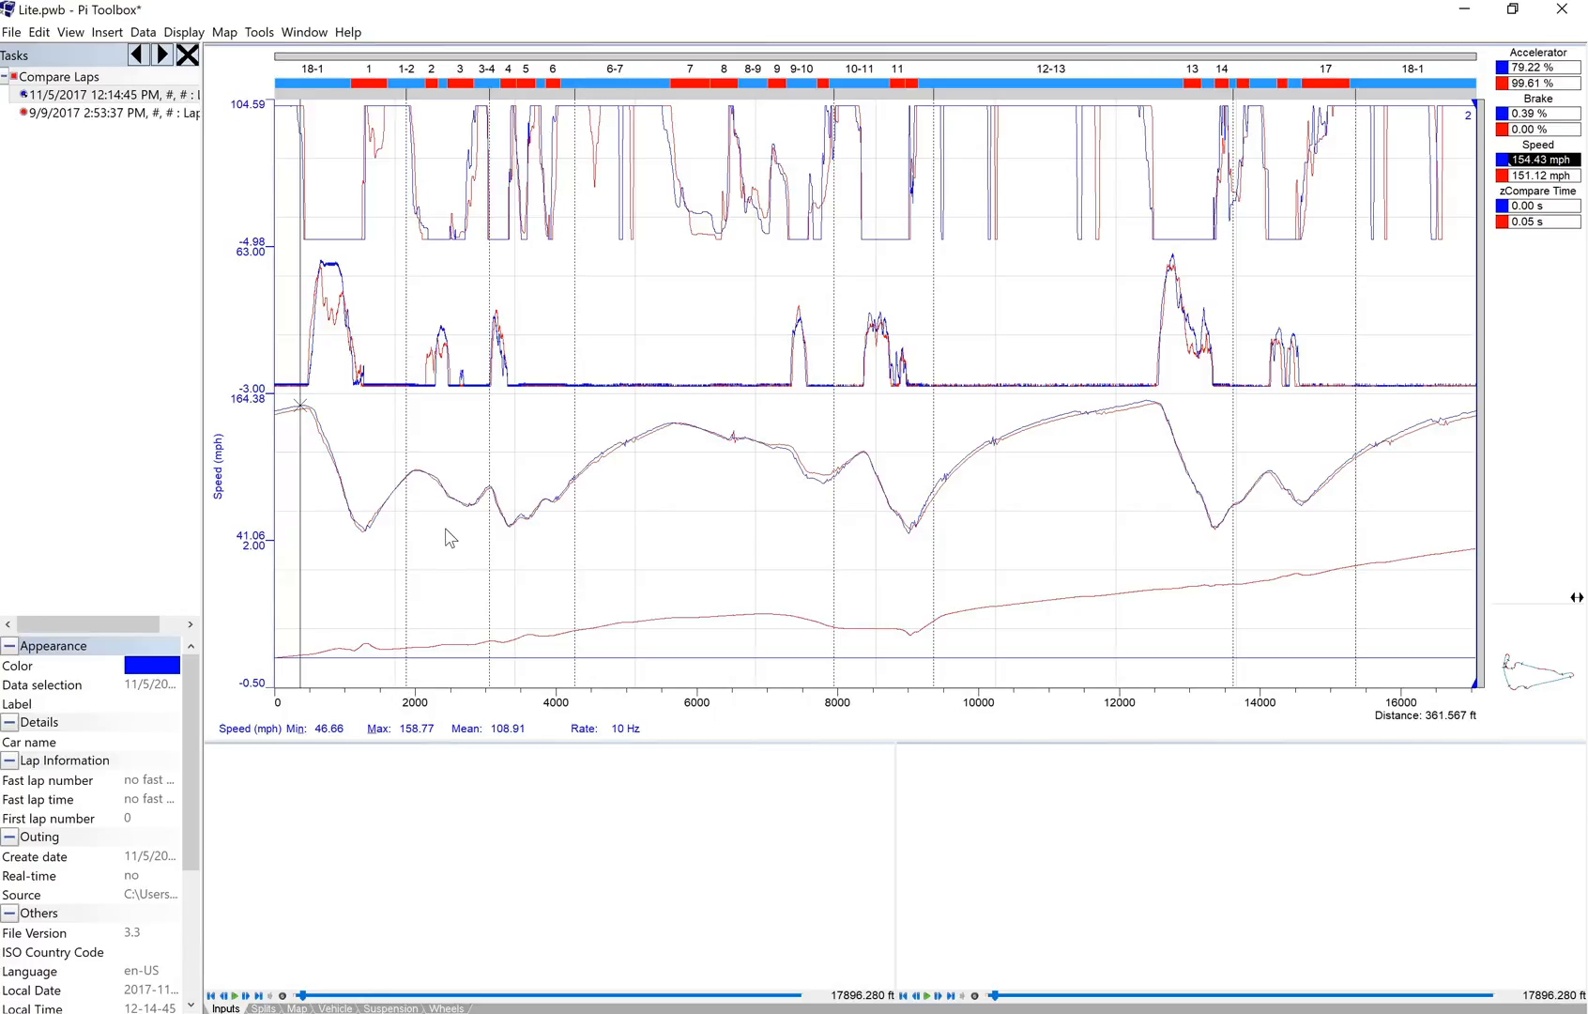
mouse_move(963, 719)
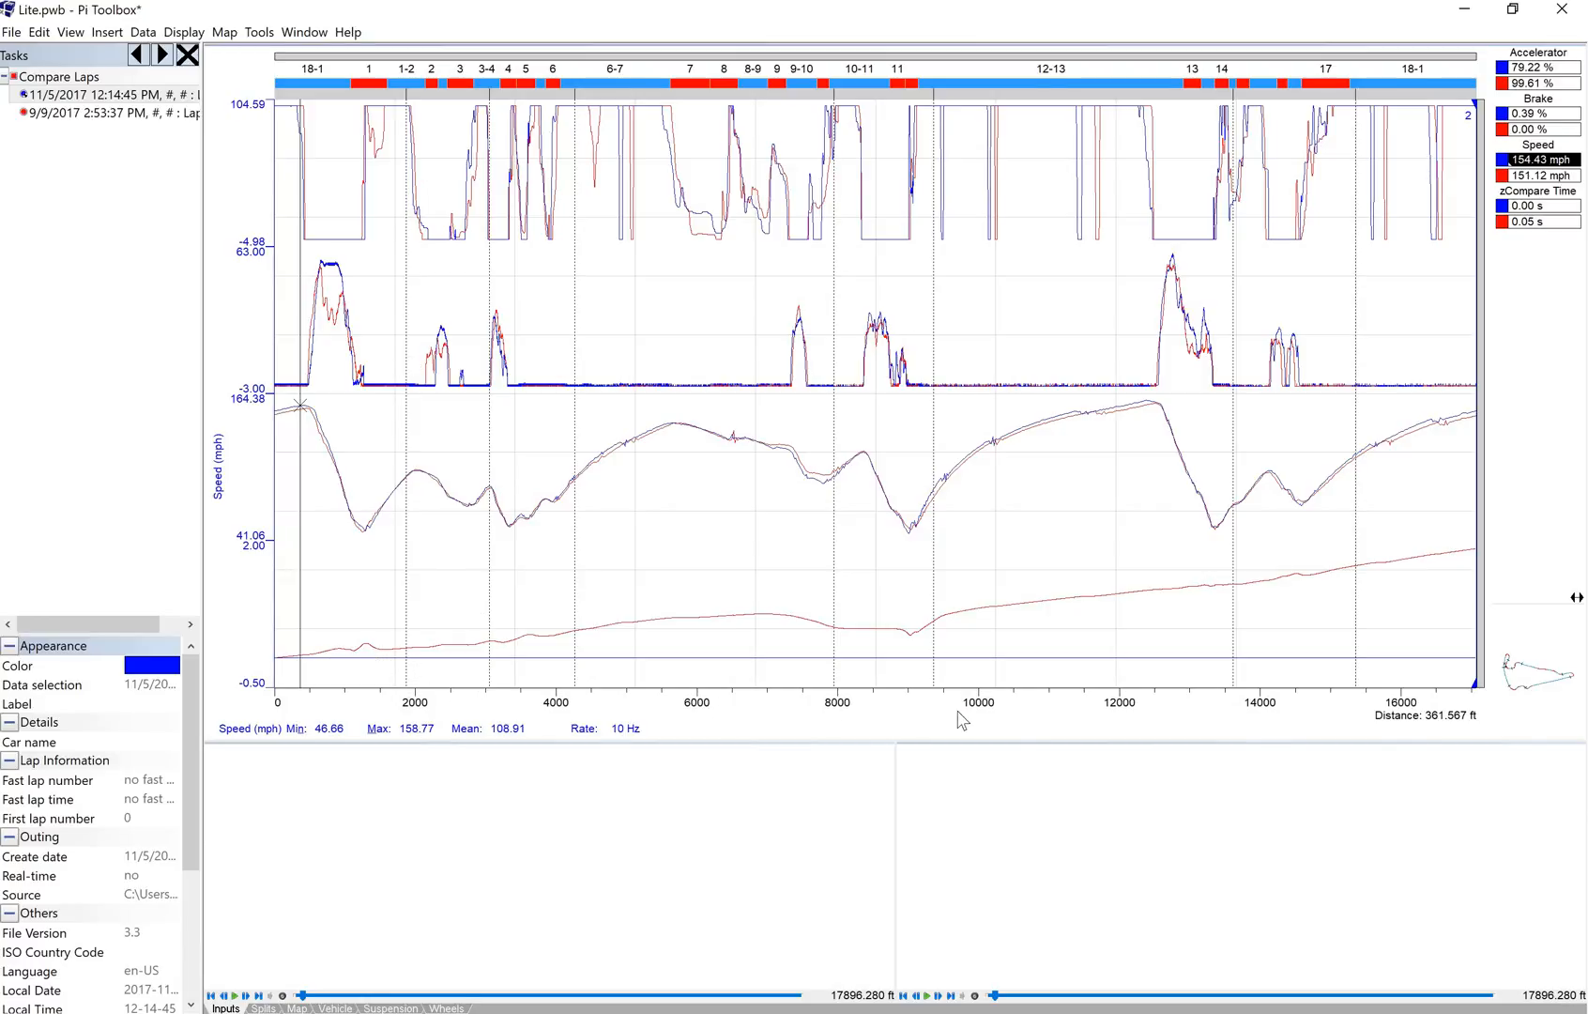
mouse_move(347, 668)
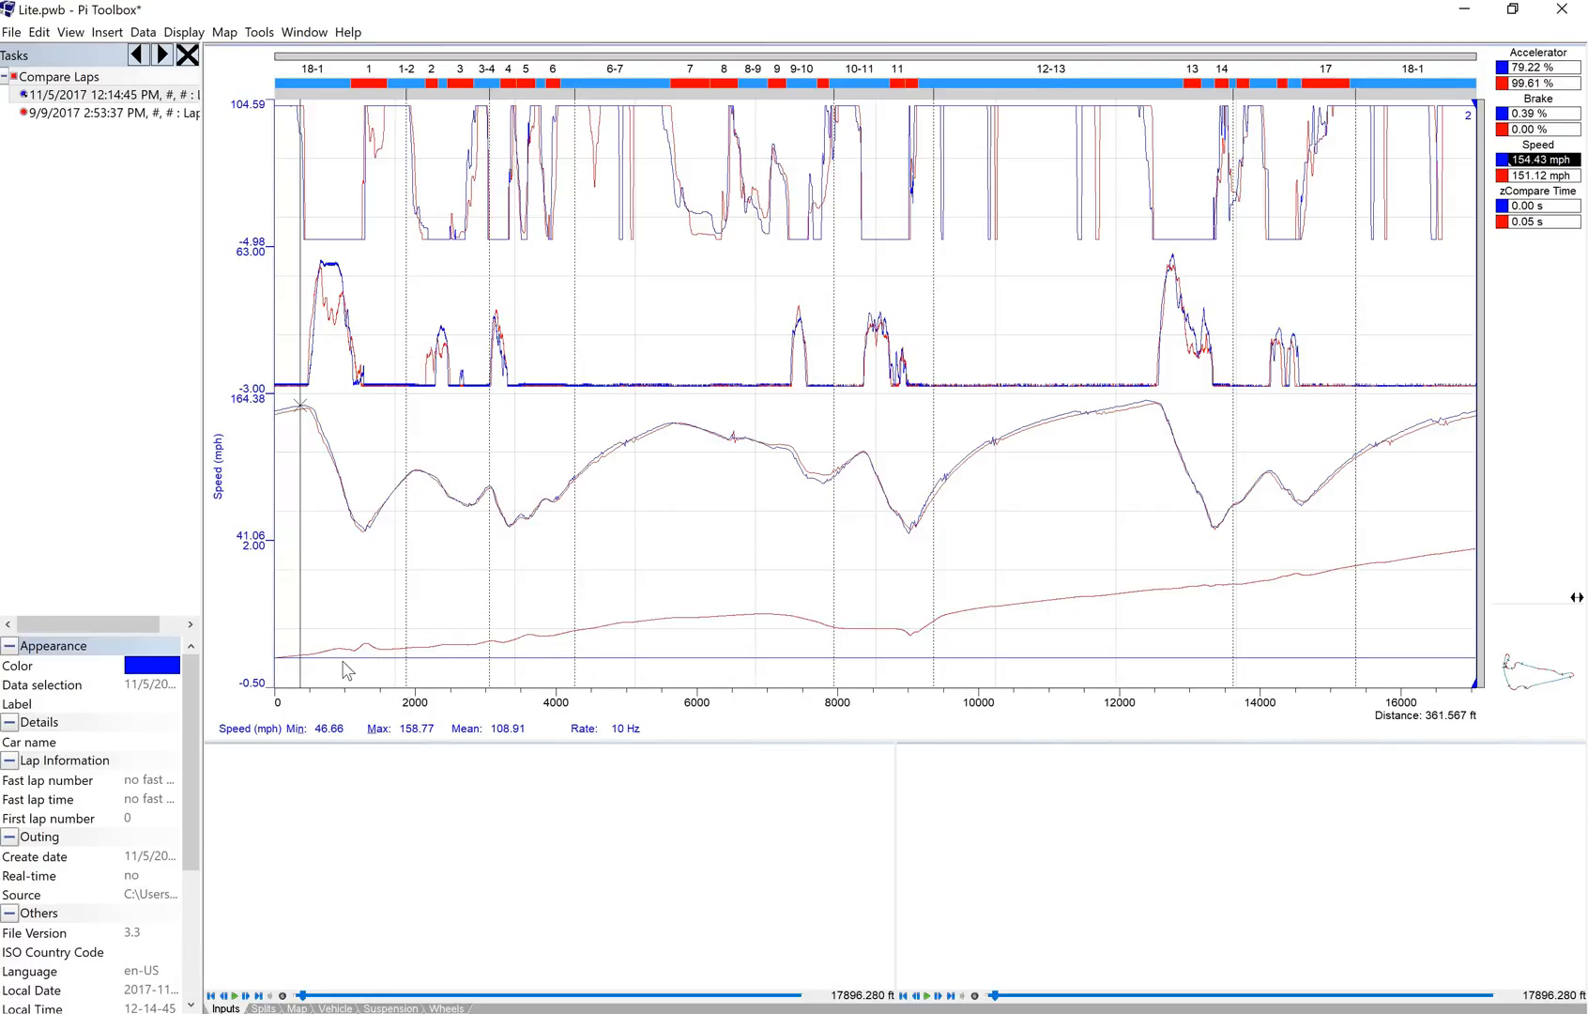
mouse_move(477, 648)
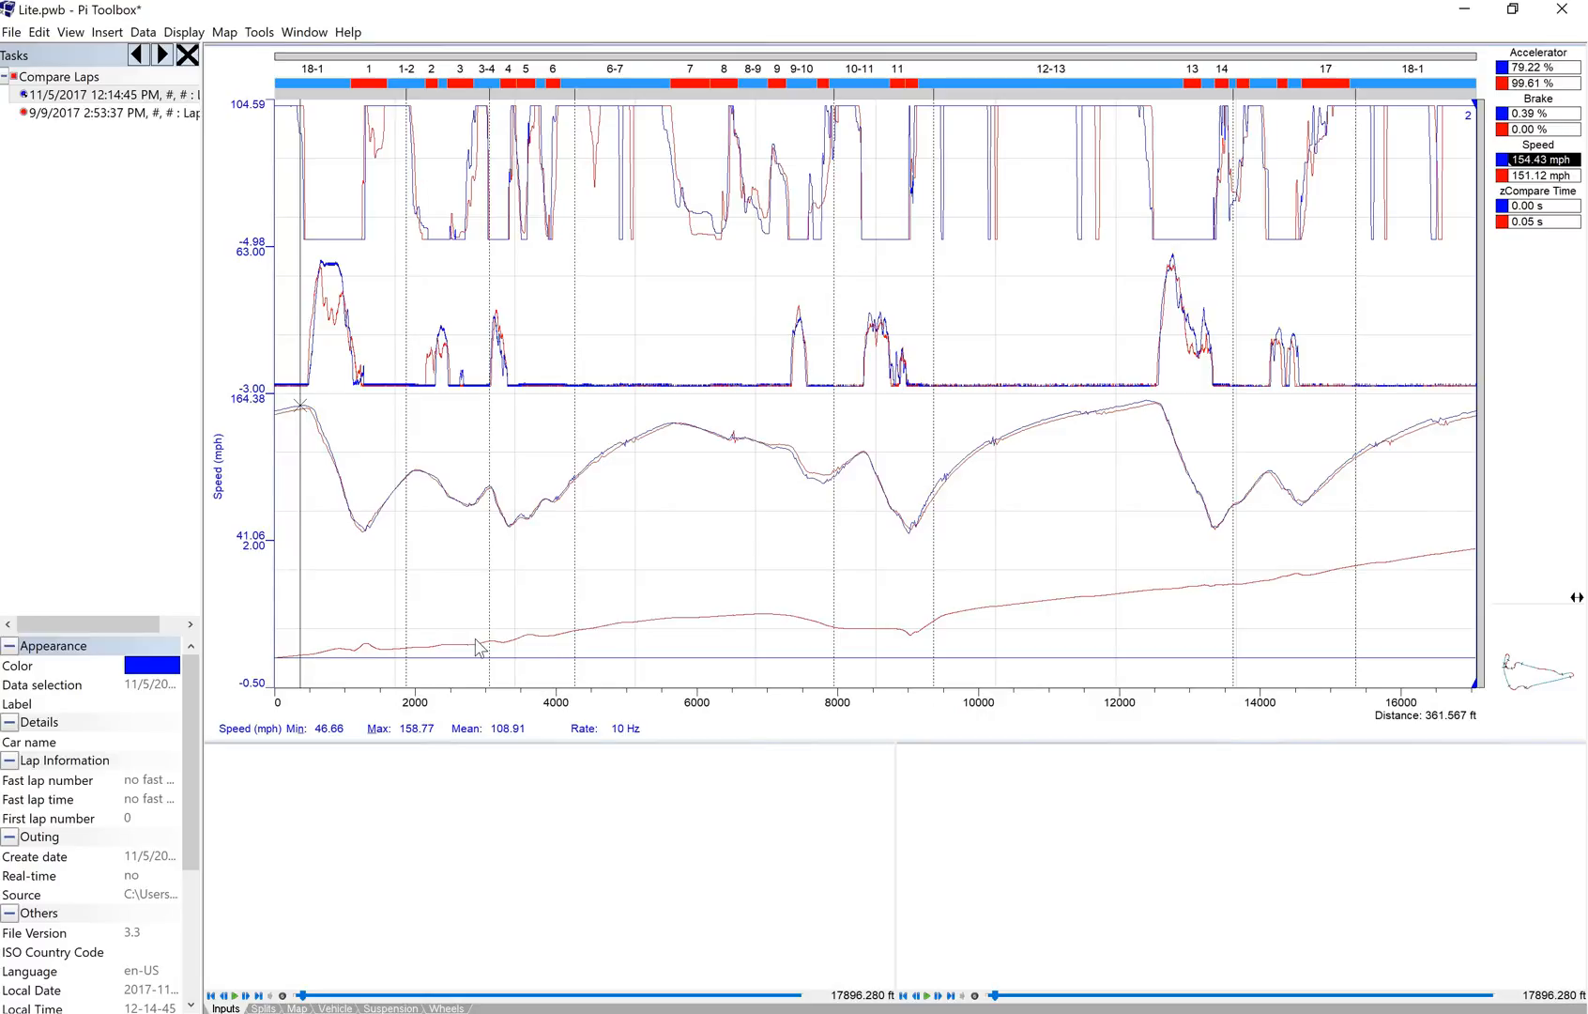
mouse_move(393, 633)
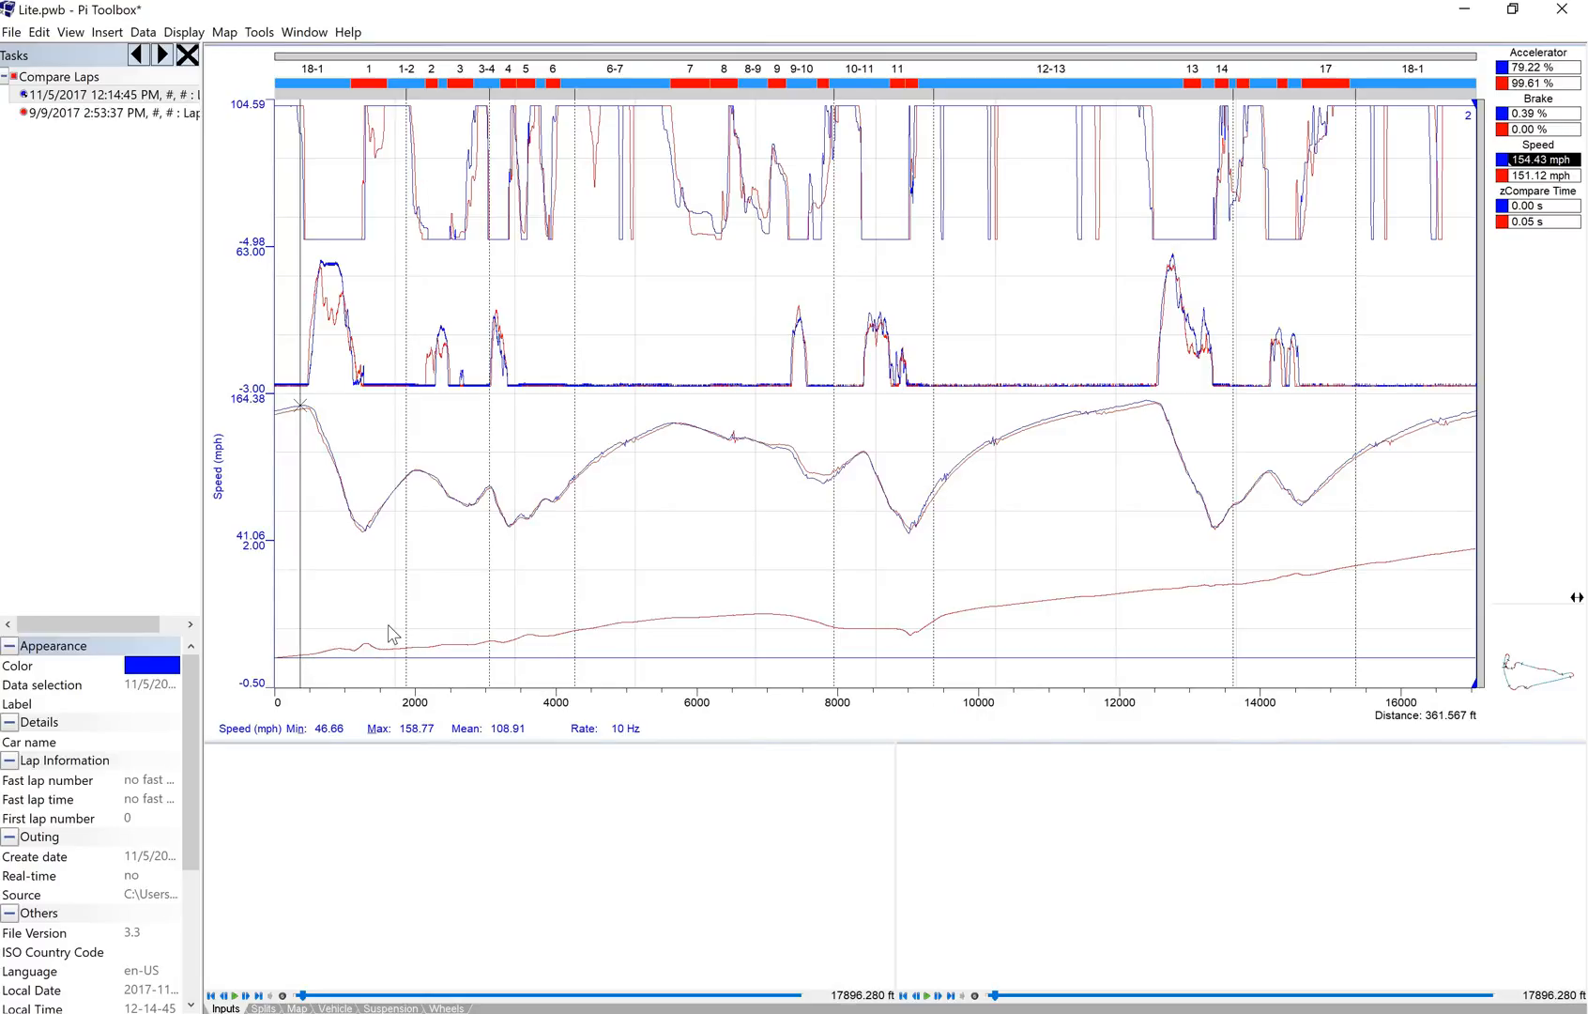
mouse_move(413, 657)
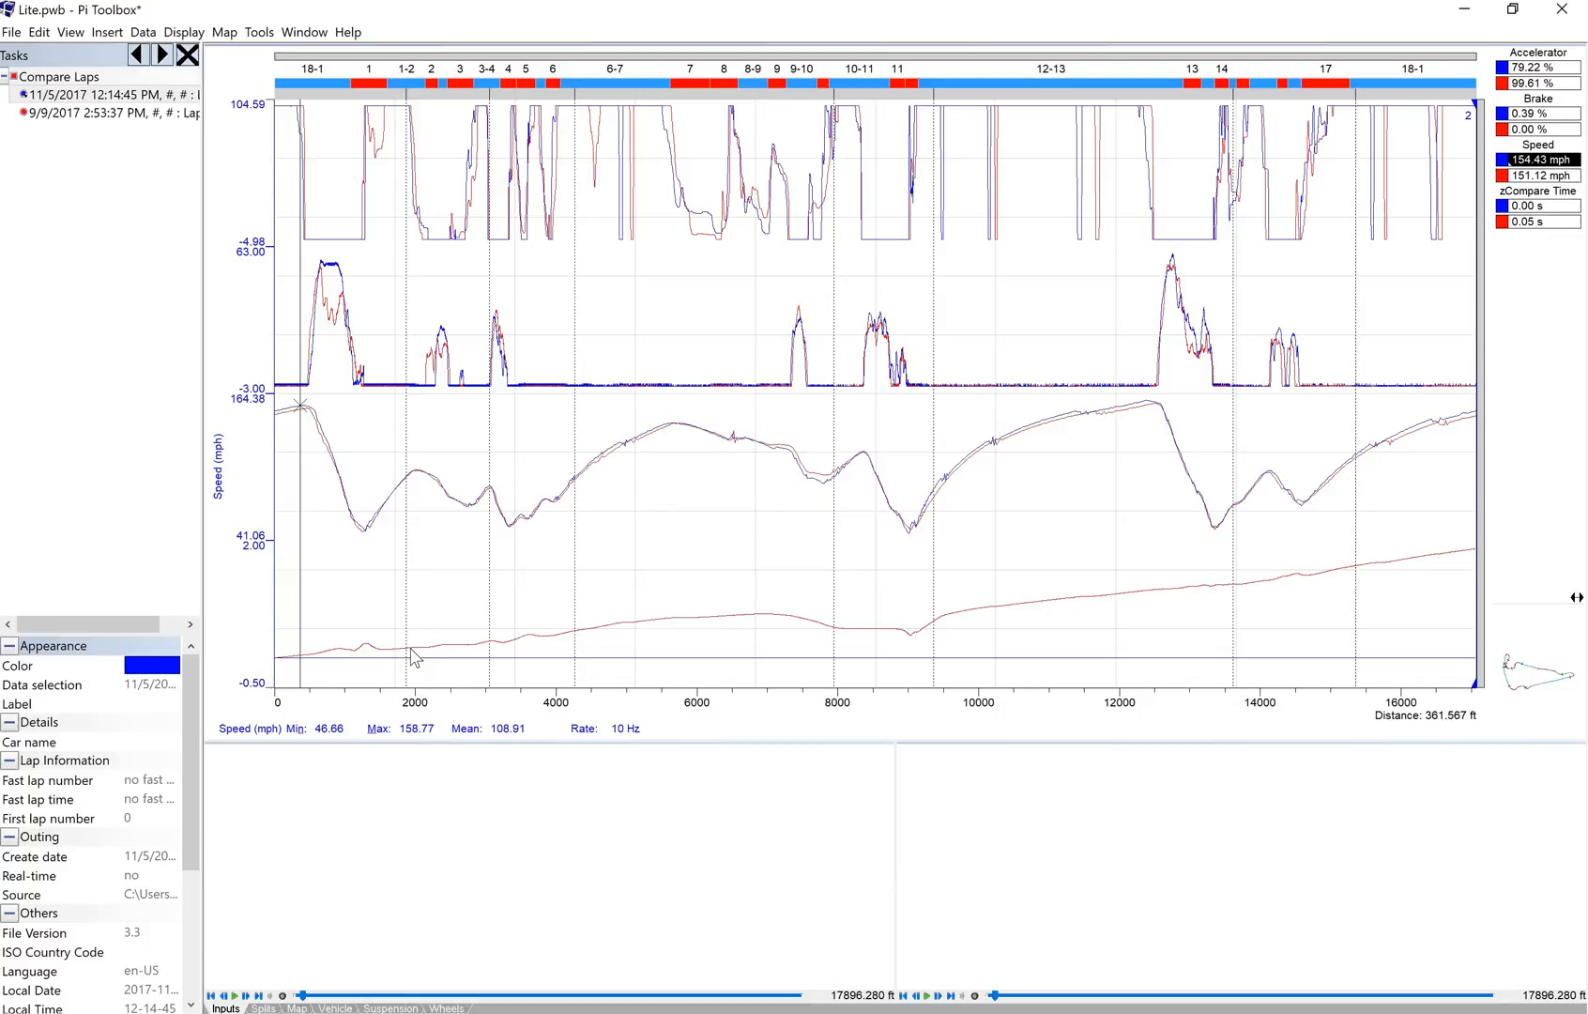
mouse_move(486, 661)
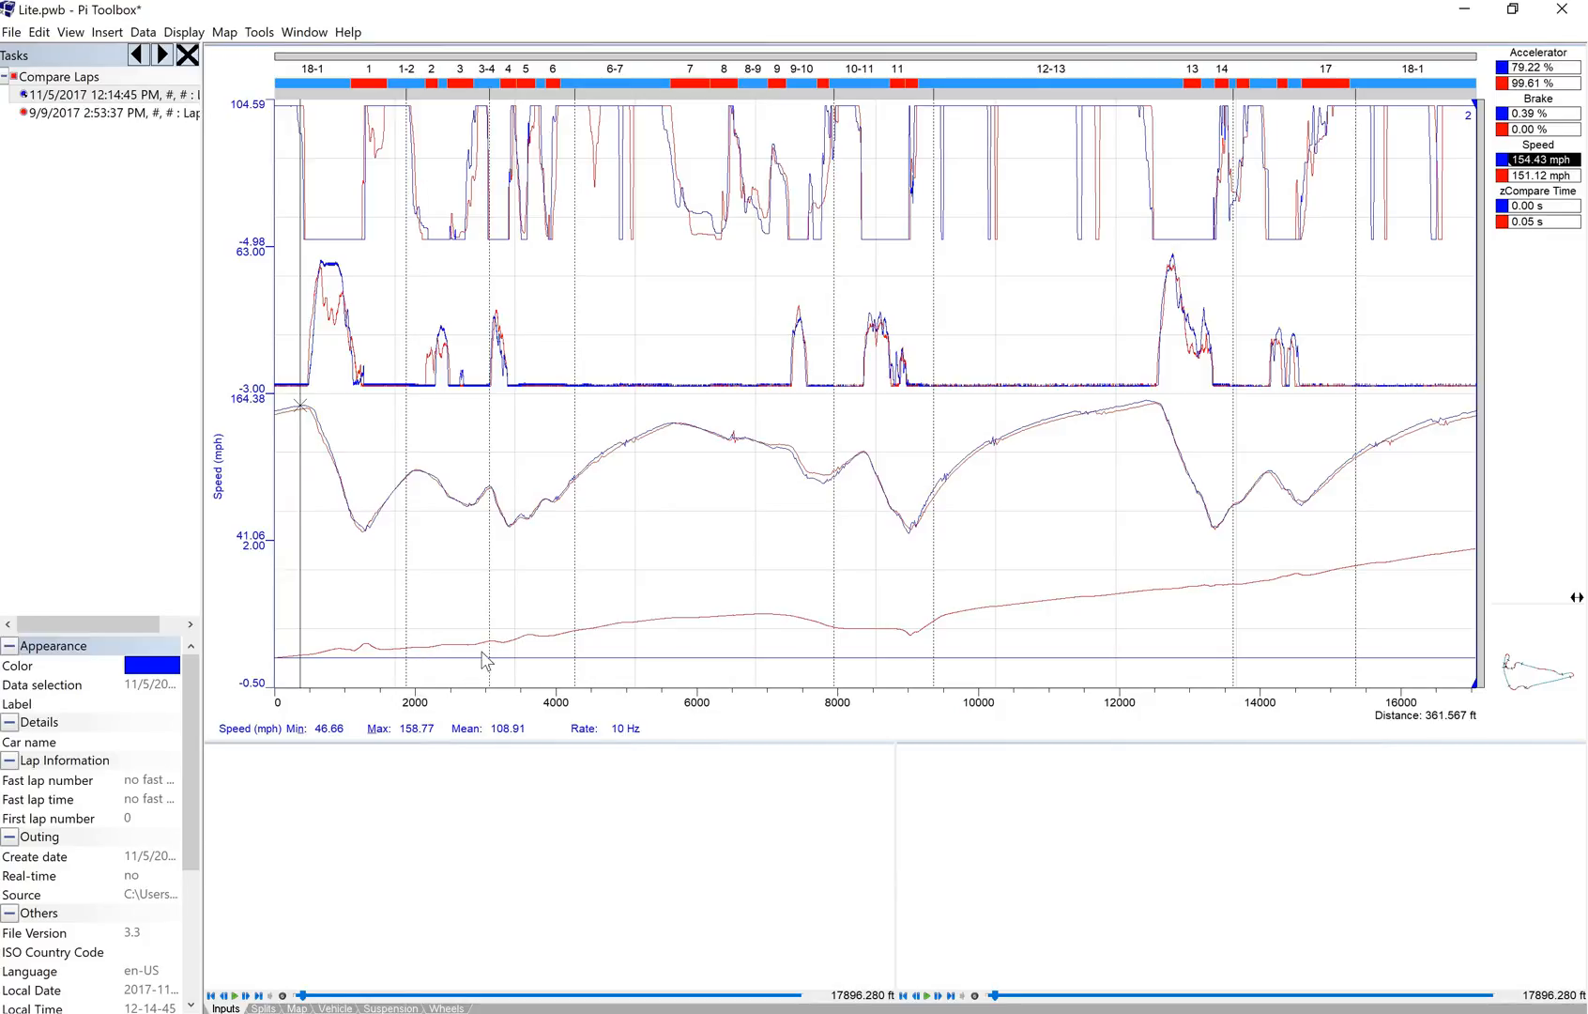
mouse_move(572, 663)
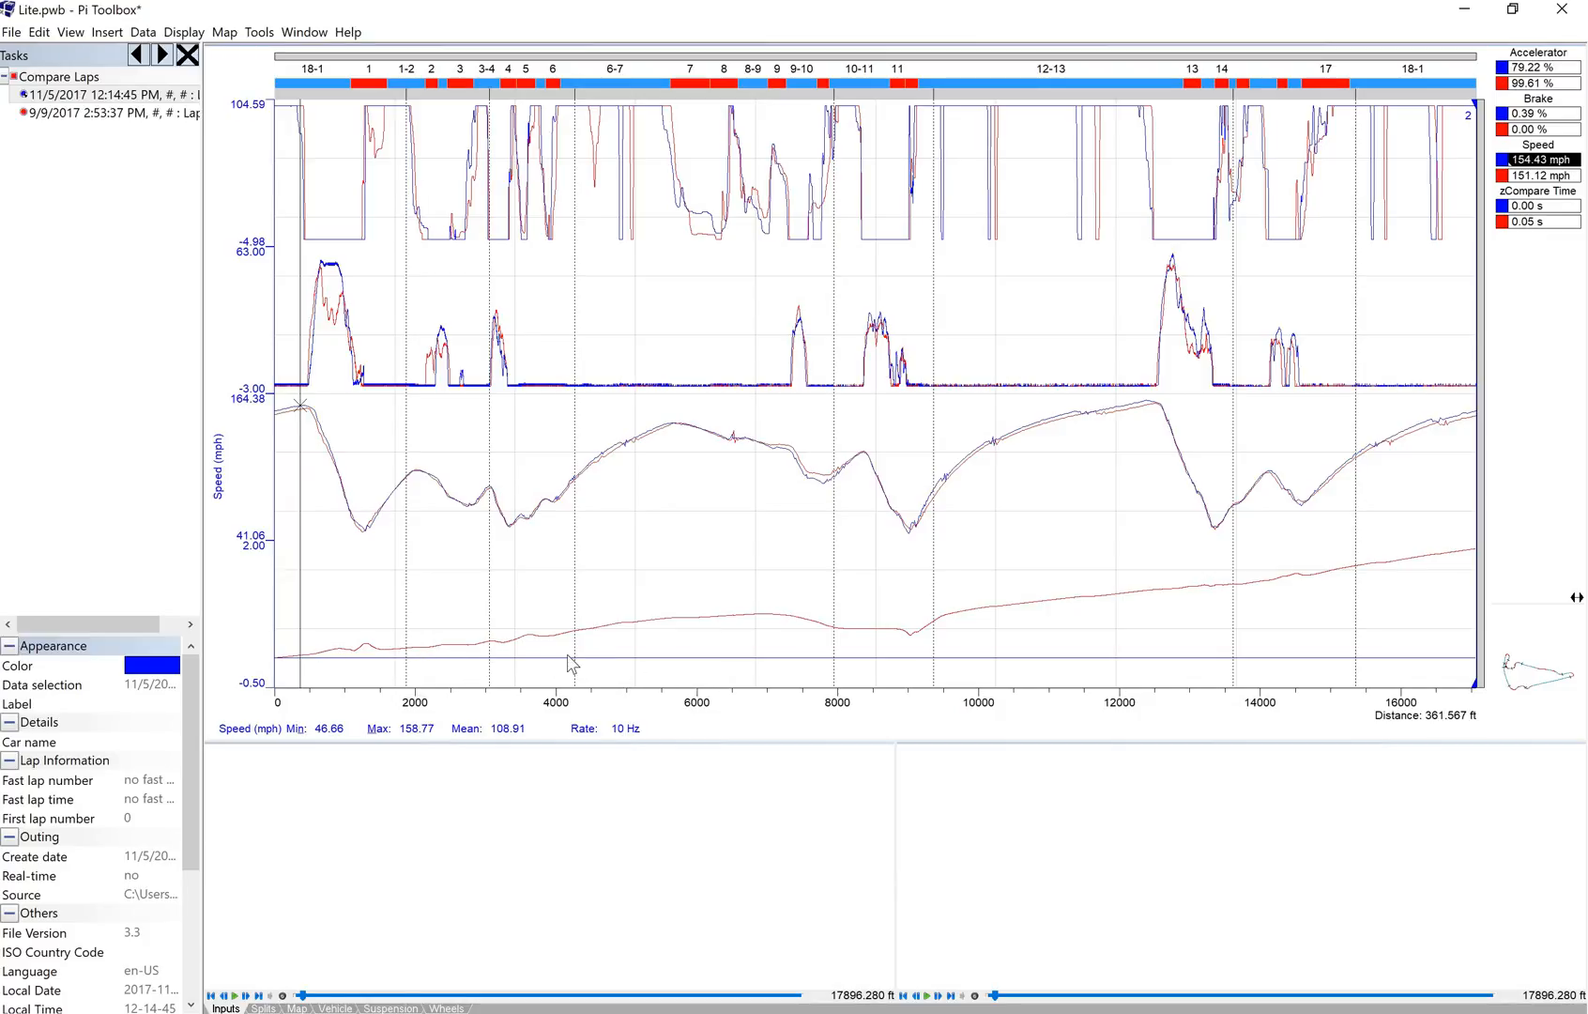
mouse_move(385, 371)
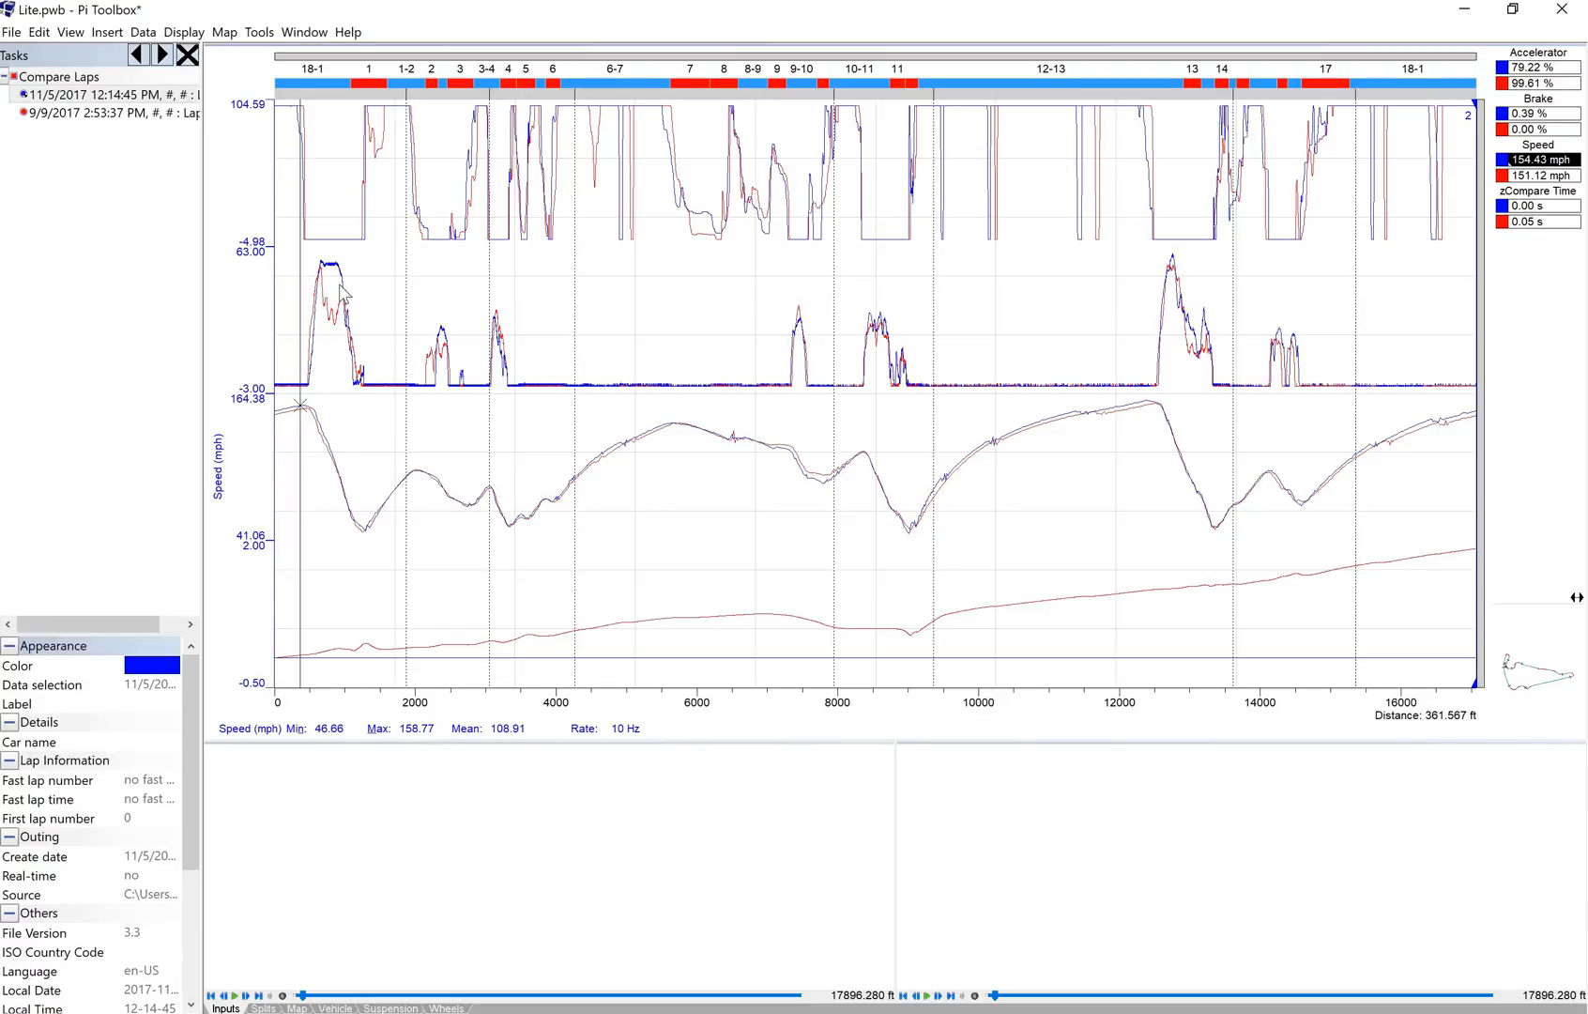
mouse_move(314, 361)
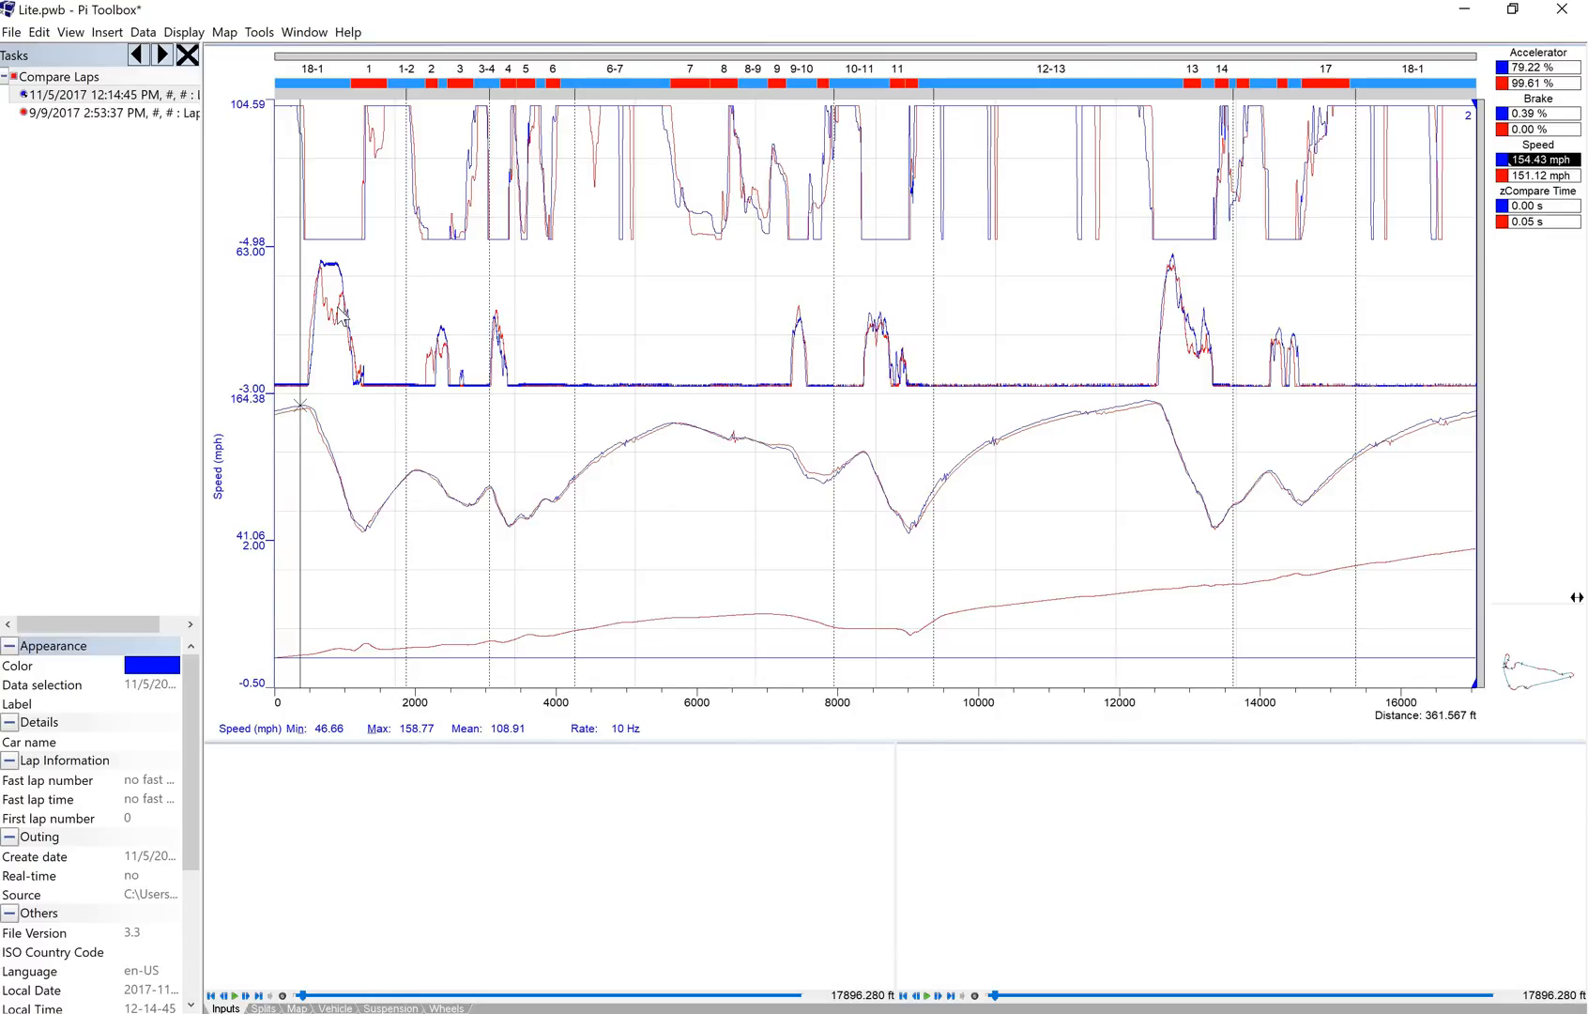
mouse_move(340, 375)
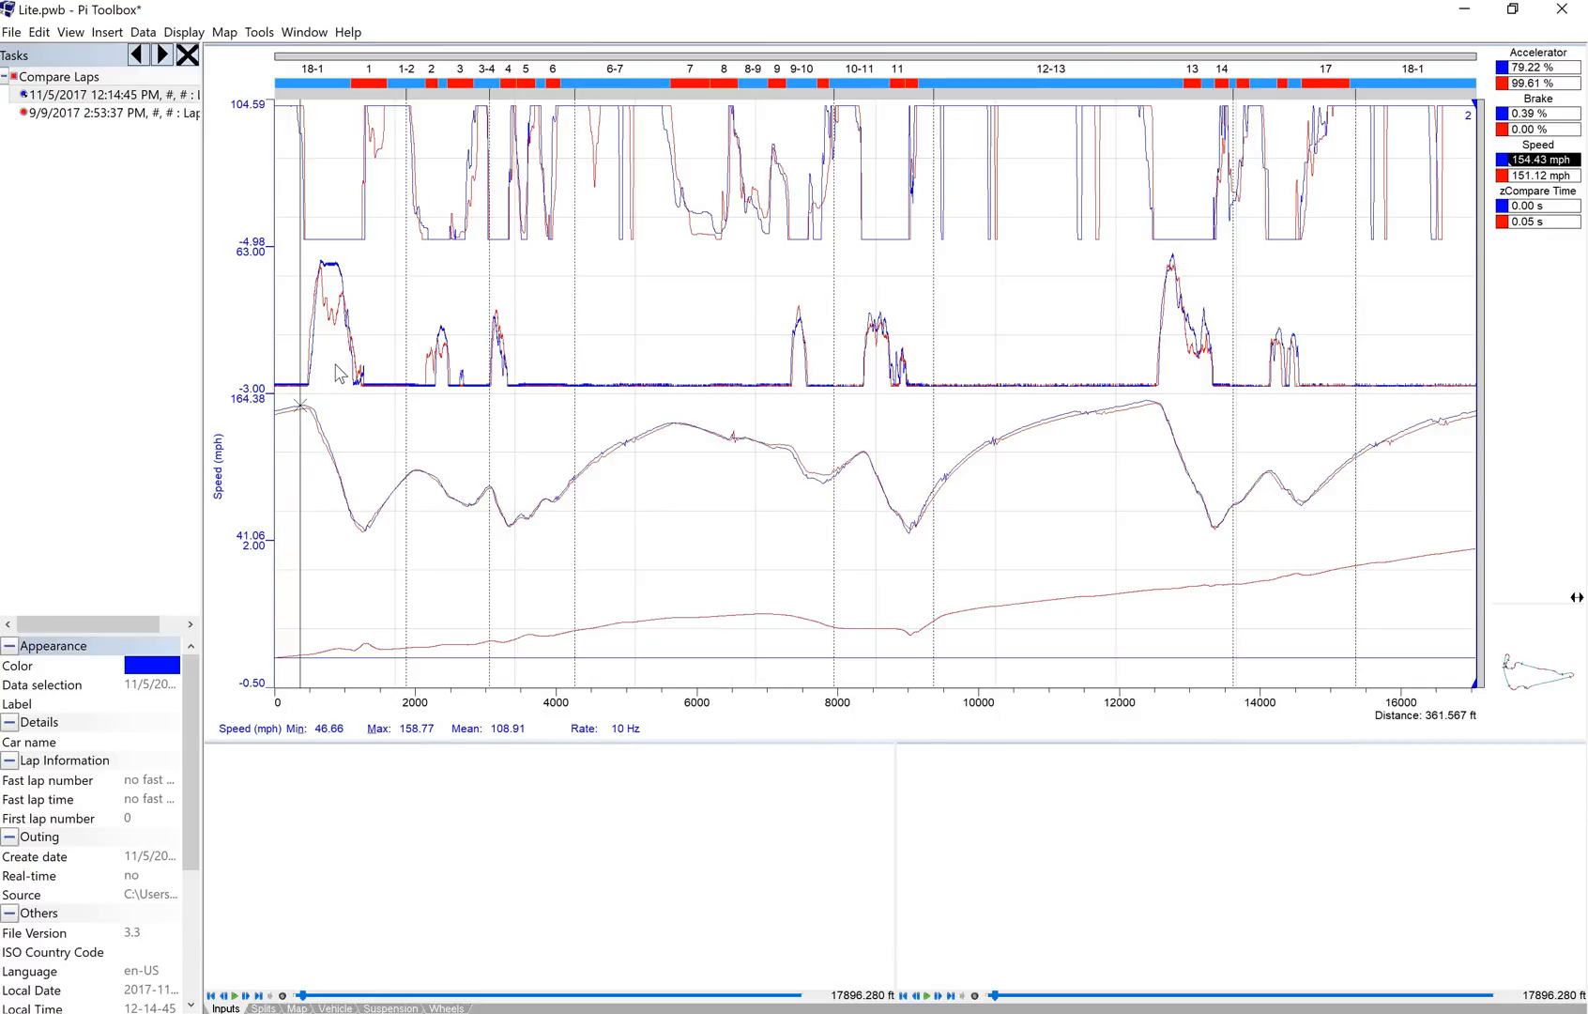
mouse_move(325, 360)
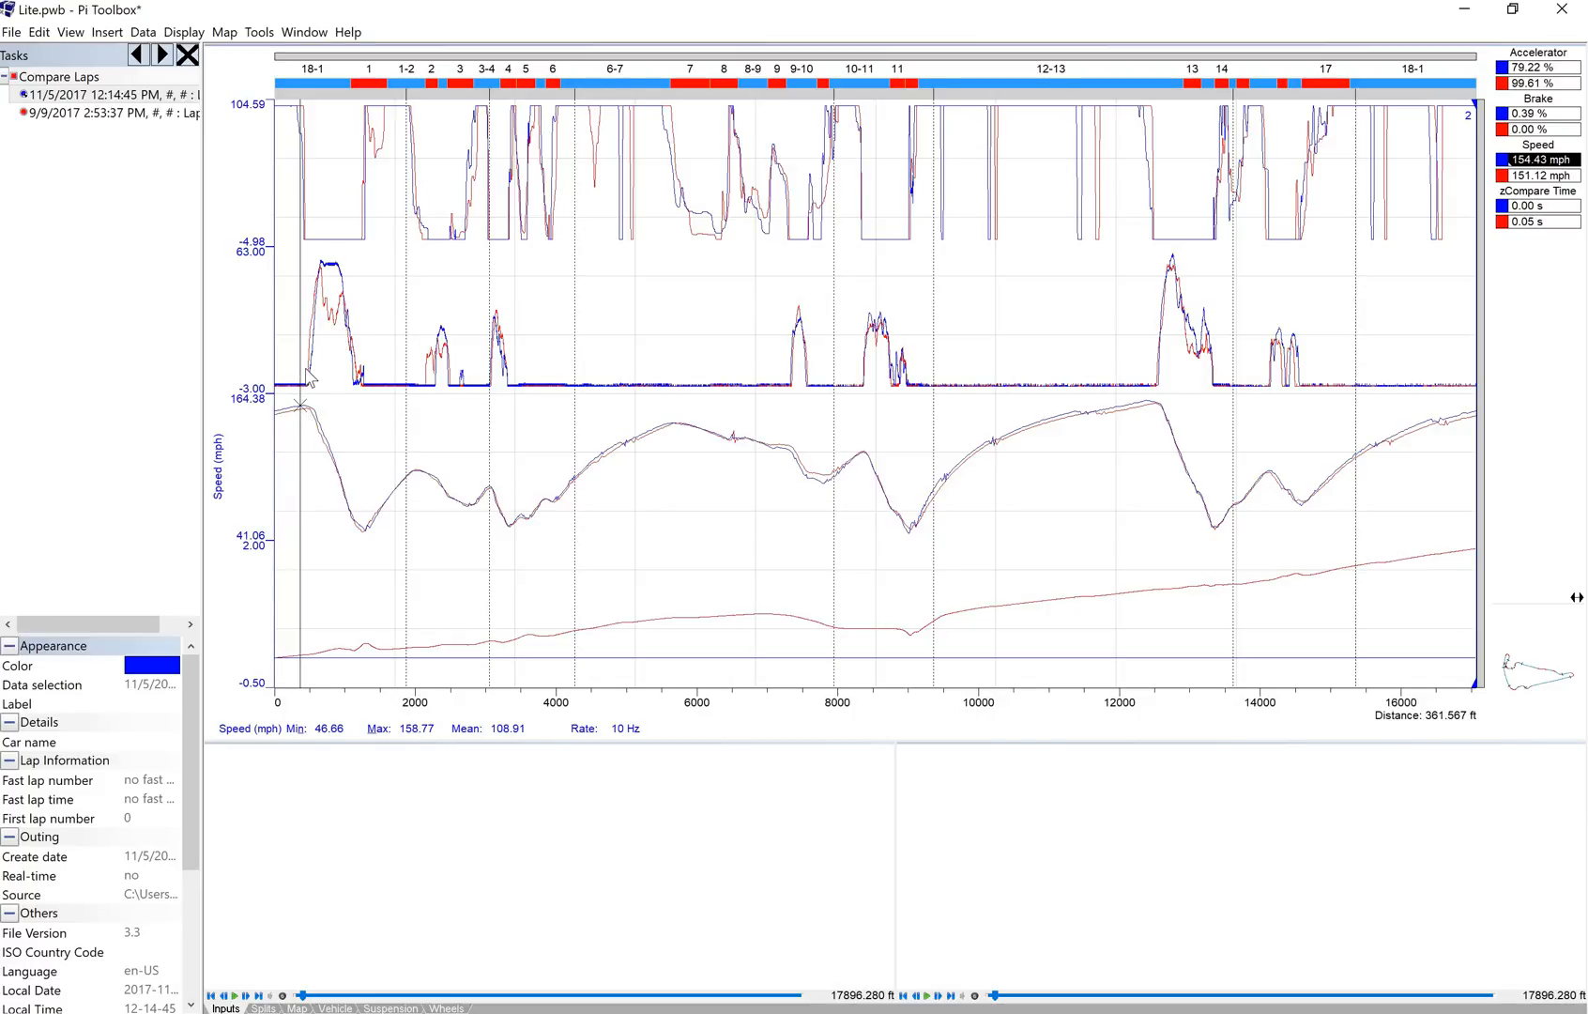
mouse_move(355, 313)
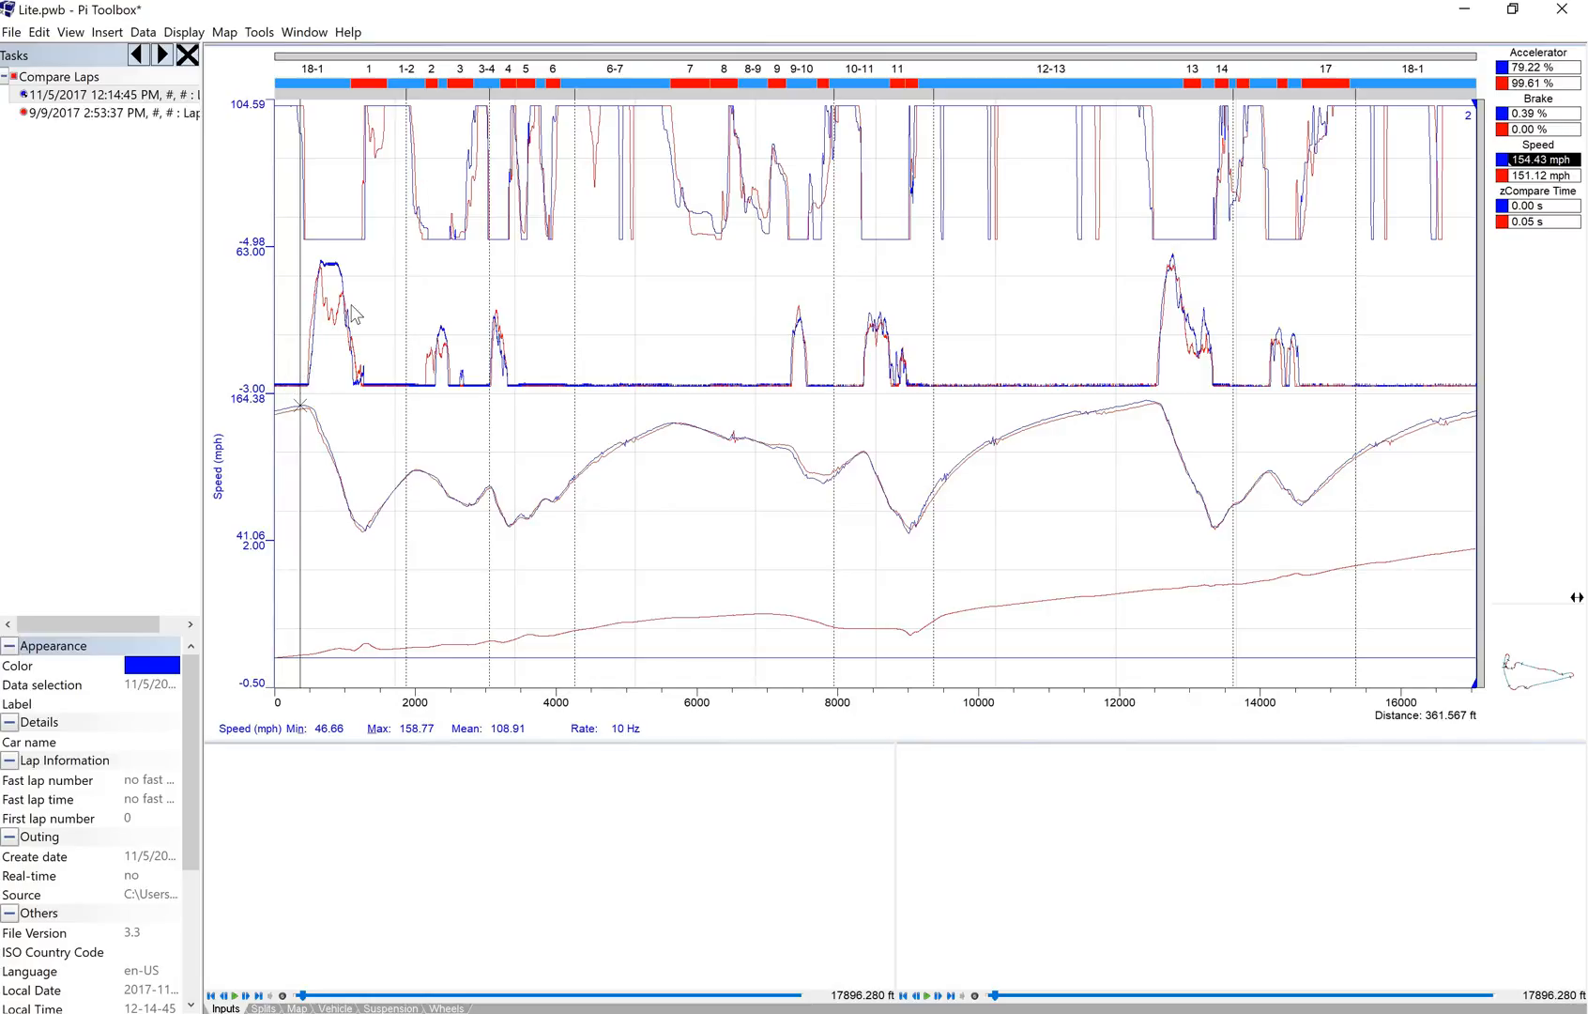
mouse_move(366, 297)
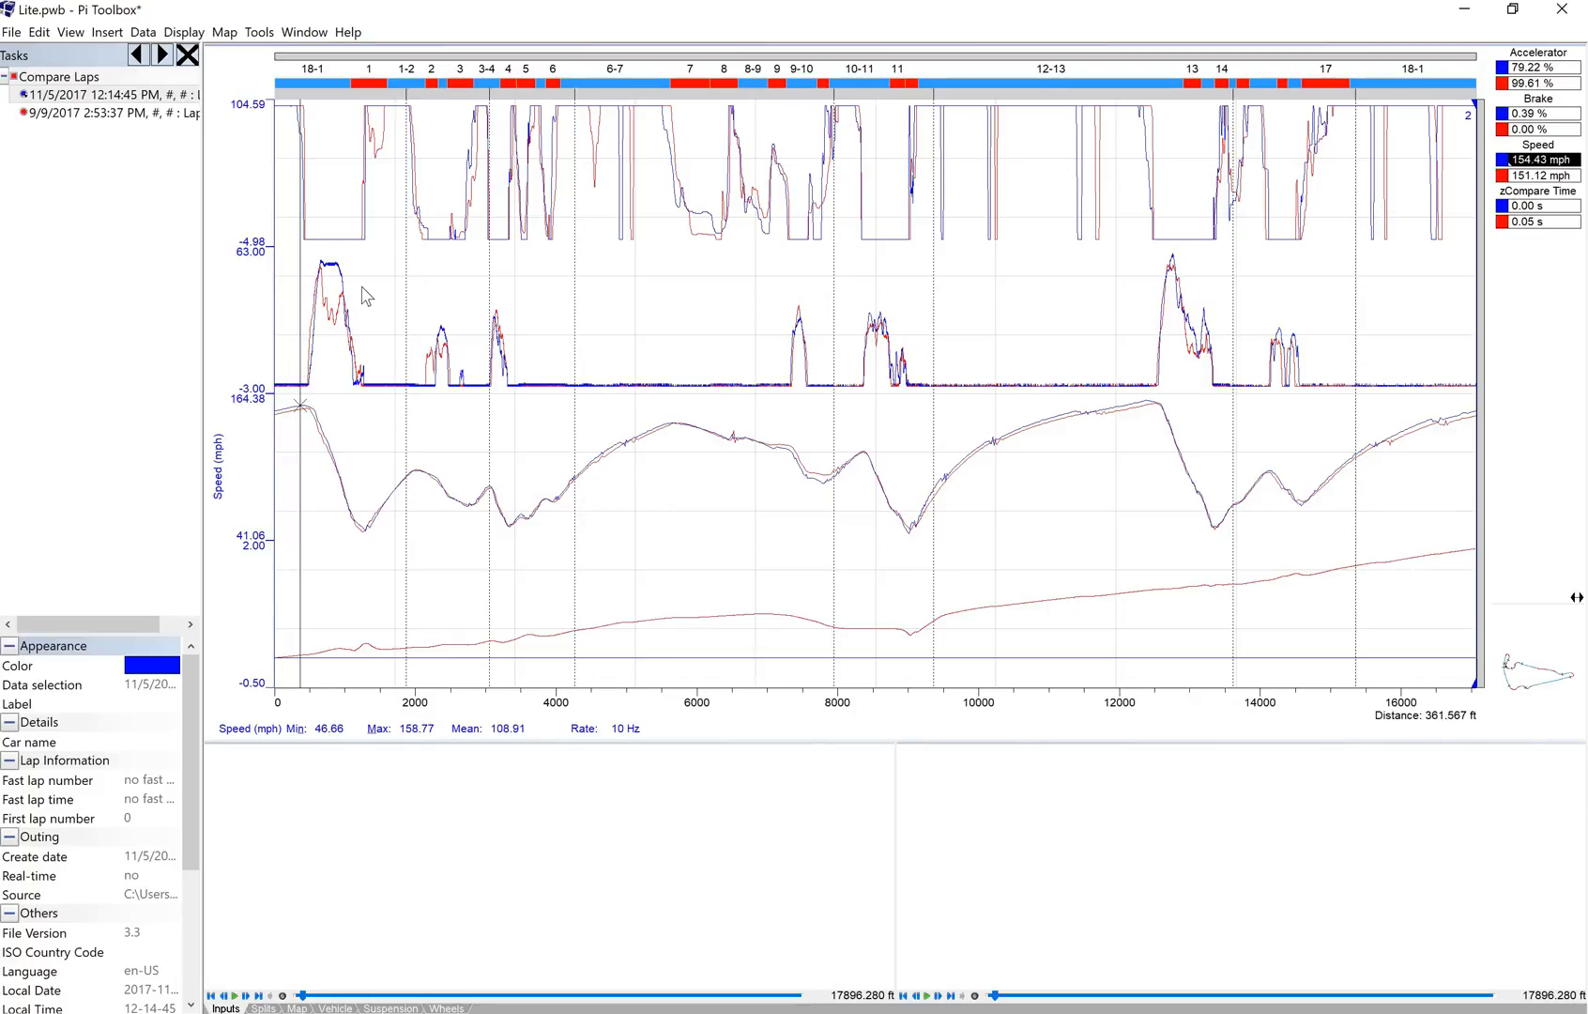
mouse_move(332, 280)
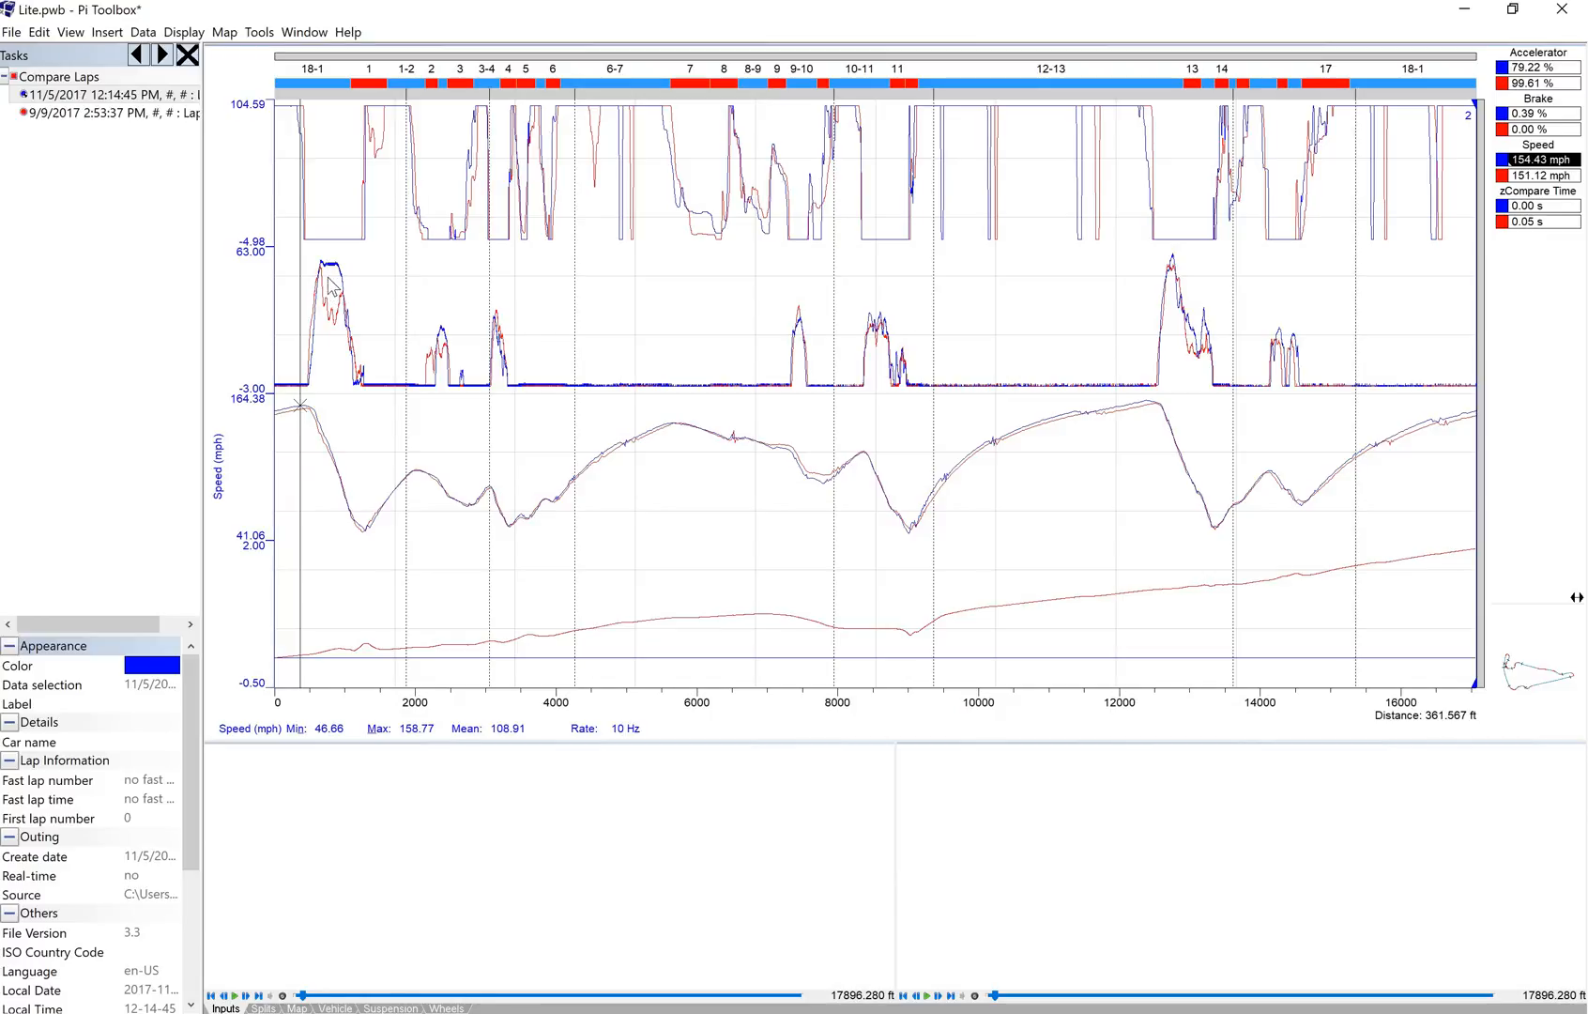
mouse_move(313, 355)
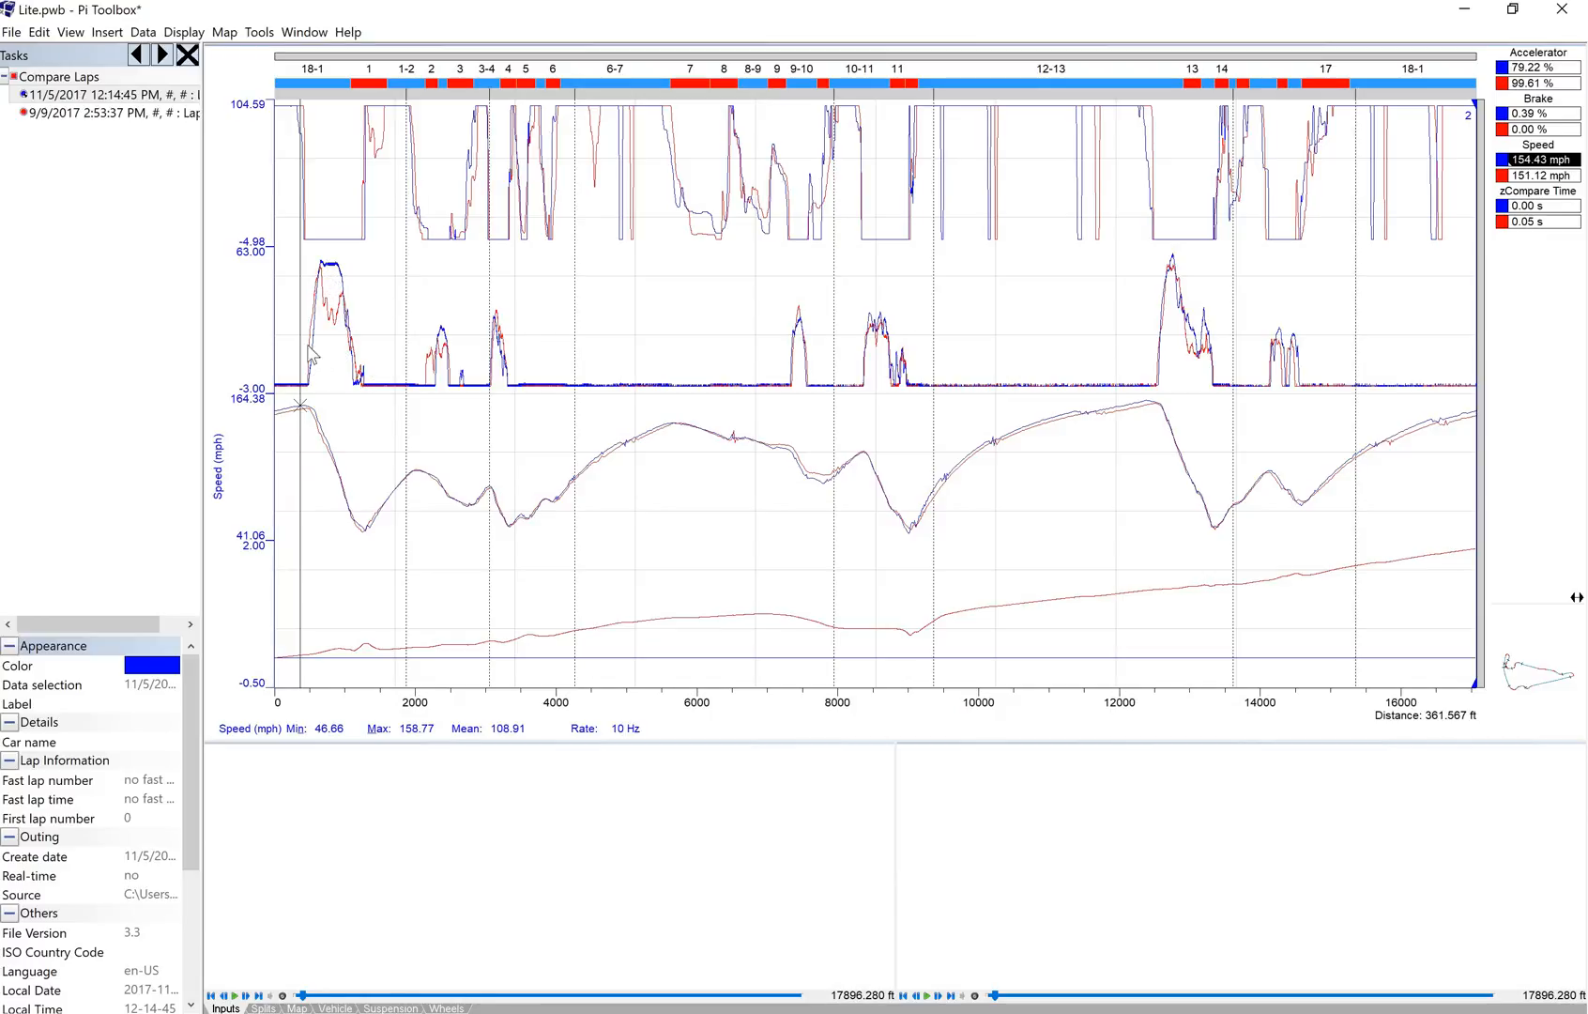
mouse_move(336, 270)
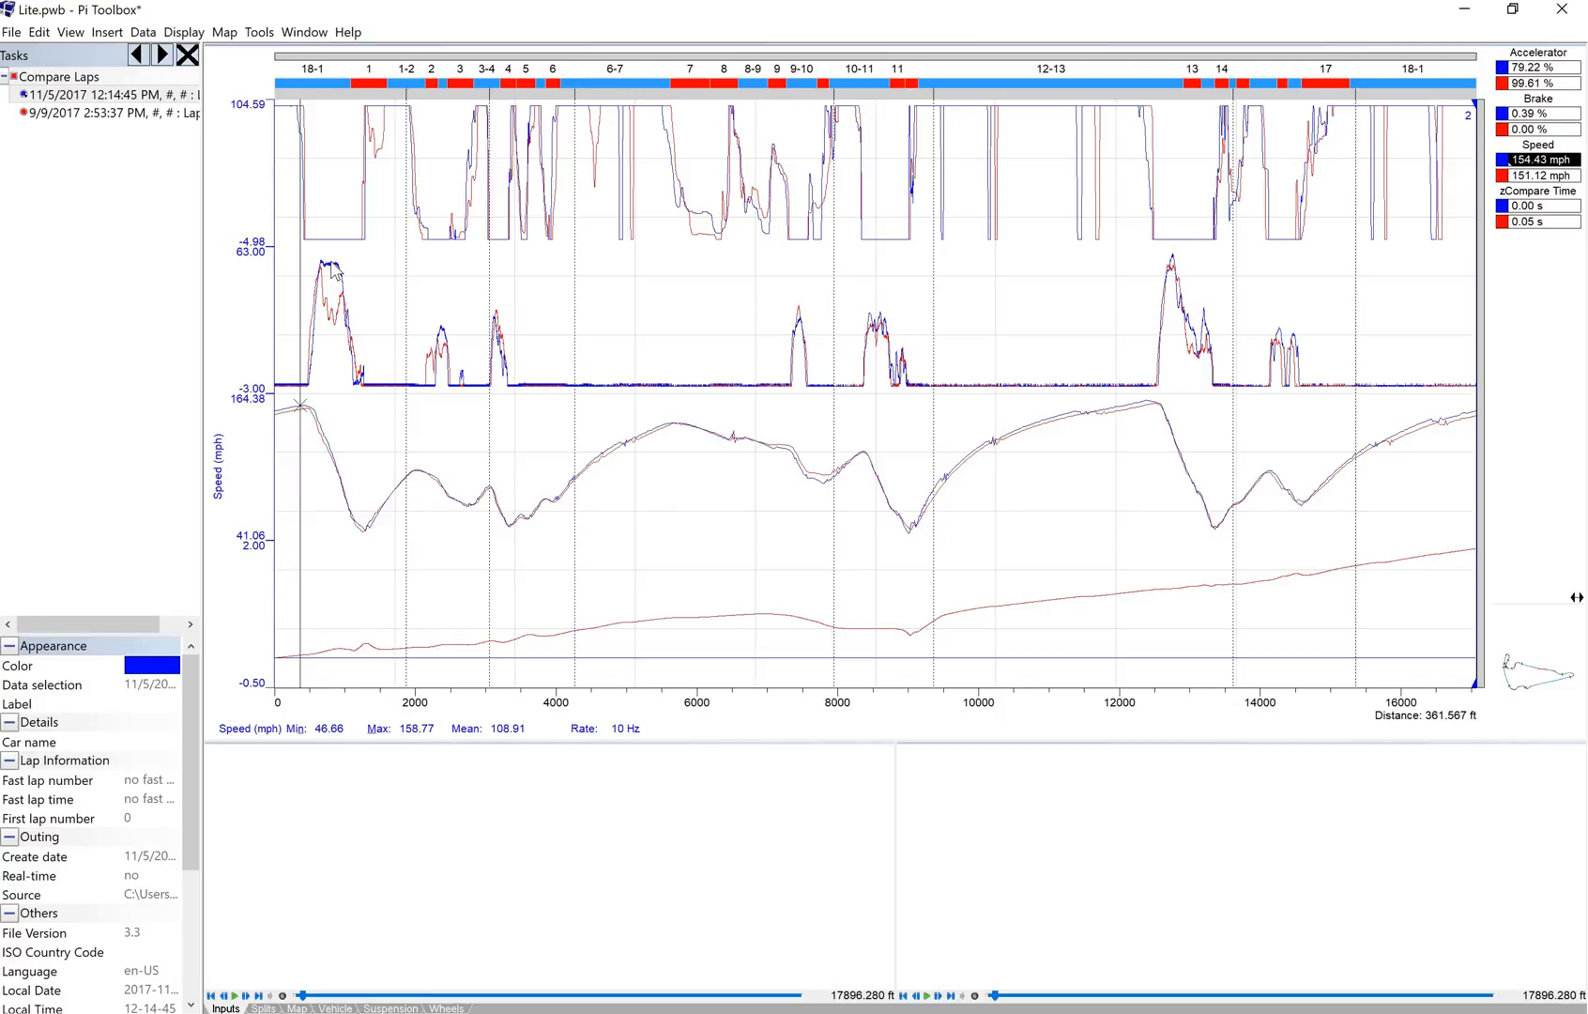
mouse_move(292, 395)
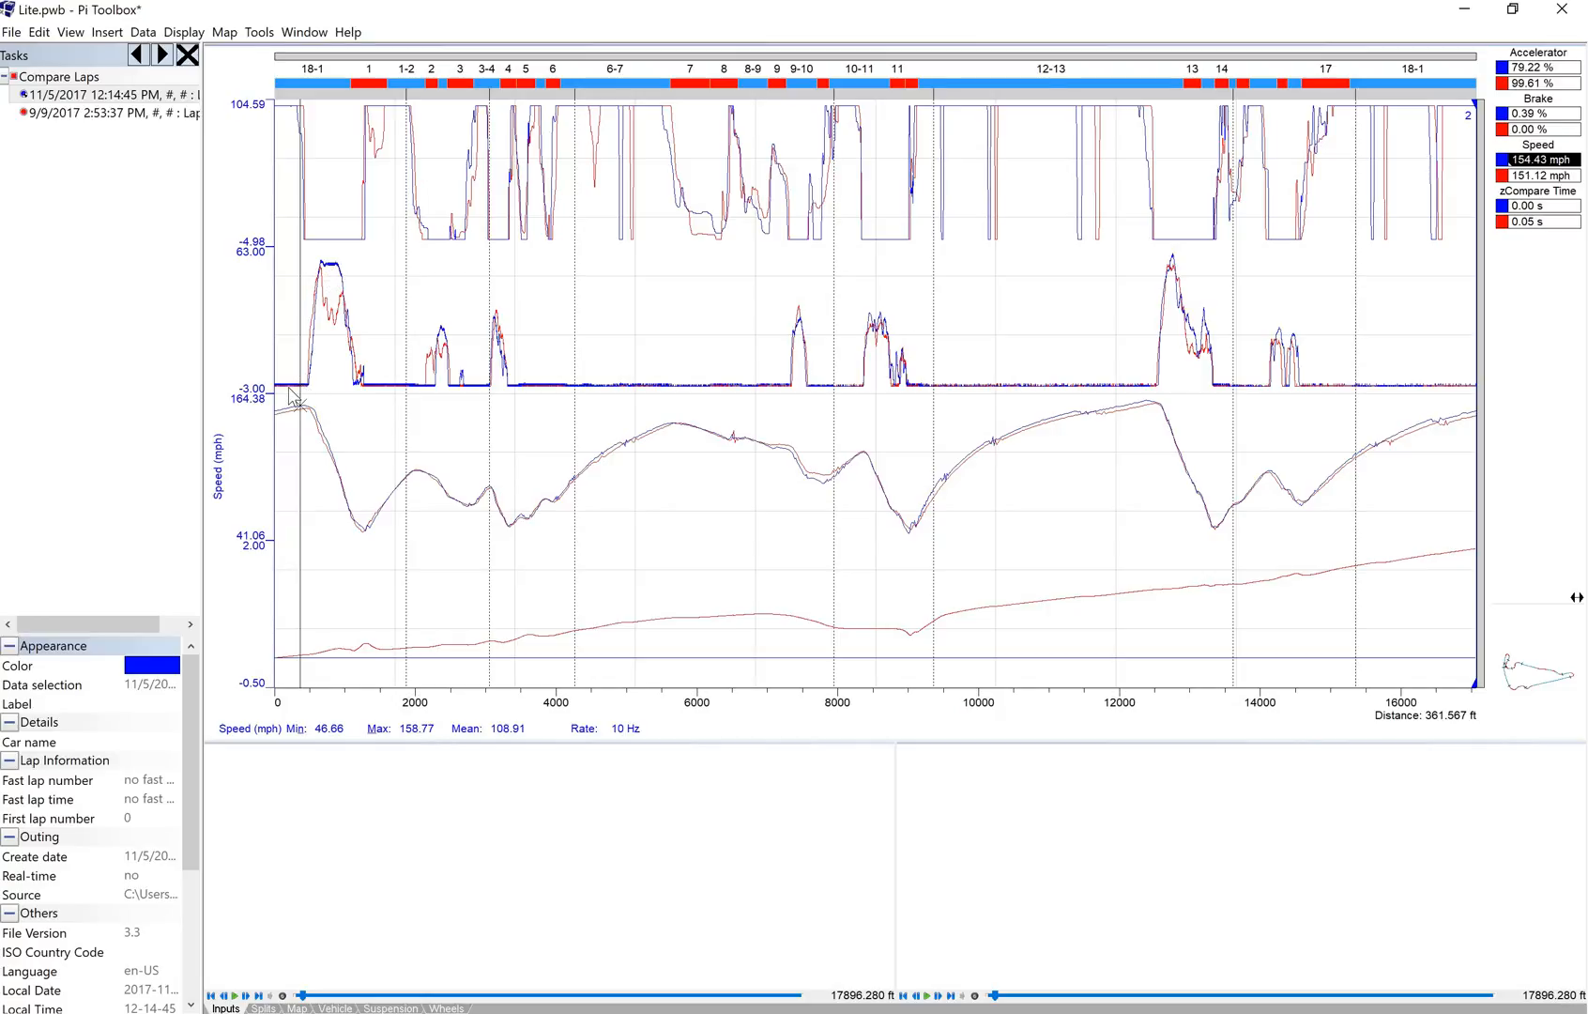
mouse_move(334, 272)
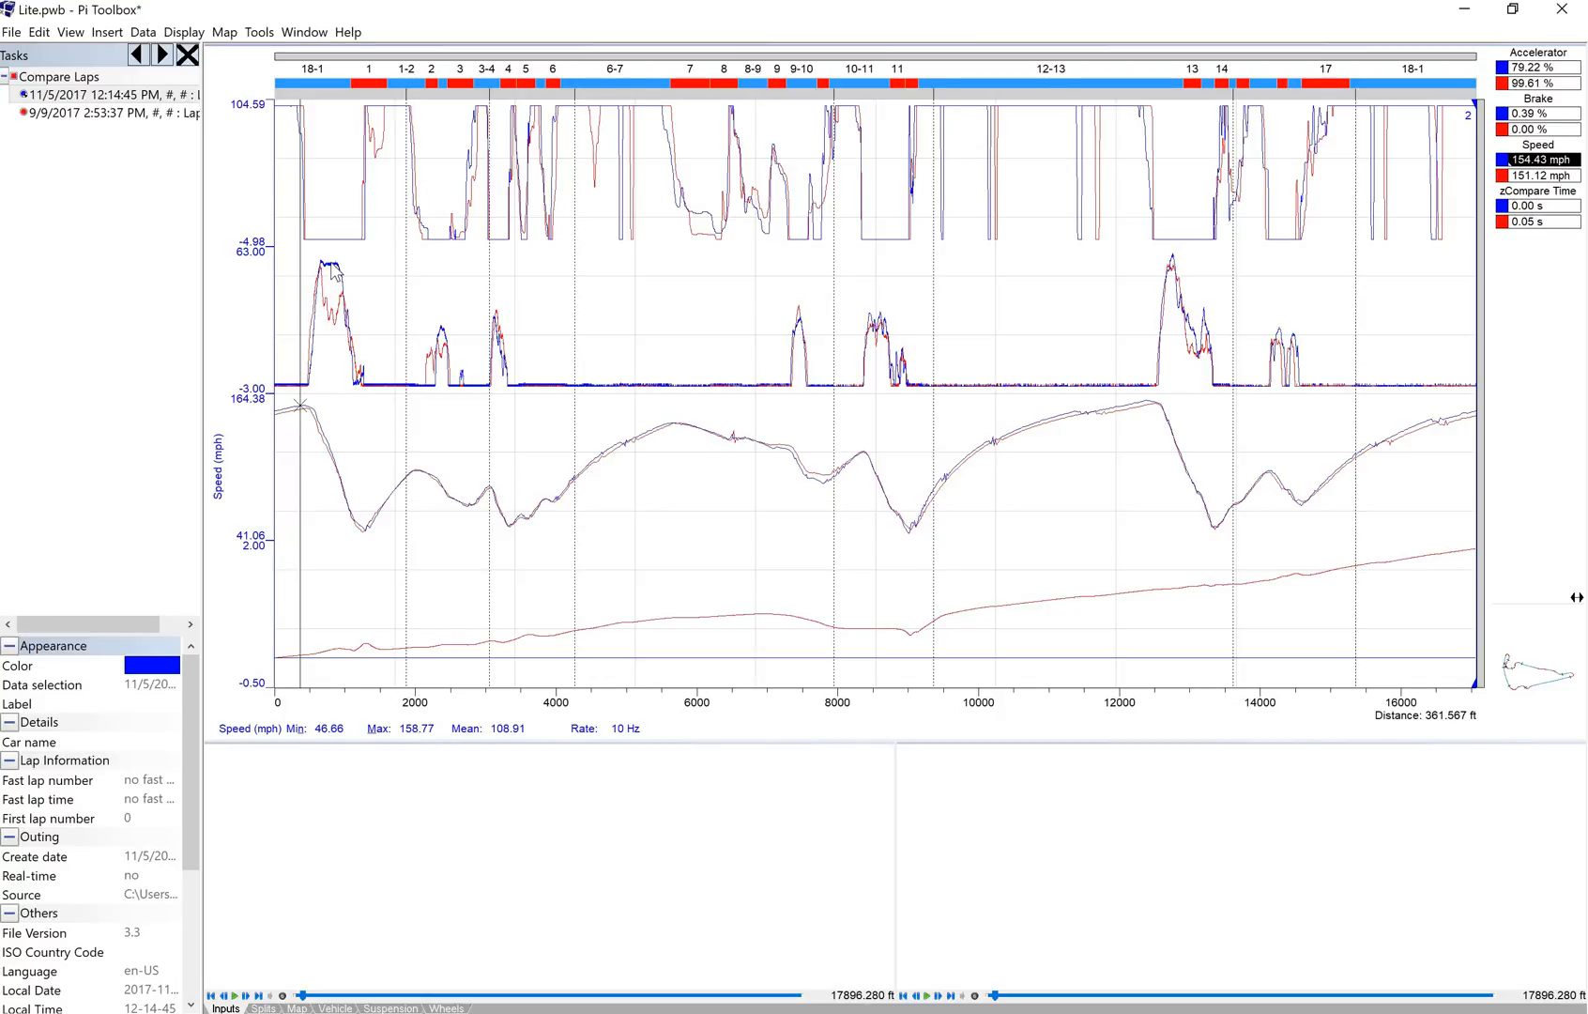
mouse_move(366, 395)
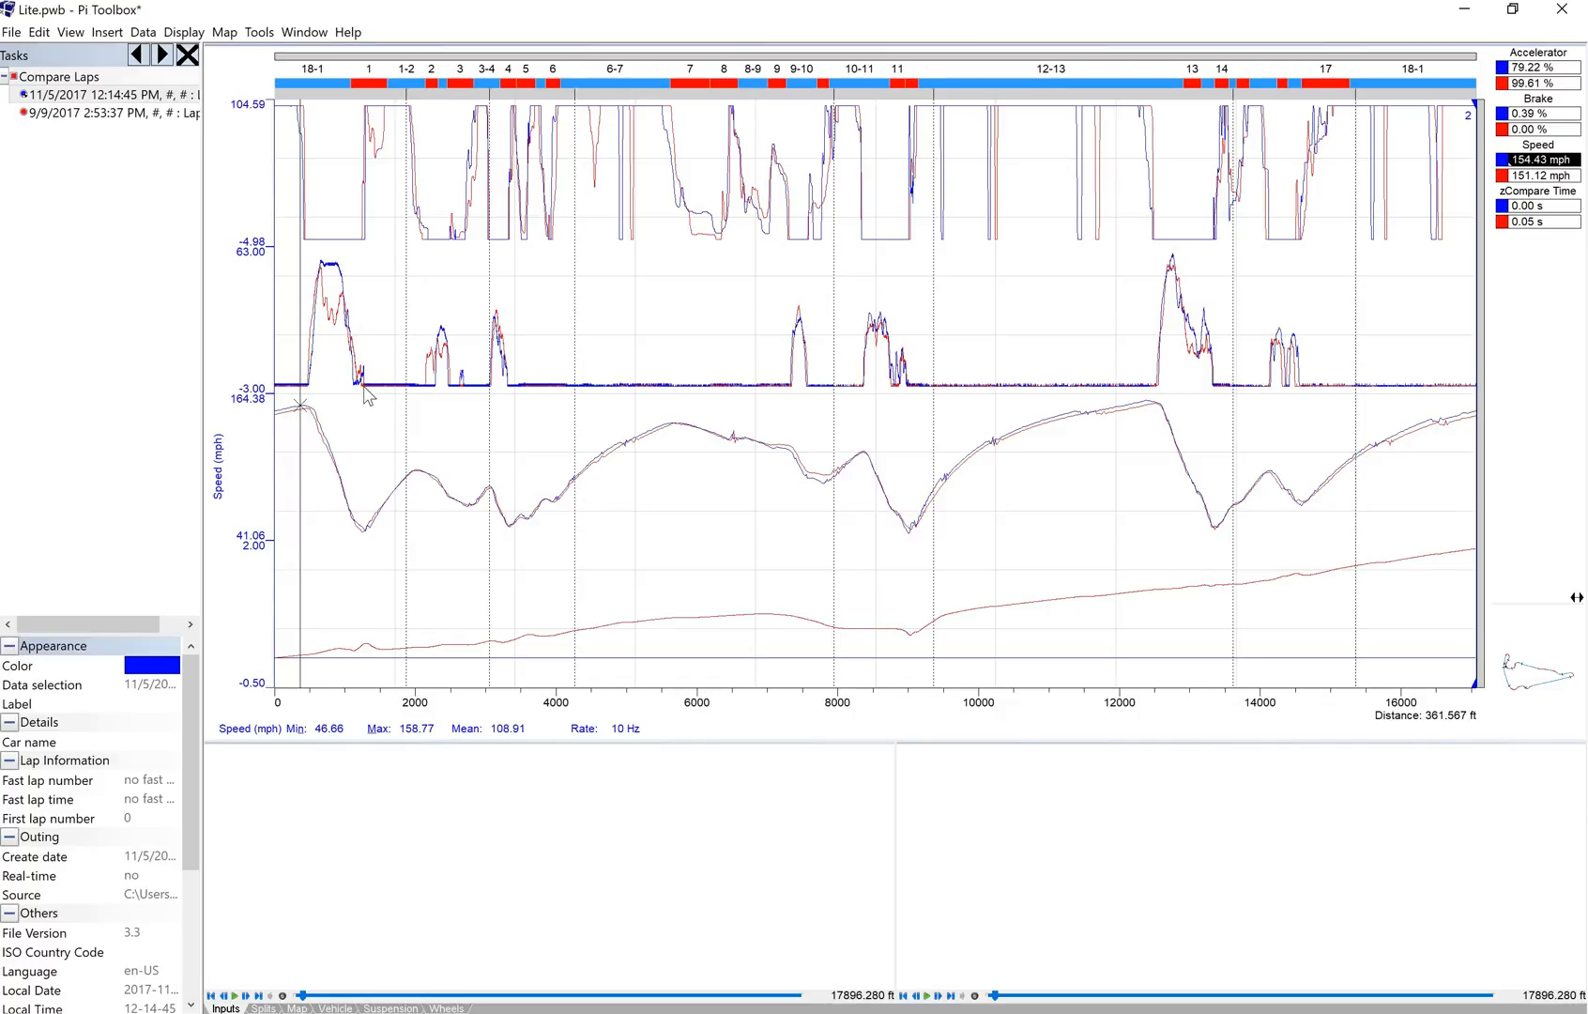
mouse_move(355, 311)
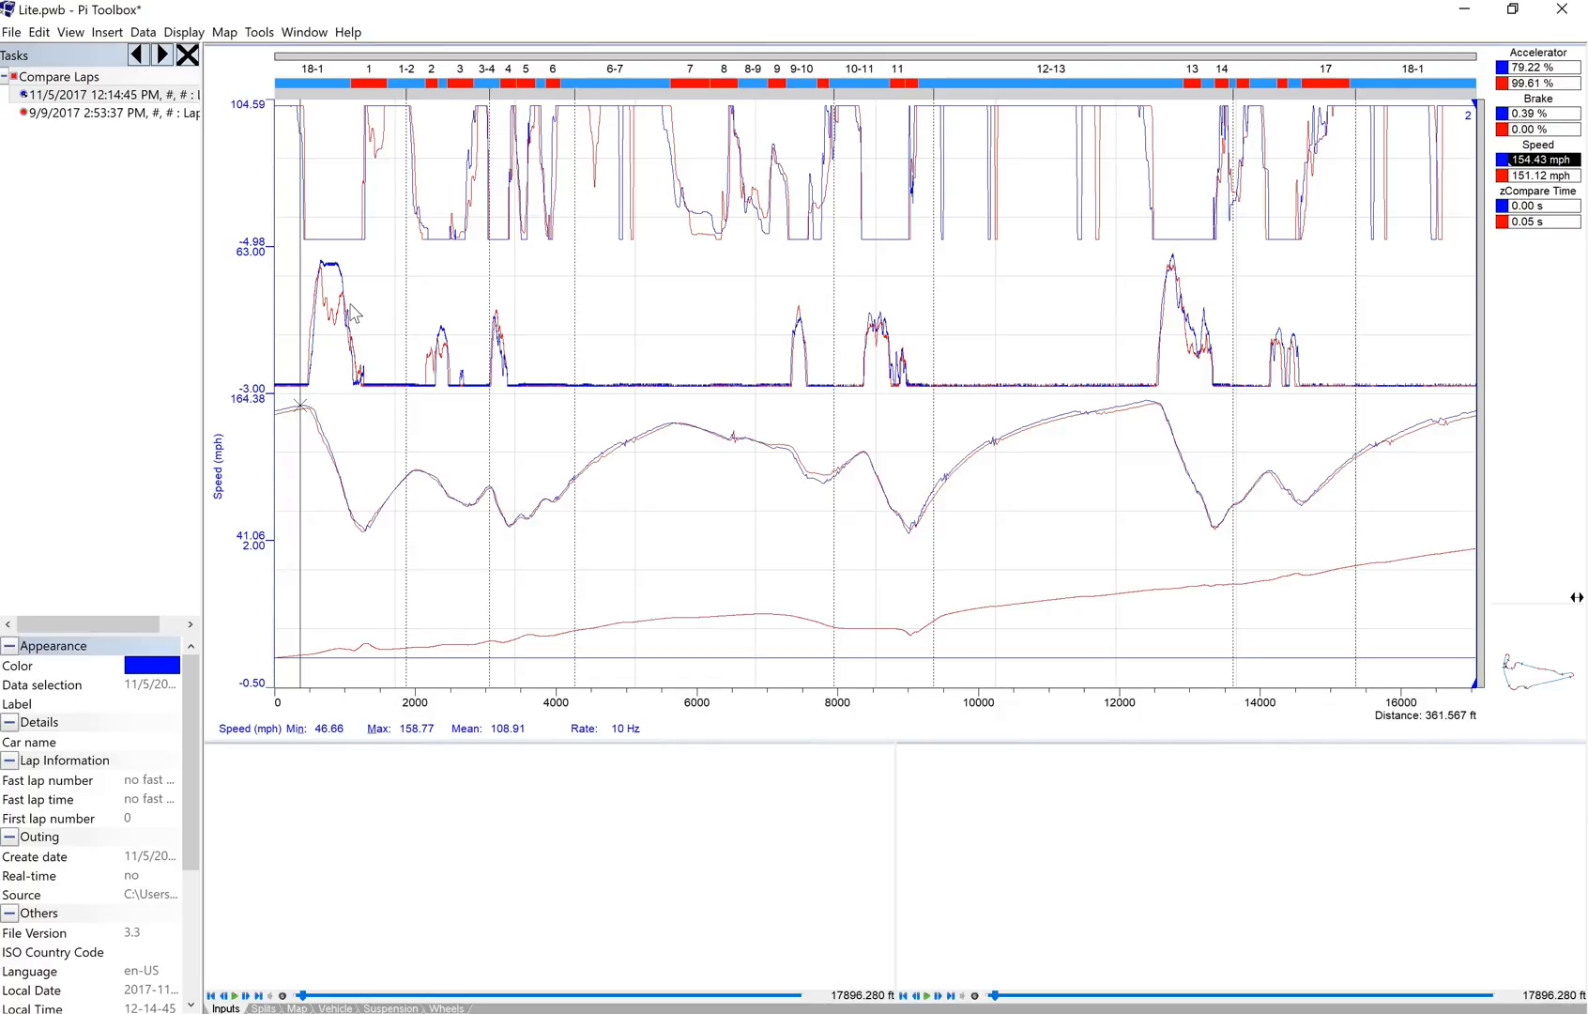
mouse_move(319, 392)
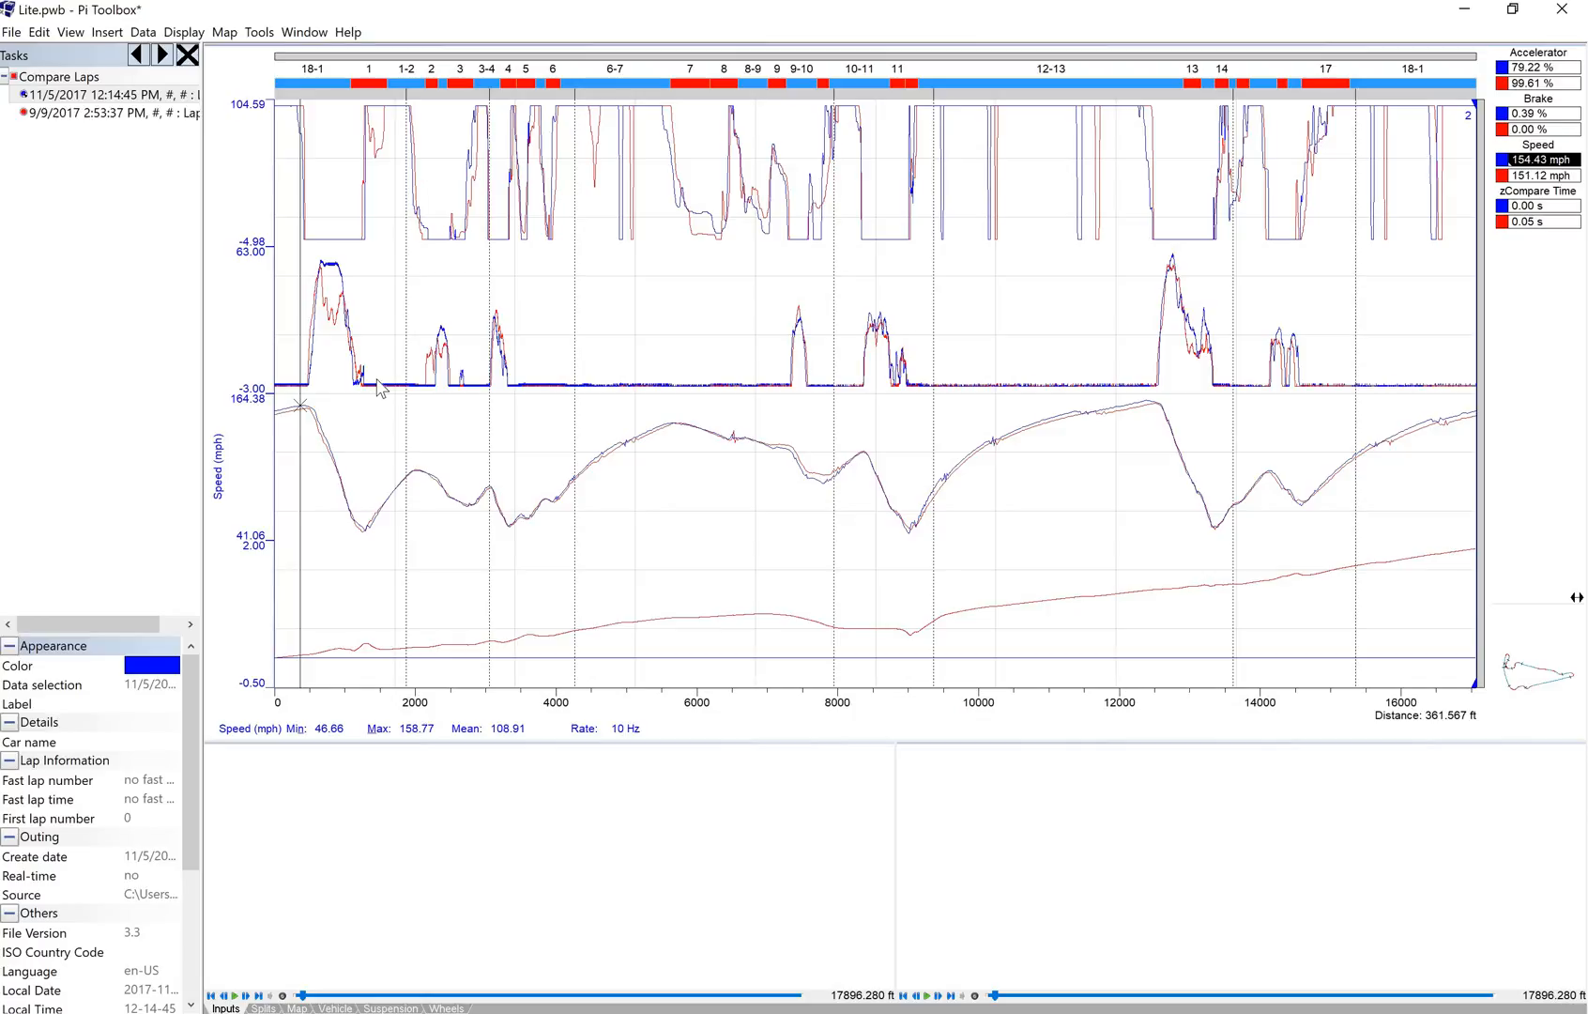
mouse_move(311, 608)
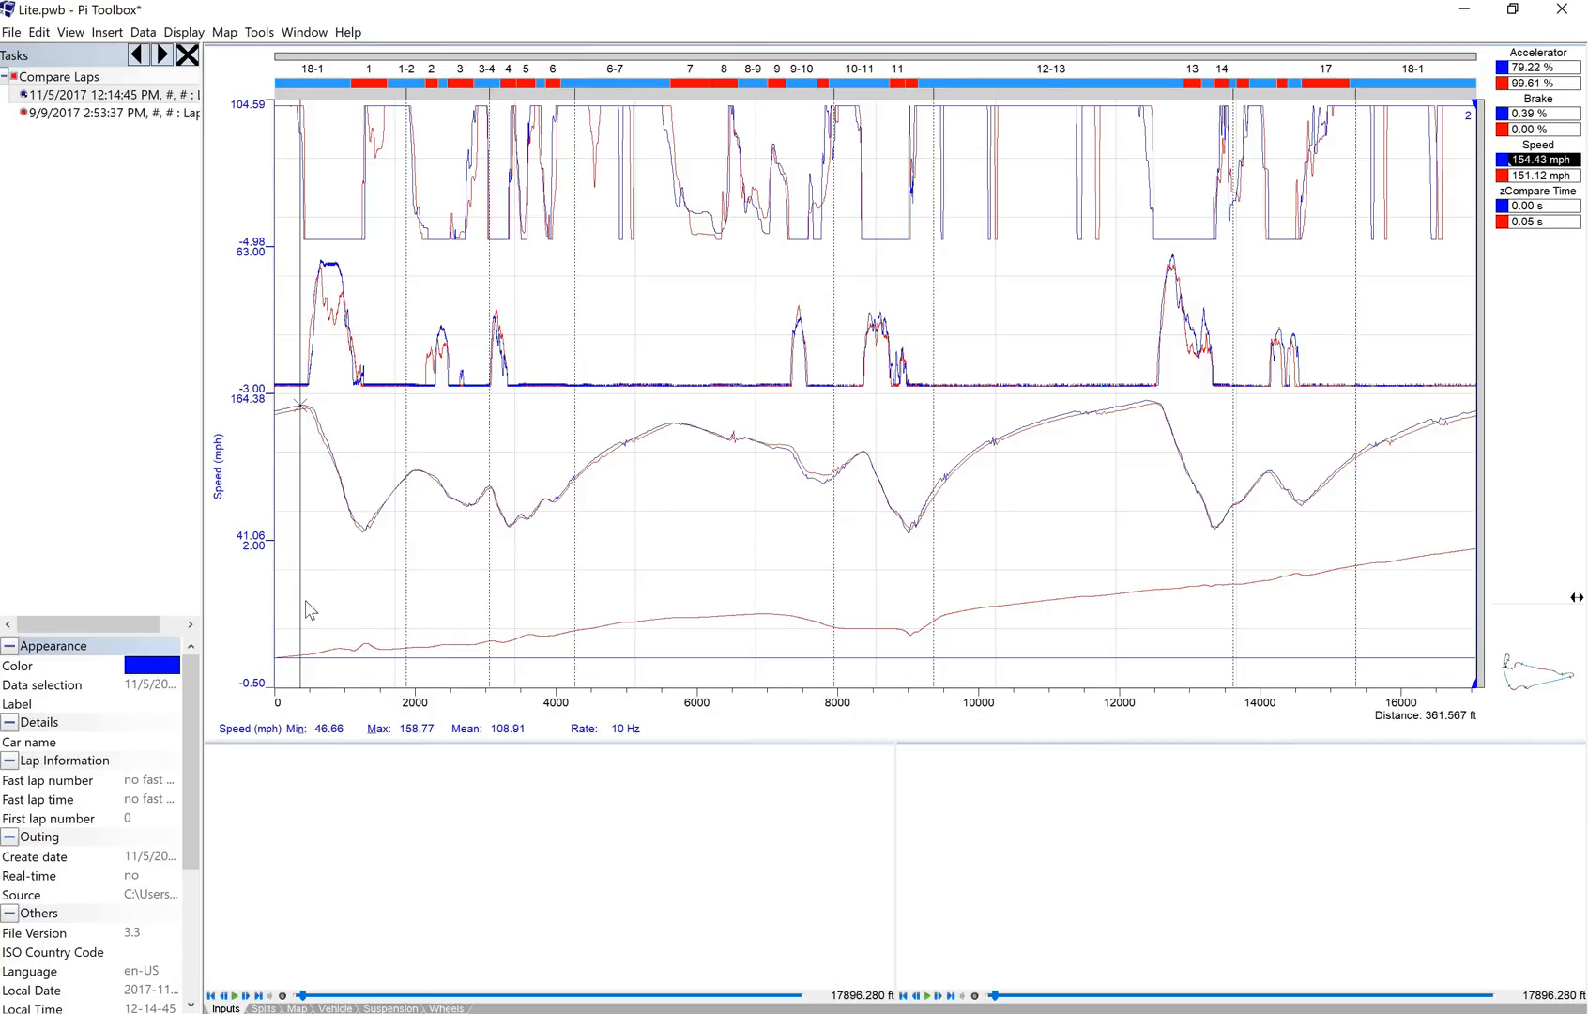
mouse_move(327, 666)
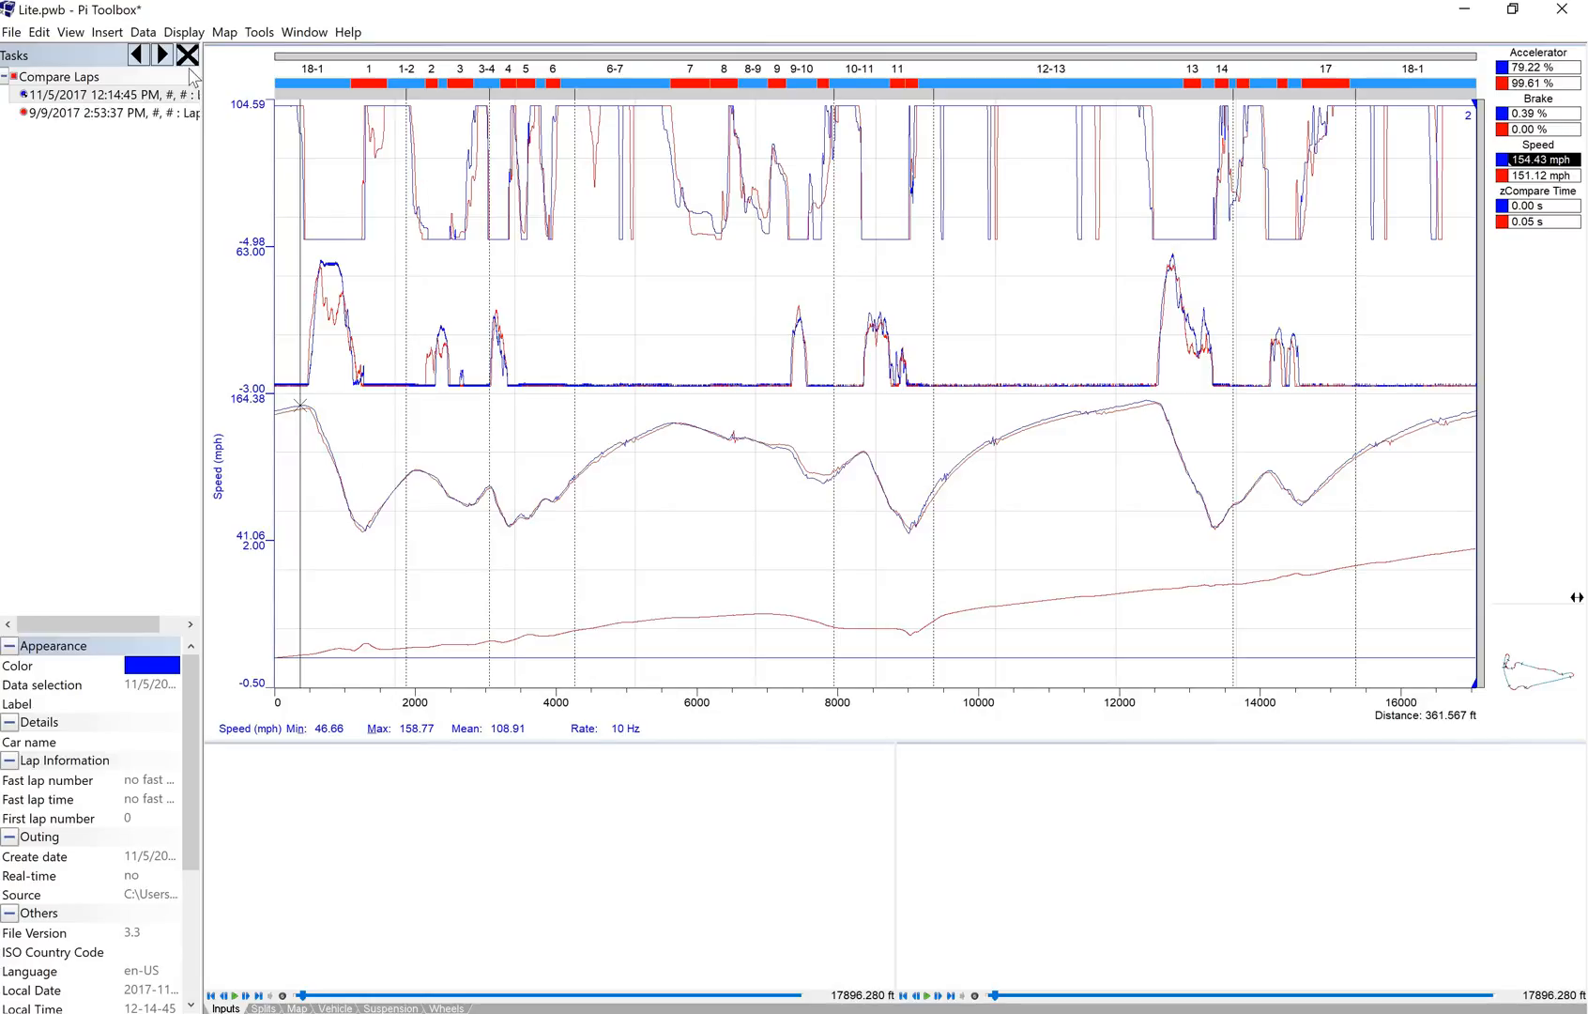
mouse_move(188, 56)
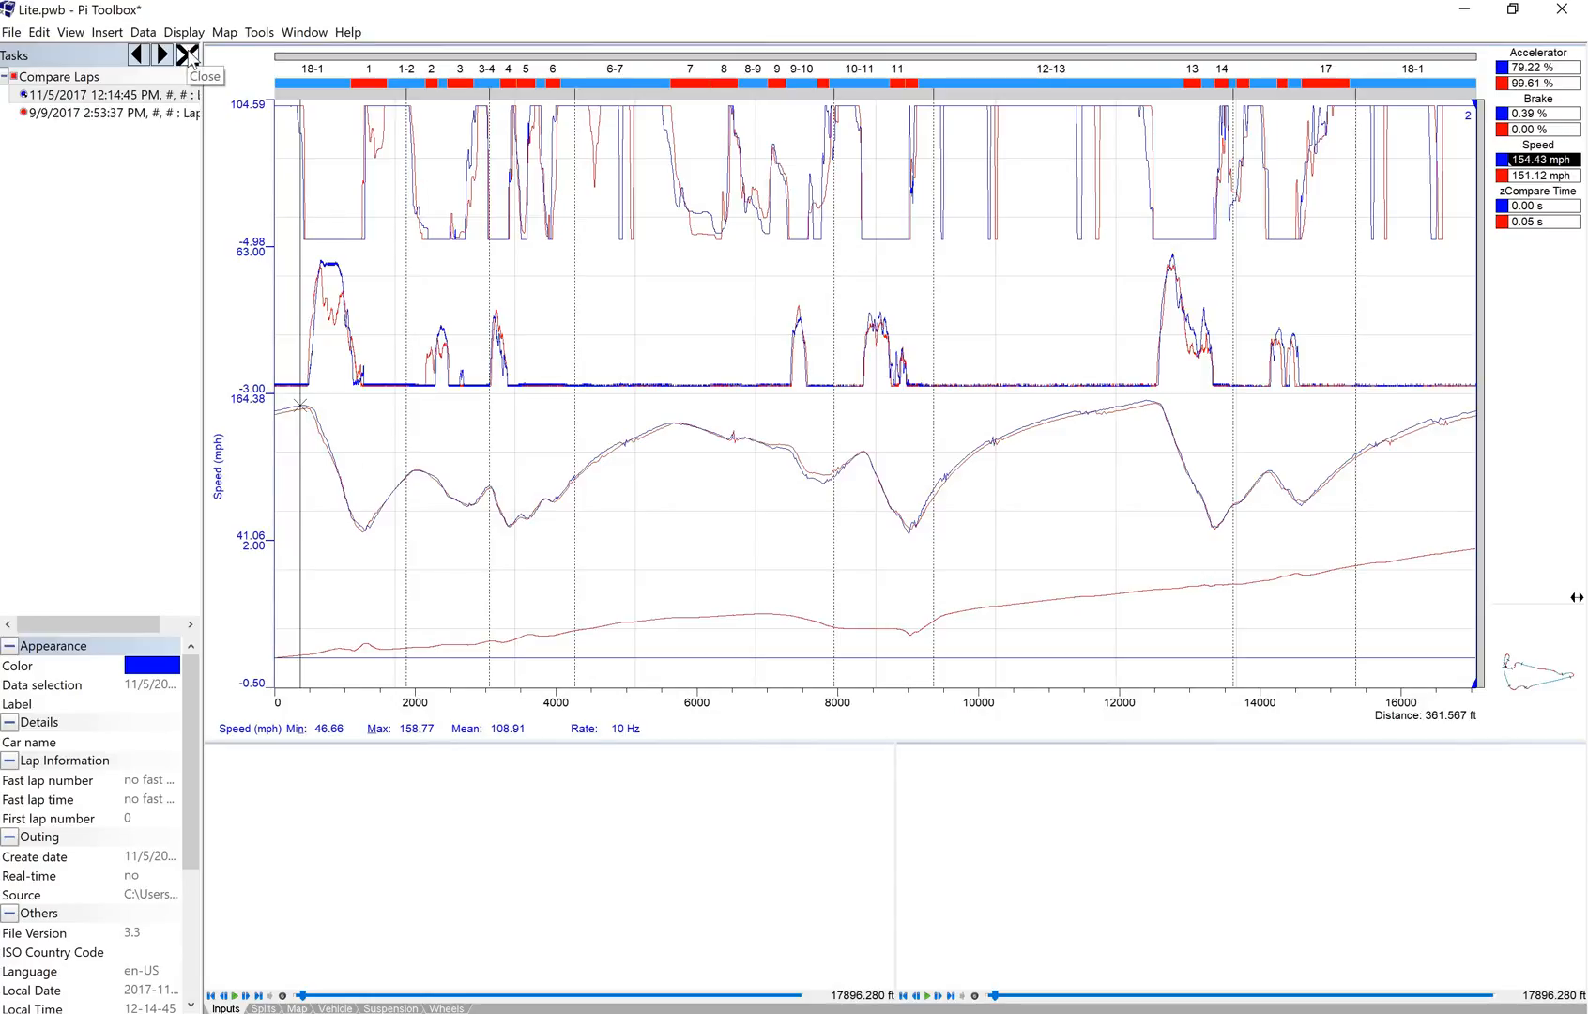
- Close the Tasks pane so the traces span the window above both onboard videos
click(204, 75)
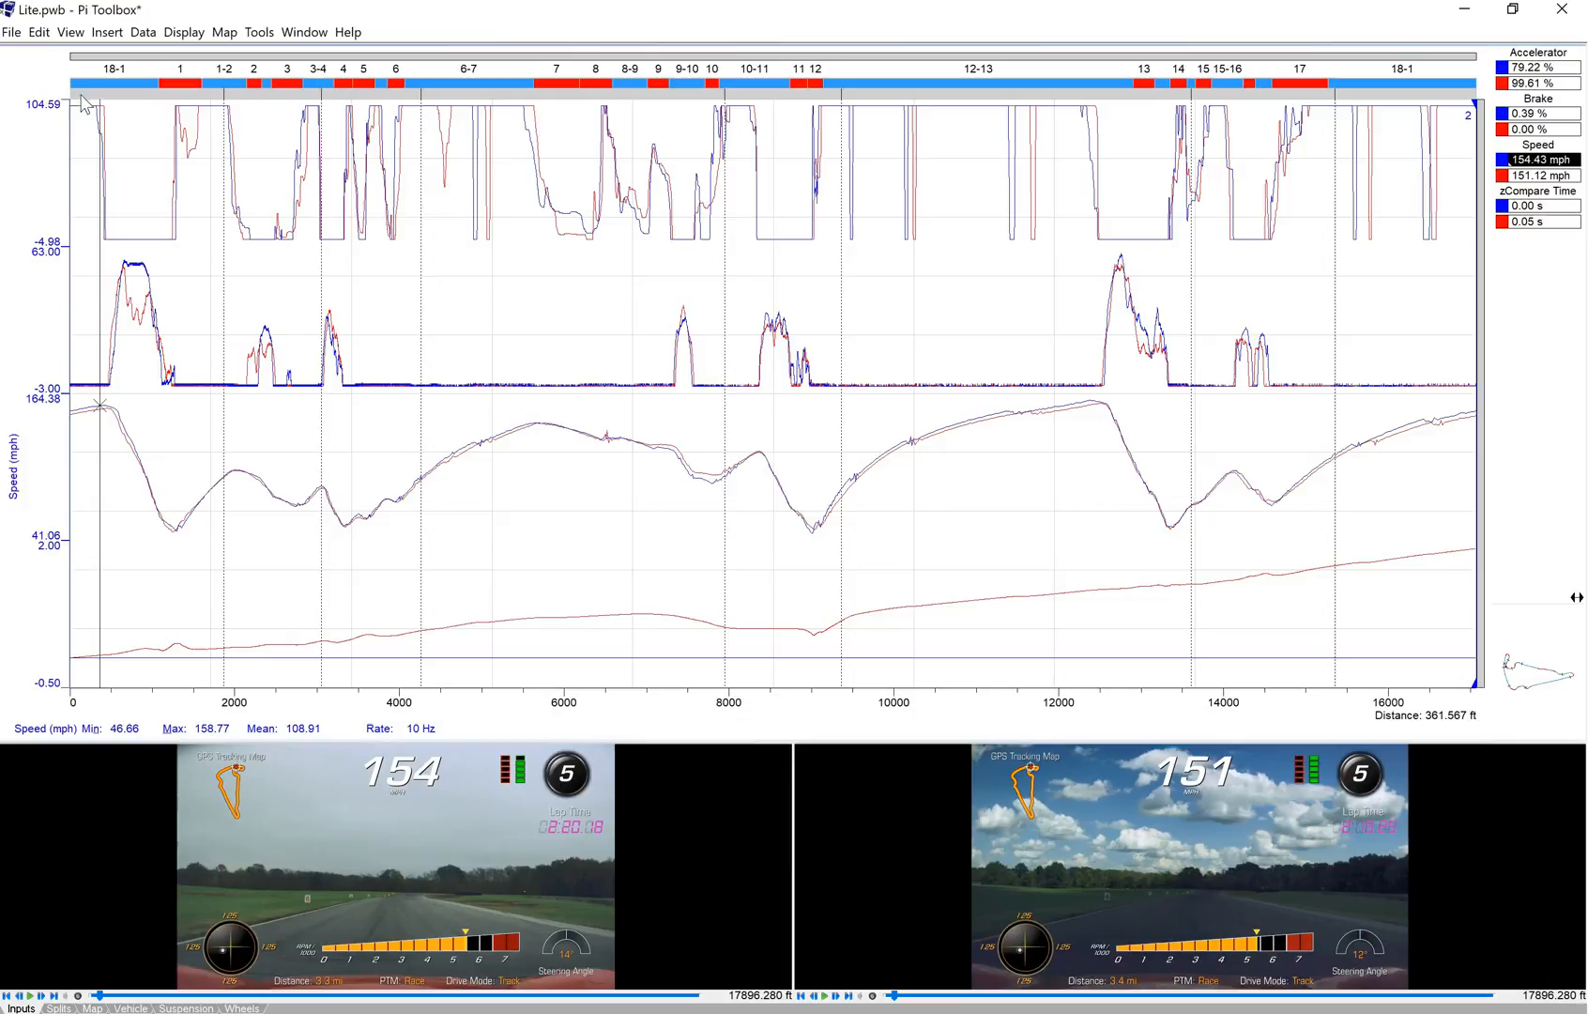
mouse_move(1357, 169)
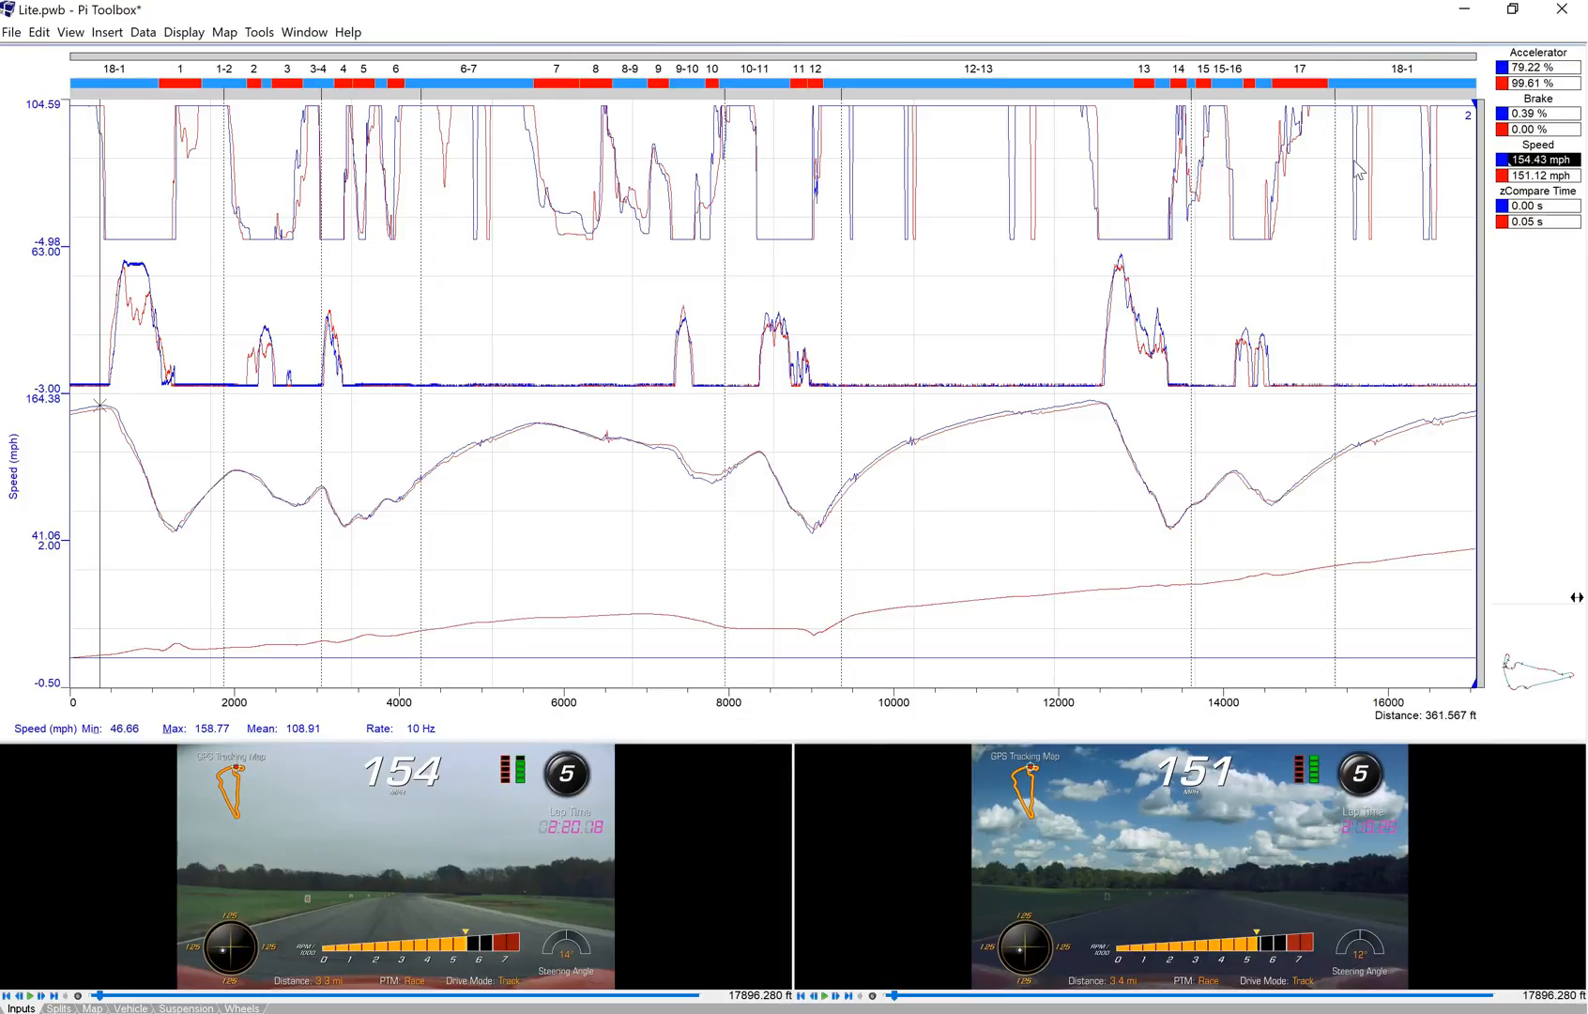
mouse_move(1369, 661)
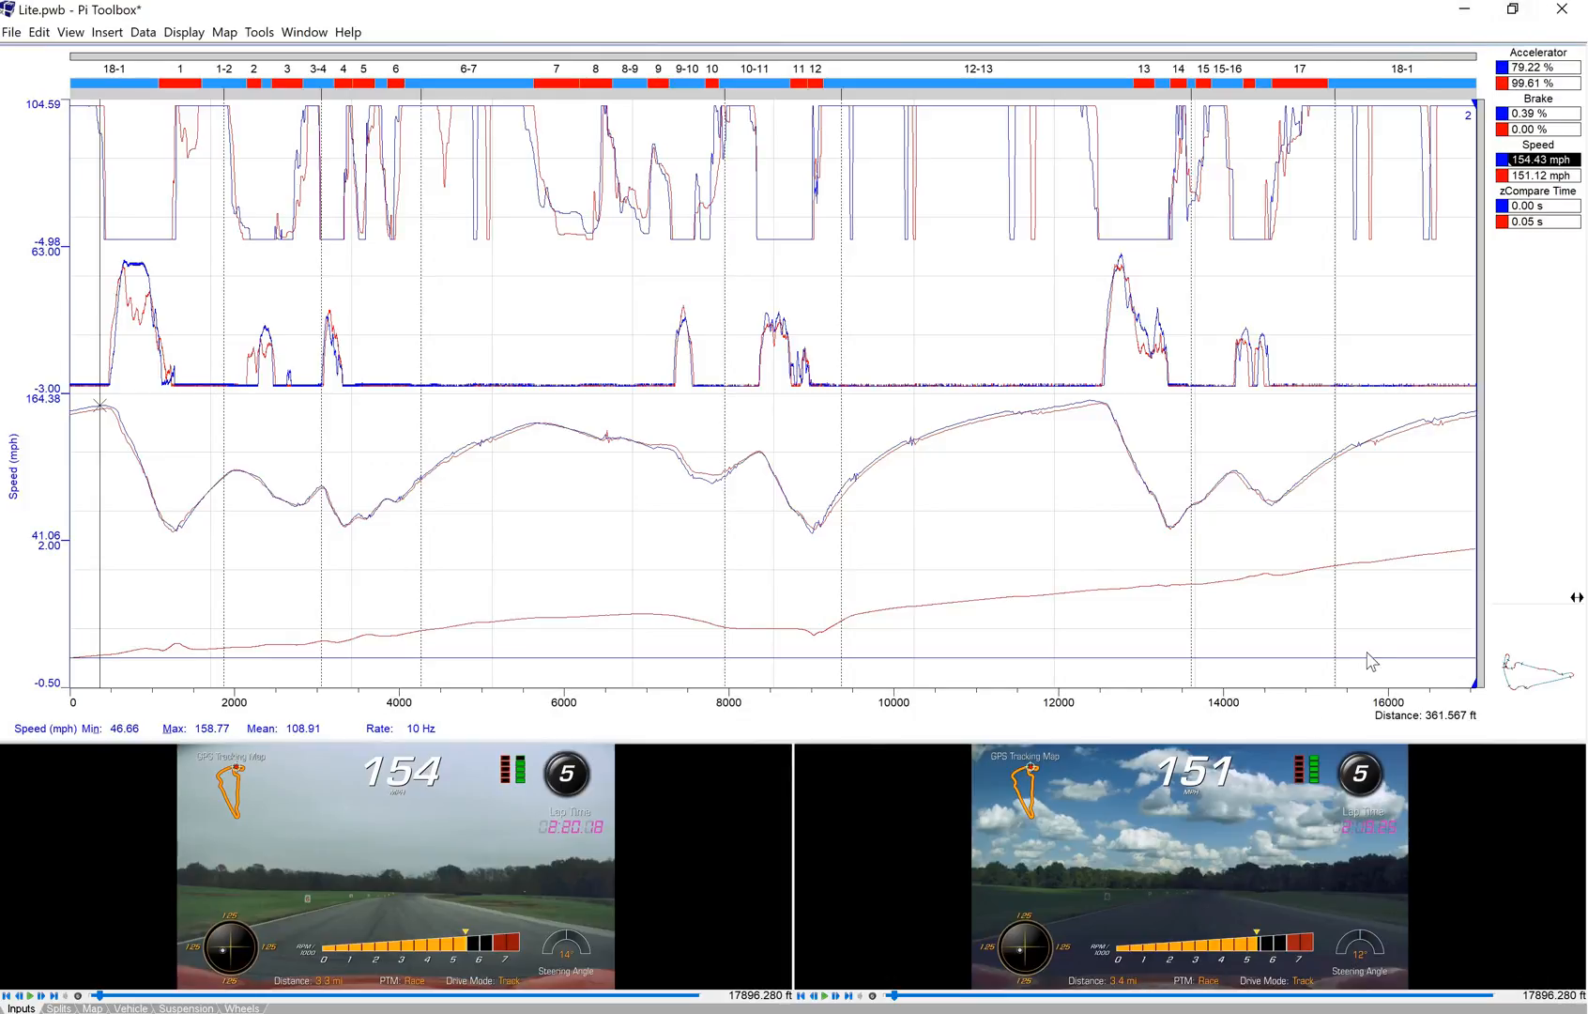
mouse_move(1275, 740)
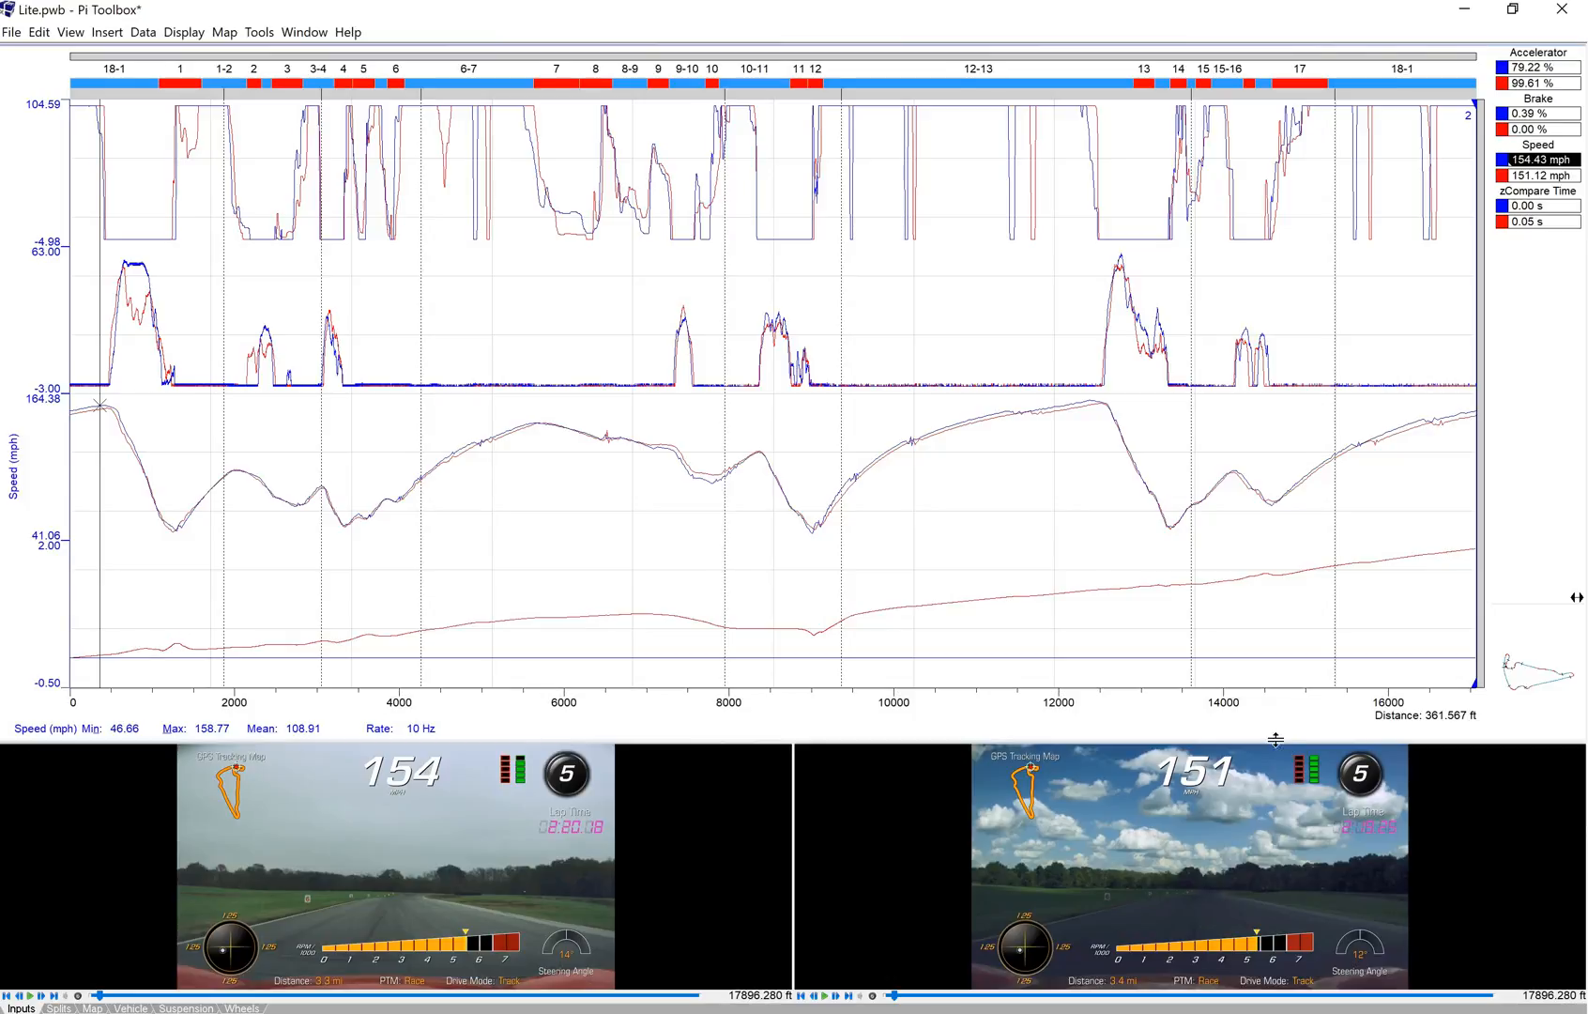
mouse_move(859, 759)
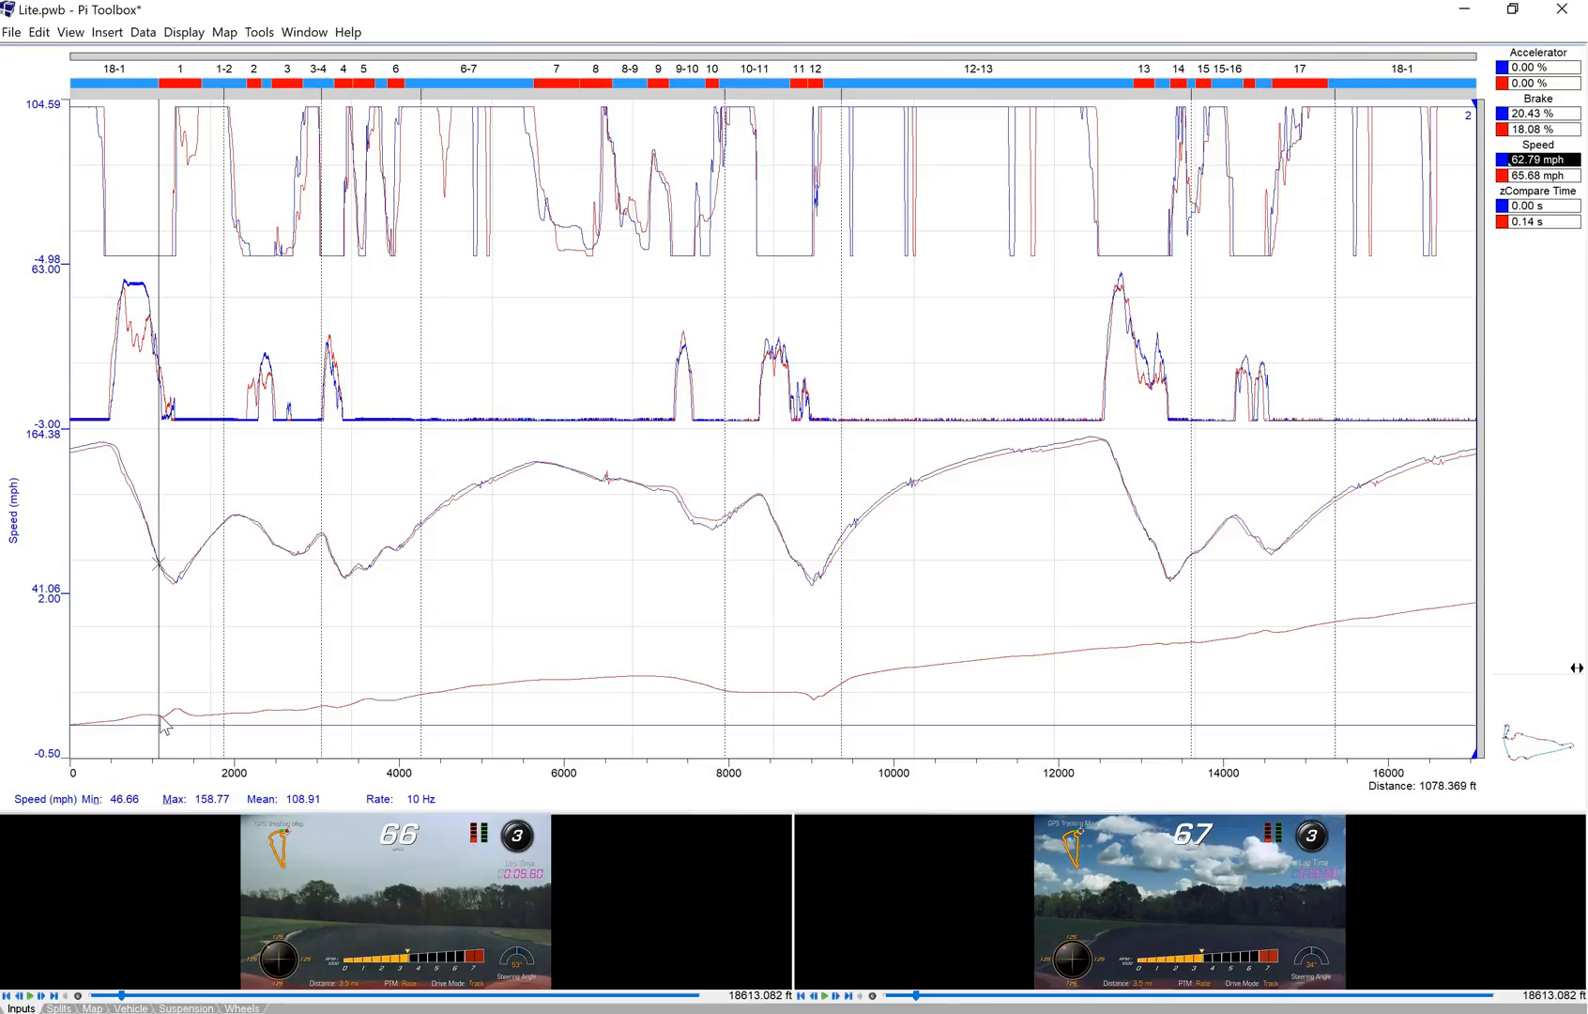
mouse_move(47, 238)
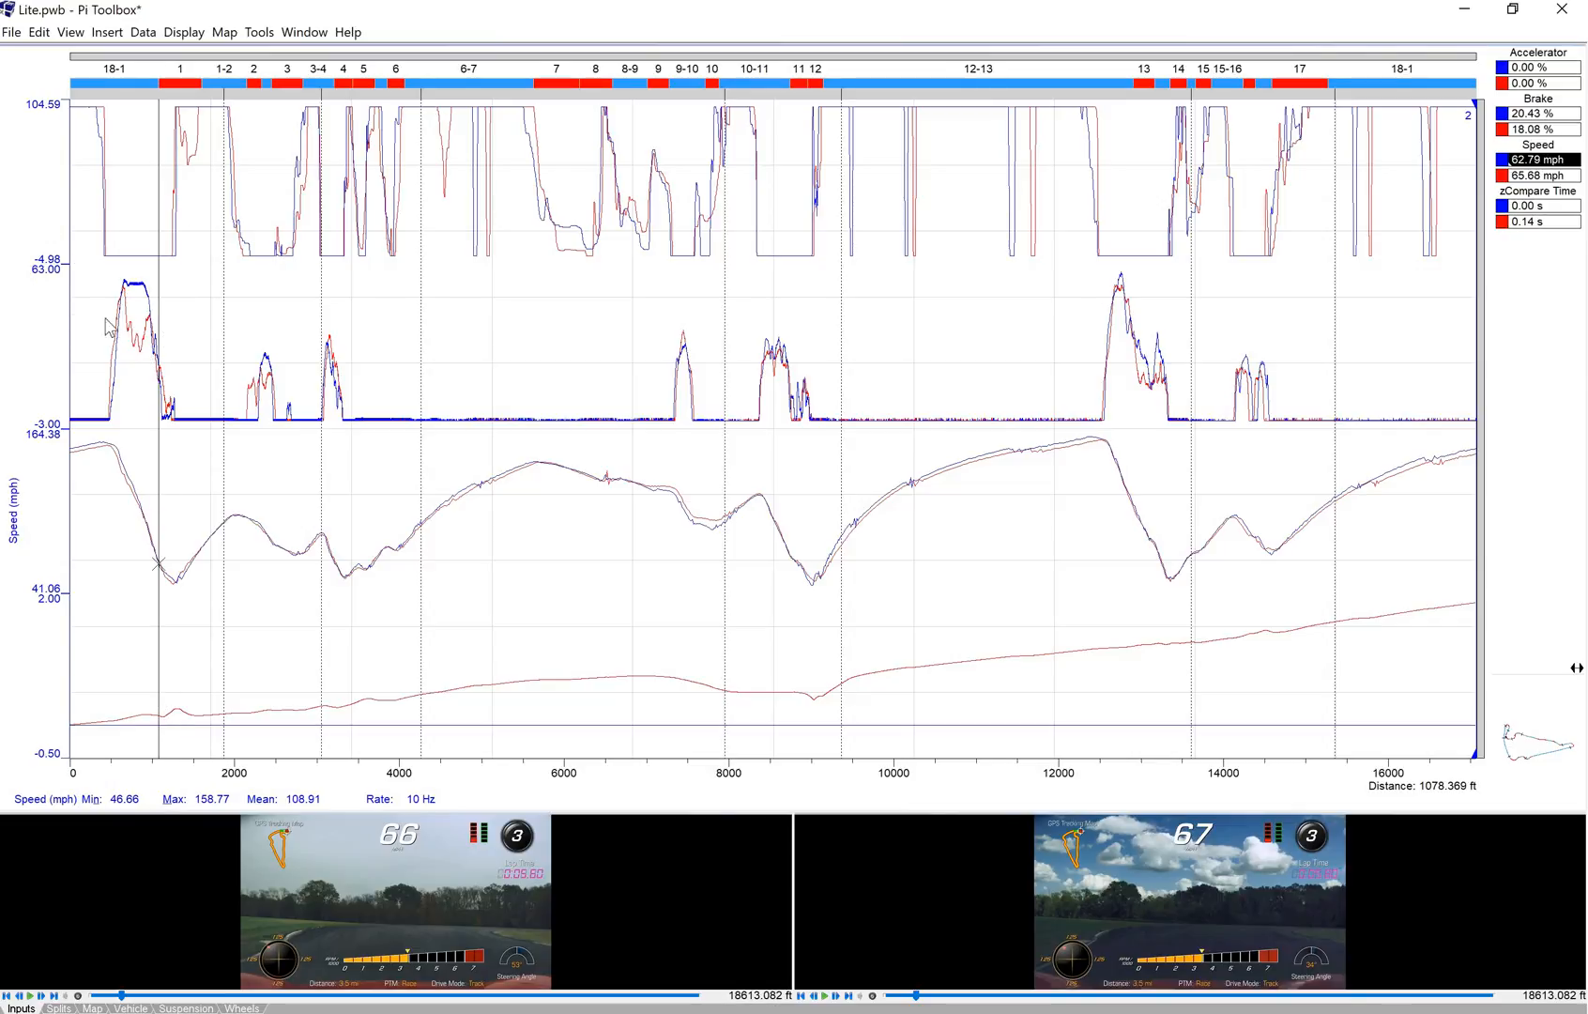
mouse_move(167, 722)
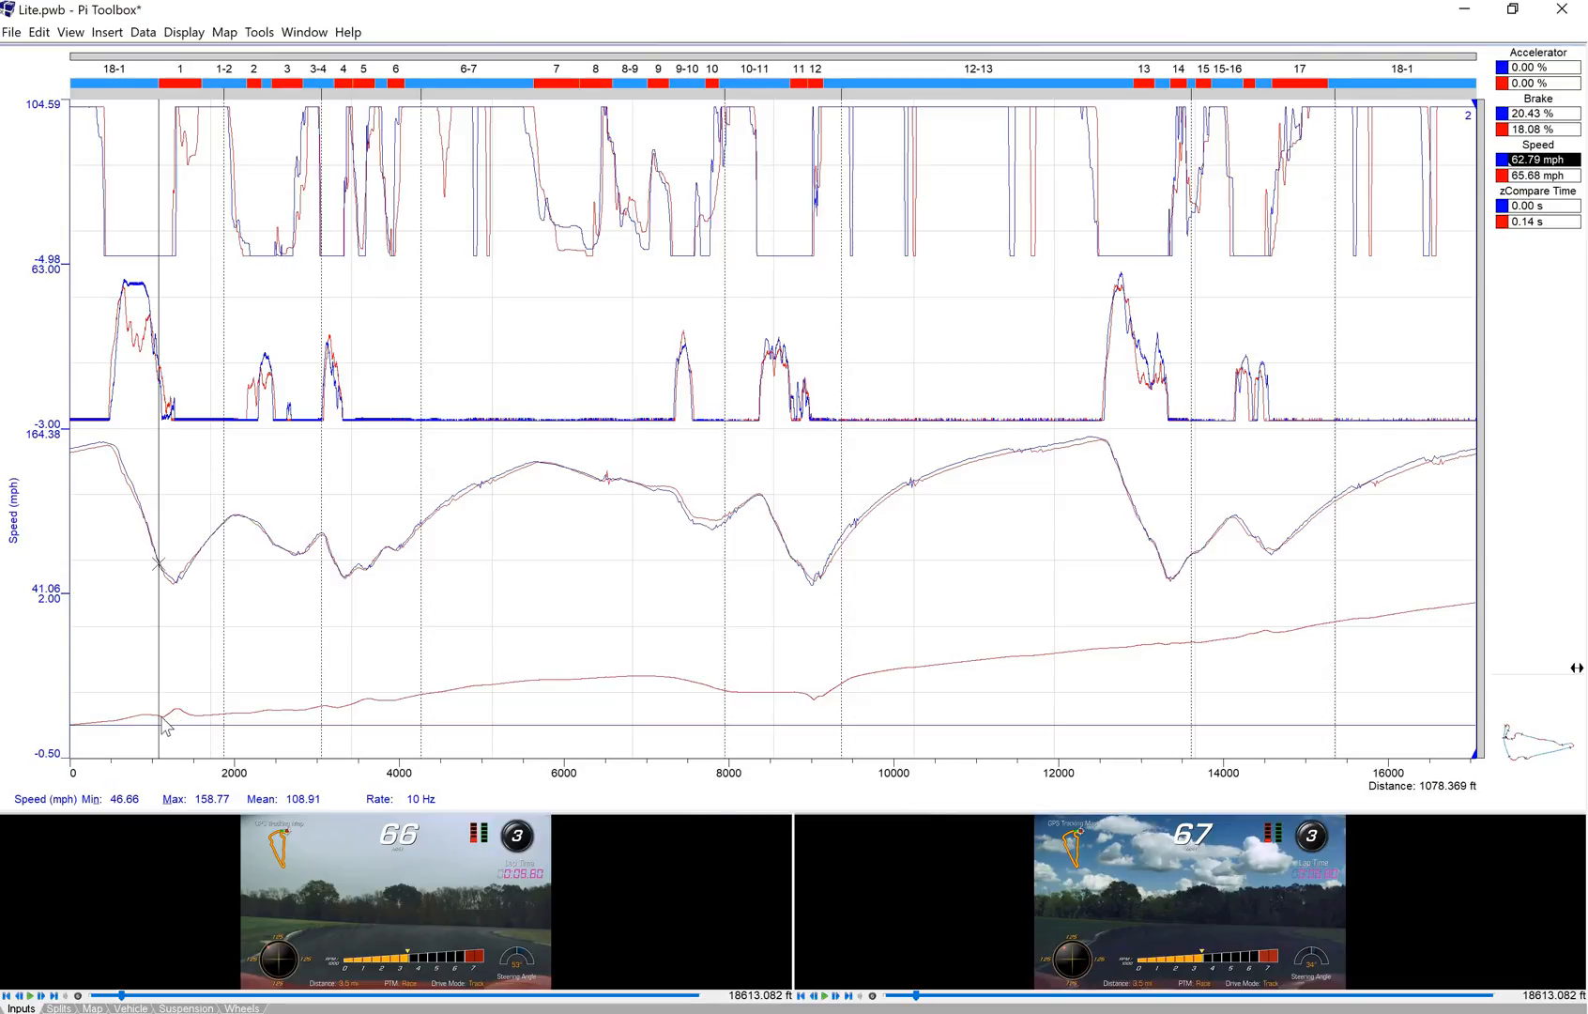
mouse_move(180, 721)
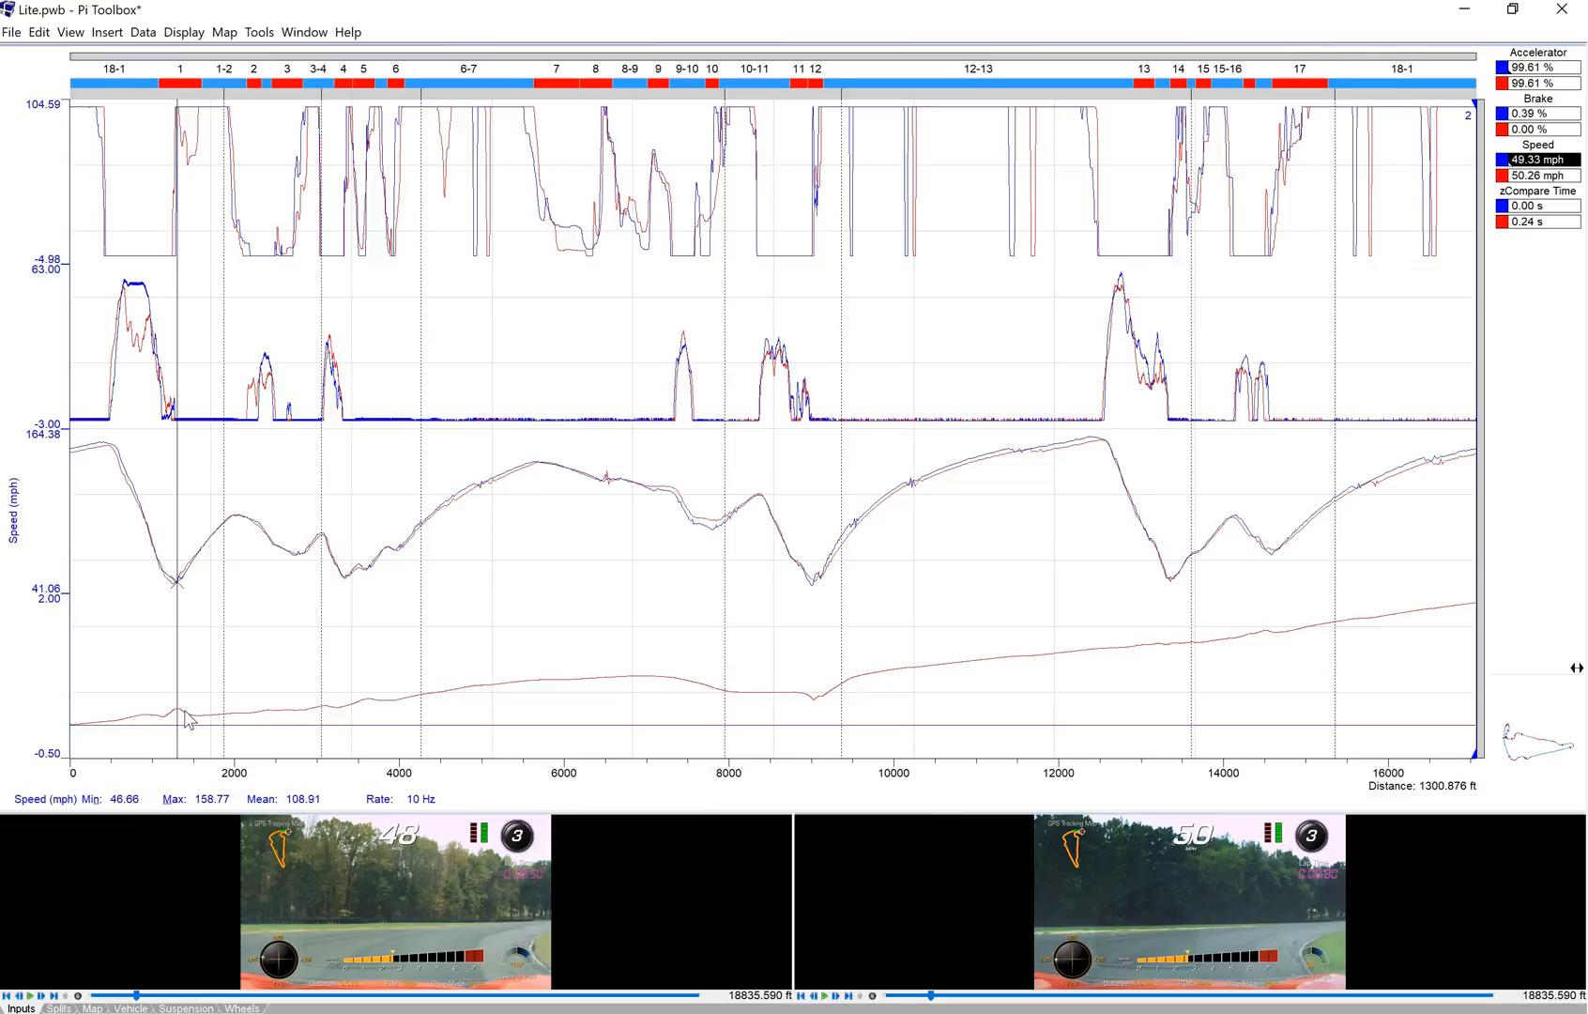
mouse_move(56, 856)
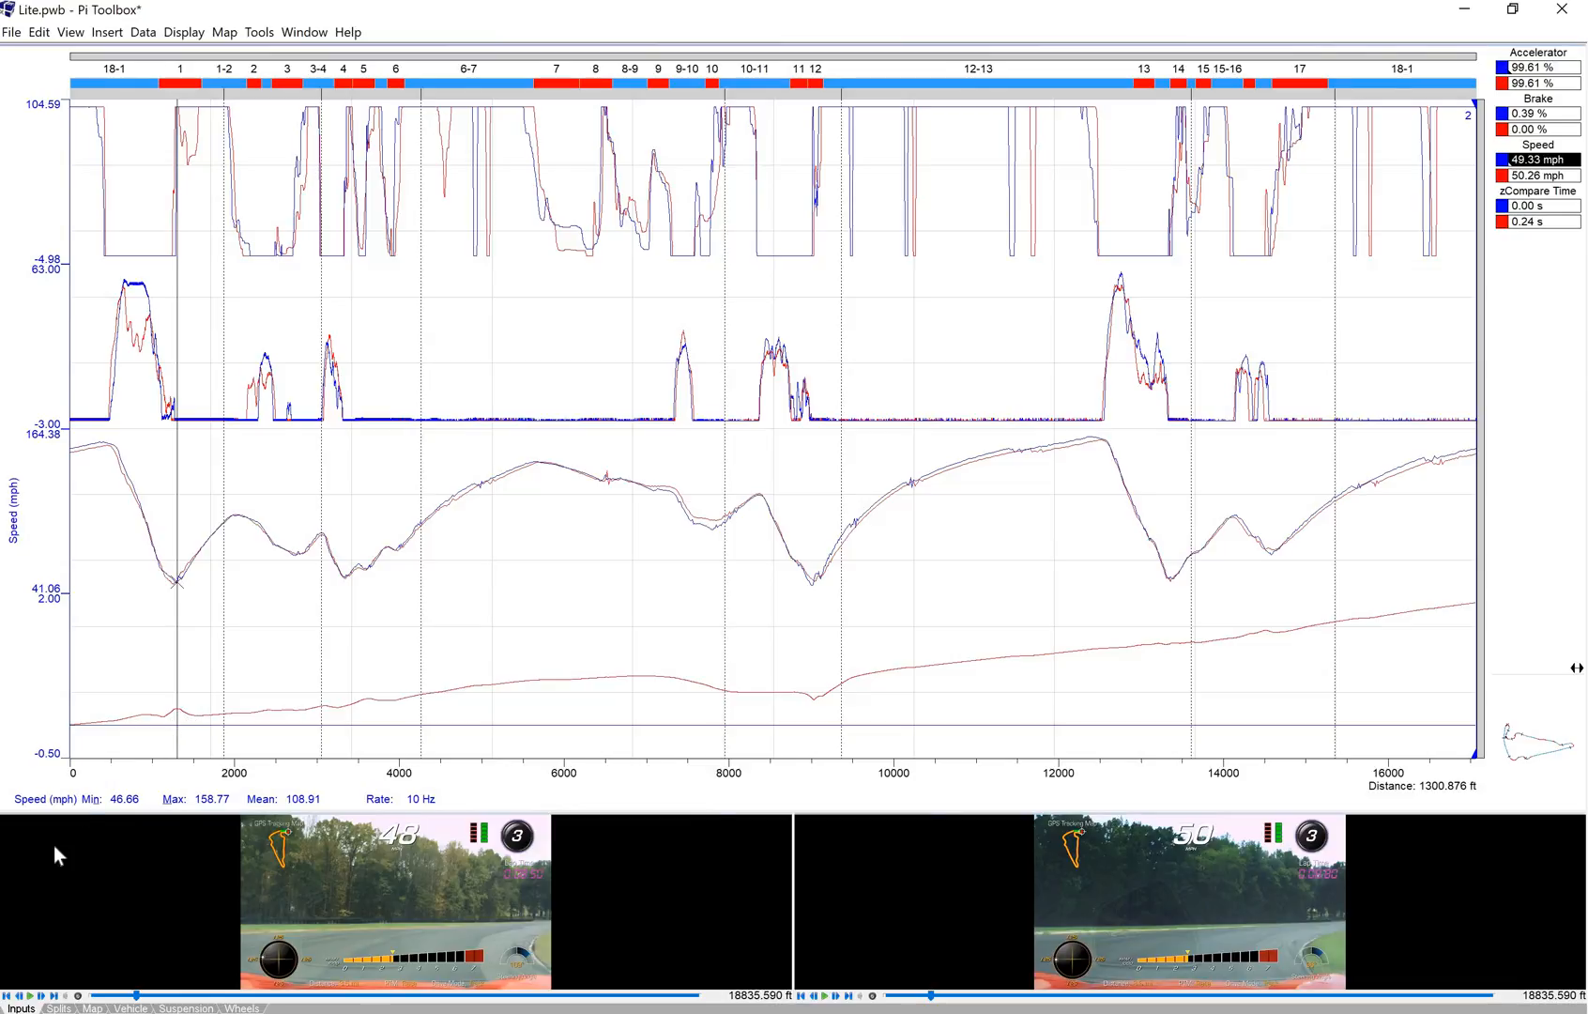
mouse_move(124, 687)
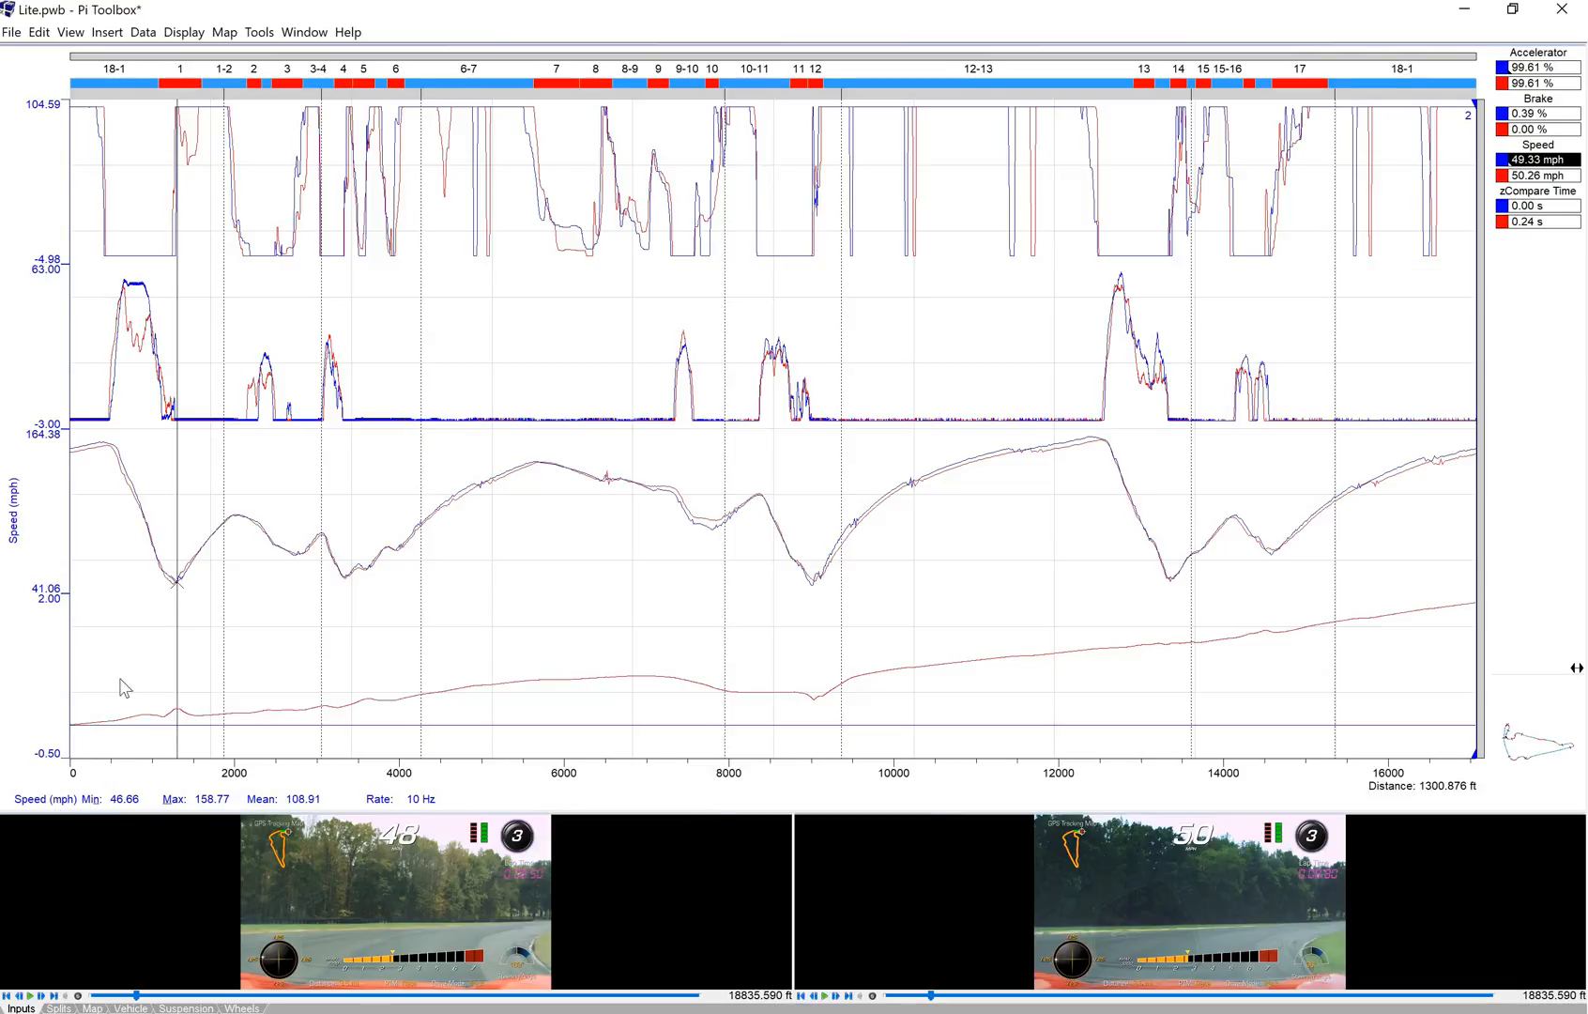
mouse_move(122, 78)
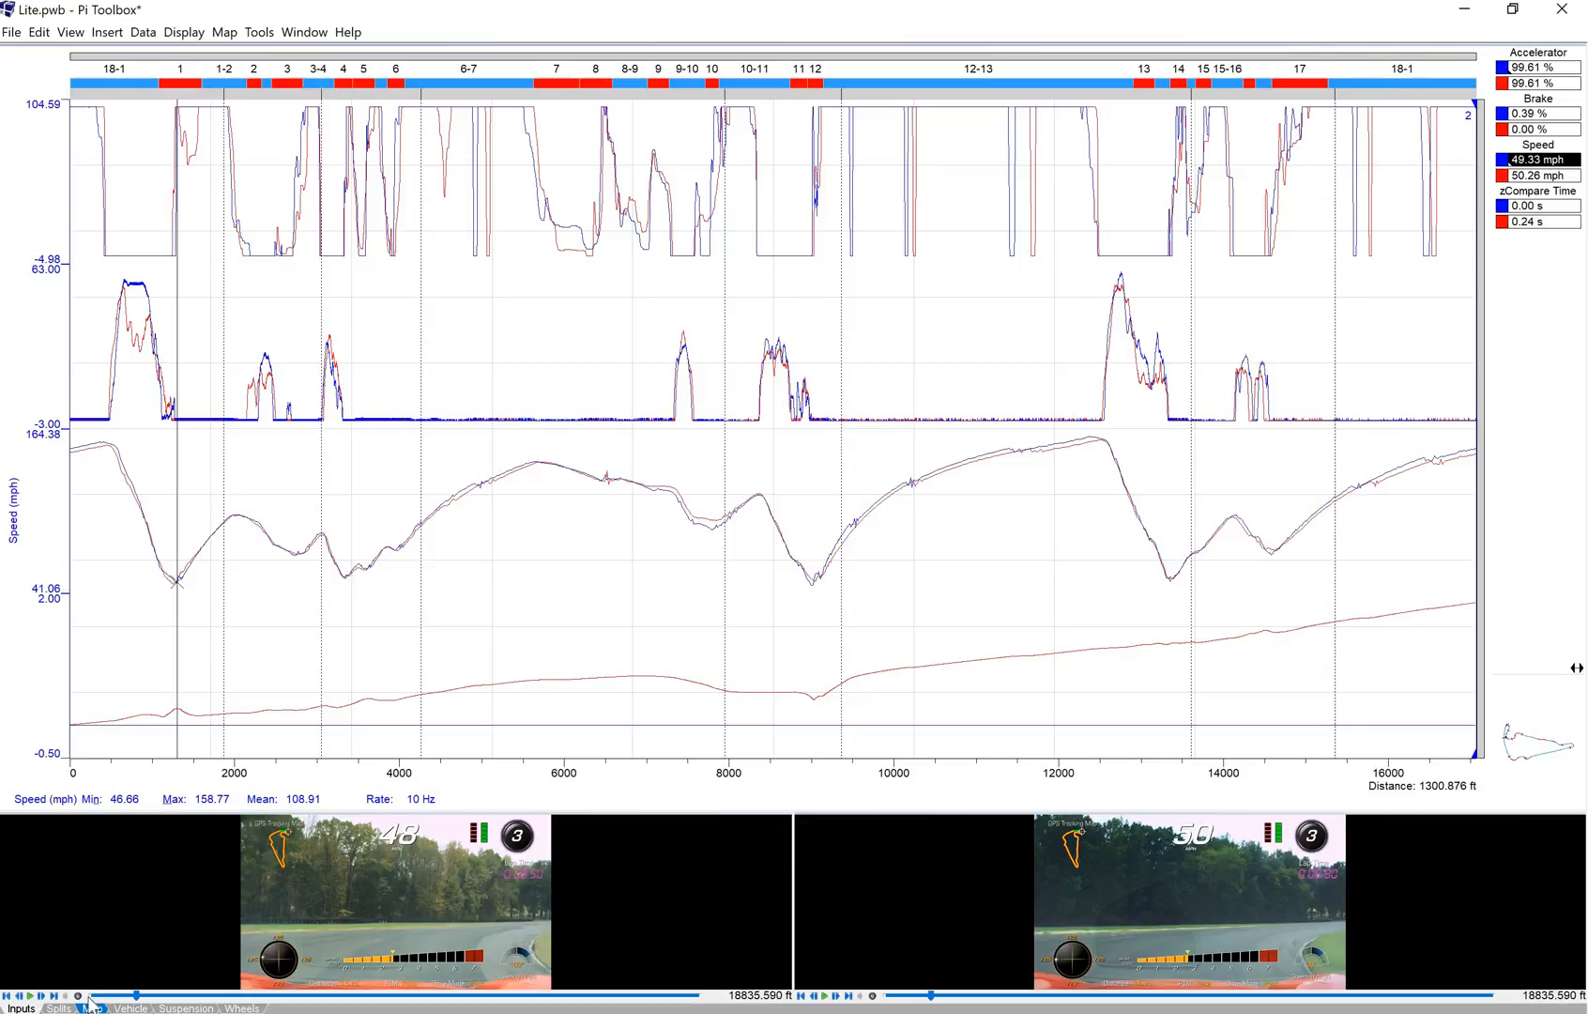
- Switch to the Map sheet showing the circuit's numbered corners and straights
click(92, 1008)
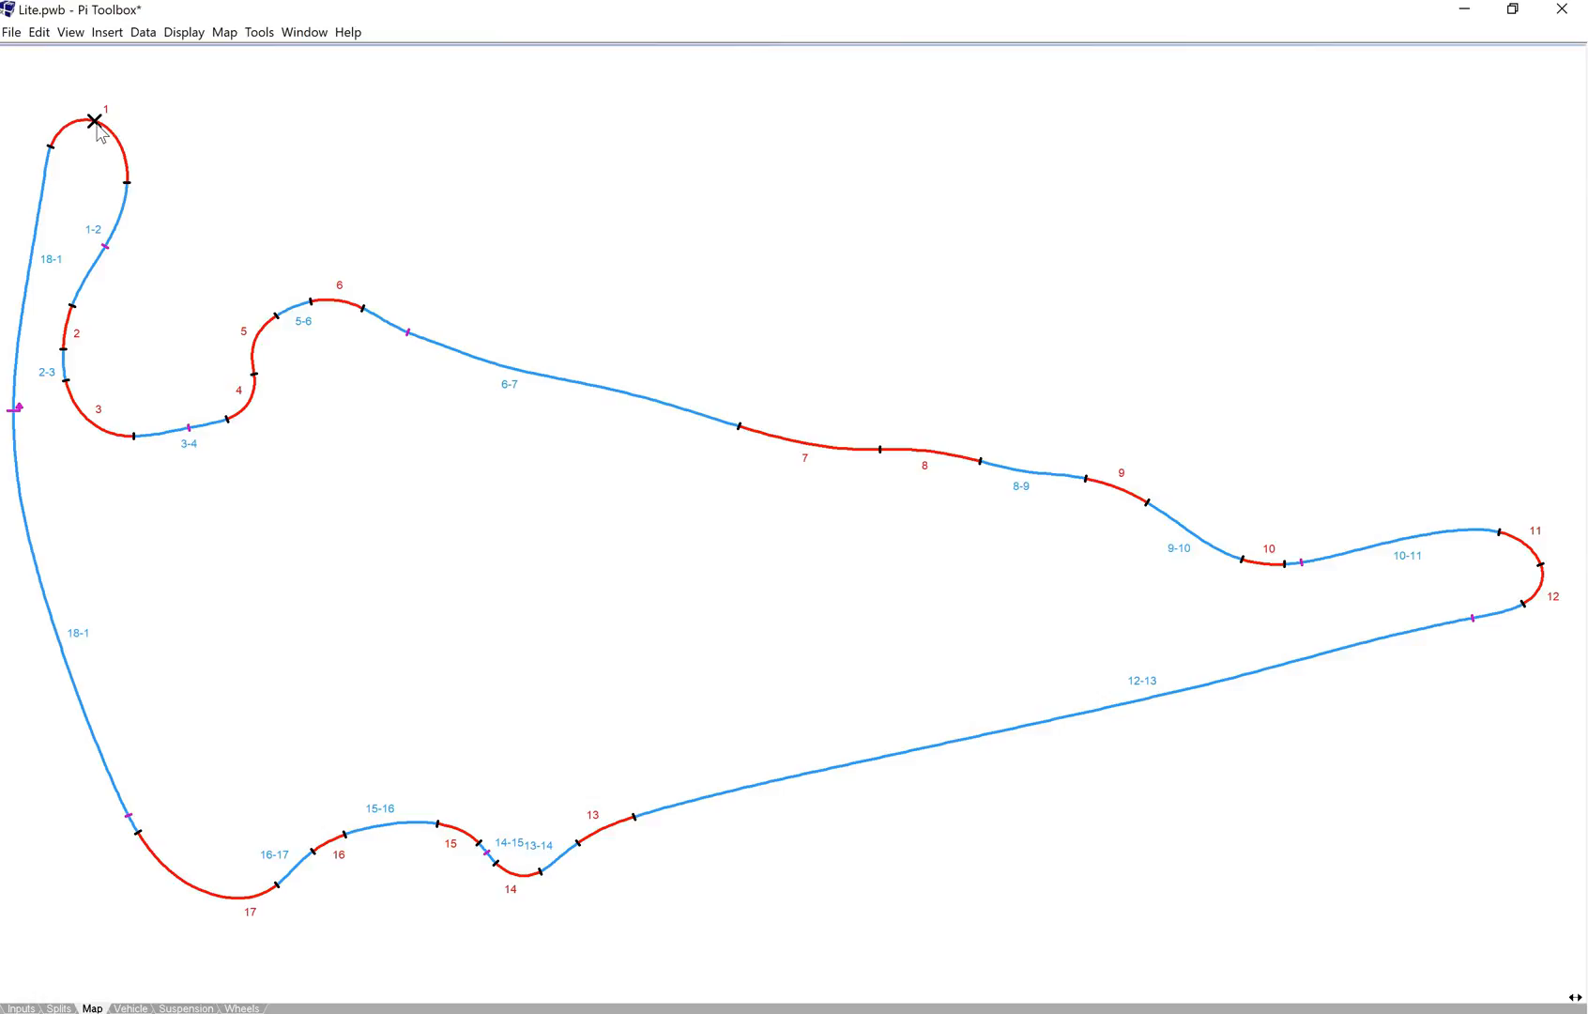
mouse_move(47, 862)
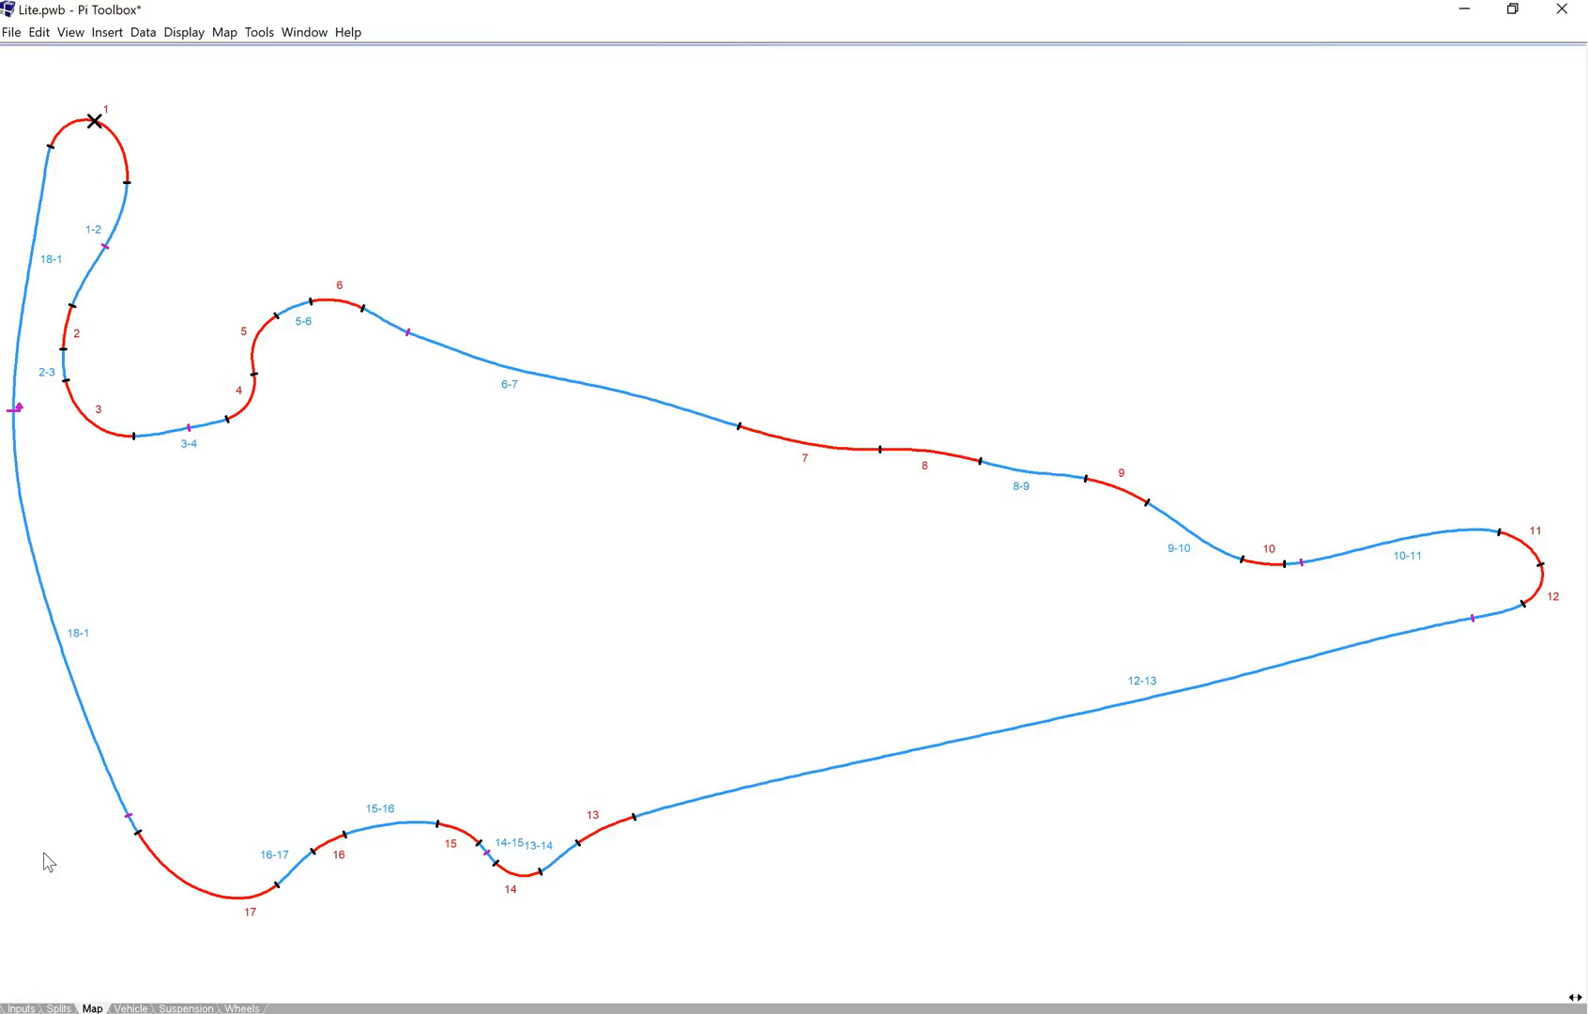
- Return from the track map to the Inputs sheet traces, still around 1,300 ft near turn 1
click(21, 1009)
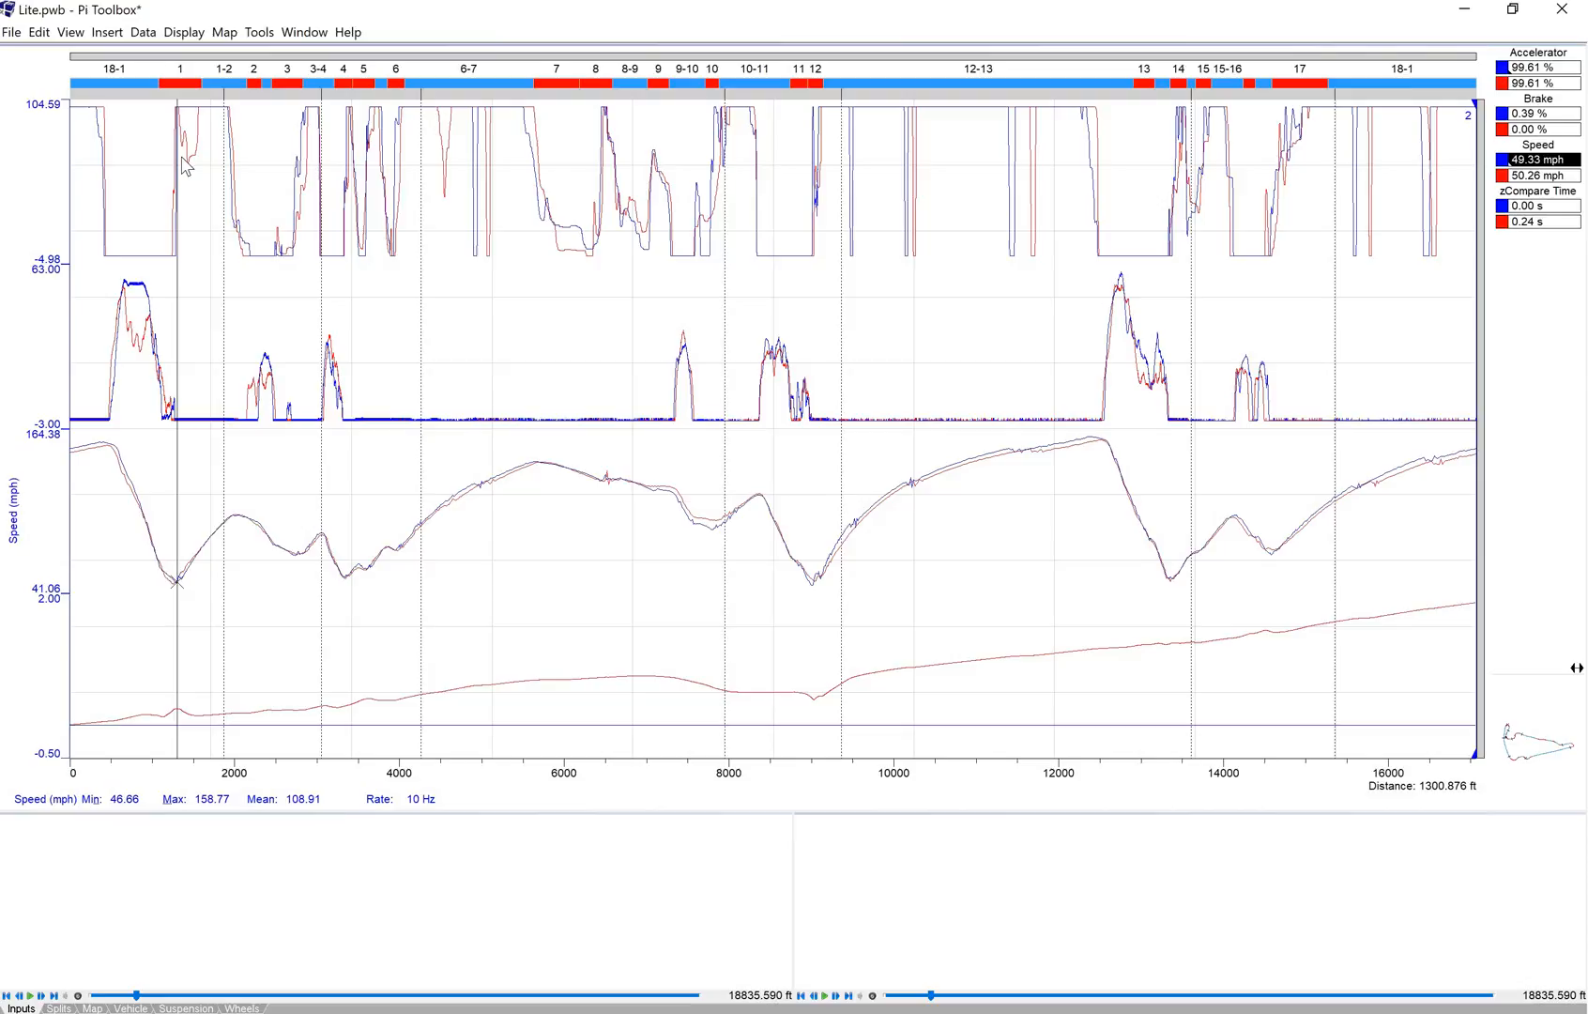
mouse_move(162, 259)
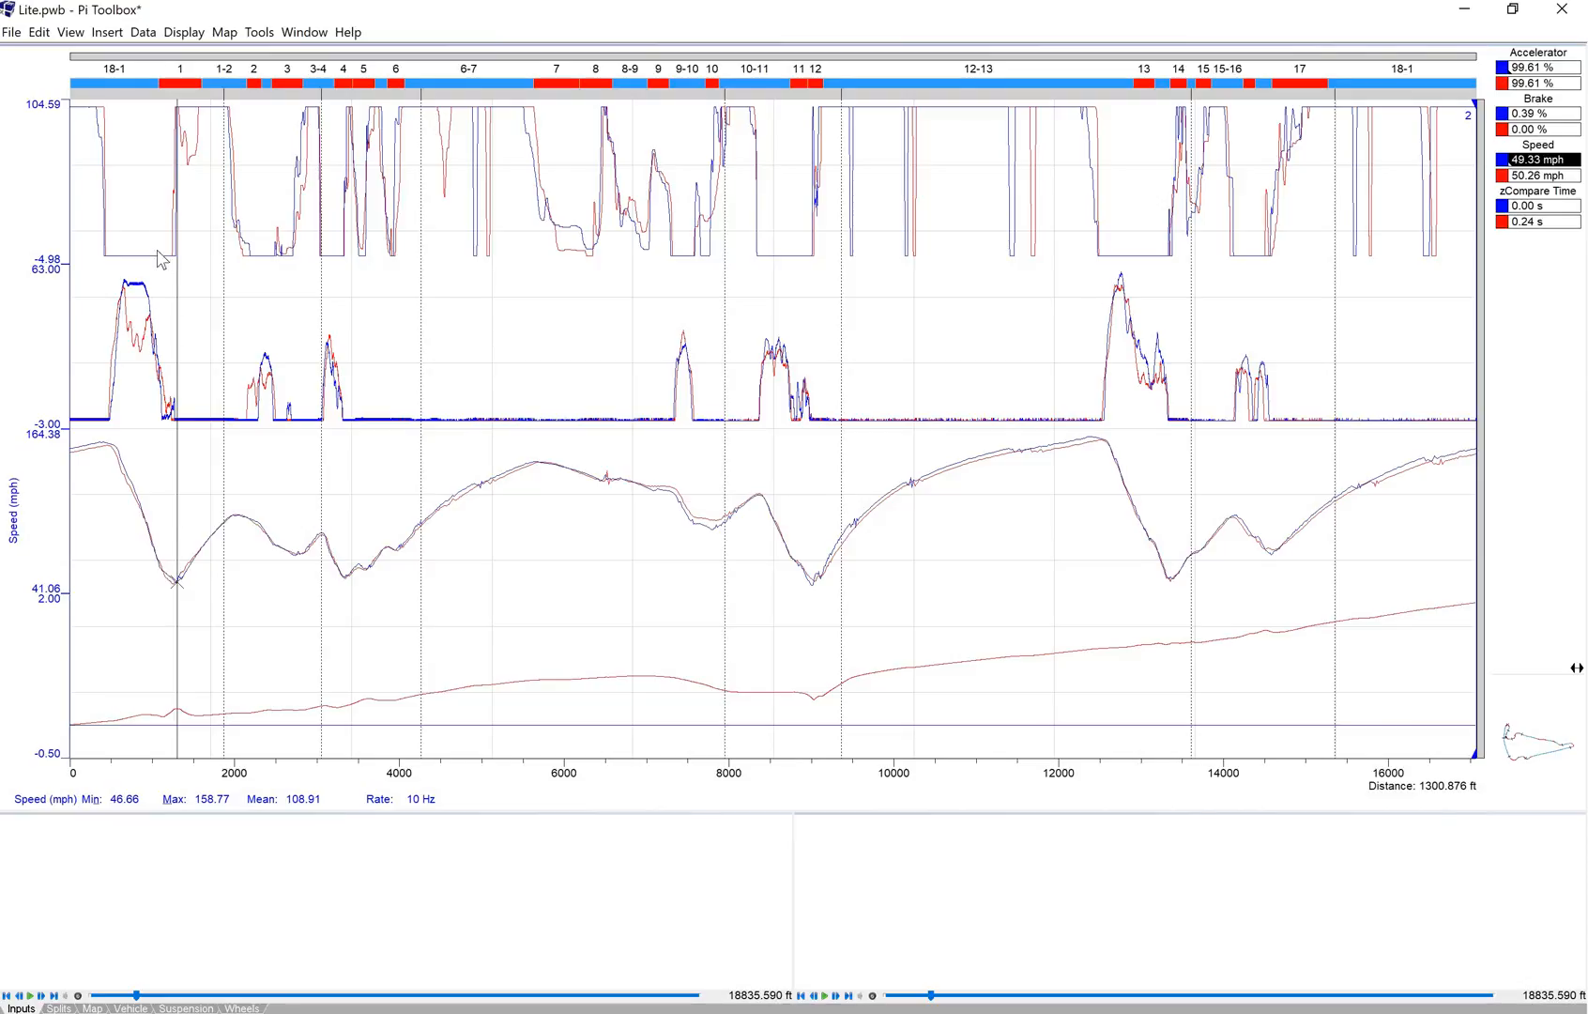
mouse_move(194, 116)
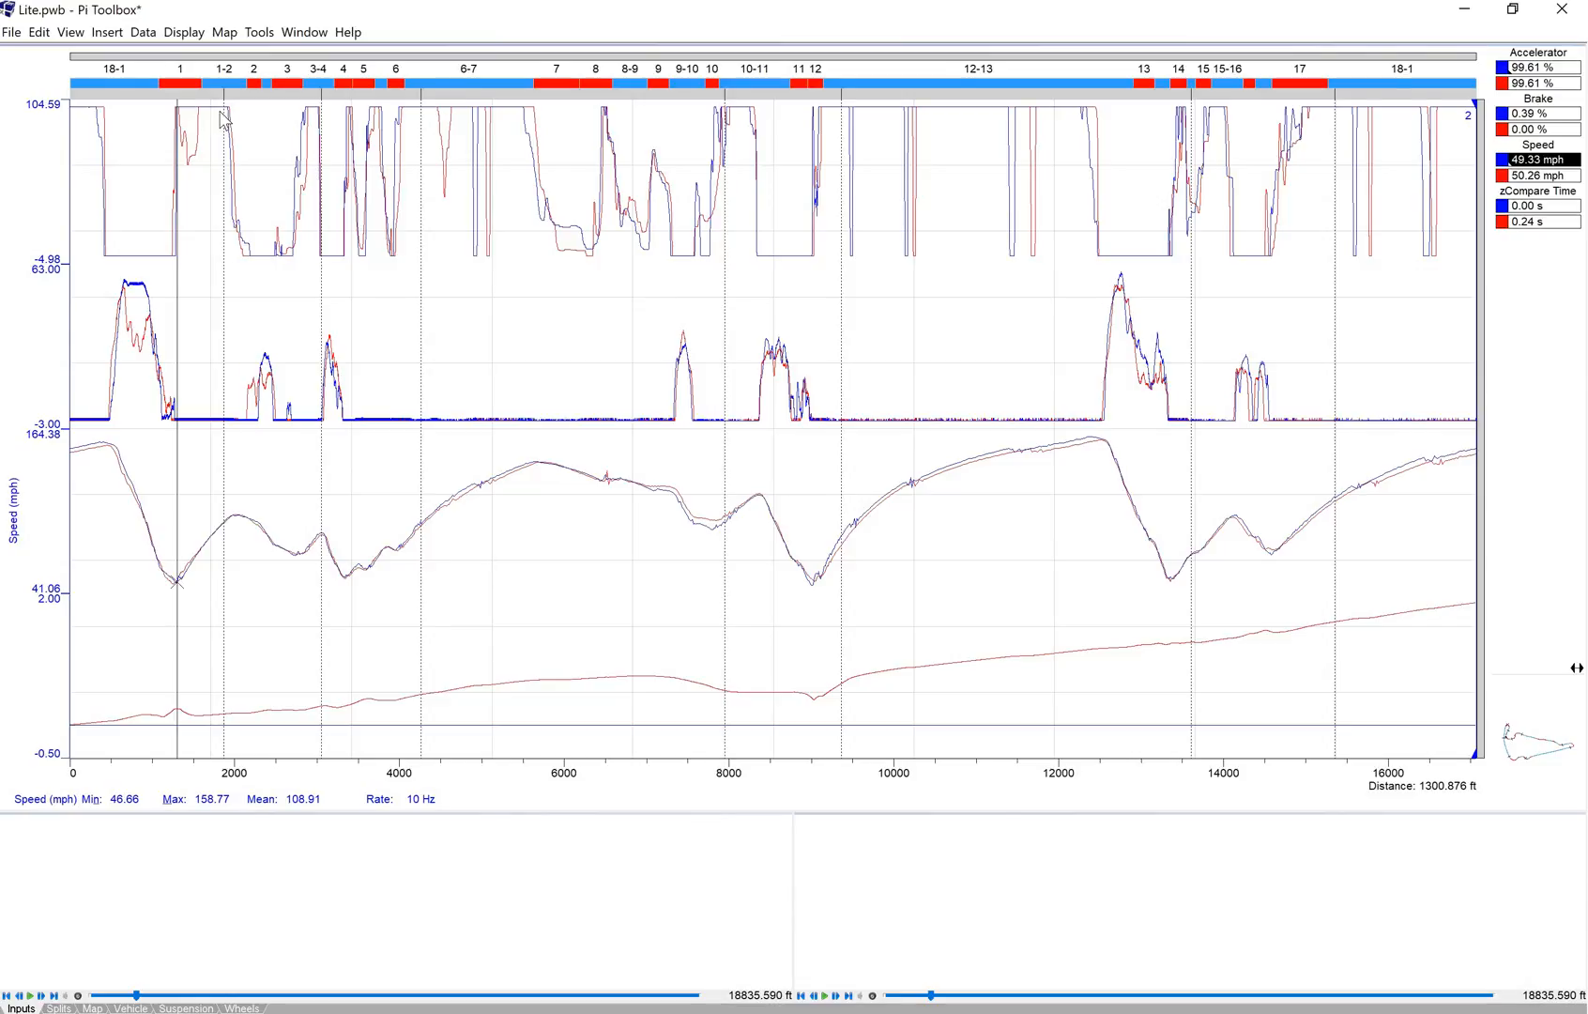
mouse_move(235, 800)
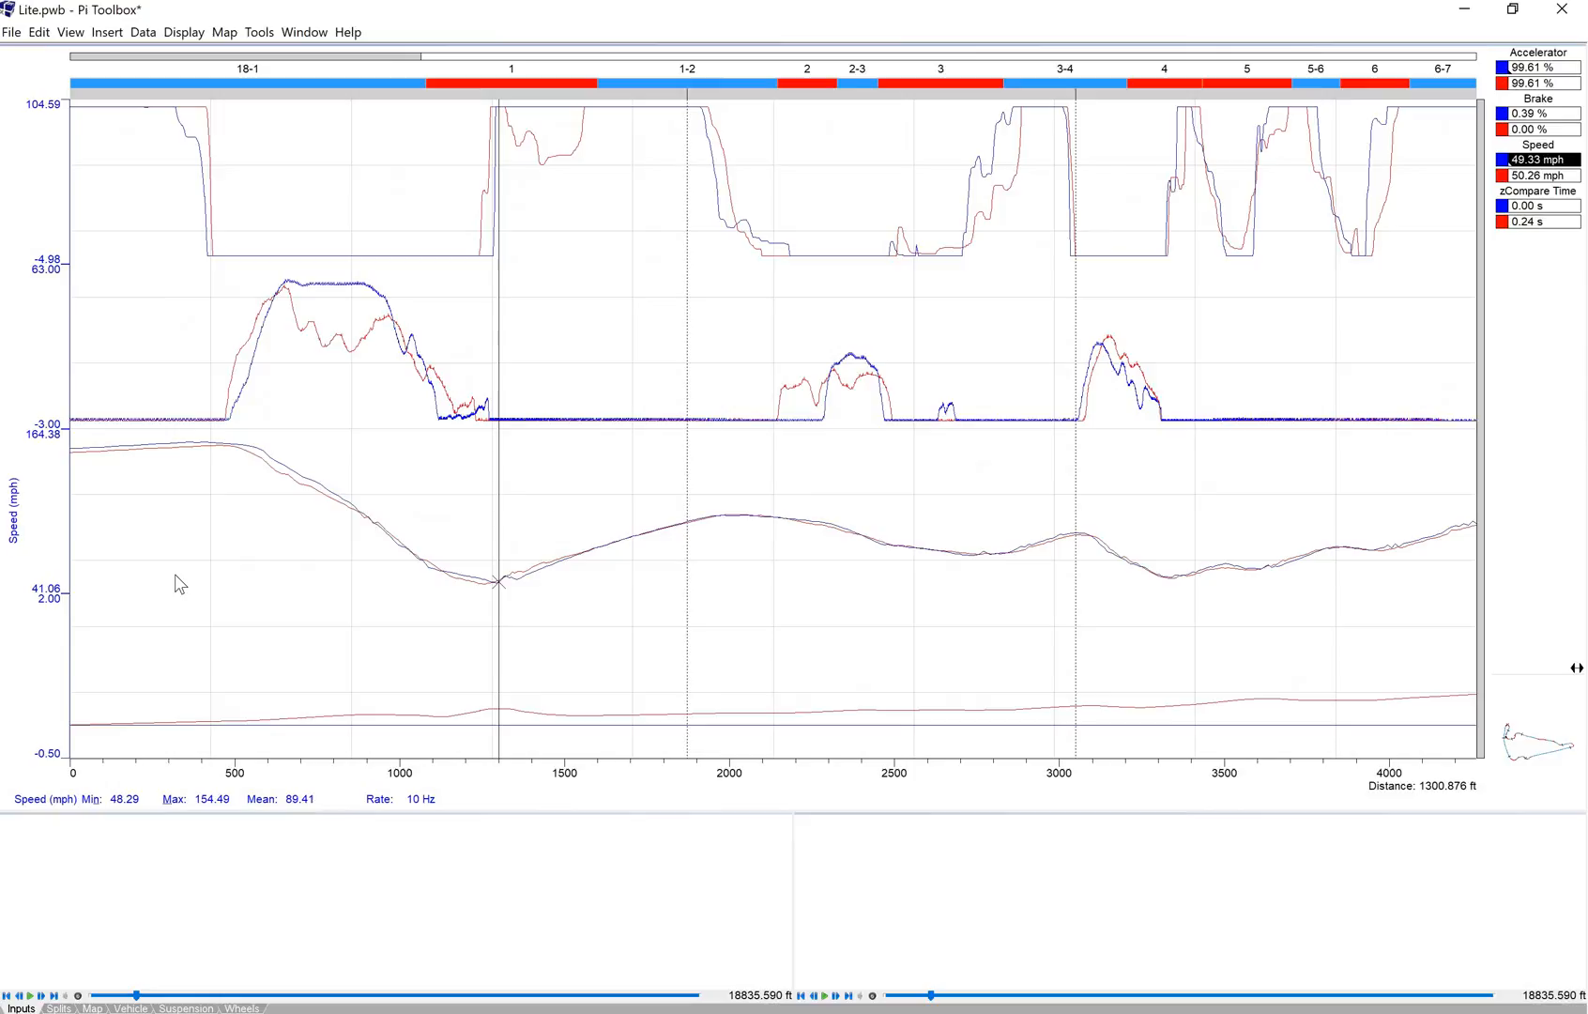
mouse_move(495, 776)
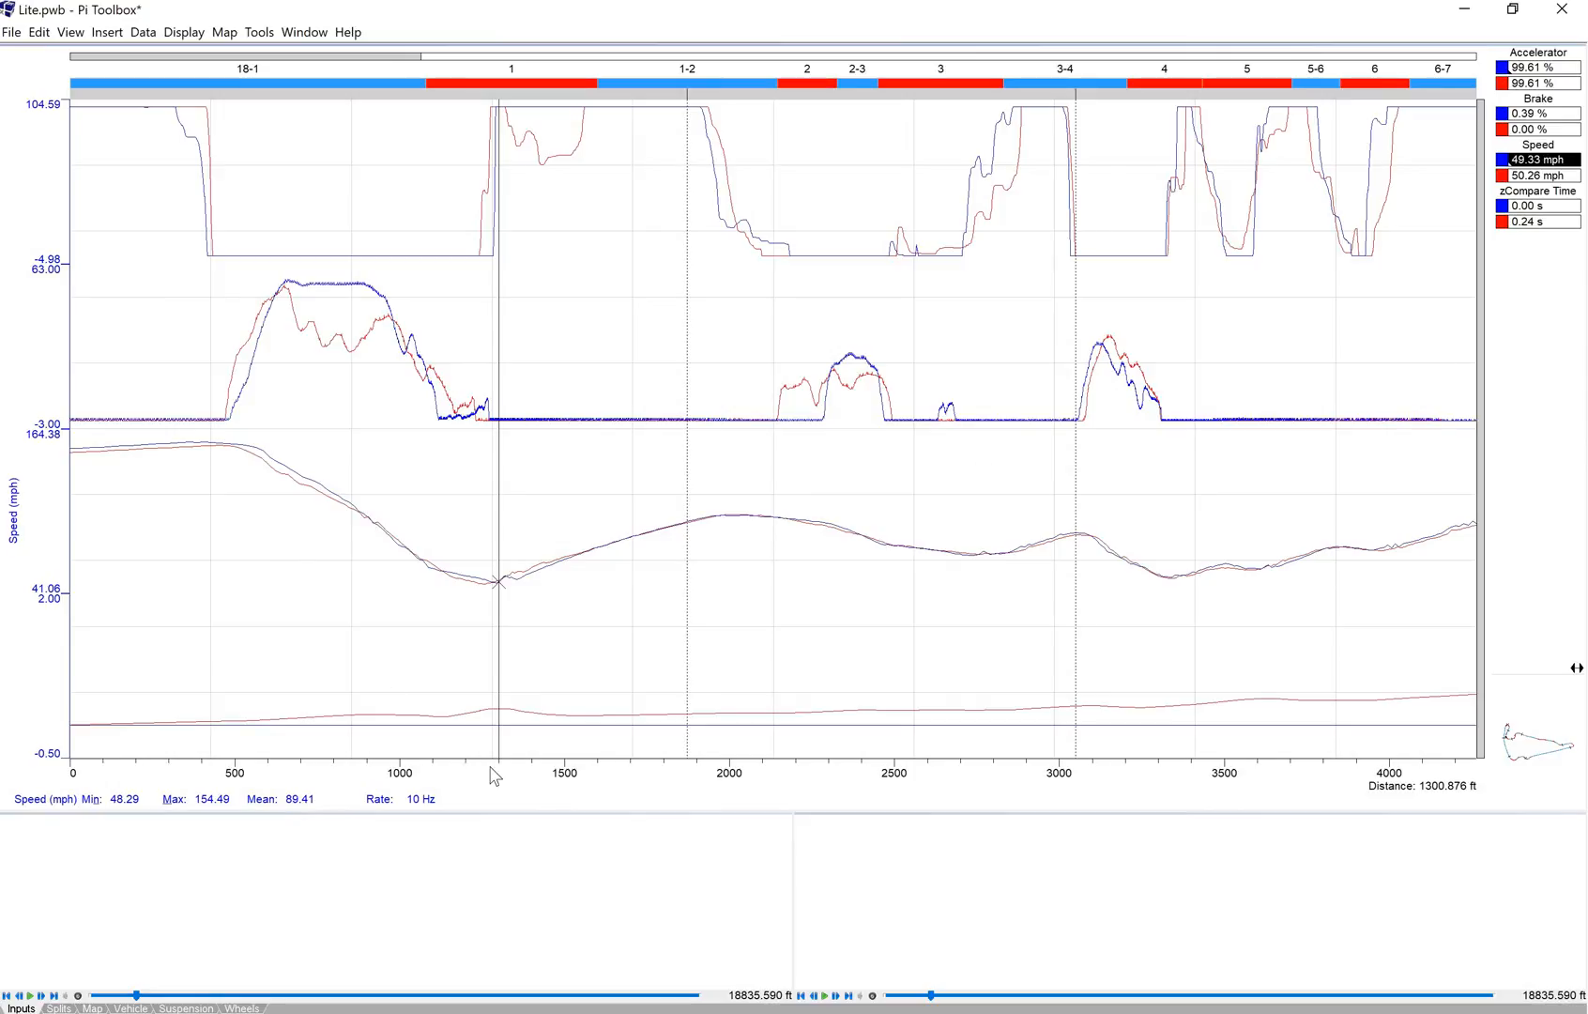
mouse_move(454, 582)
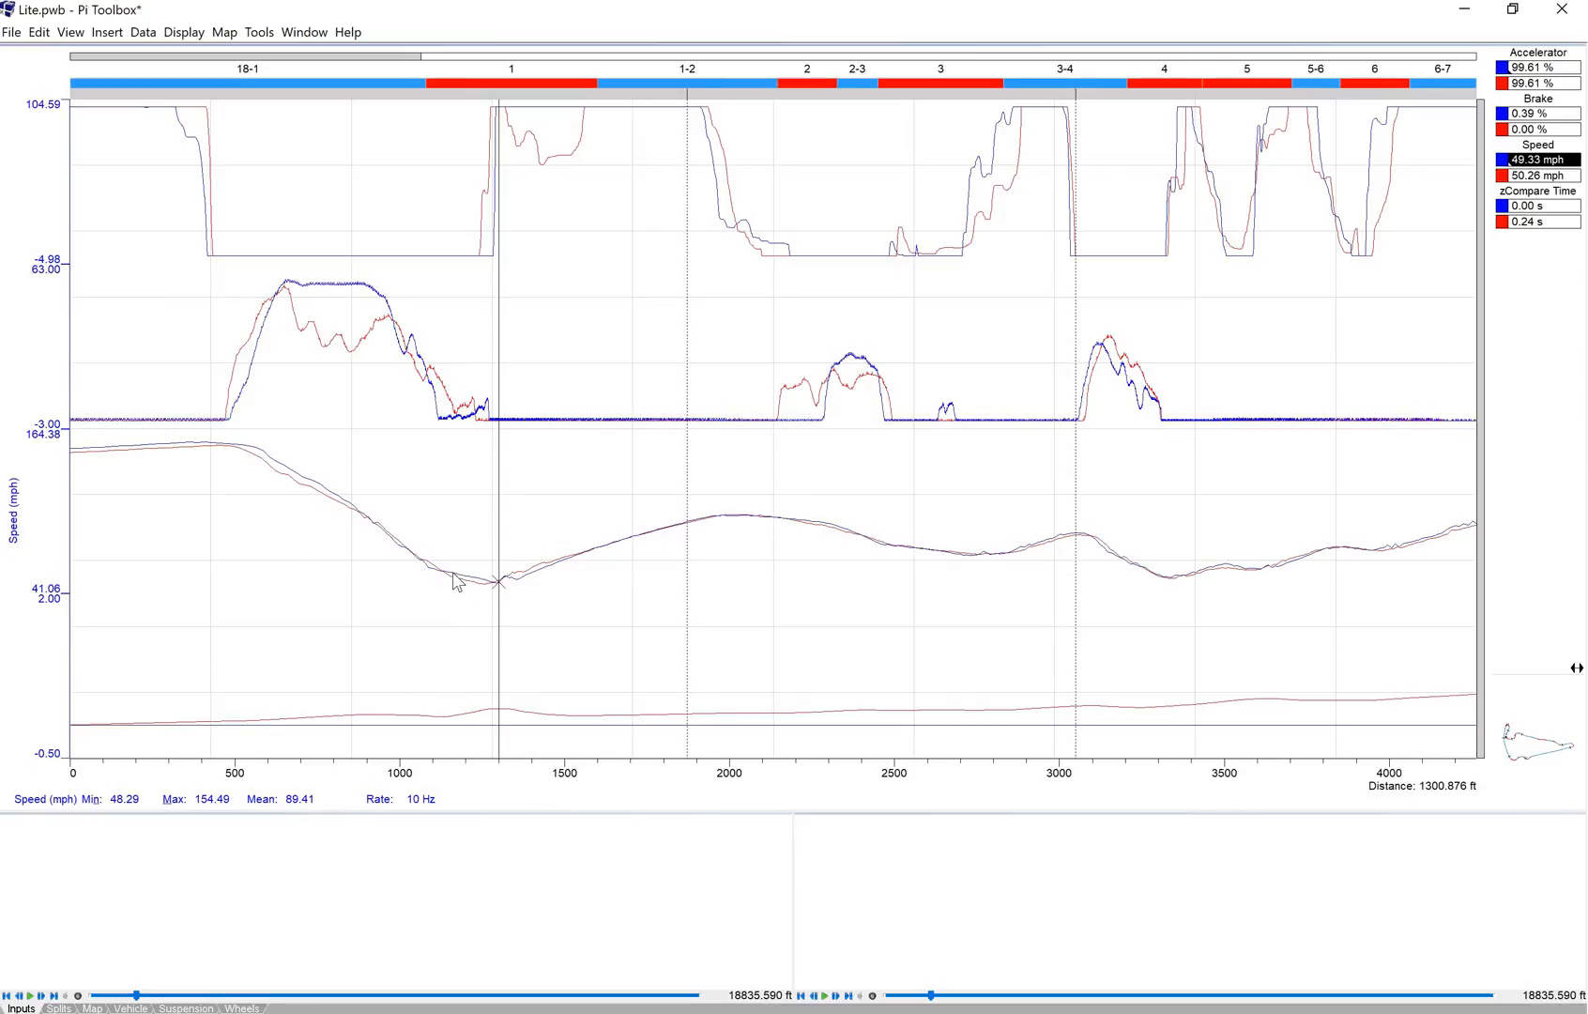
mouse_move(483, 593)
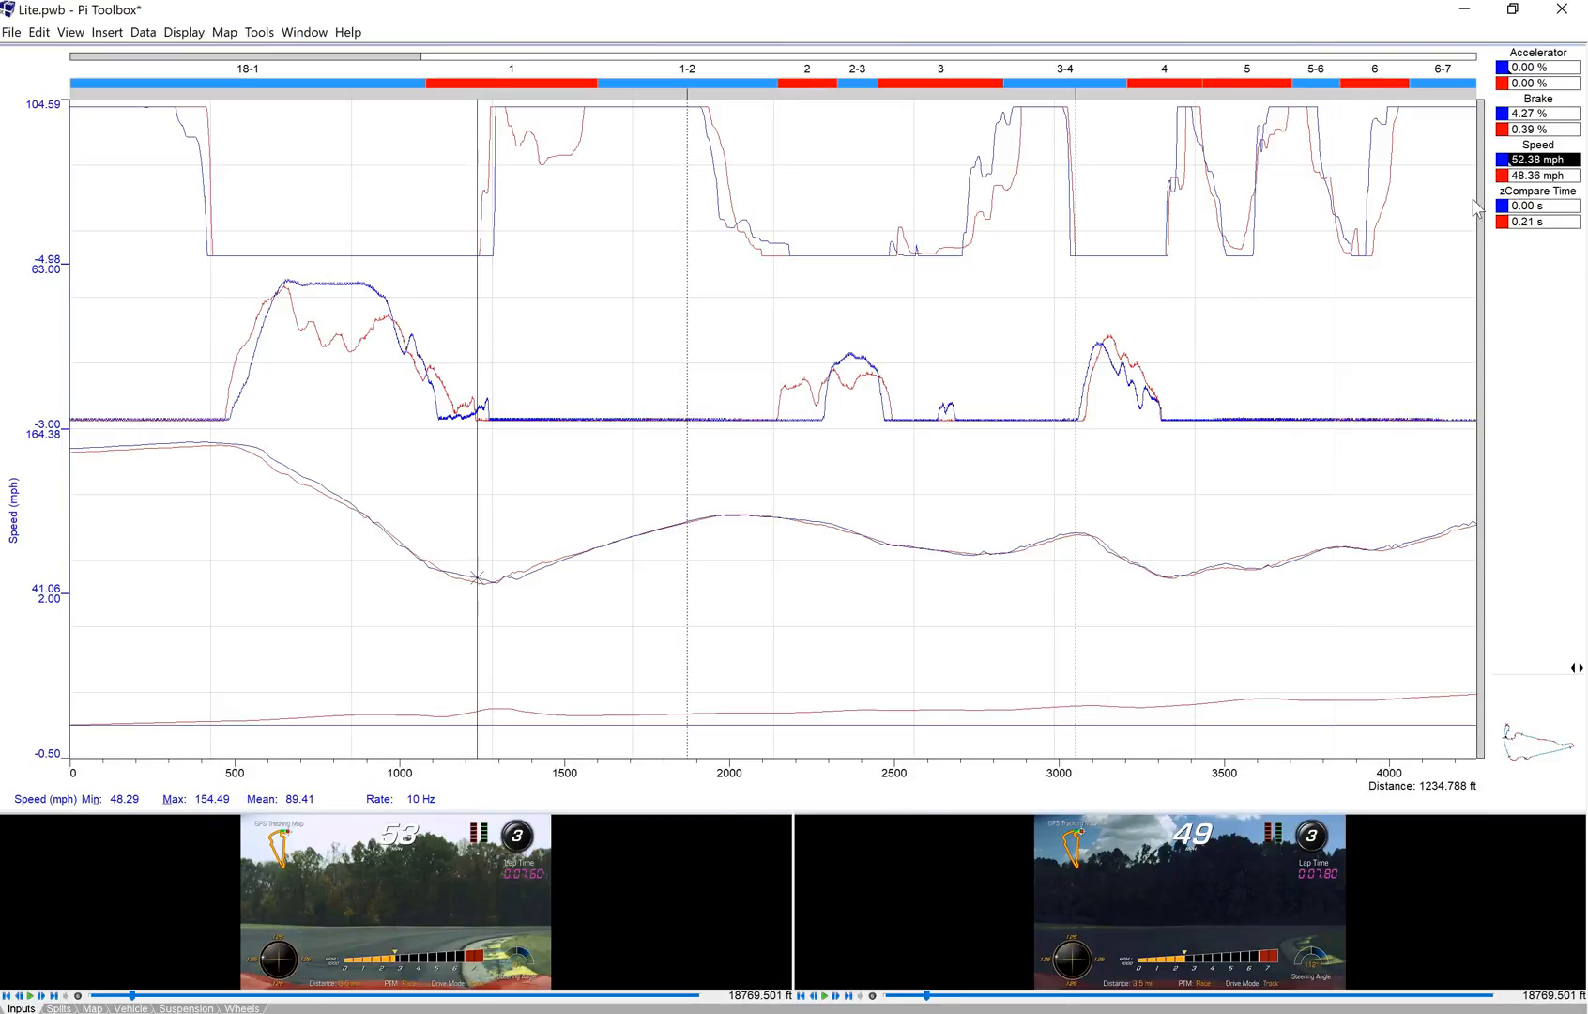
mouse_move(1483, 162)
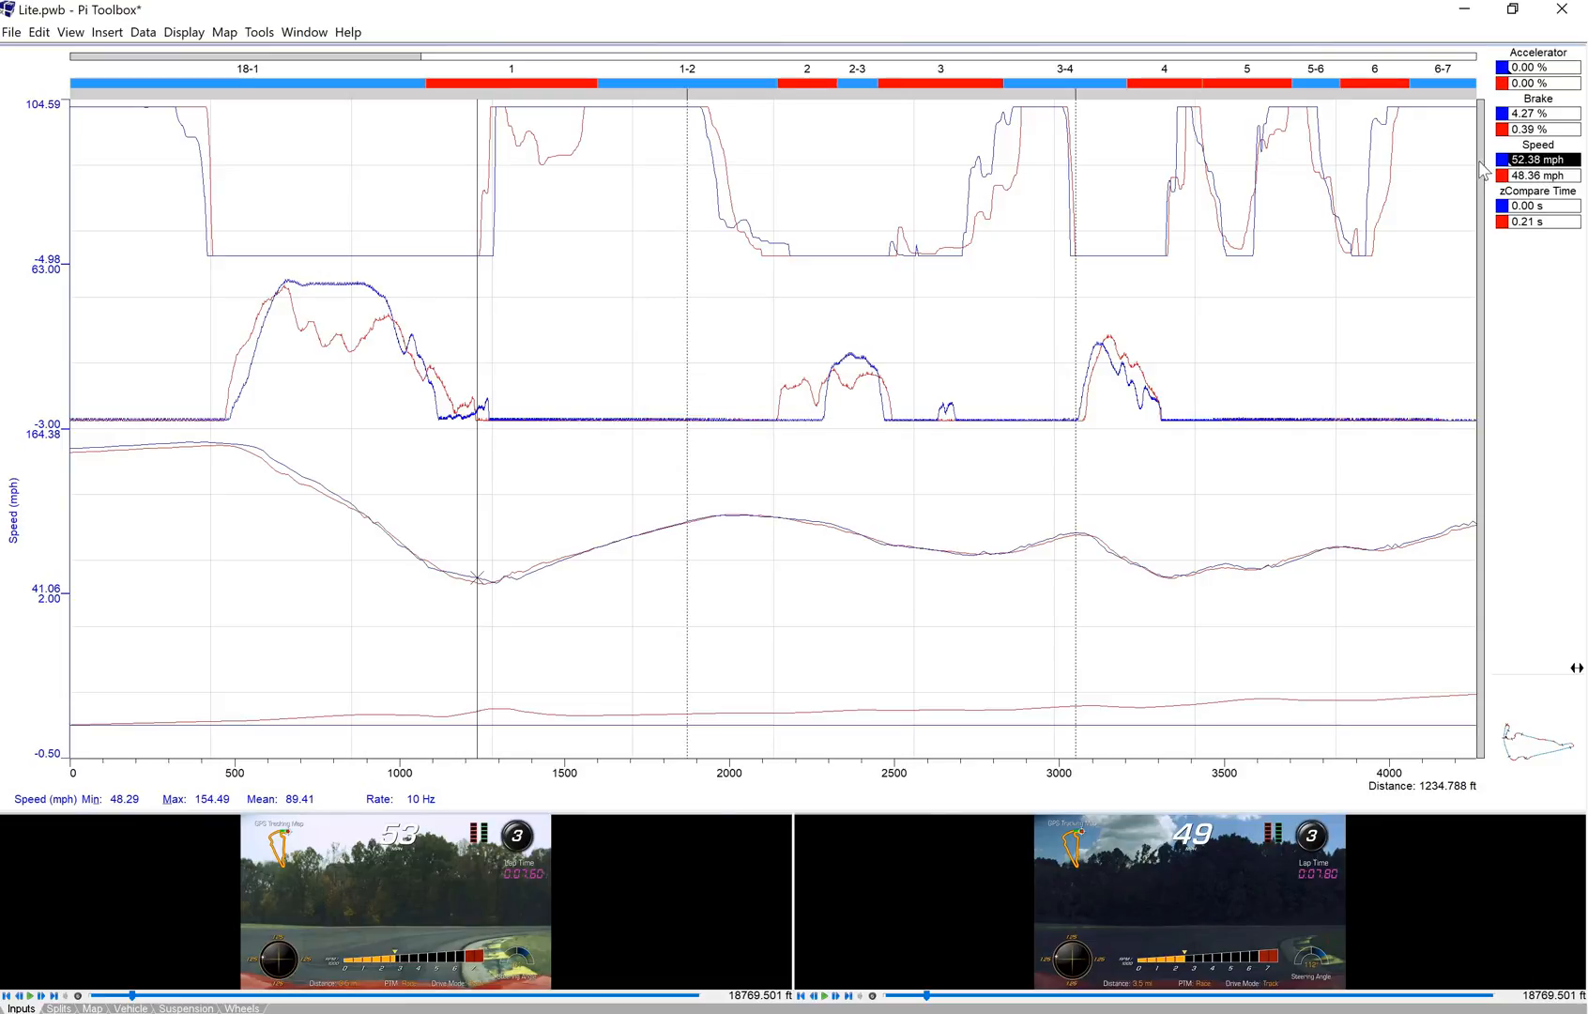
mouse_move(447, 584)
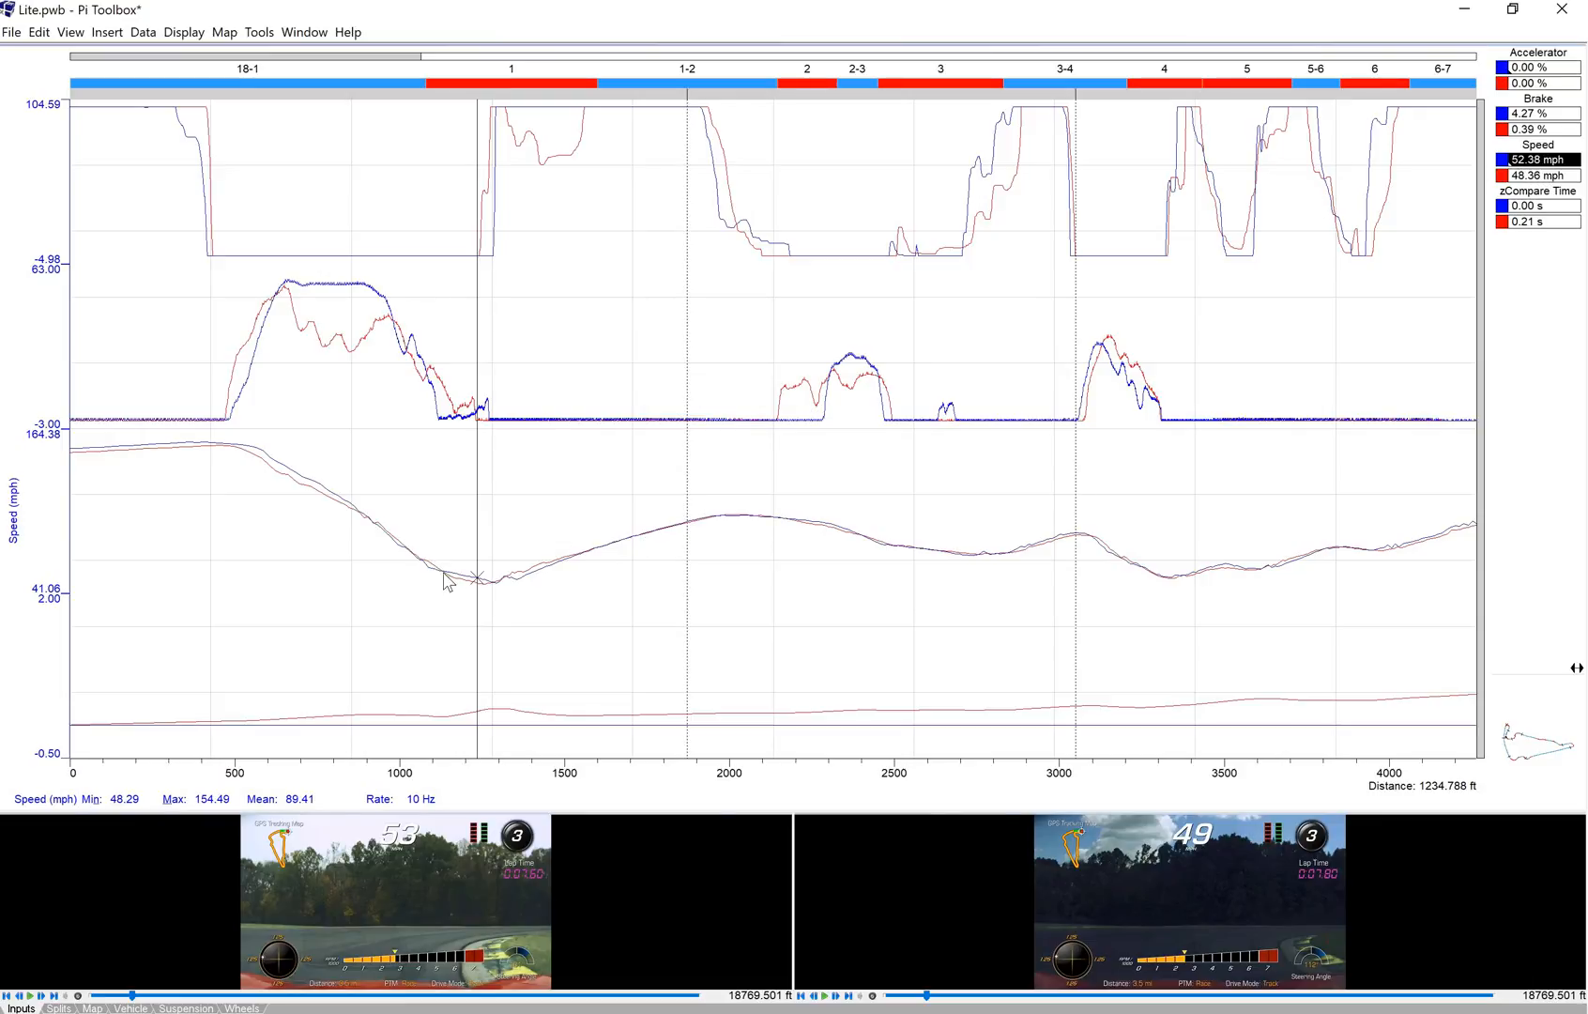
mouse_move(518, 586)
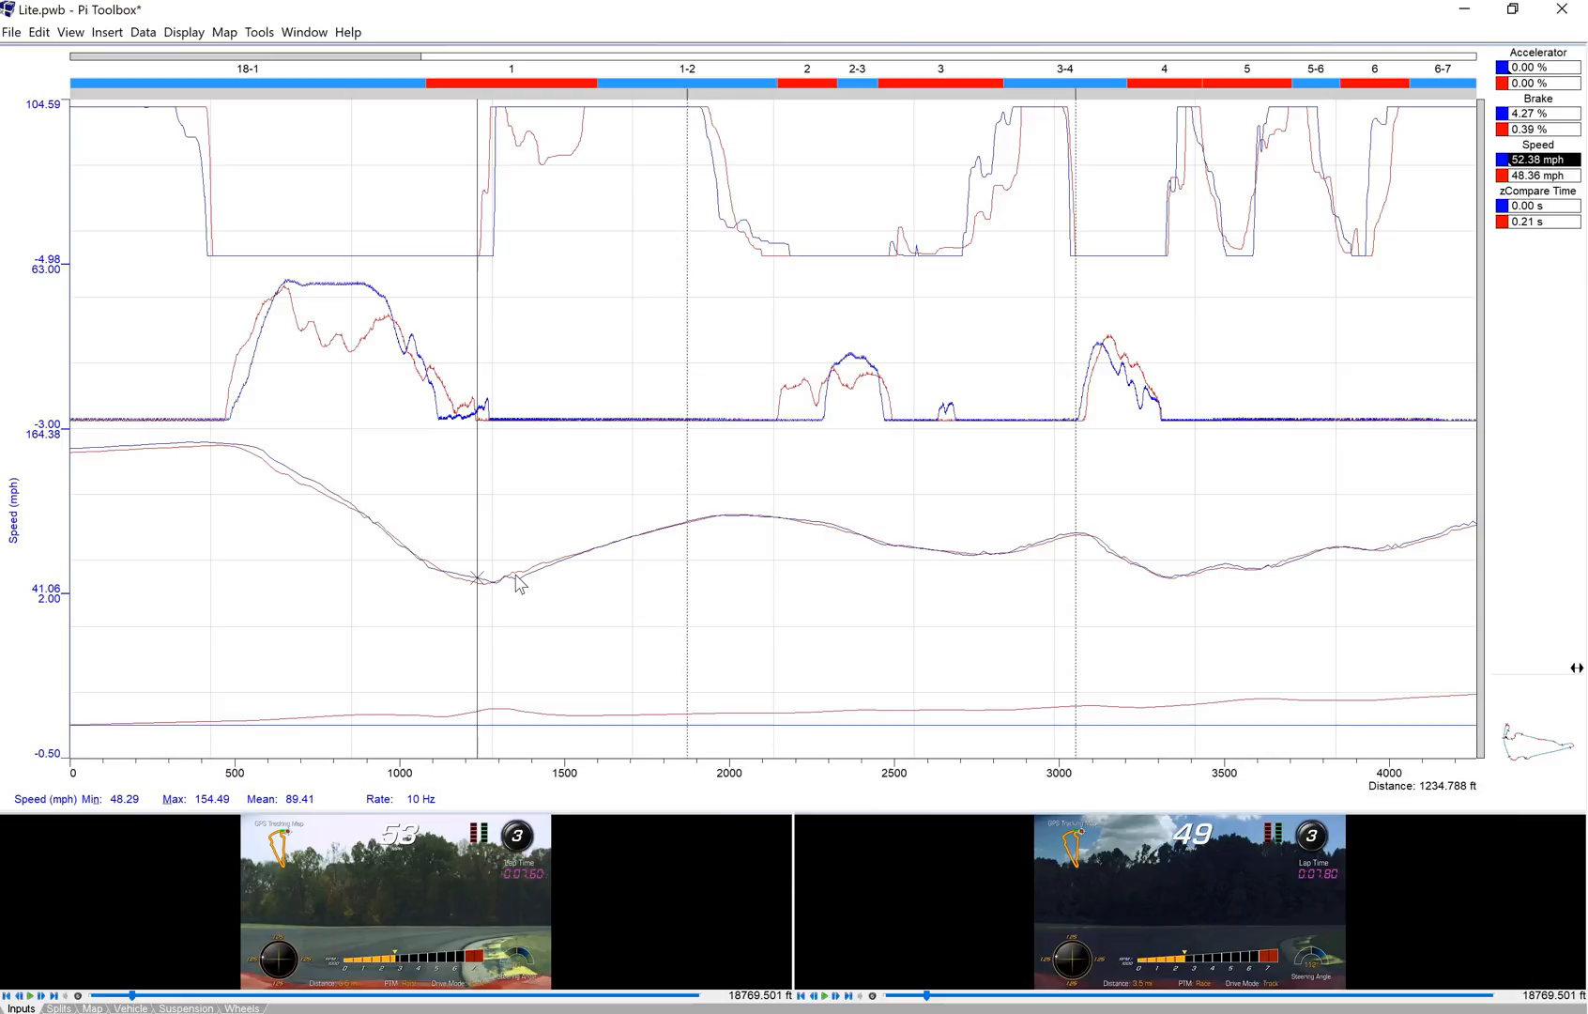
- Drag the cursor along the speed trace to move the comparison point to about 1540 ft
drag(477, 580, 514, 580)
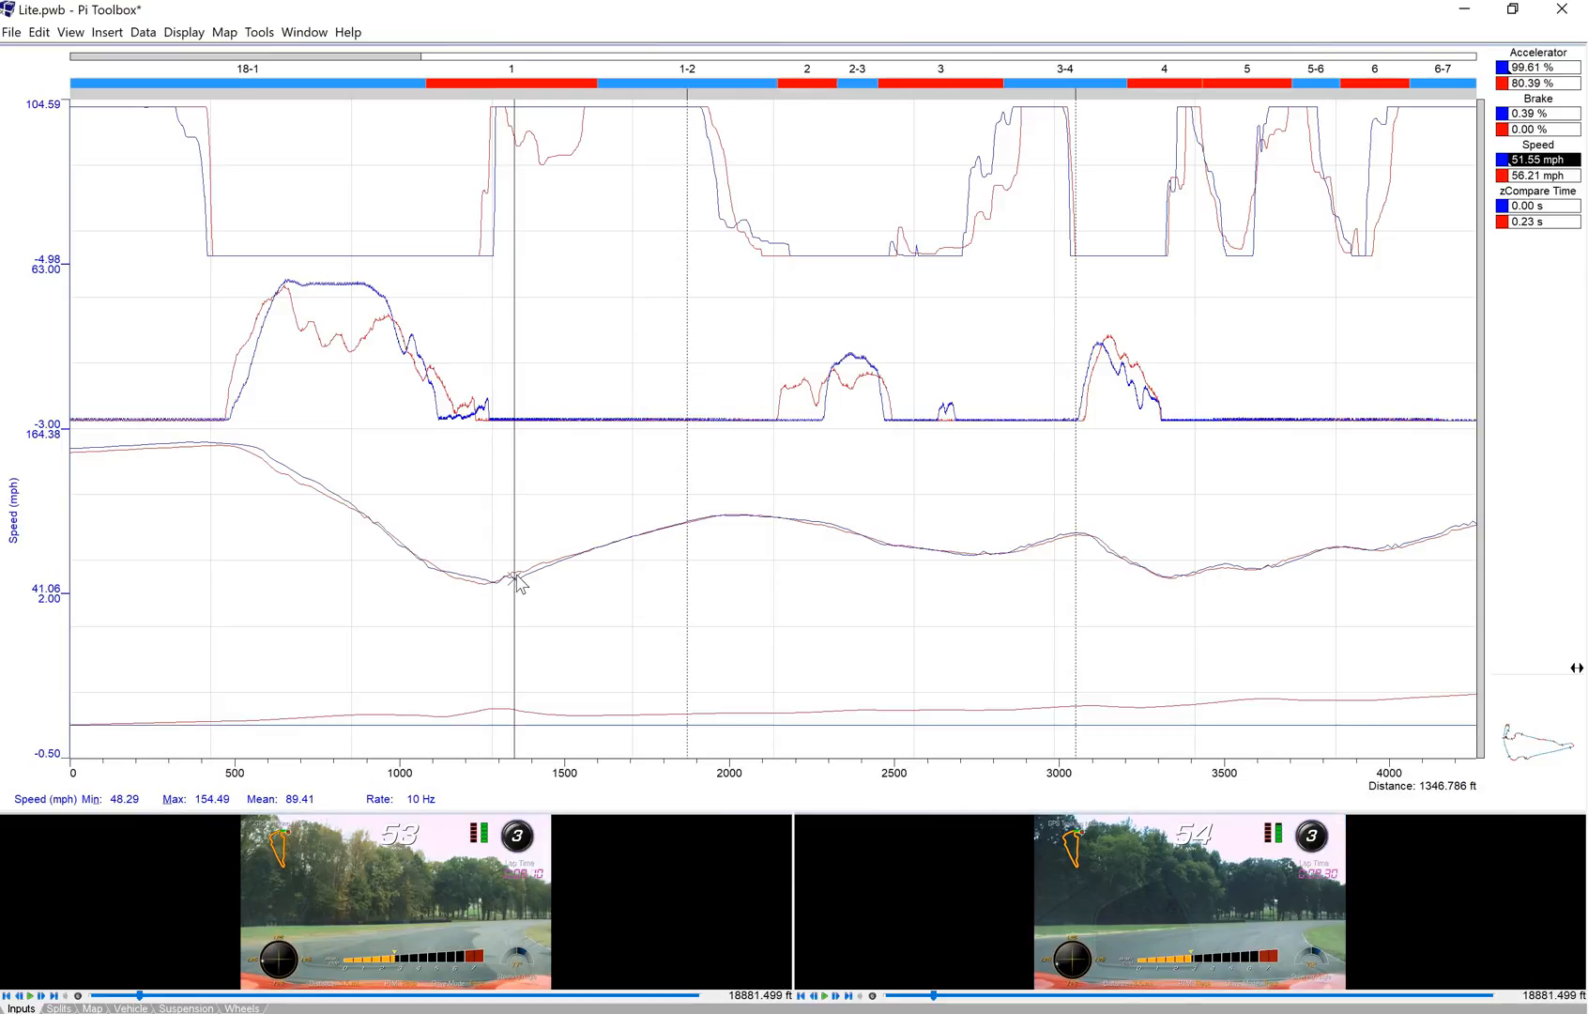
mouse_move(545, 574)
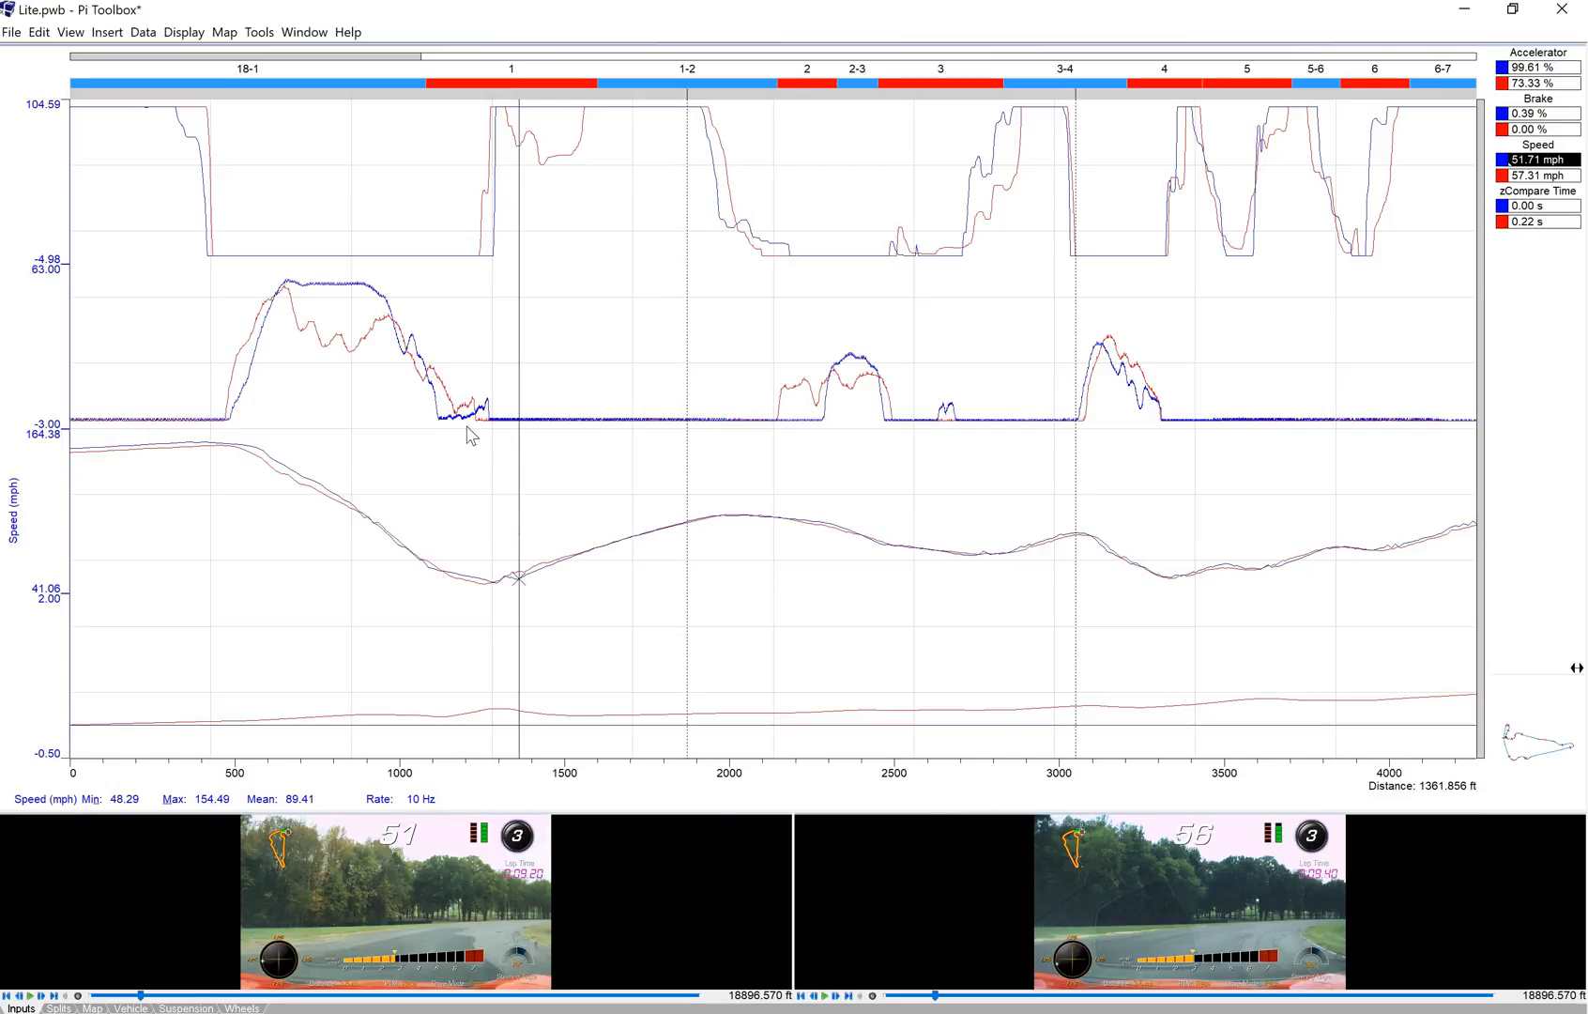
mouse_move(477, 580)
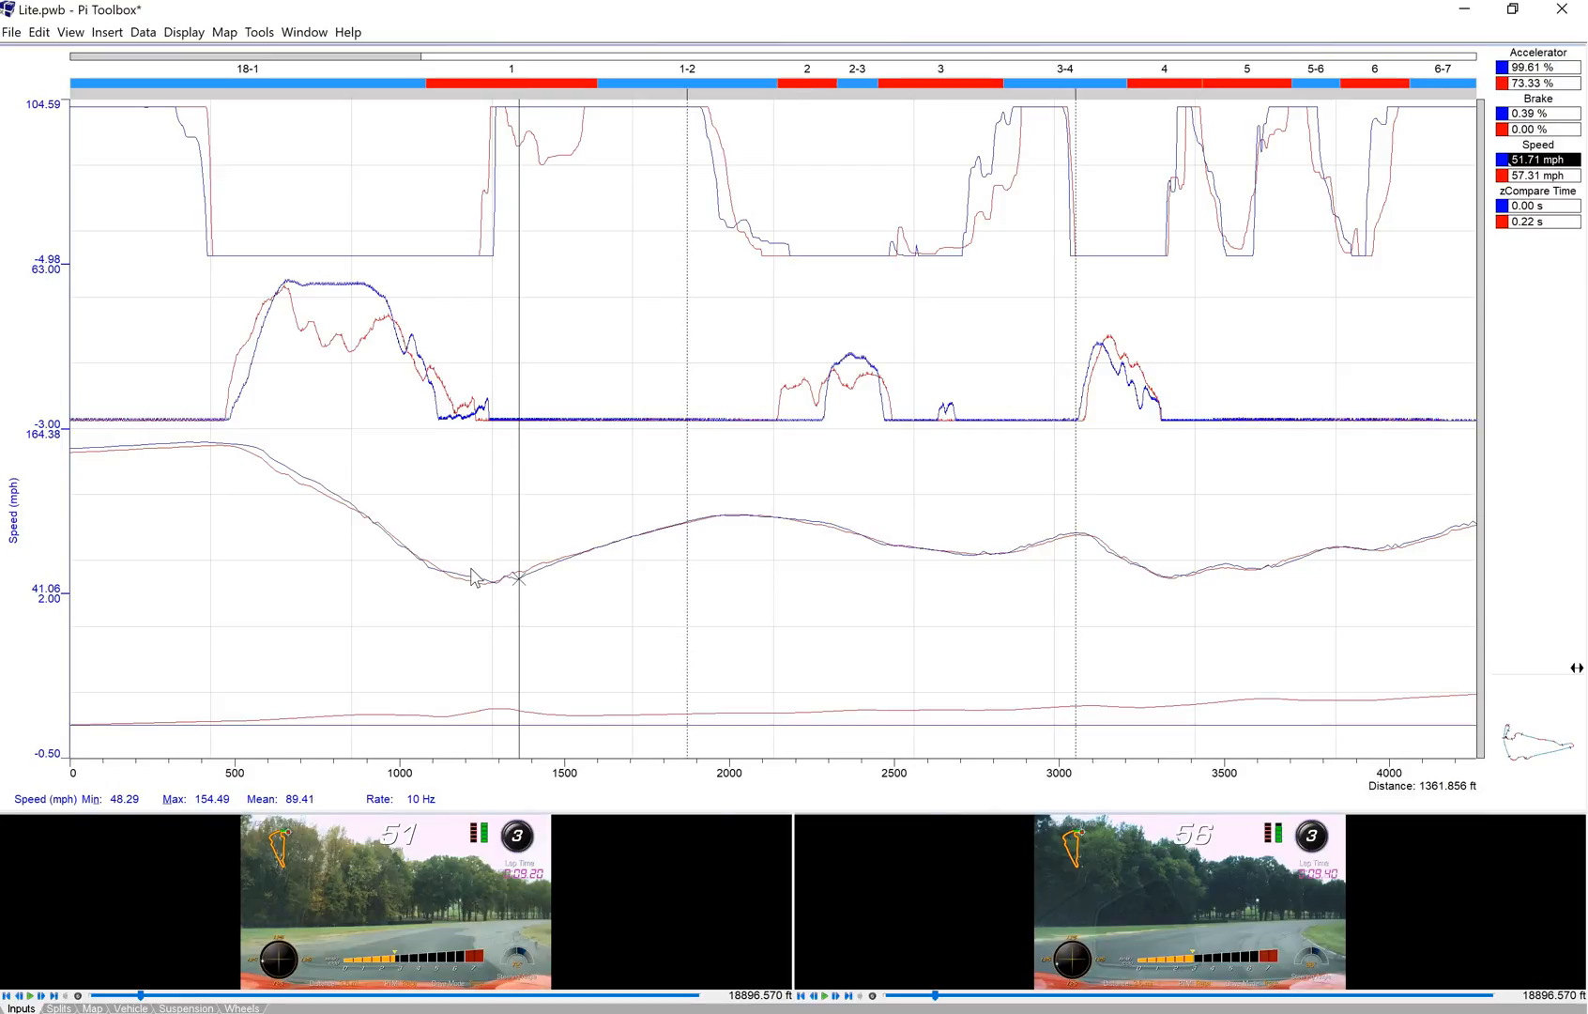
mouse_move(523, 592)
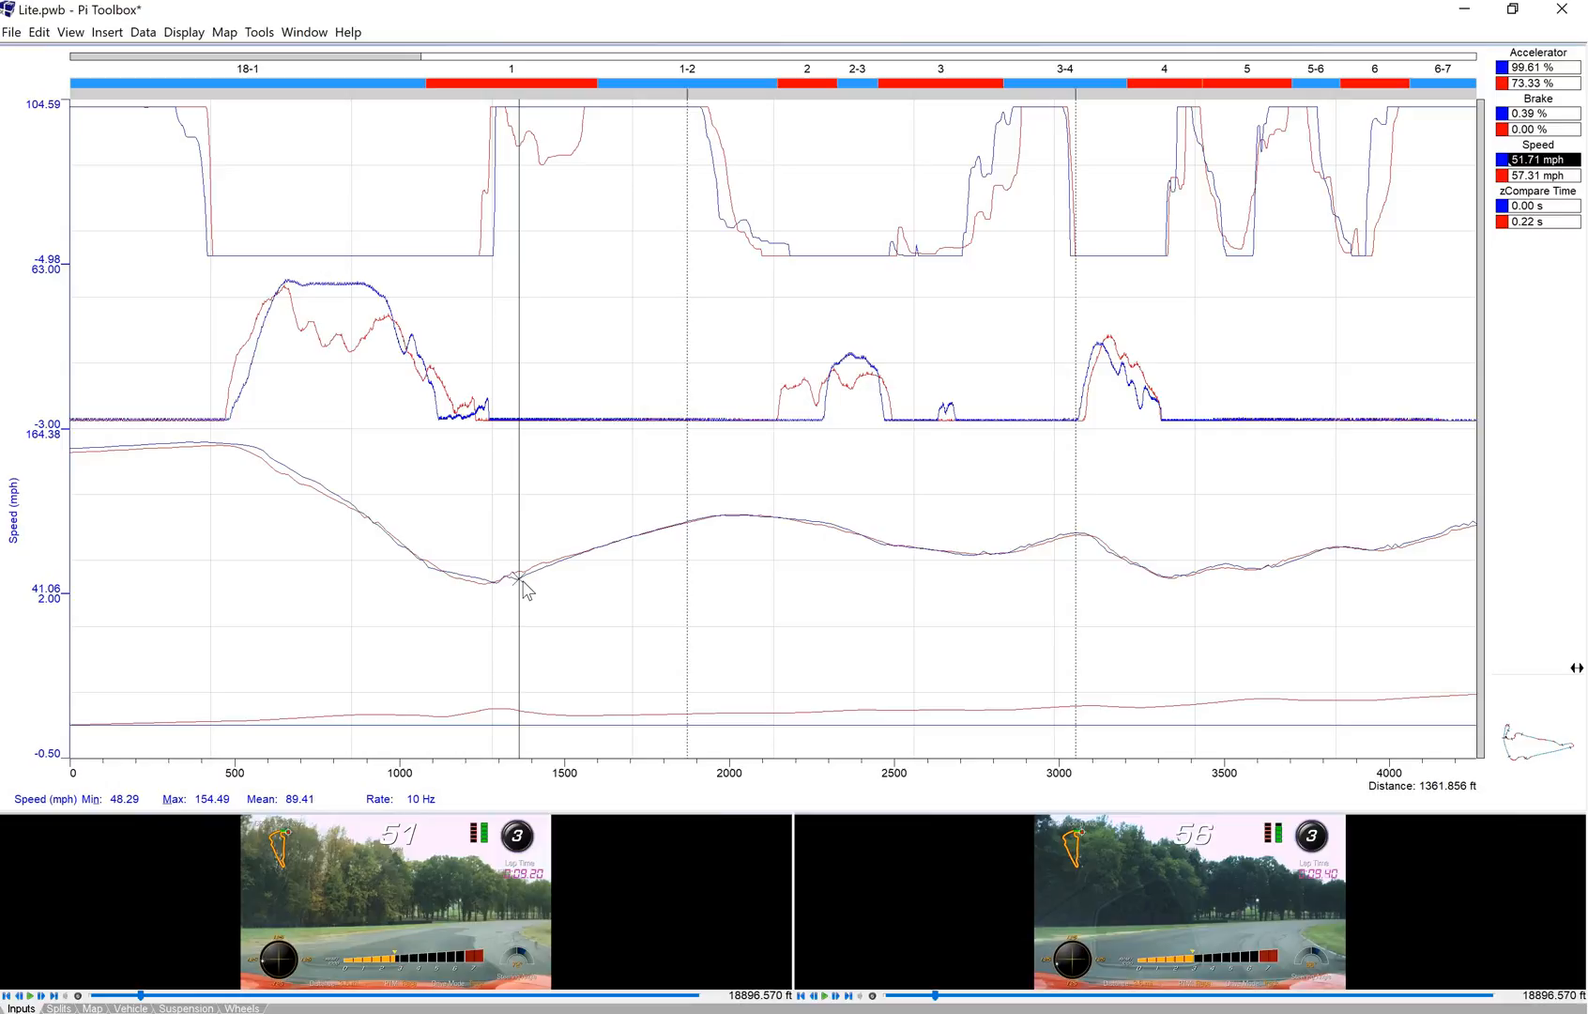
mouse_move(541, 593)
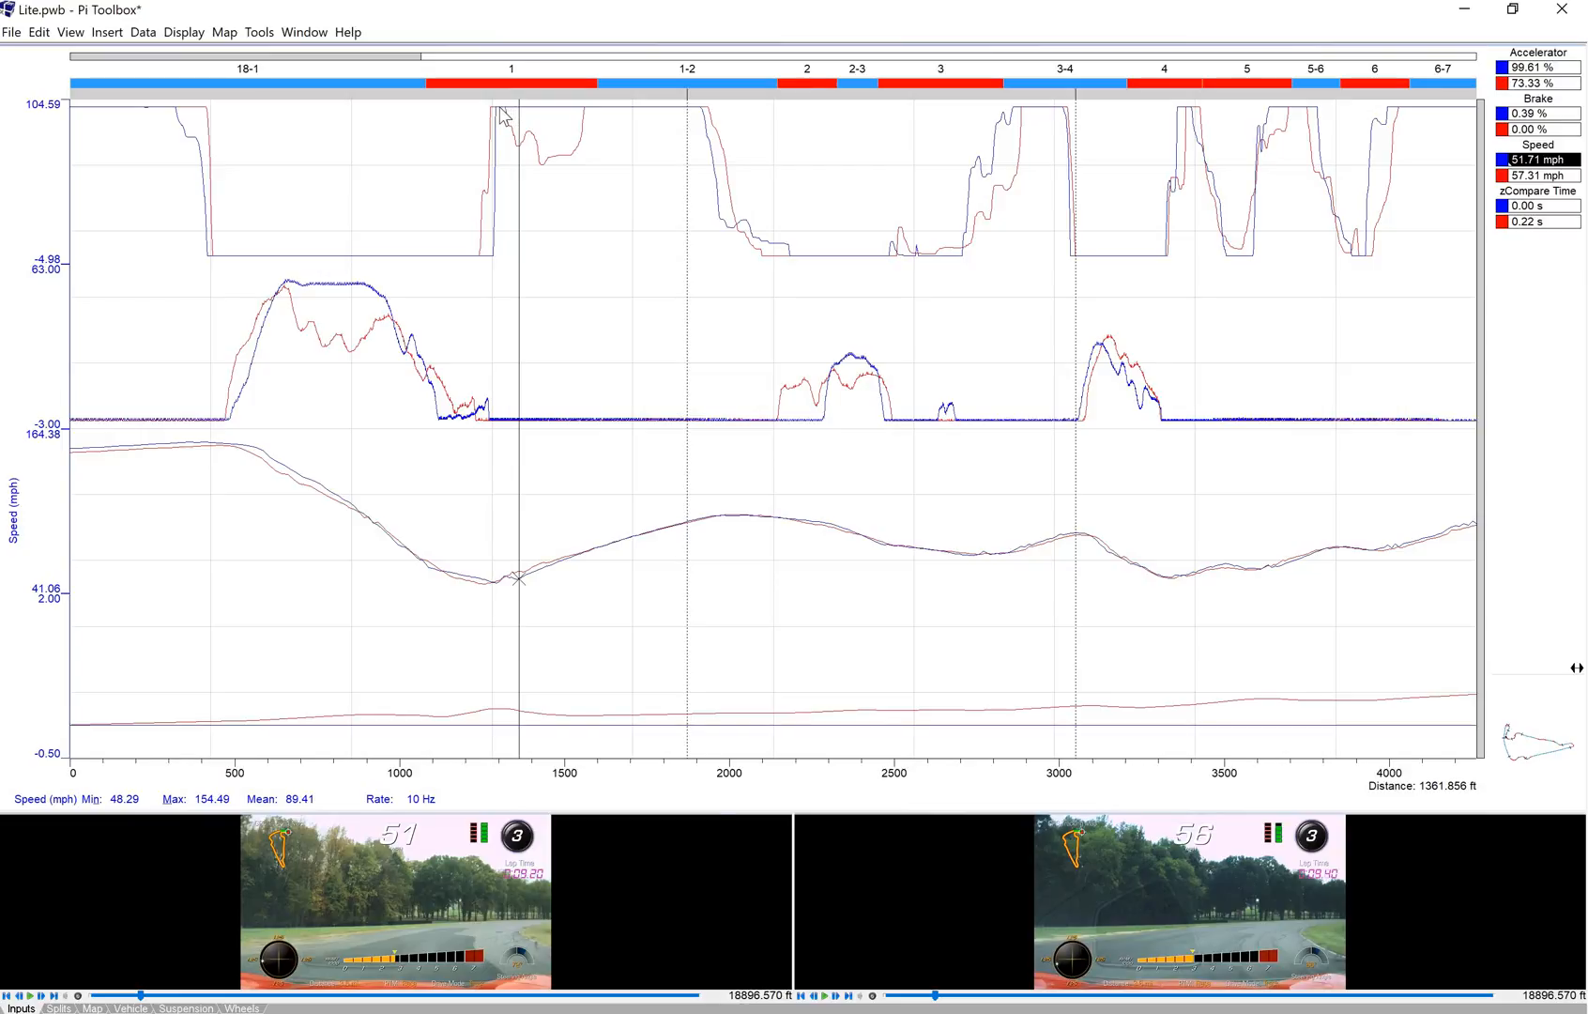
mouse_move(554, 570)
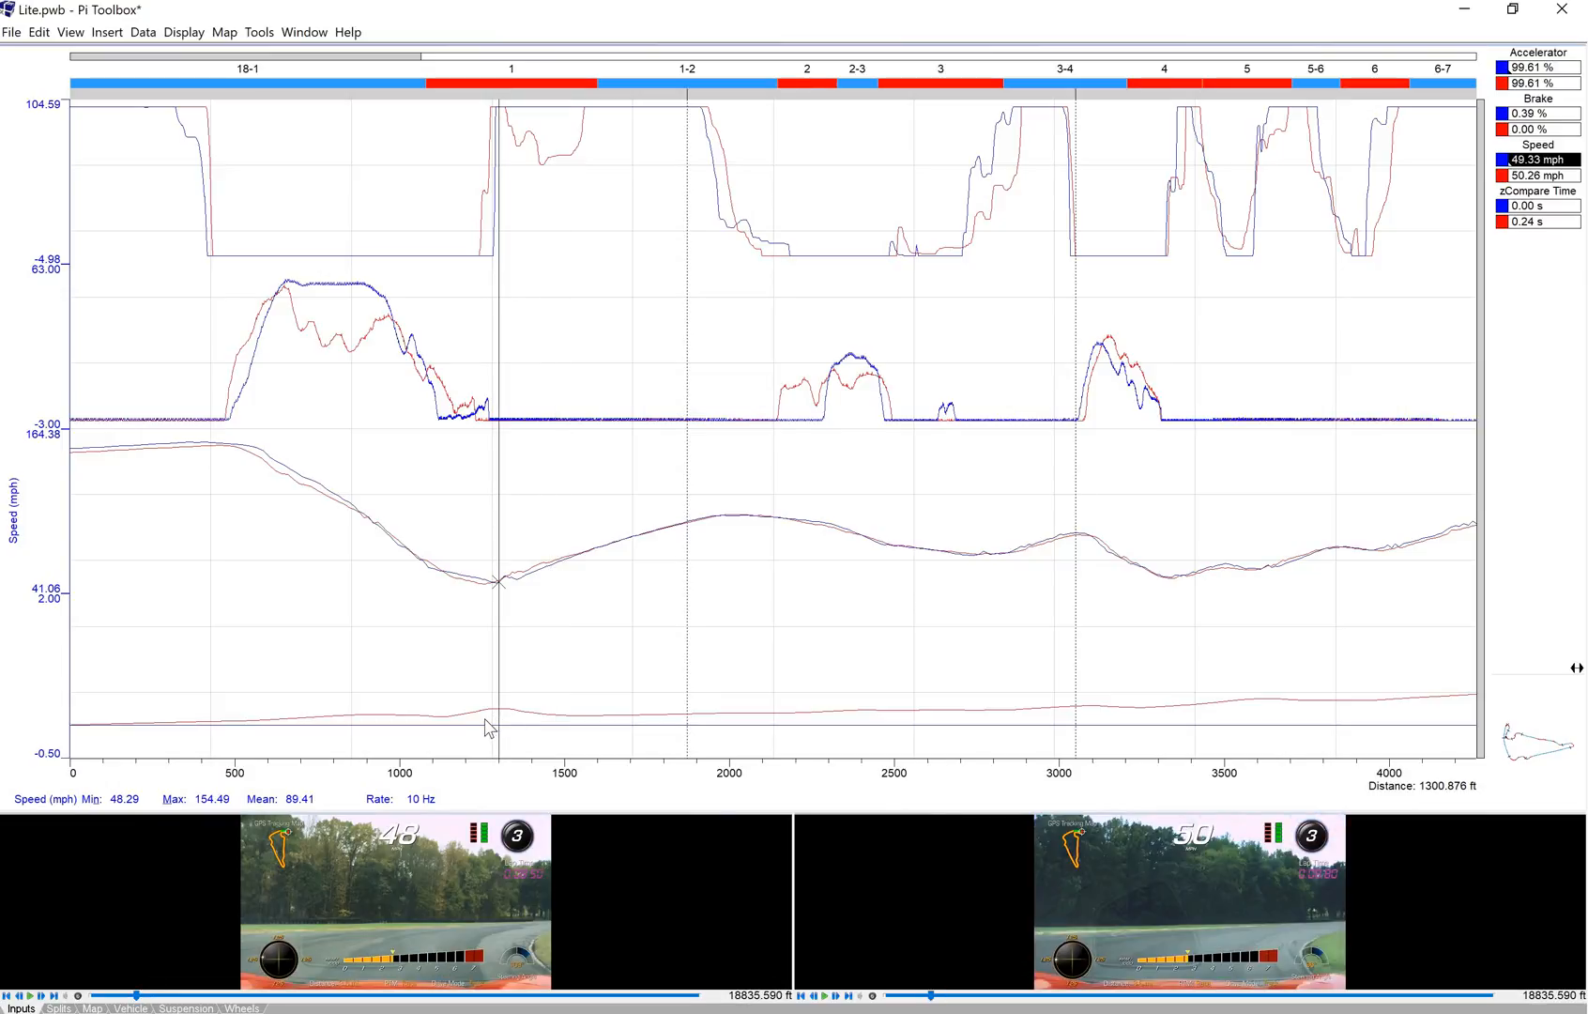
mouse_move(507, 721)
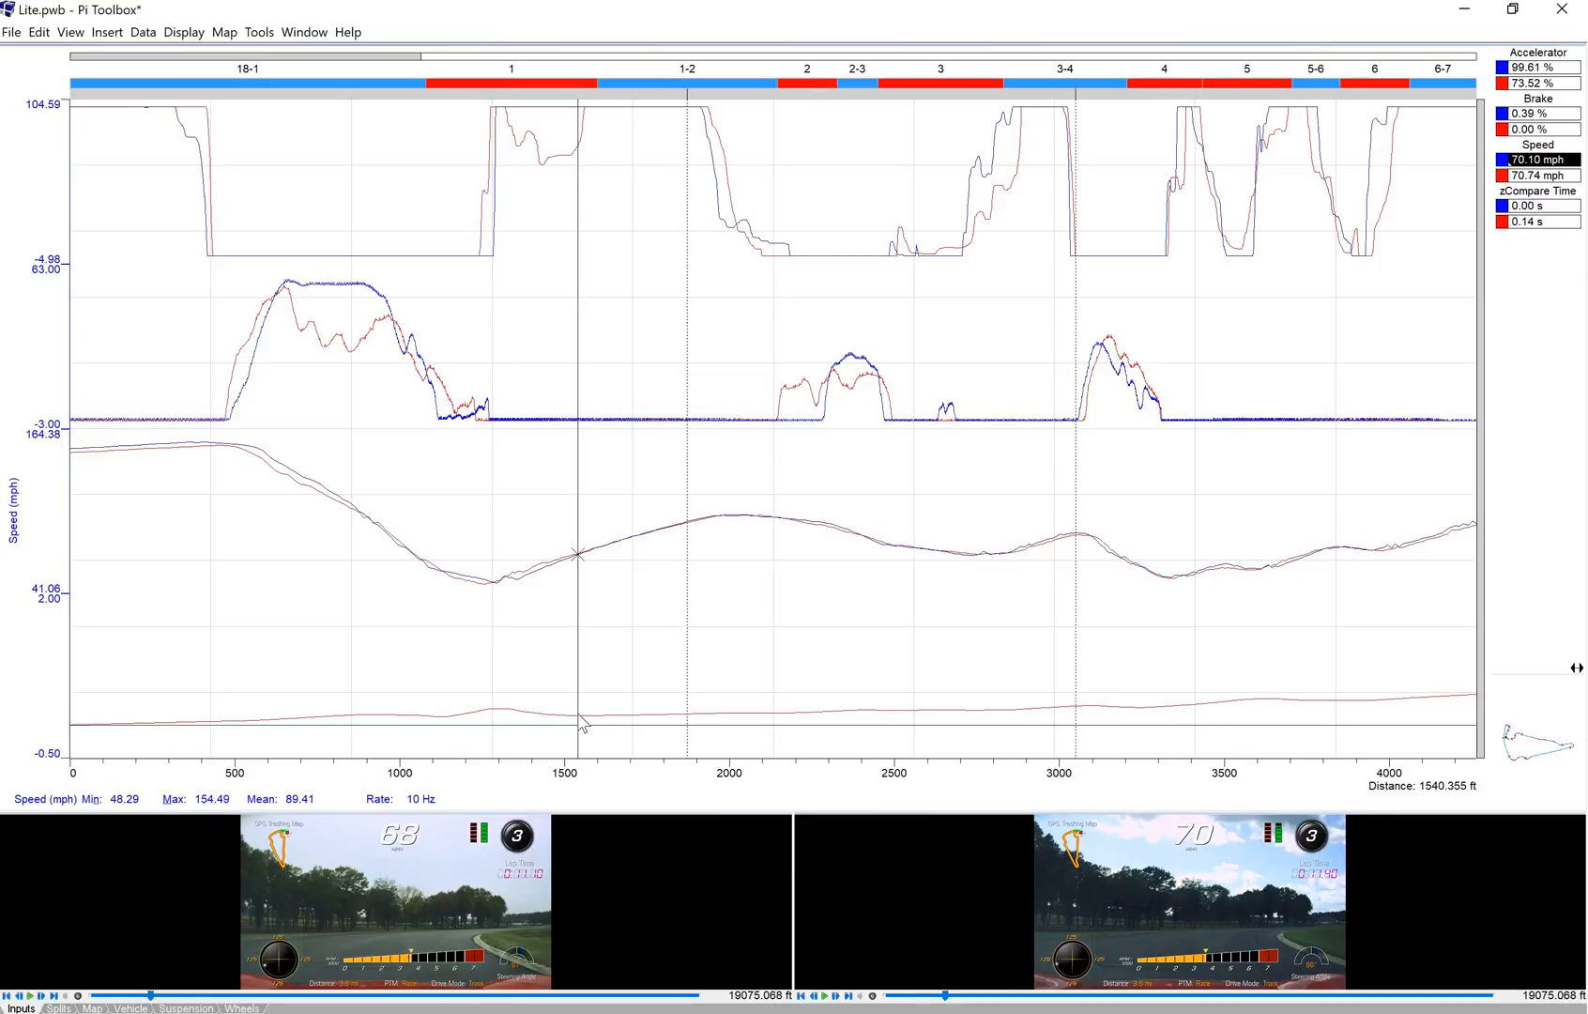
mouse_move(567, 594)
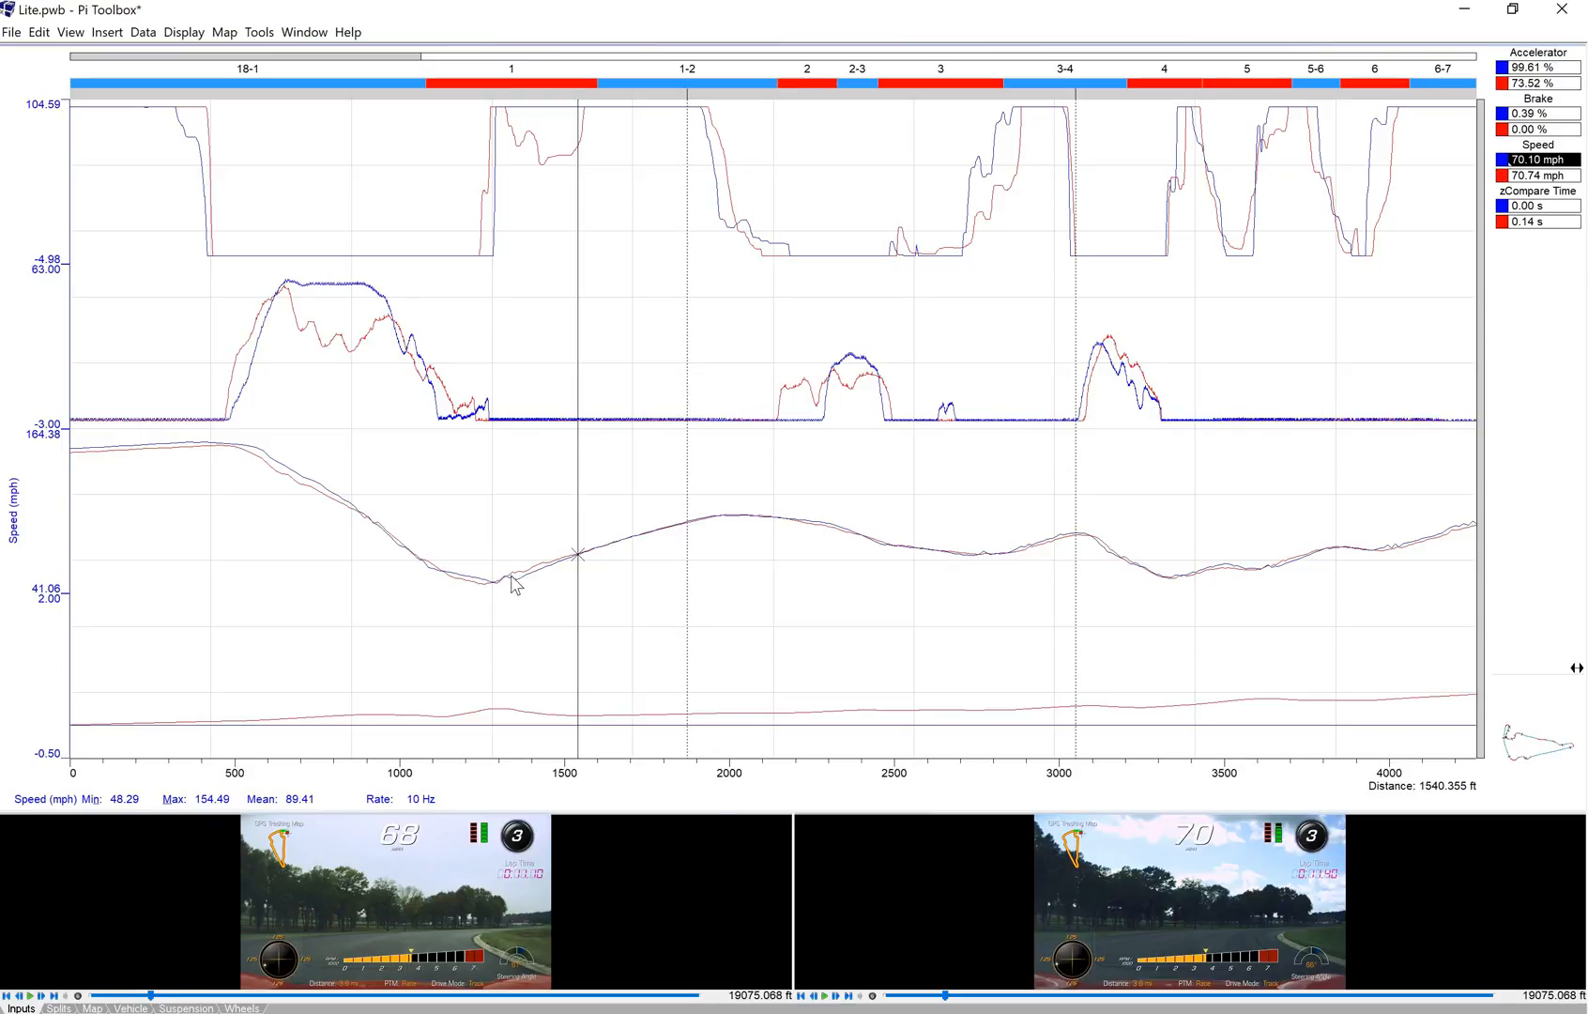
mouse_move(524, 580)
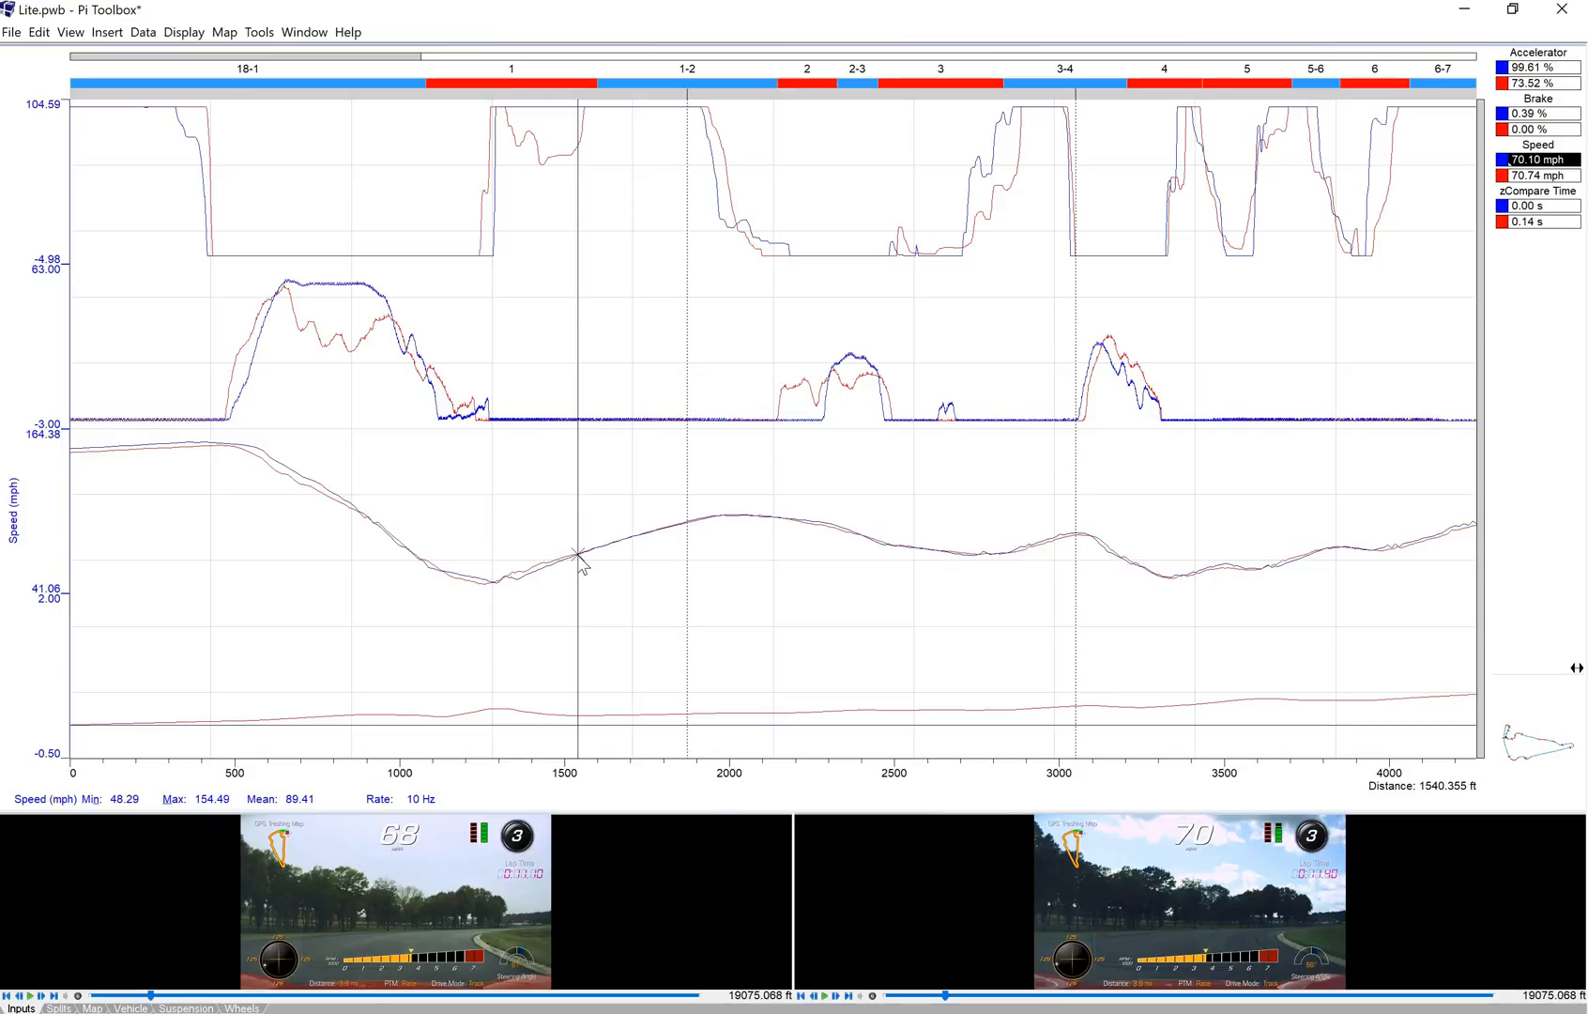
mouse_move(557, 576)
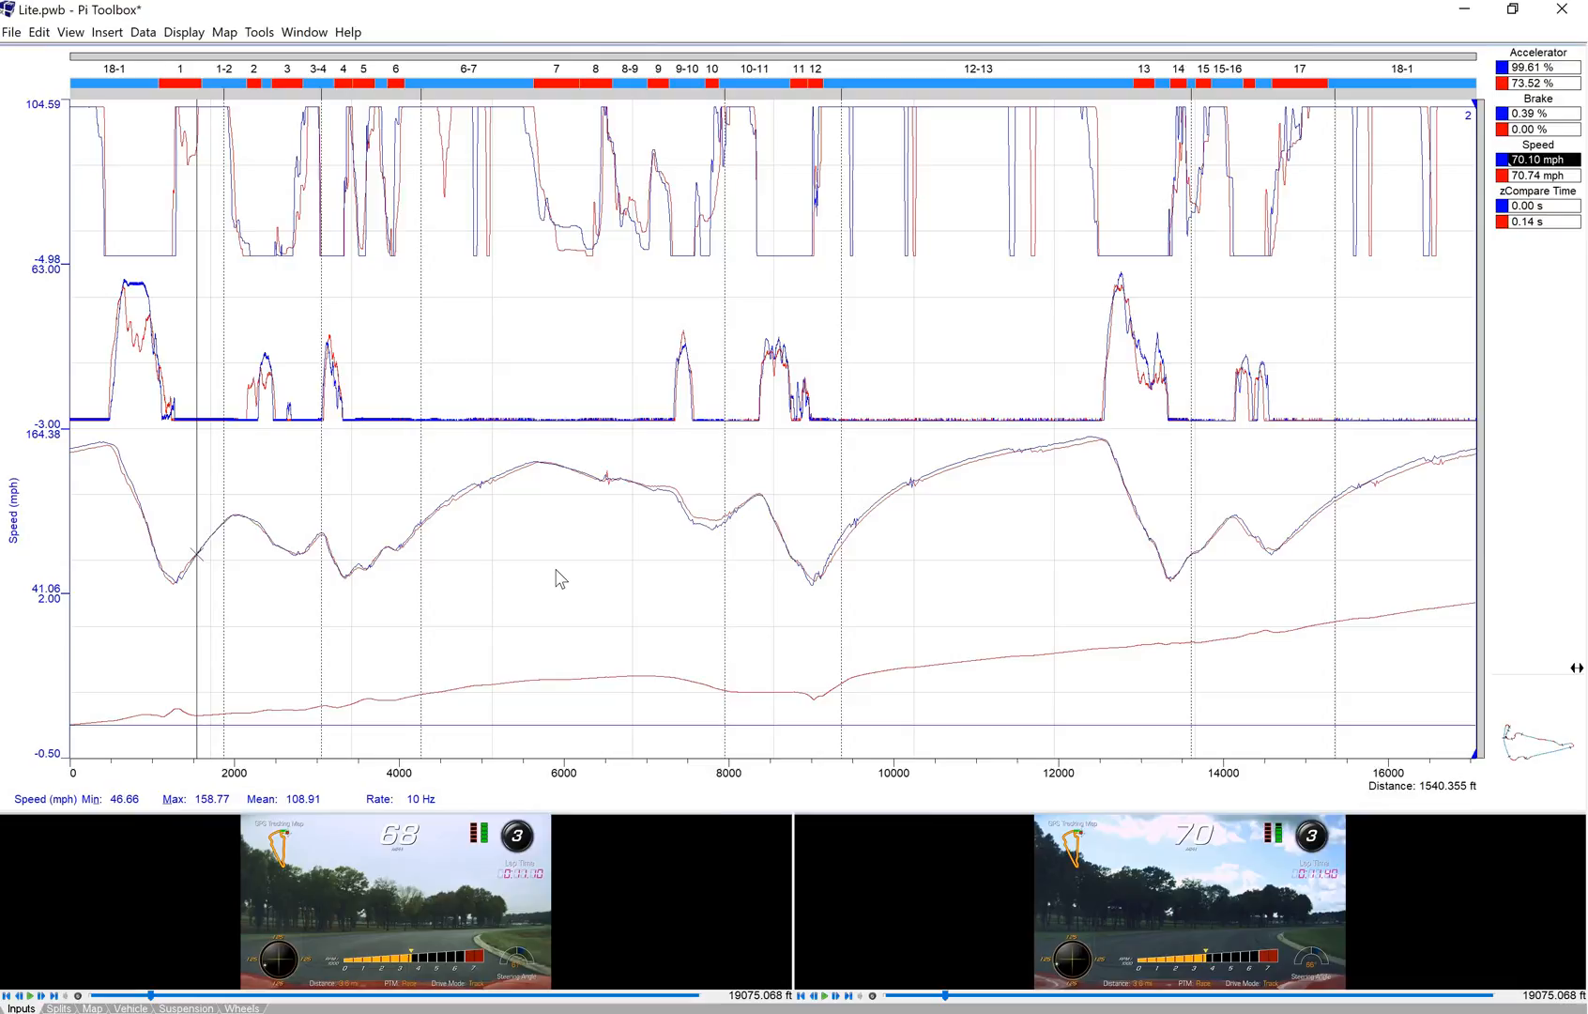
mouse_move(201, 738)
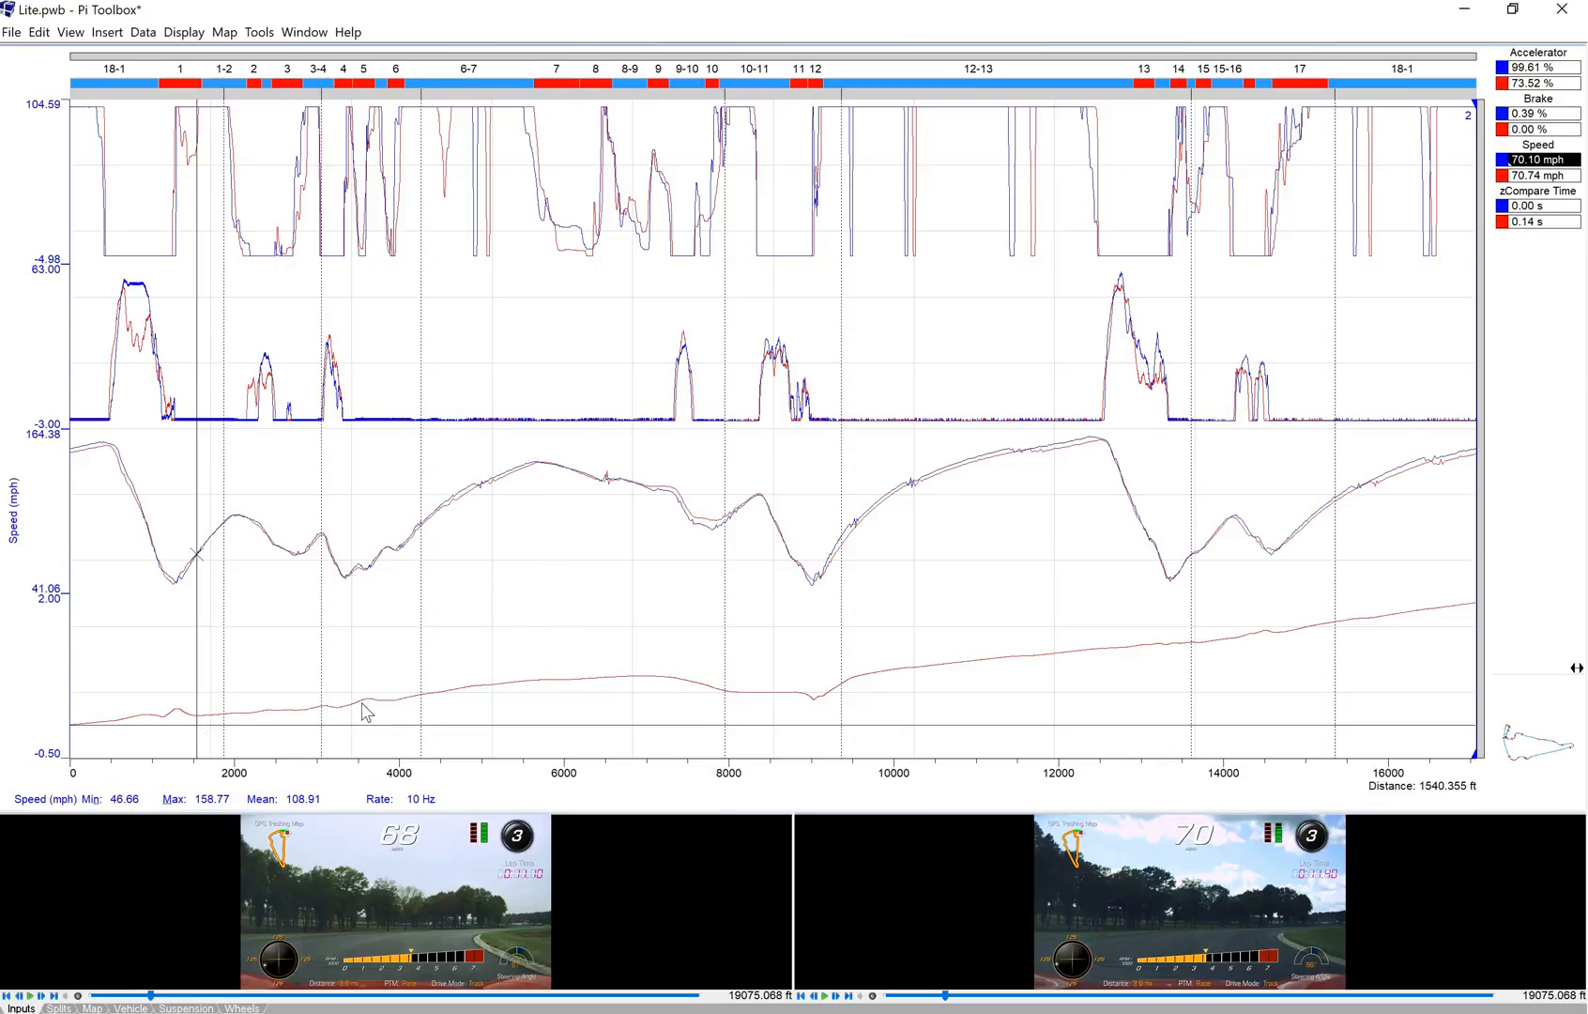
mouse_move(485, 484)
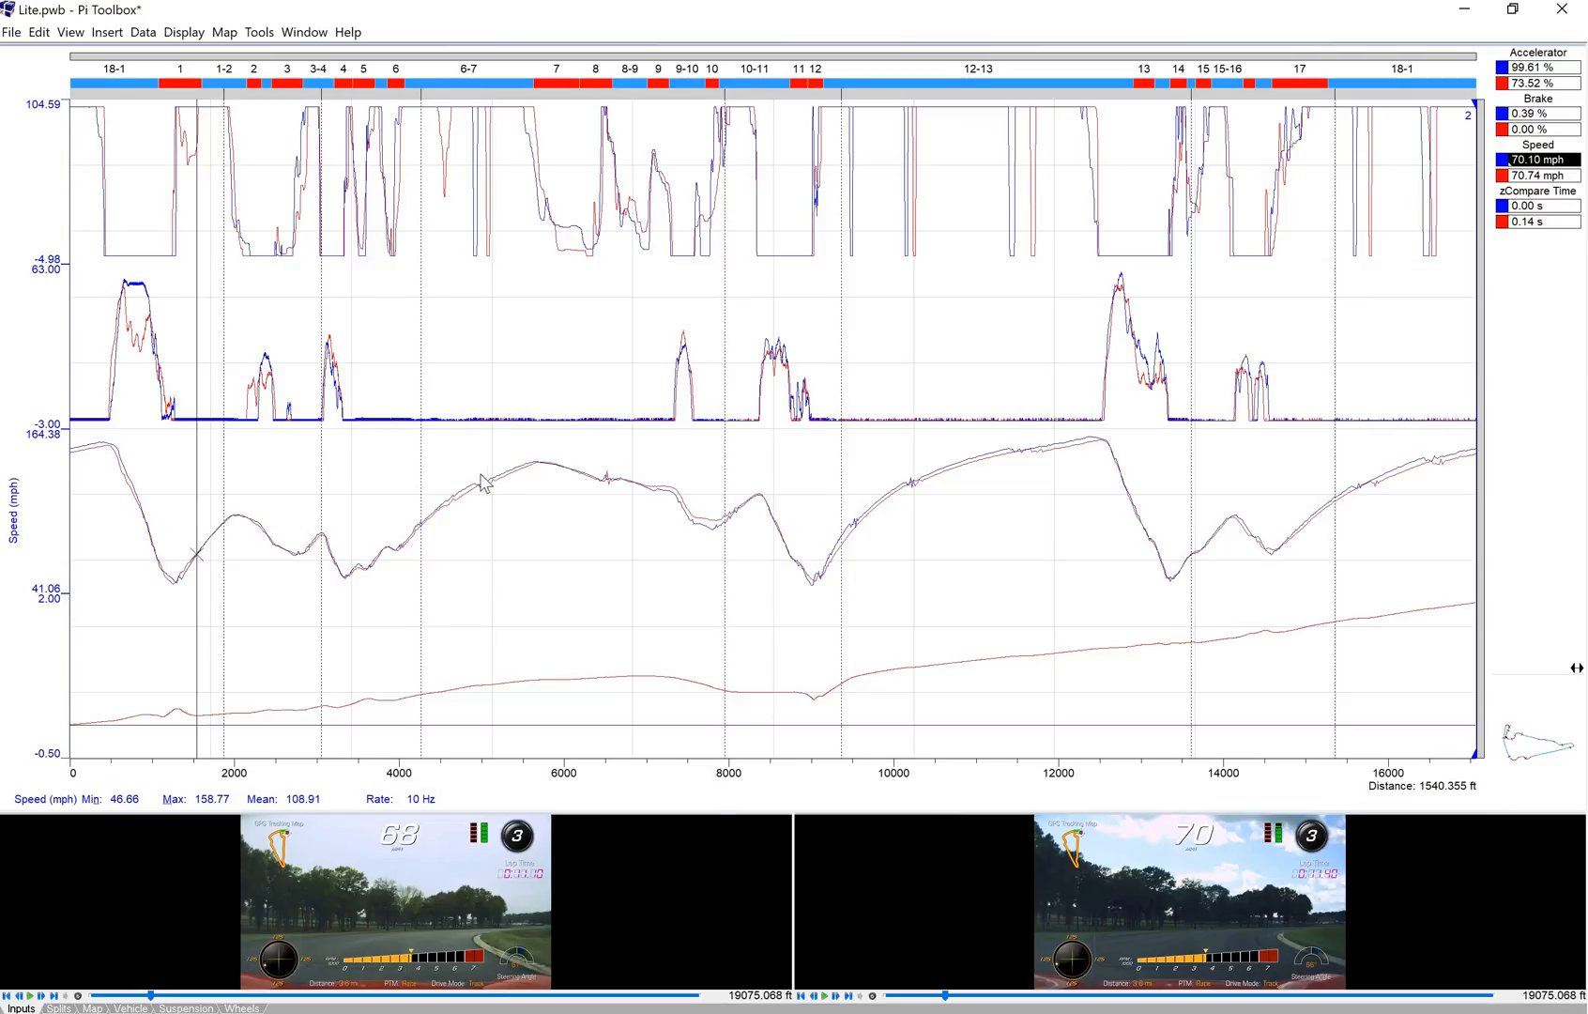
mouse_move(448, 571)
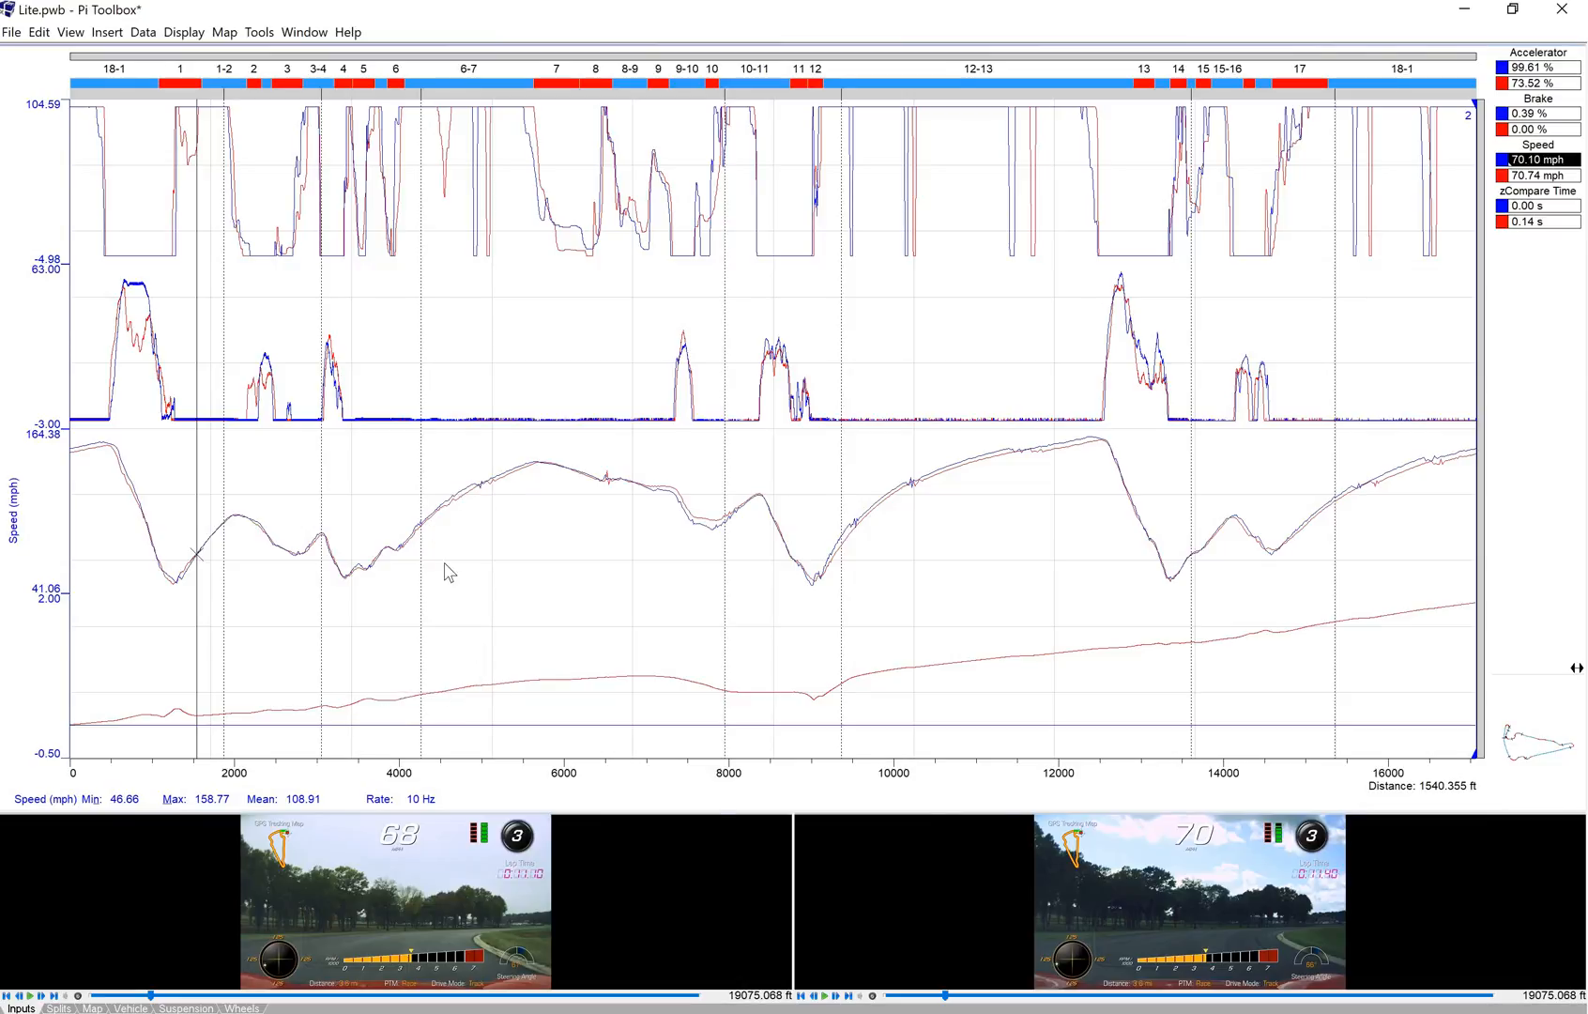
mouse_move(449, 522)
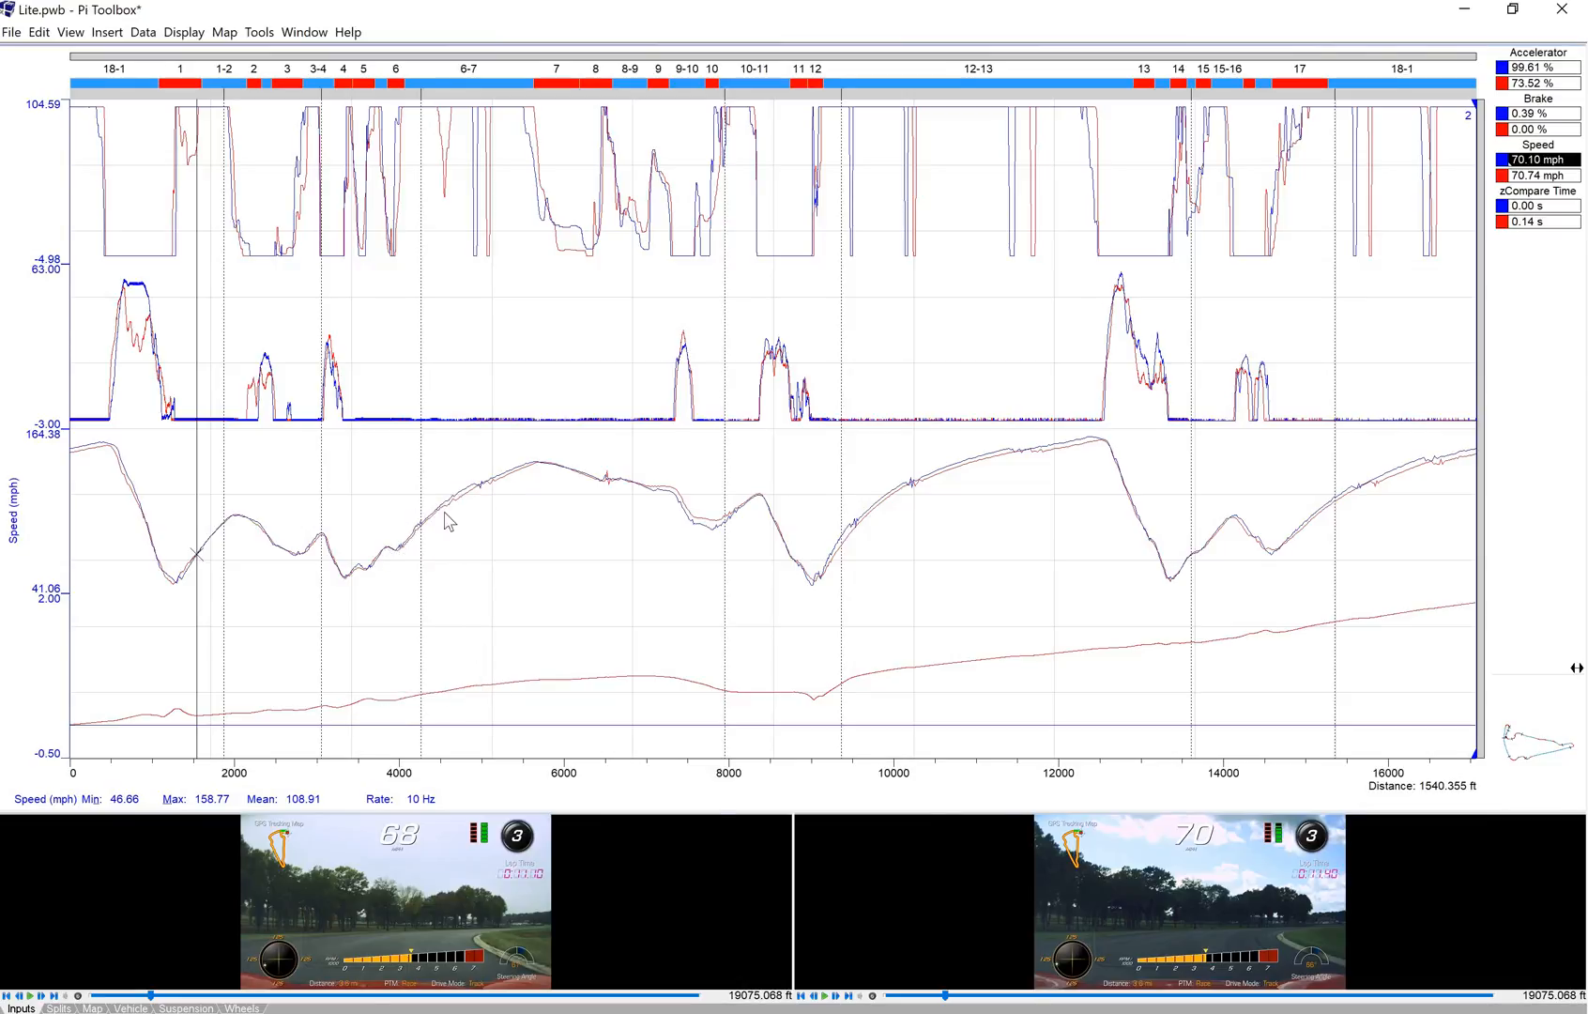
mouse_move(454, 495)
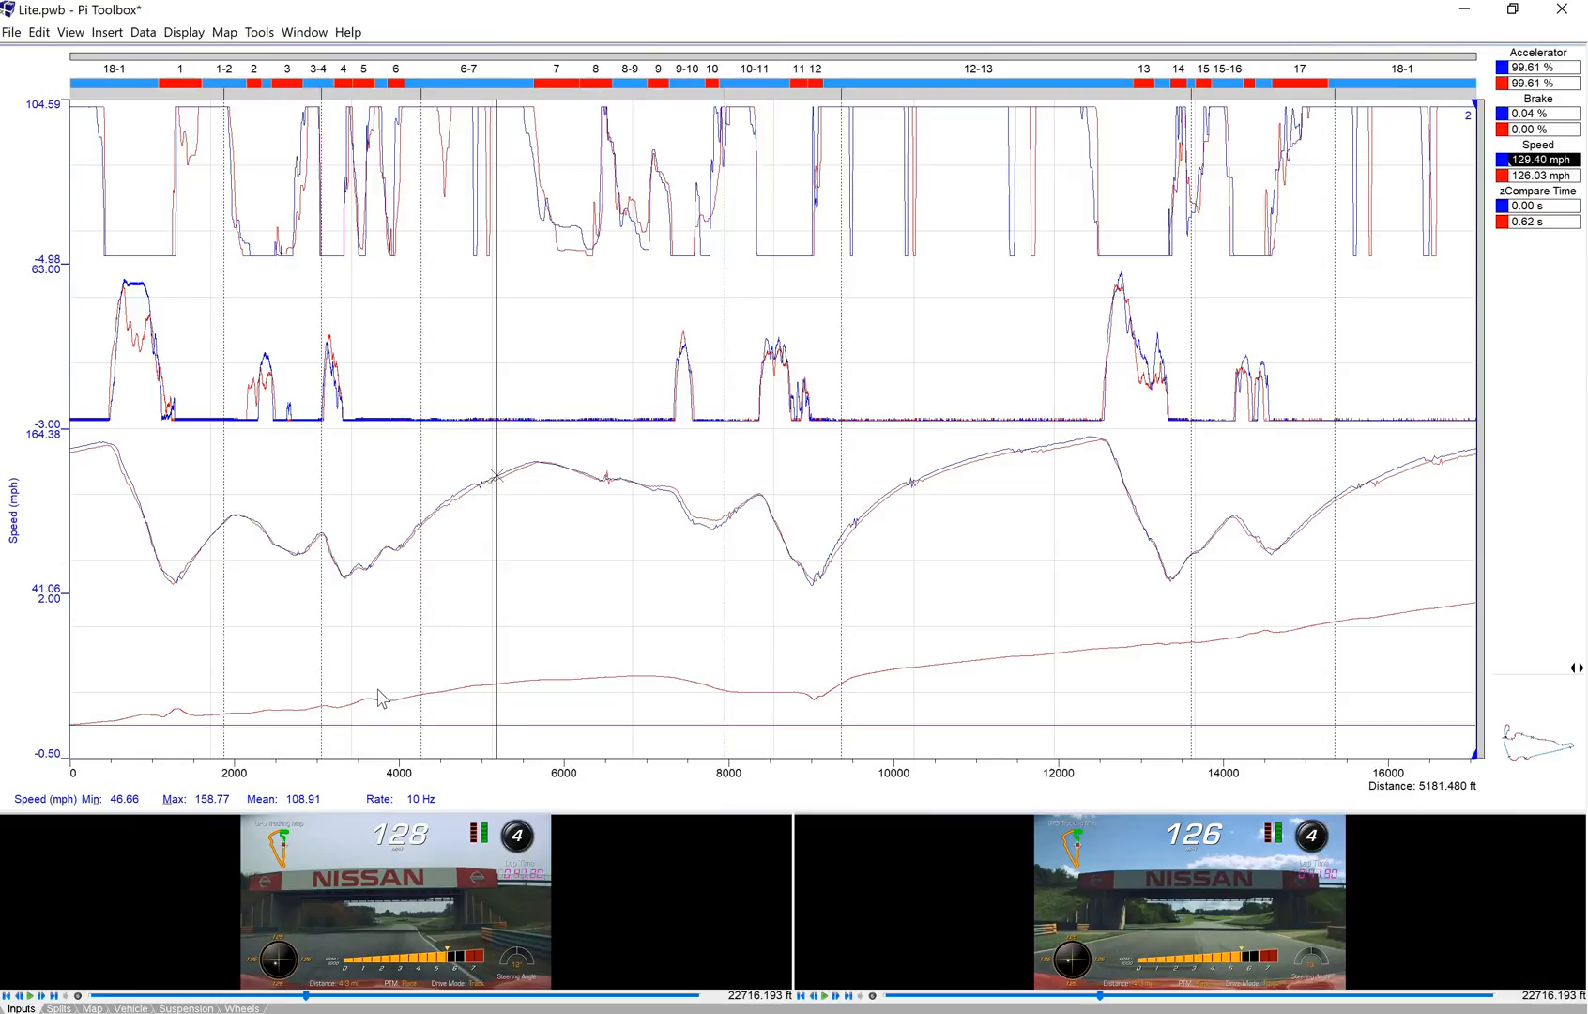
mouse_move(567, 700)
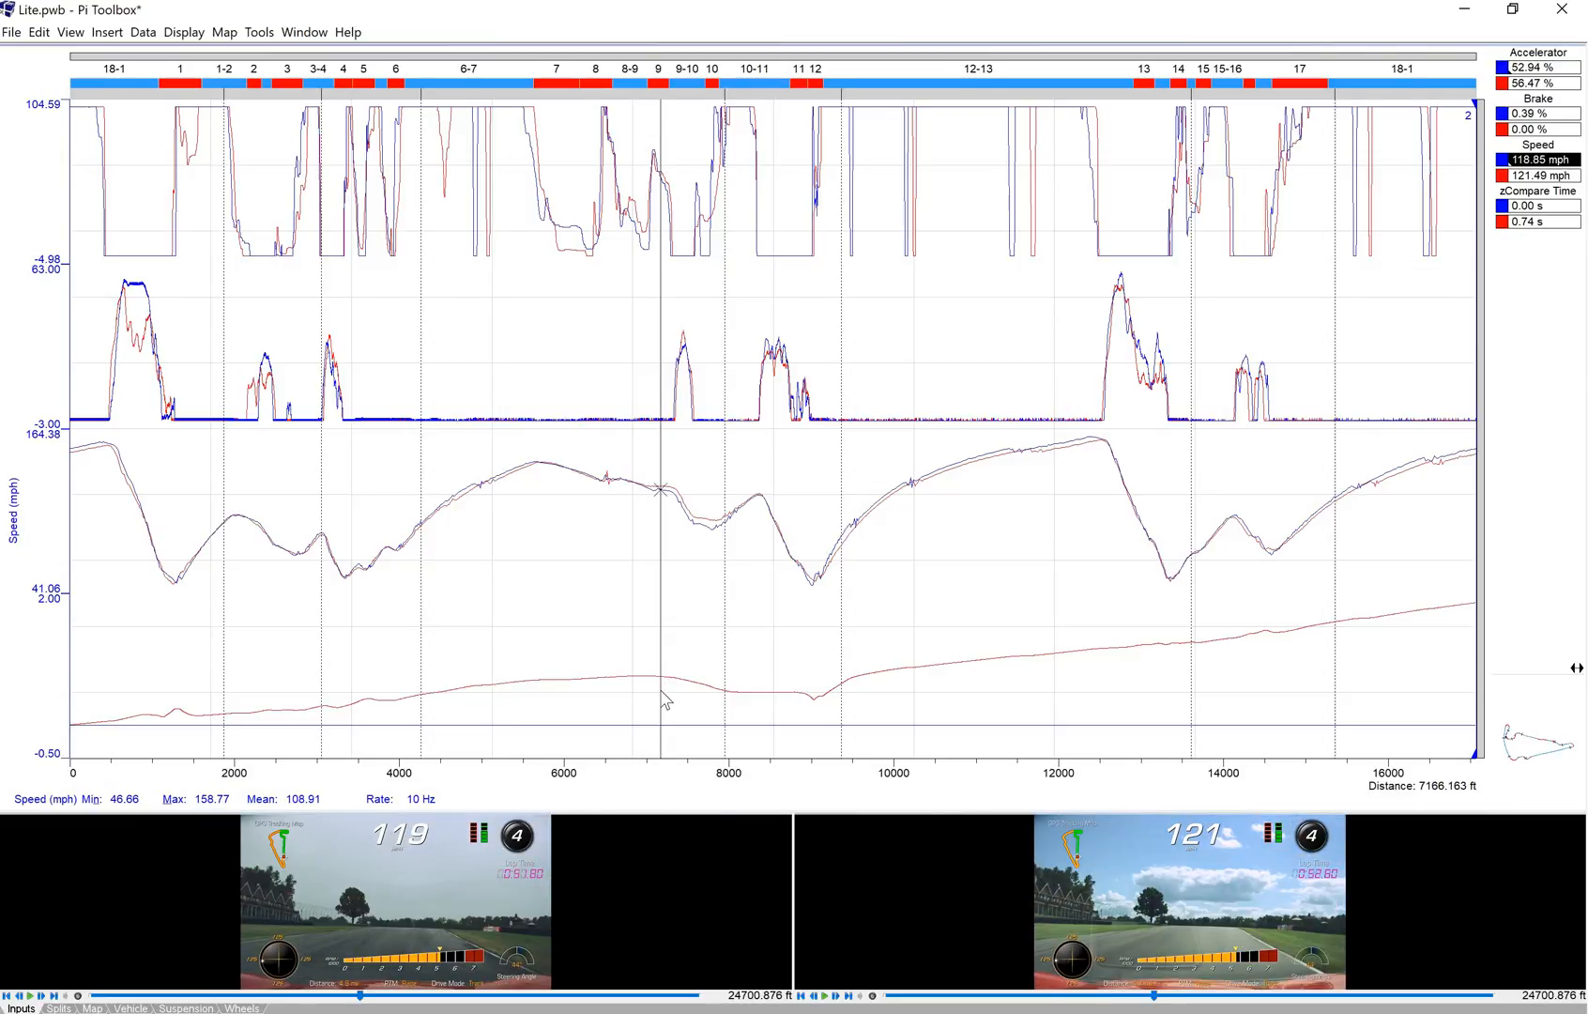
mouse_move(648, 690)
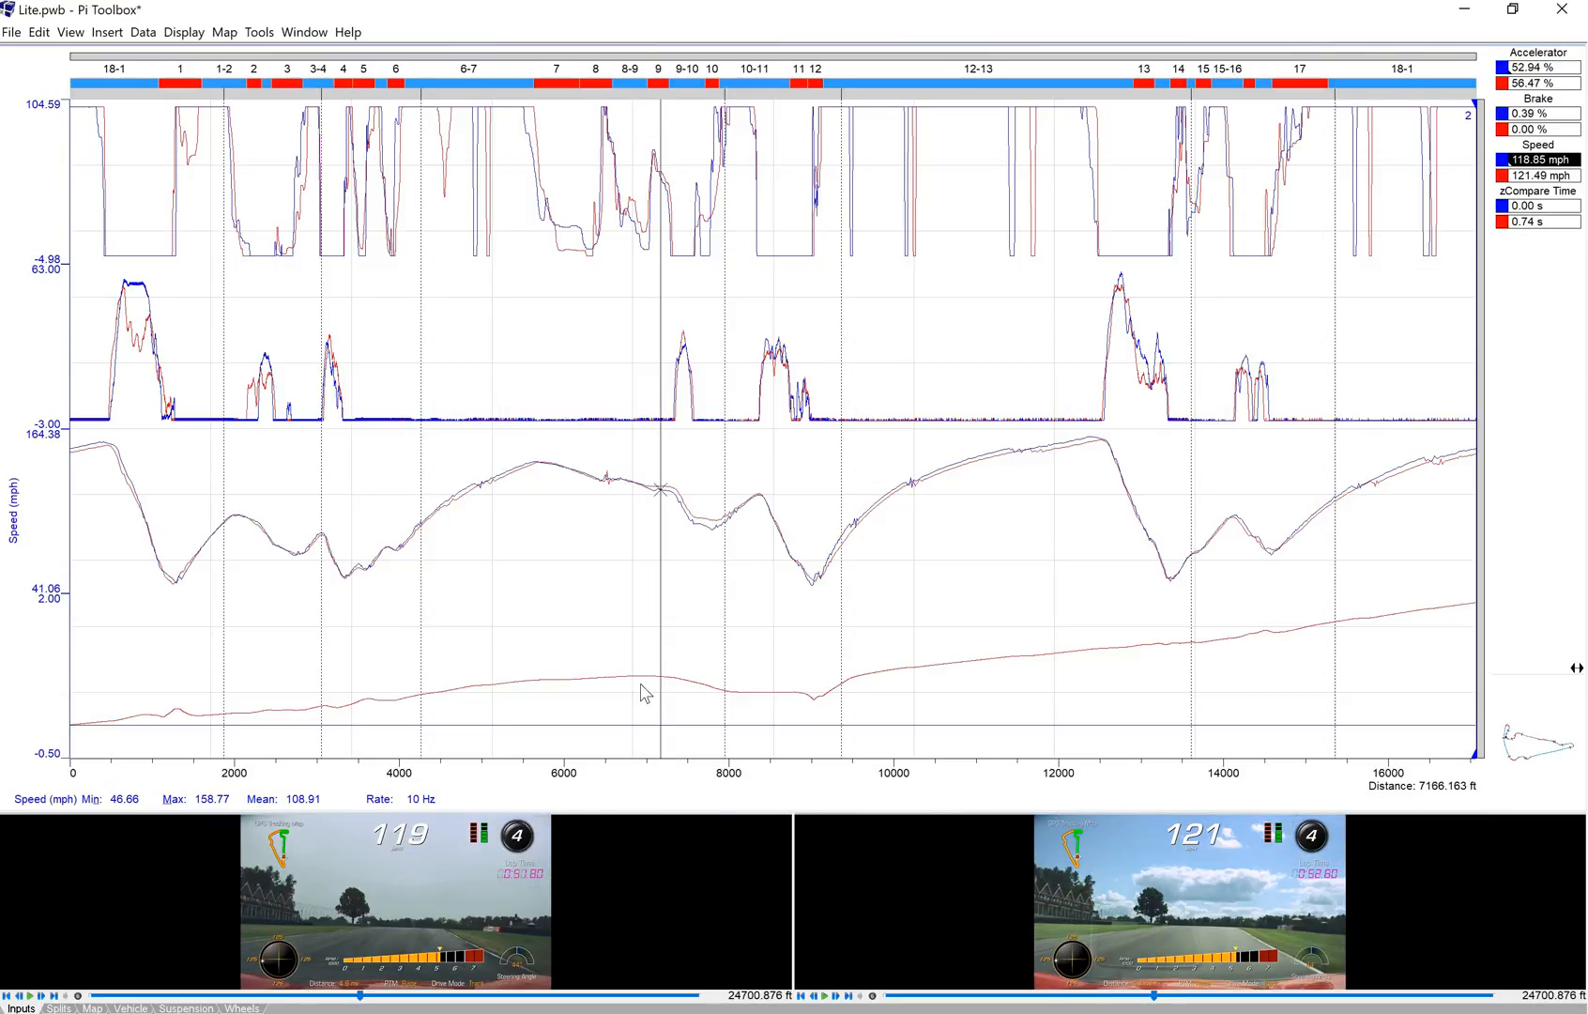
mouse_move(631, 689)
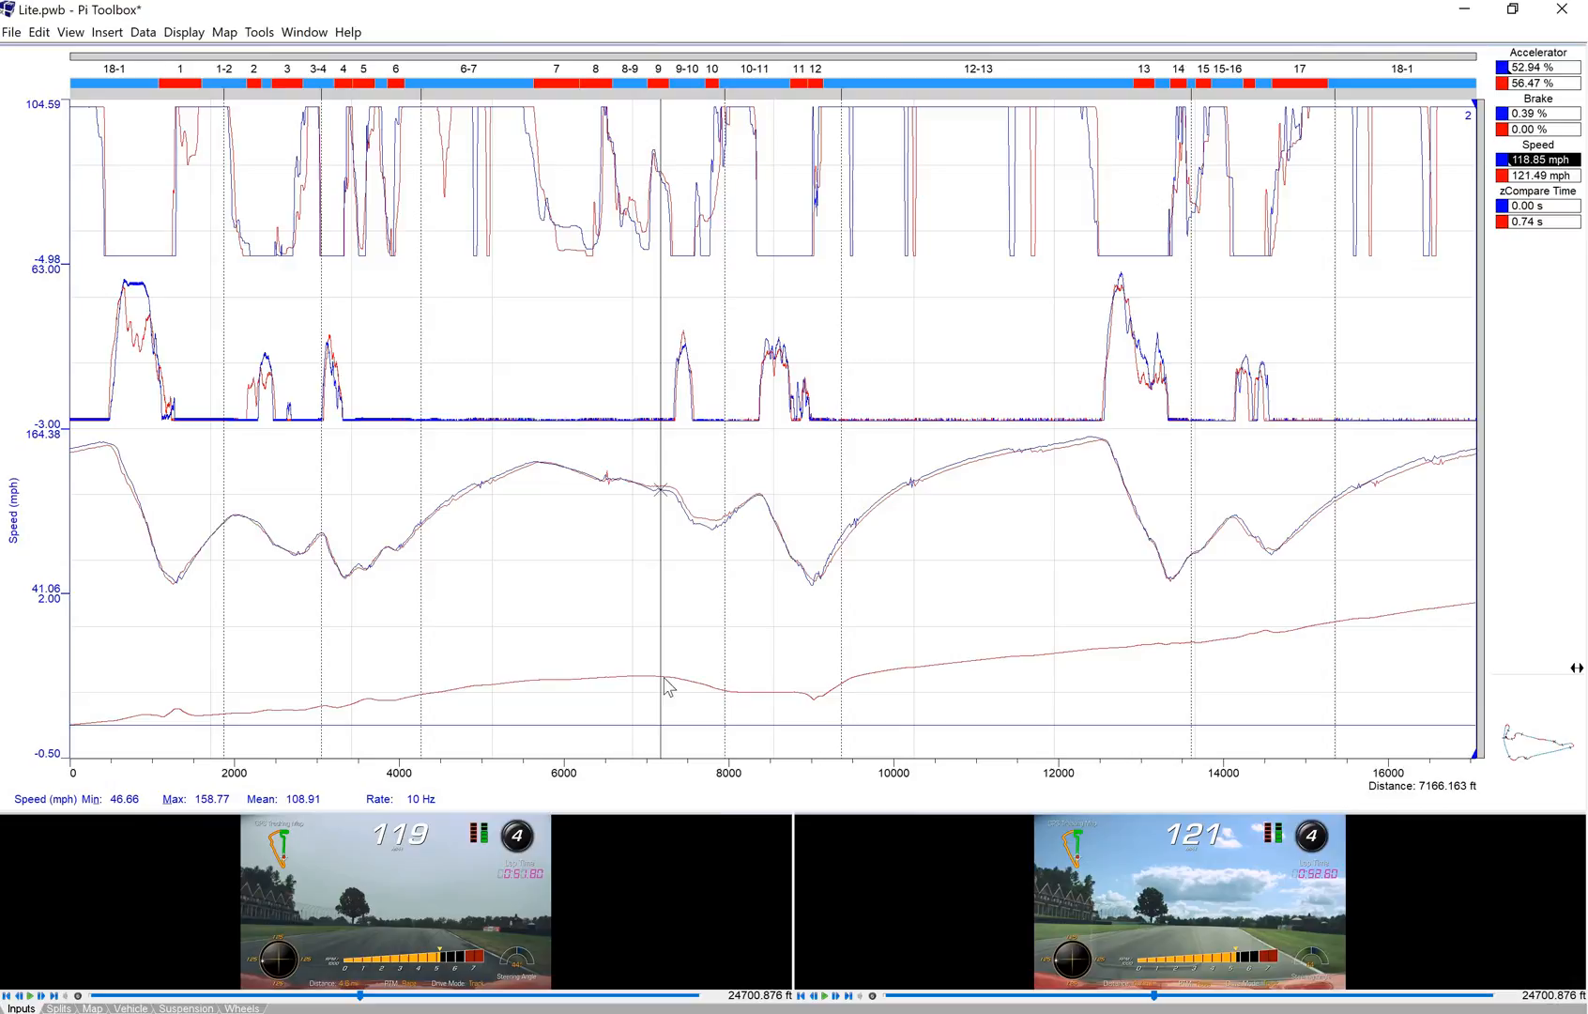
mouse_move(687, 694)
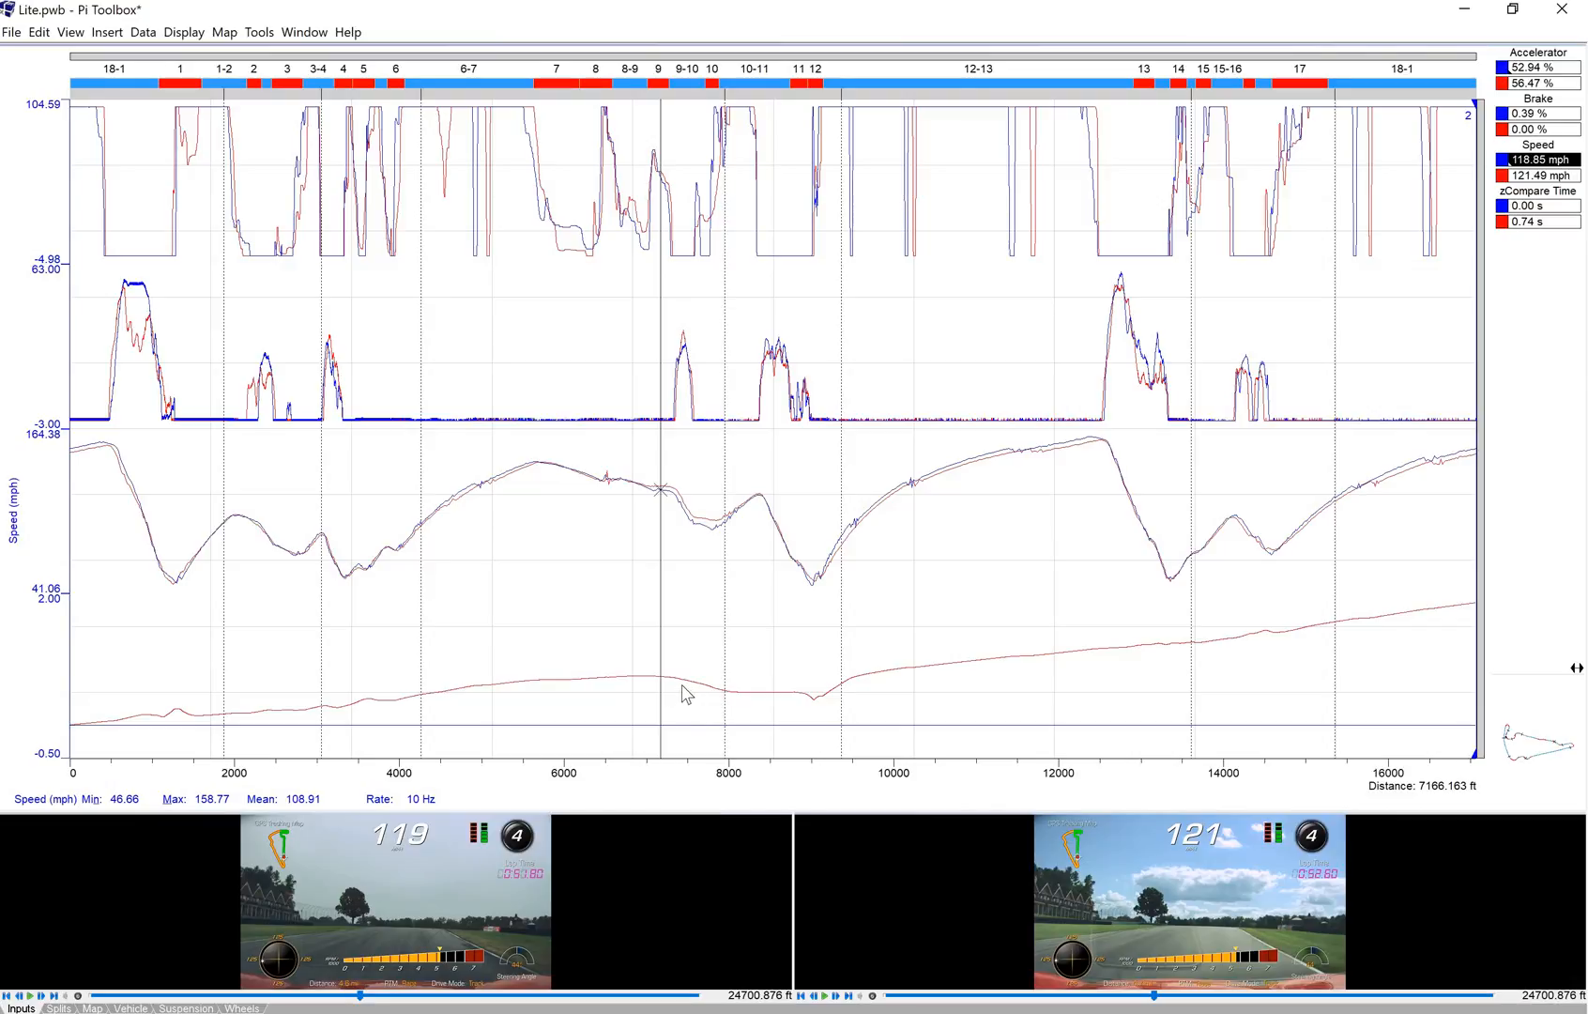
mouse_move(580, 822)
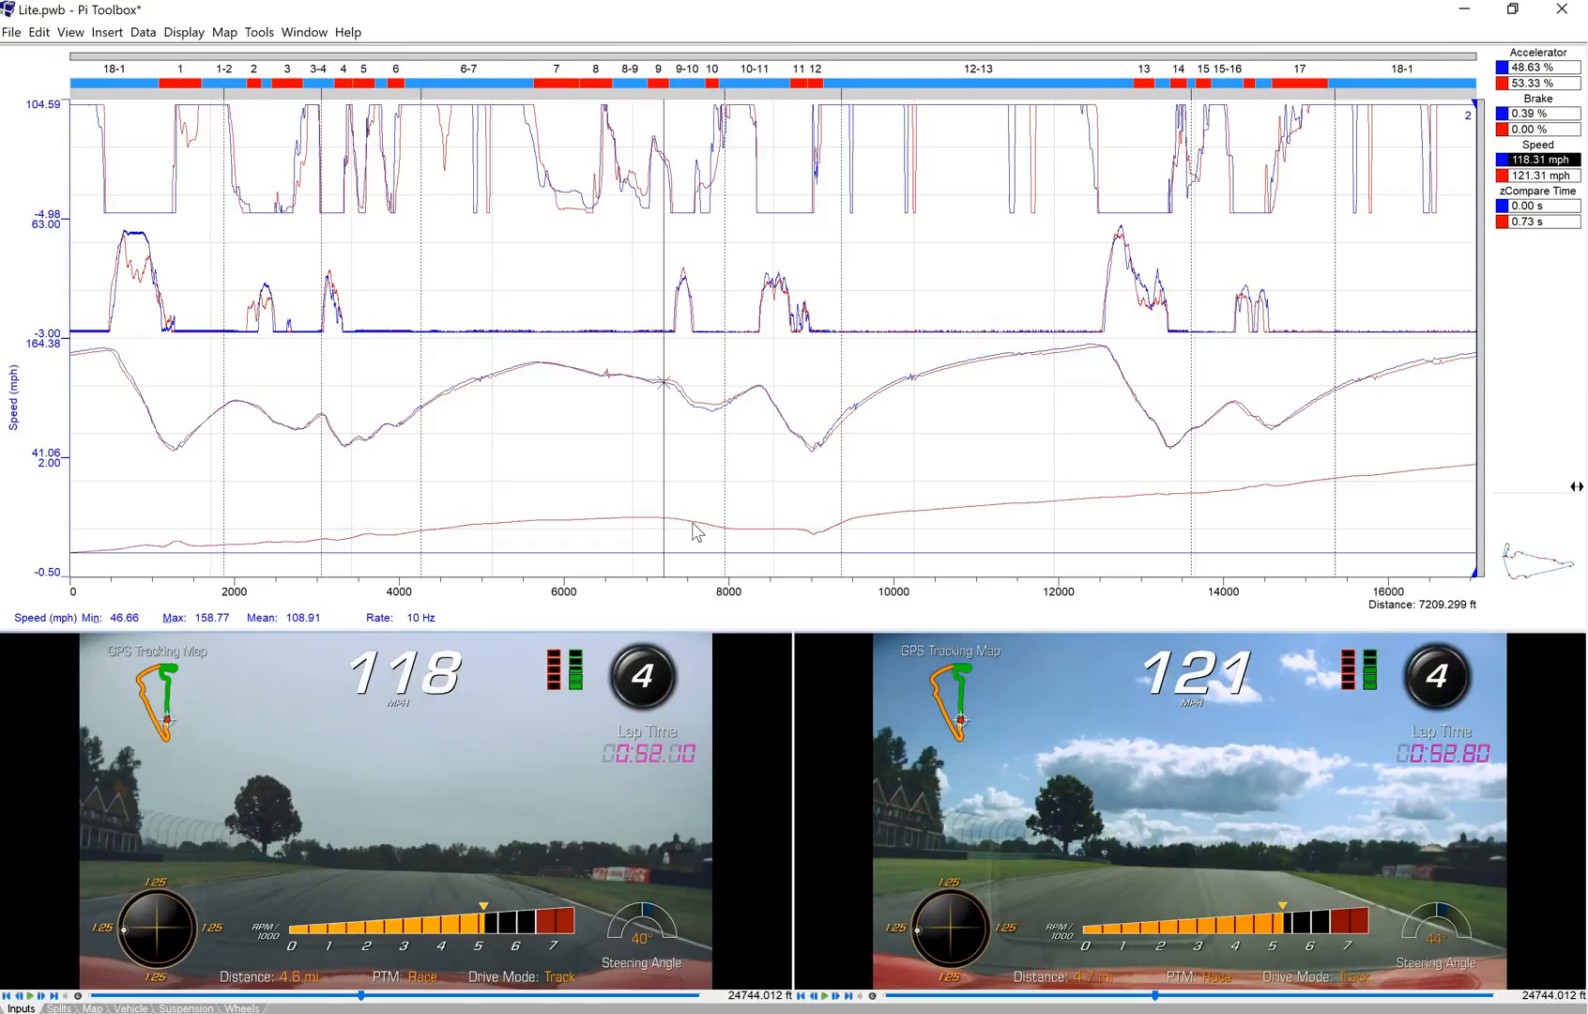
mouse_move(782, 635)
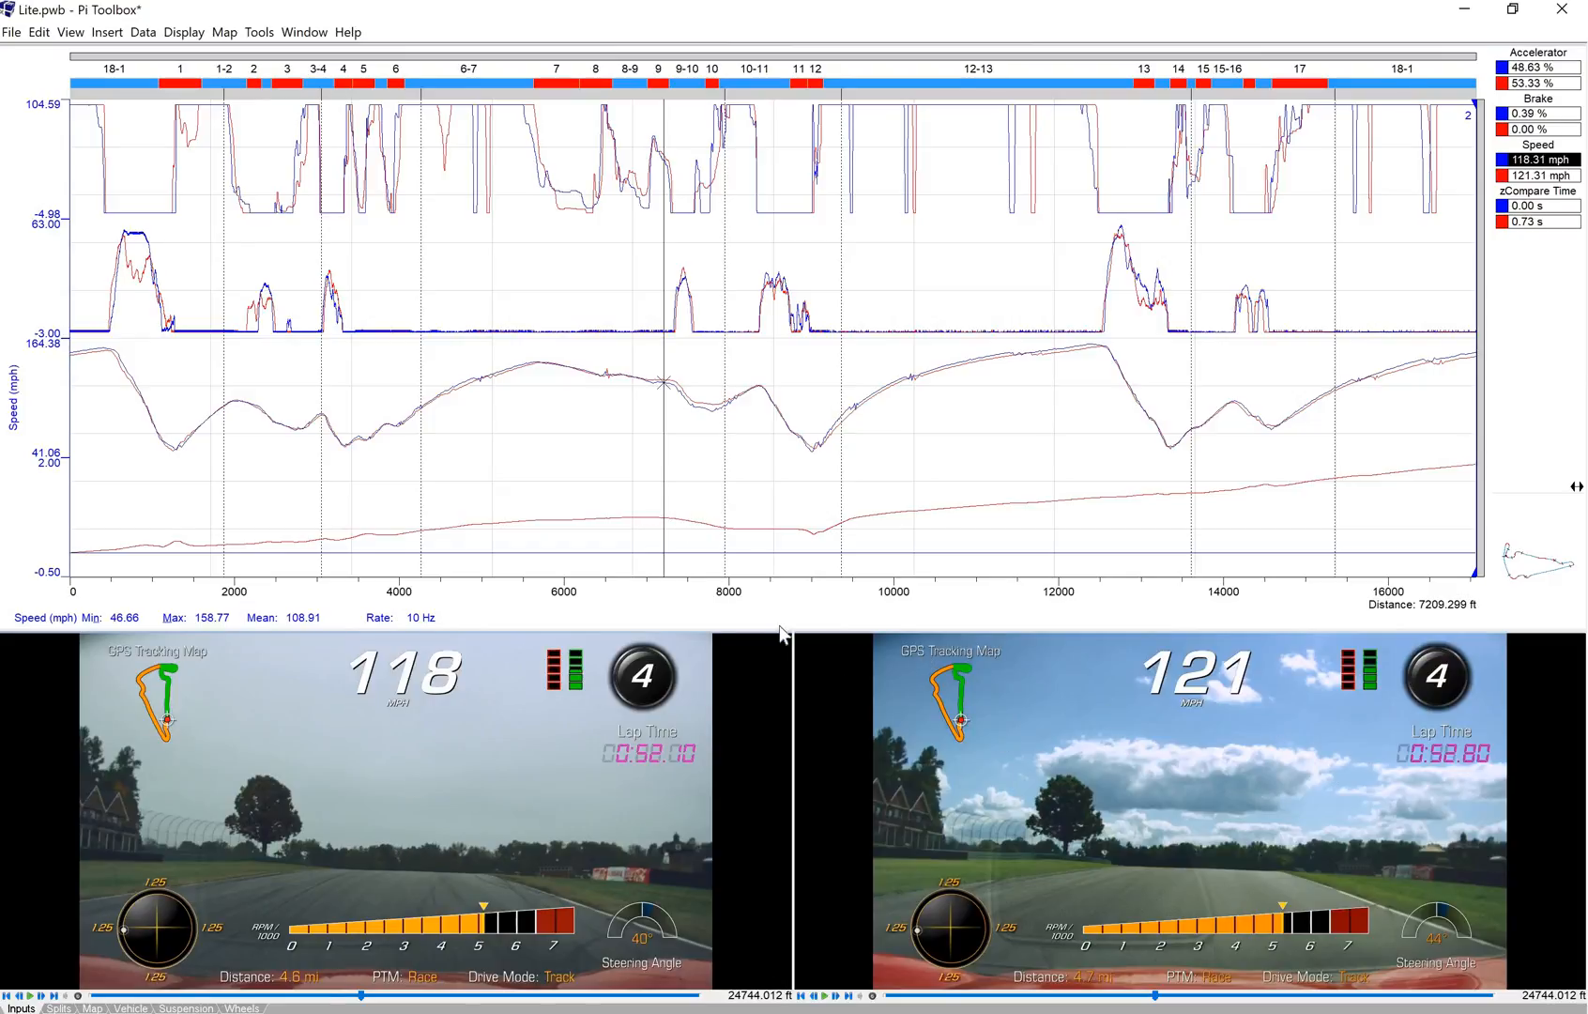
mouse_move(740, 545)
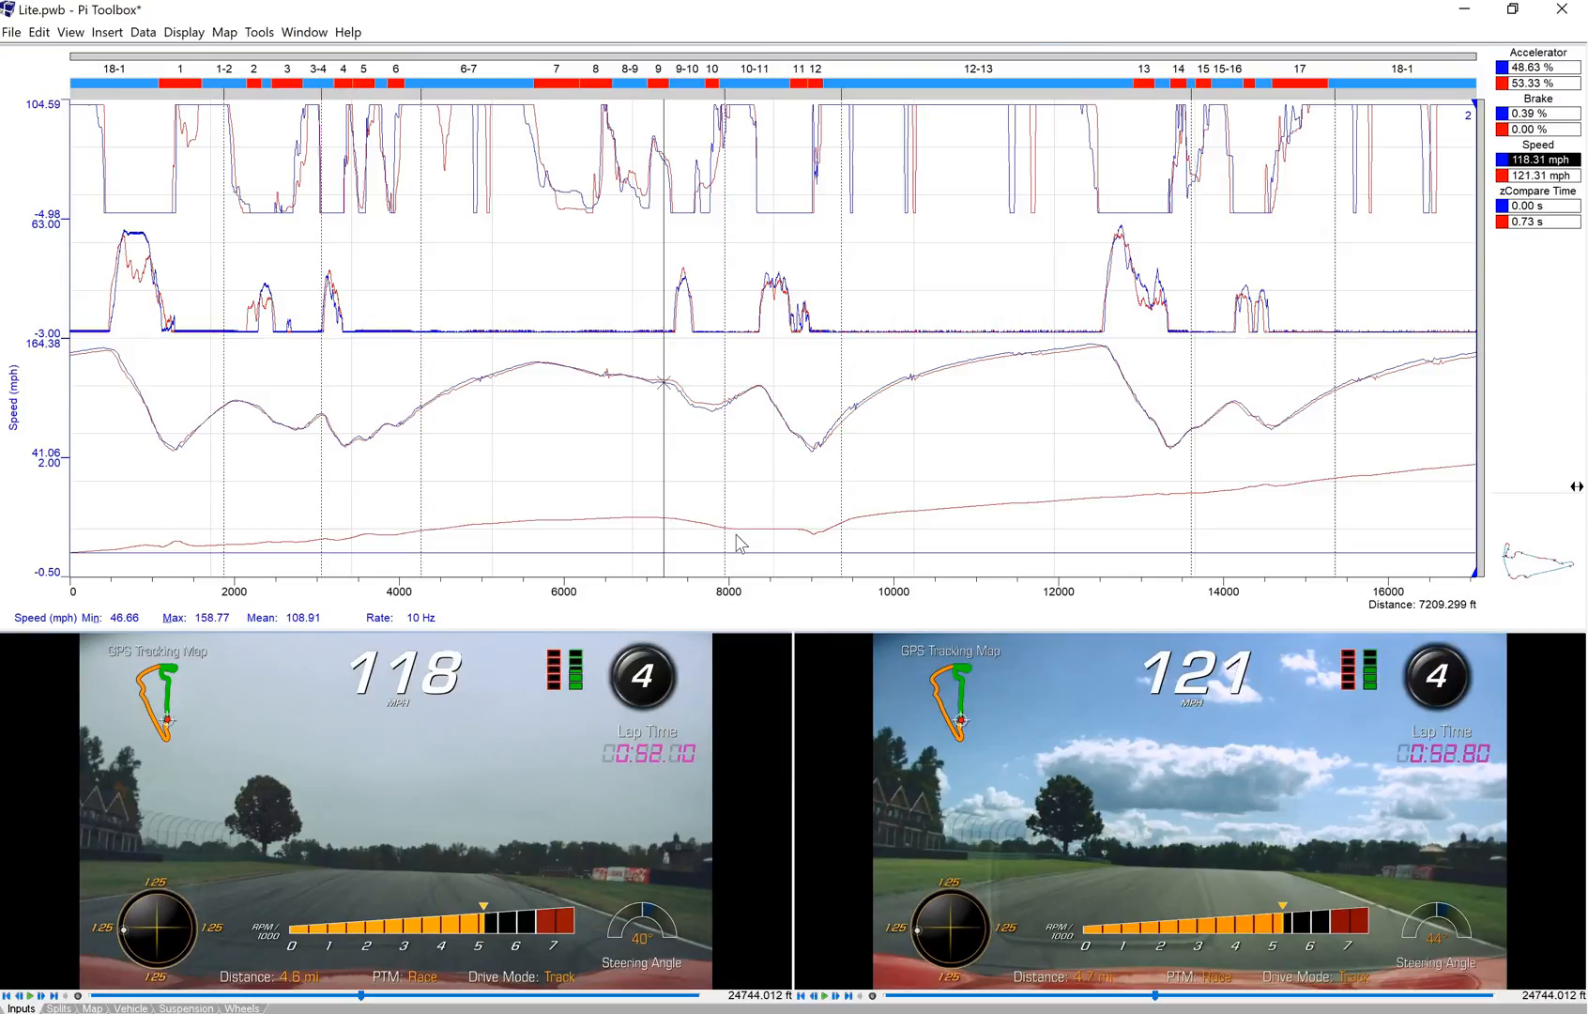
mouse_move(760, 584)
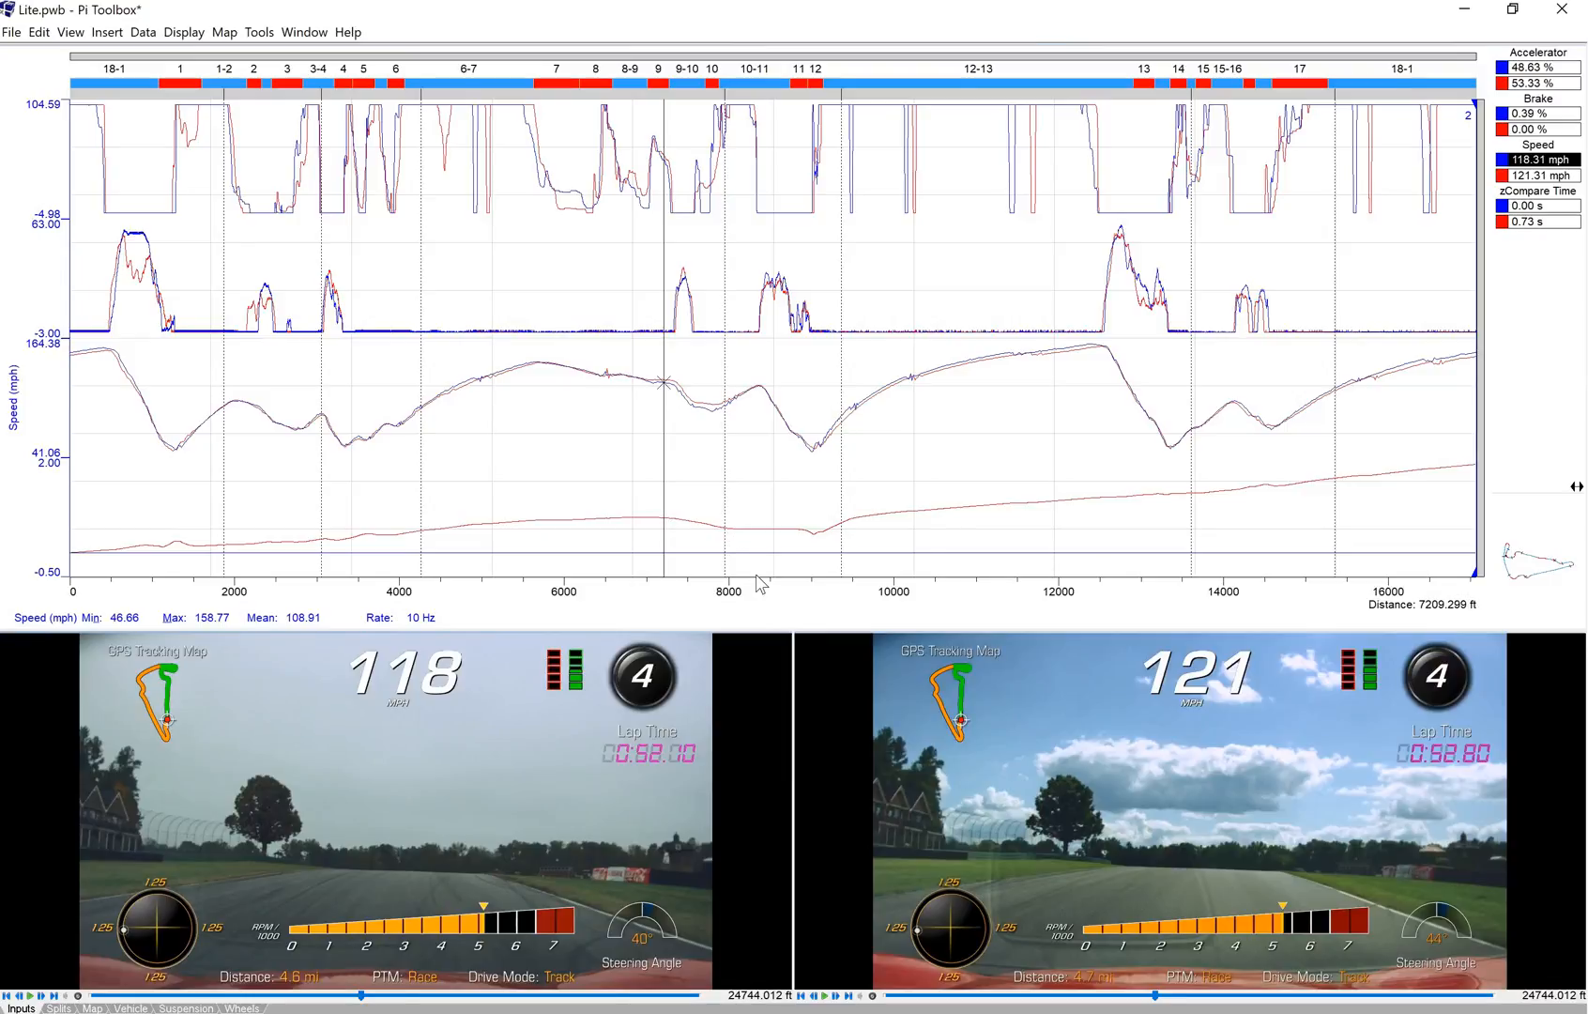
mouse_move(737, 546)
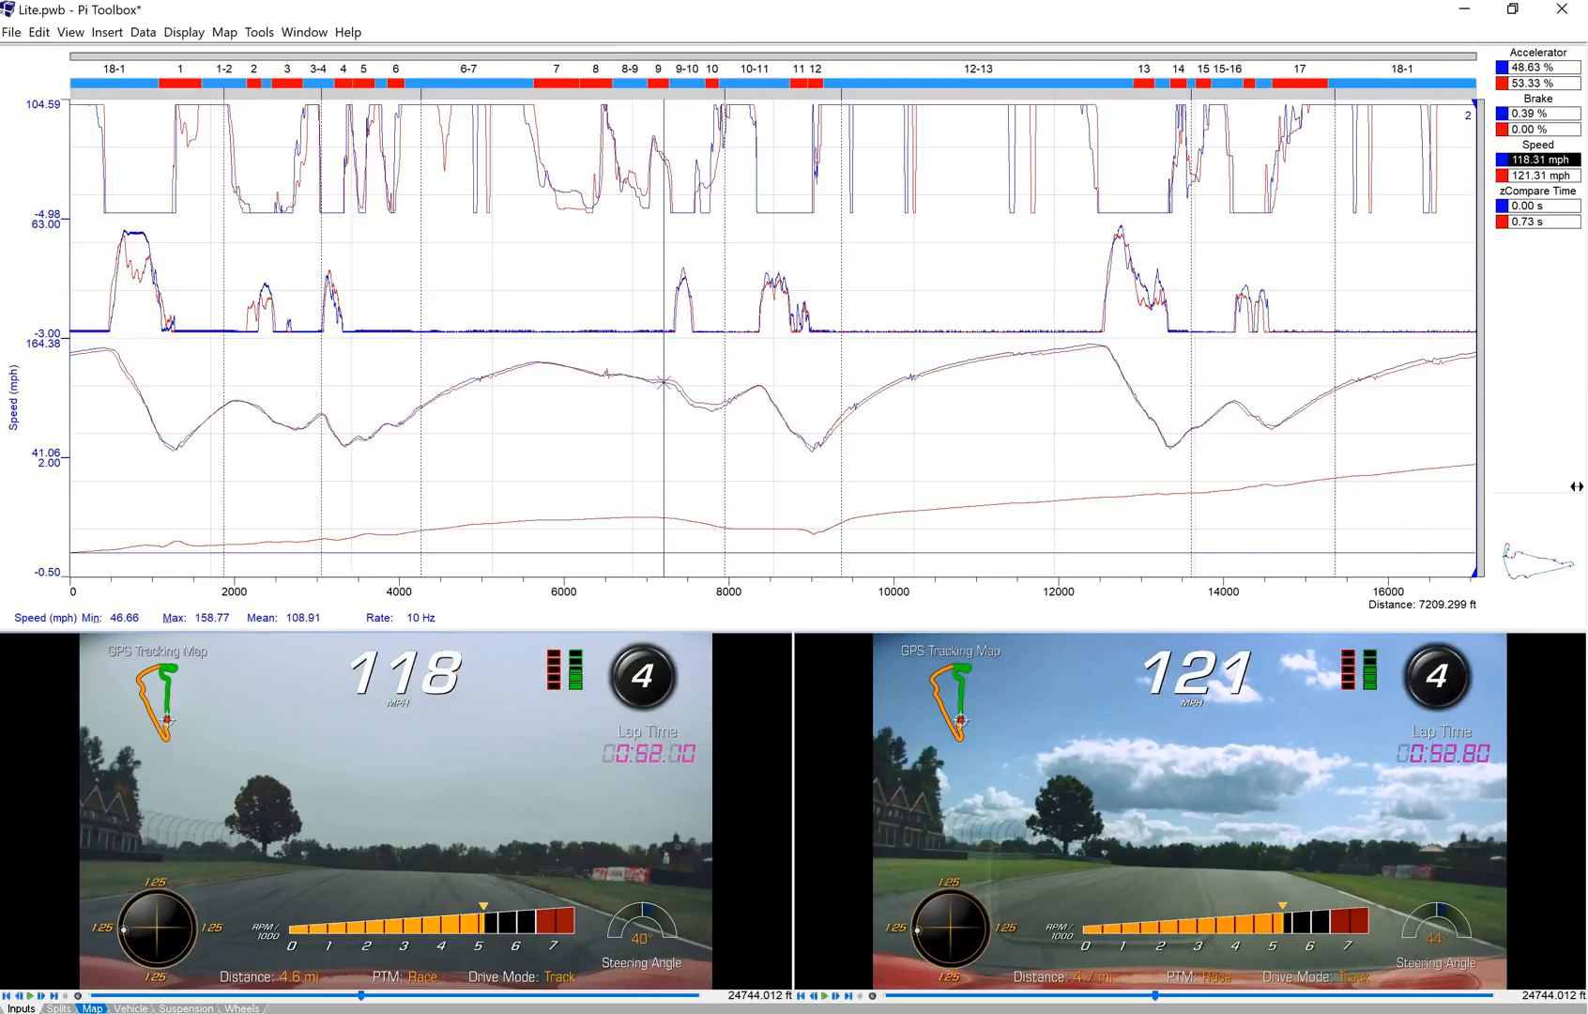
- View the Map sheet's red and blue track outline with the point marked past turn 9
click(90, 1008)
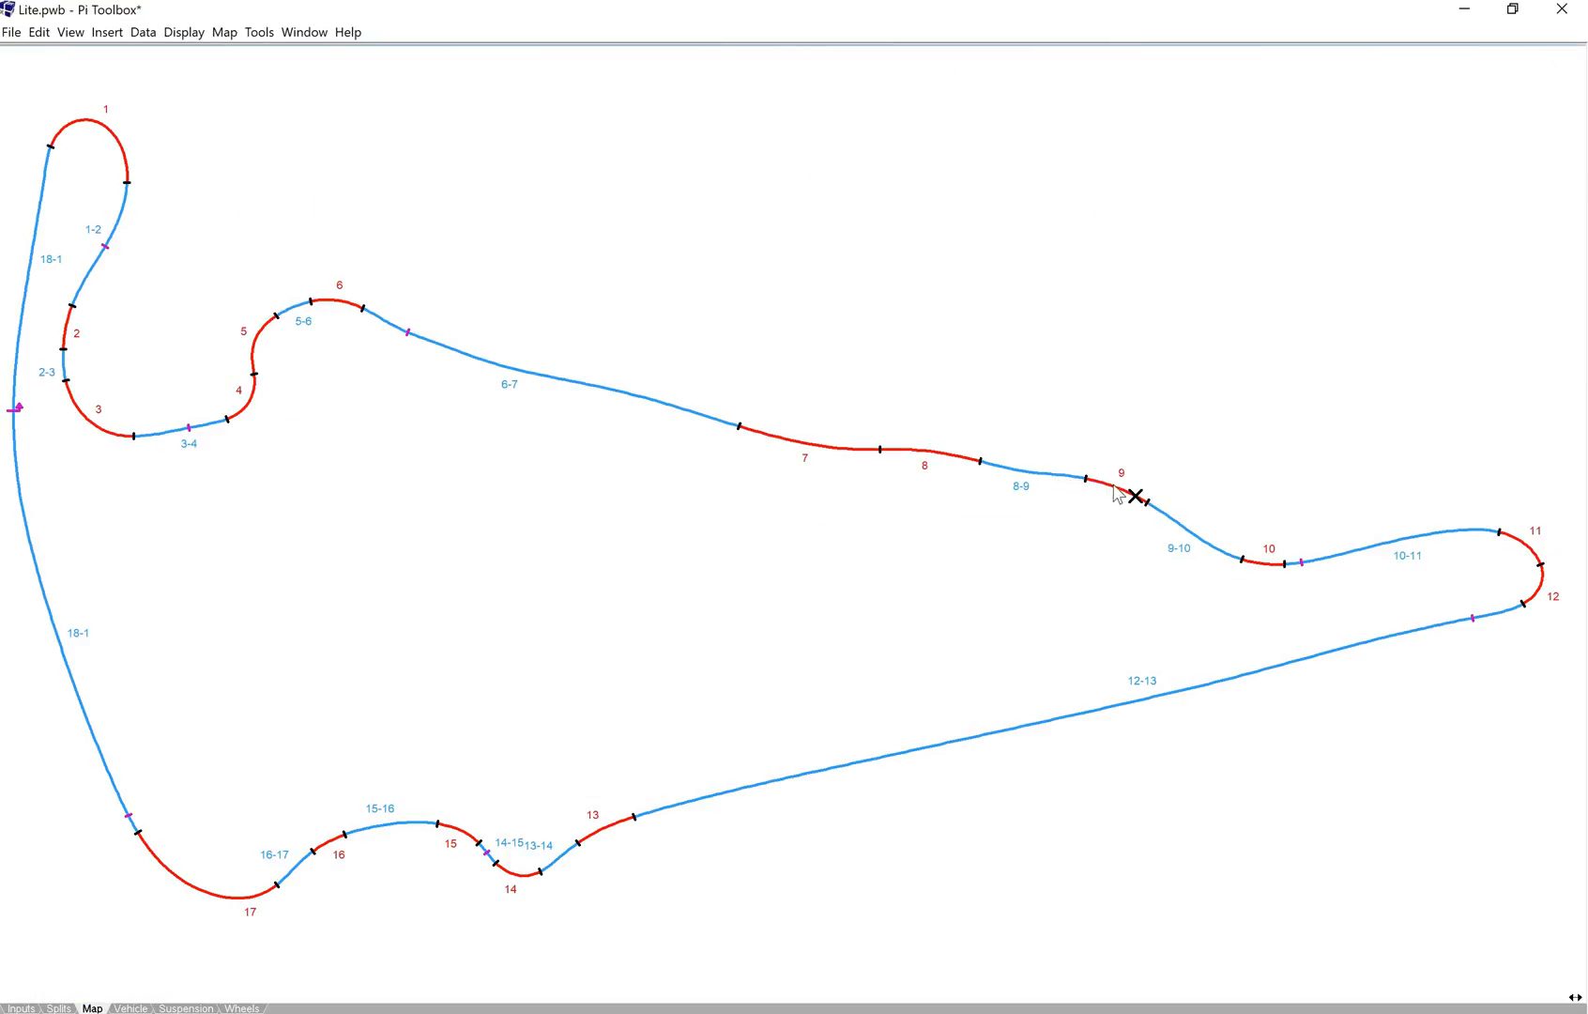
mouse_move(1143, 509)
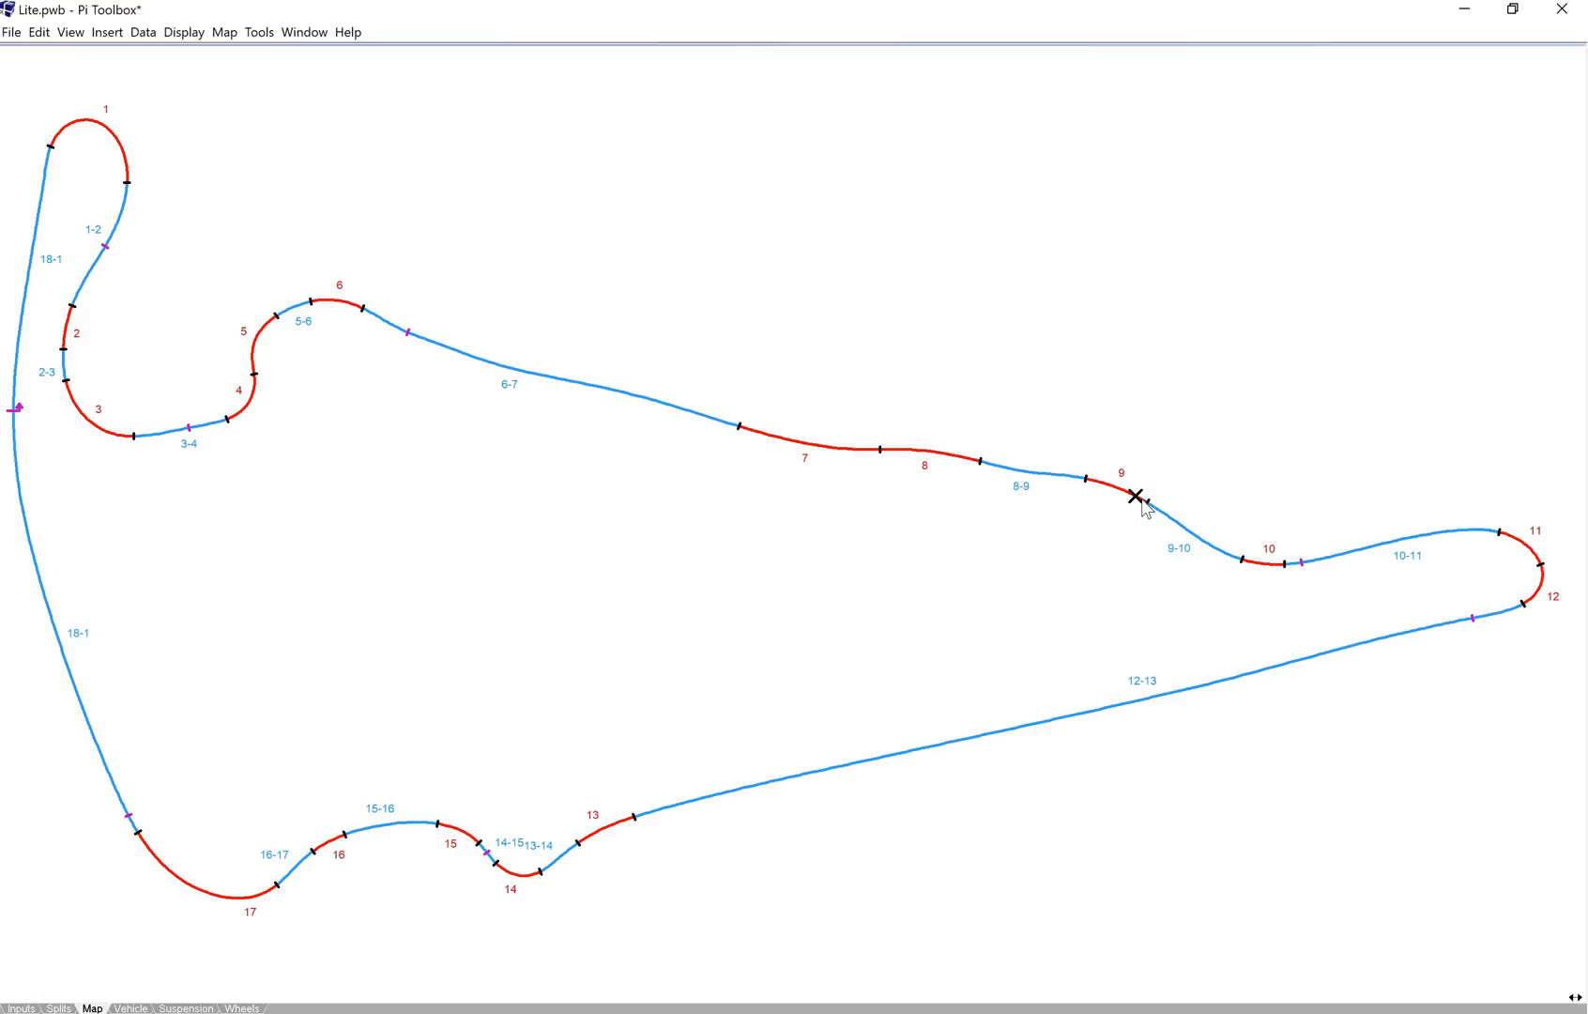
mouse_move(1305, 578)
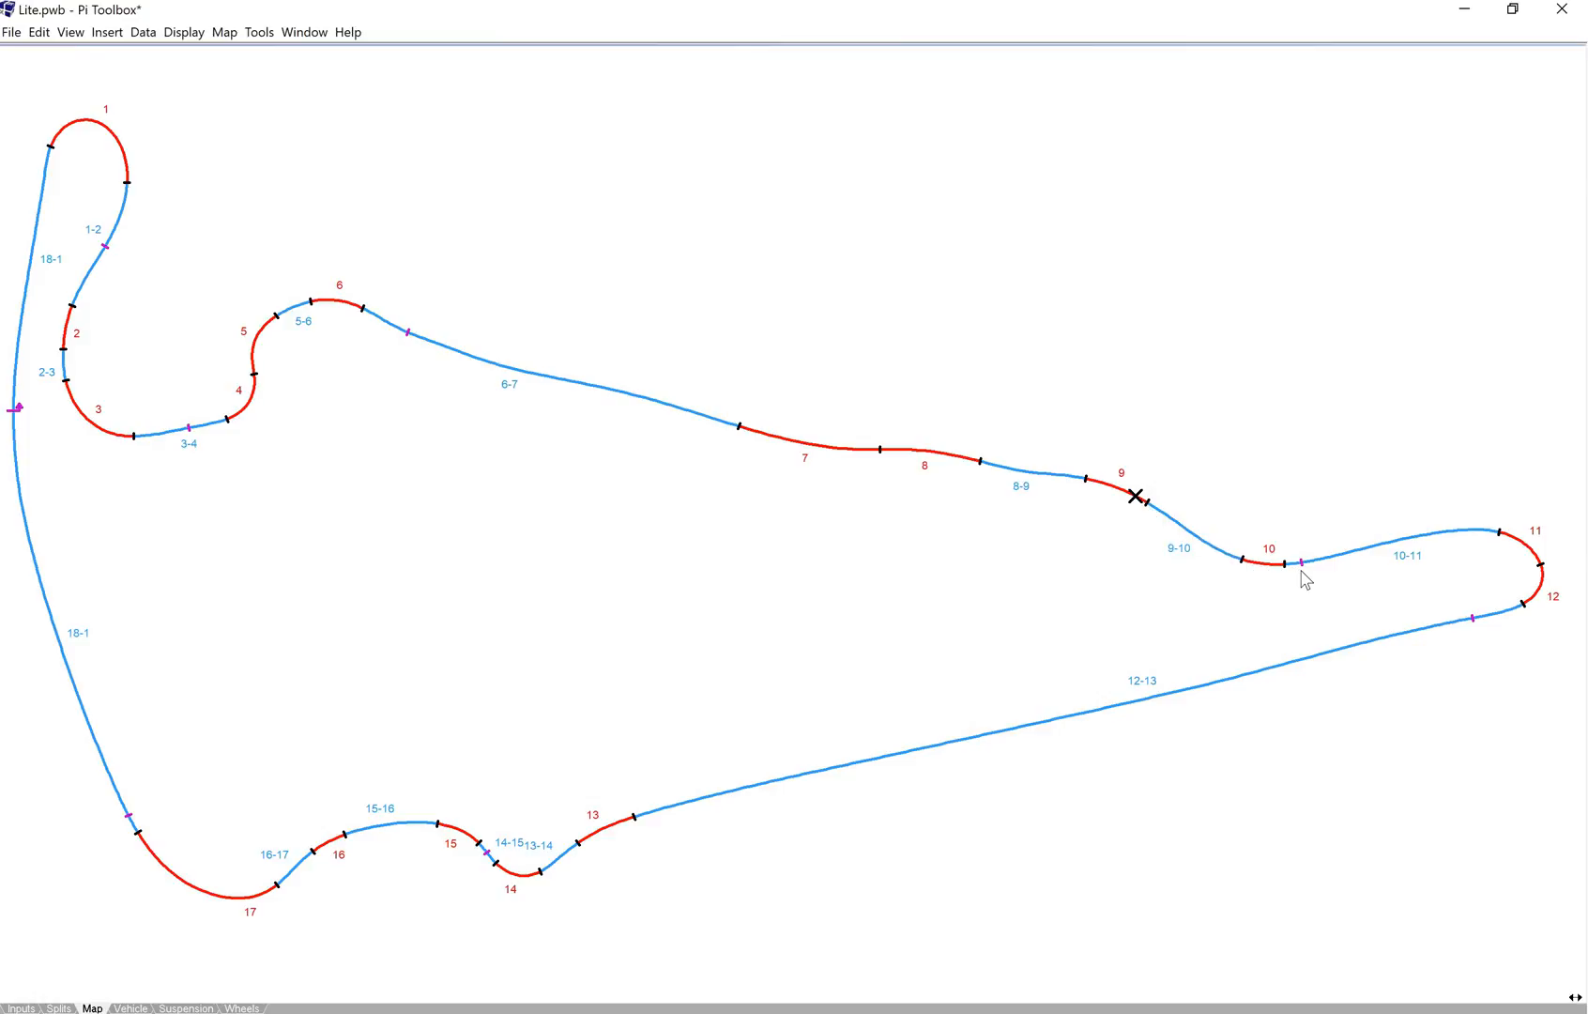
click(186, 1008)
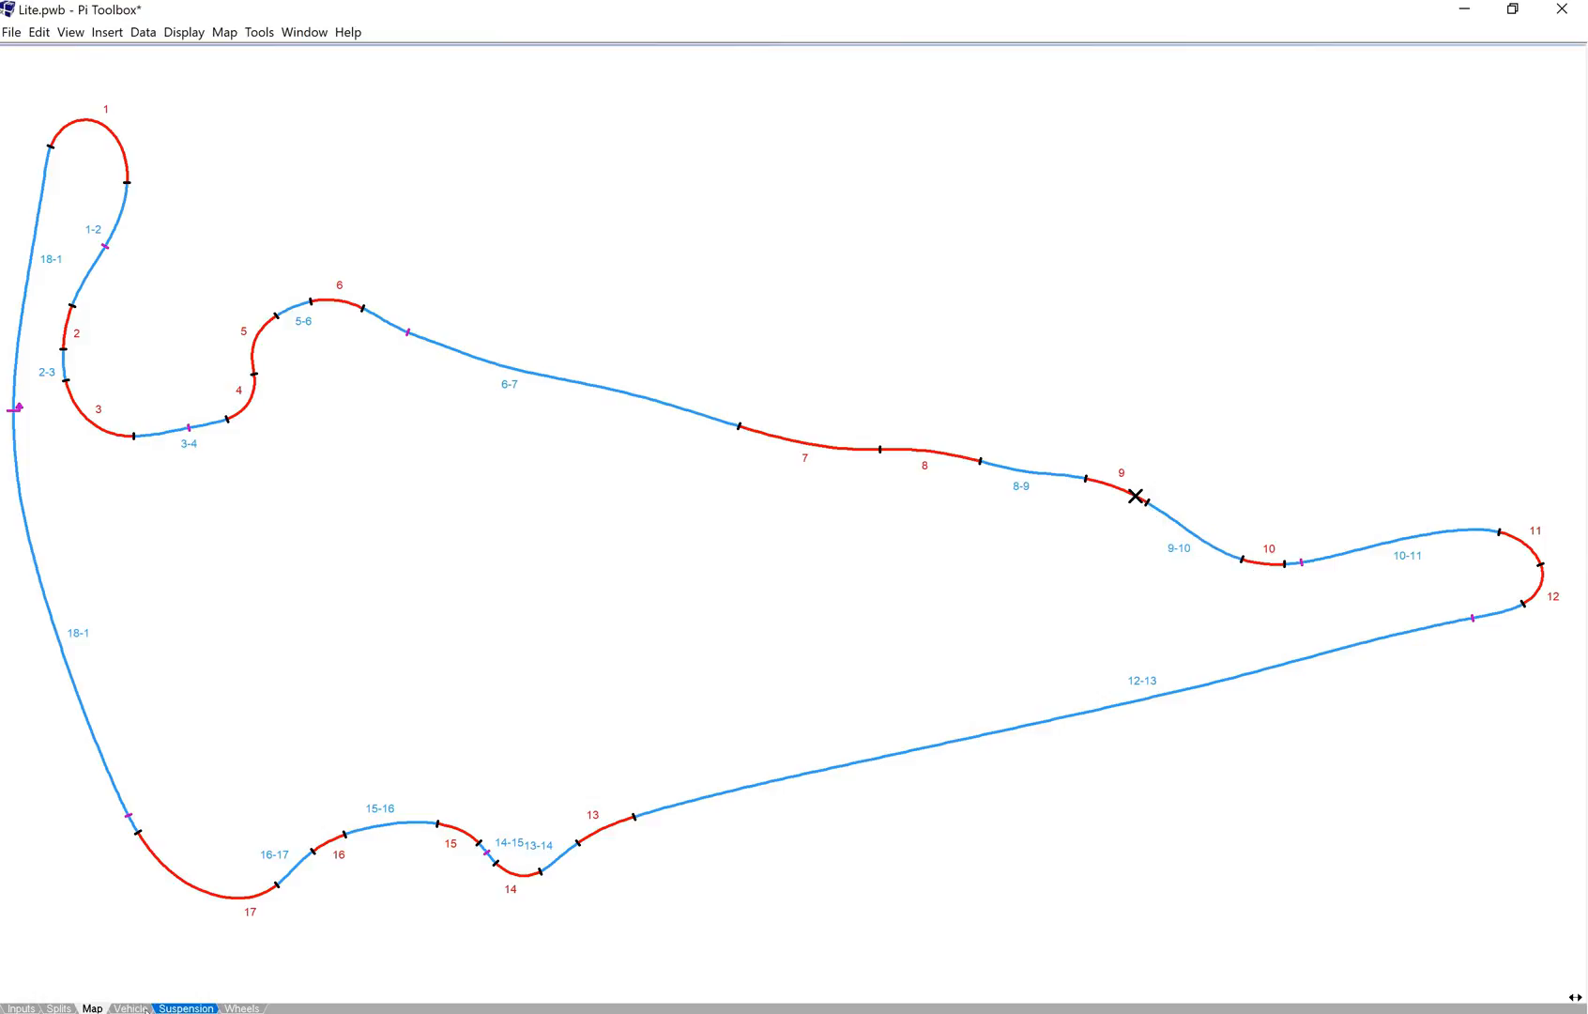
- Return to the Inputs sheet and play both laps' onboard videos in sync near turn 10
click(19, 1008)
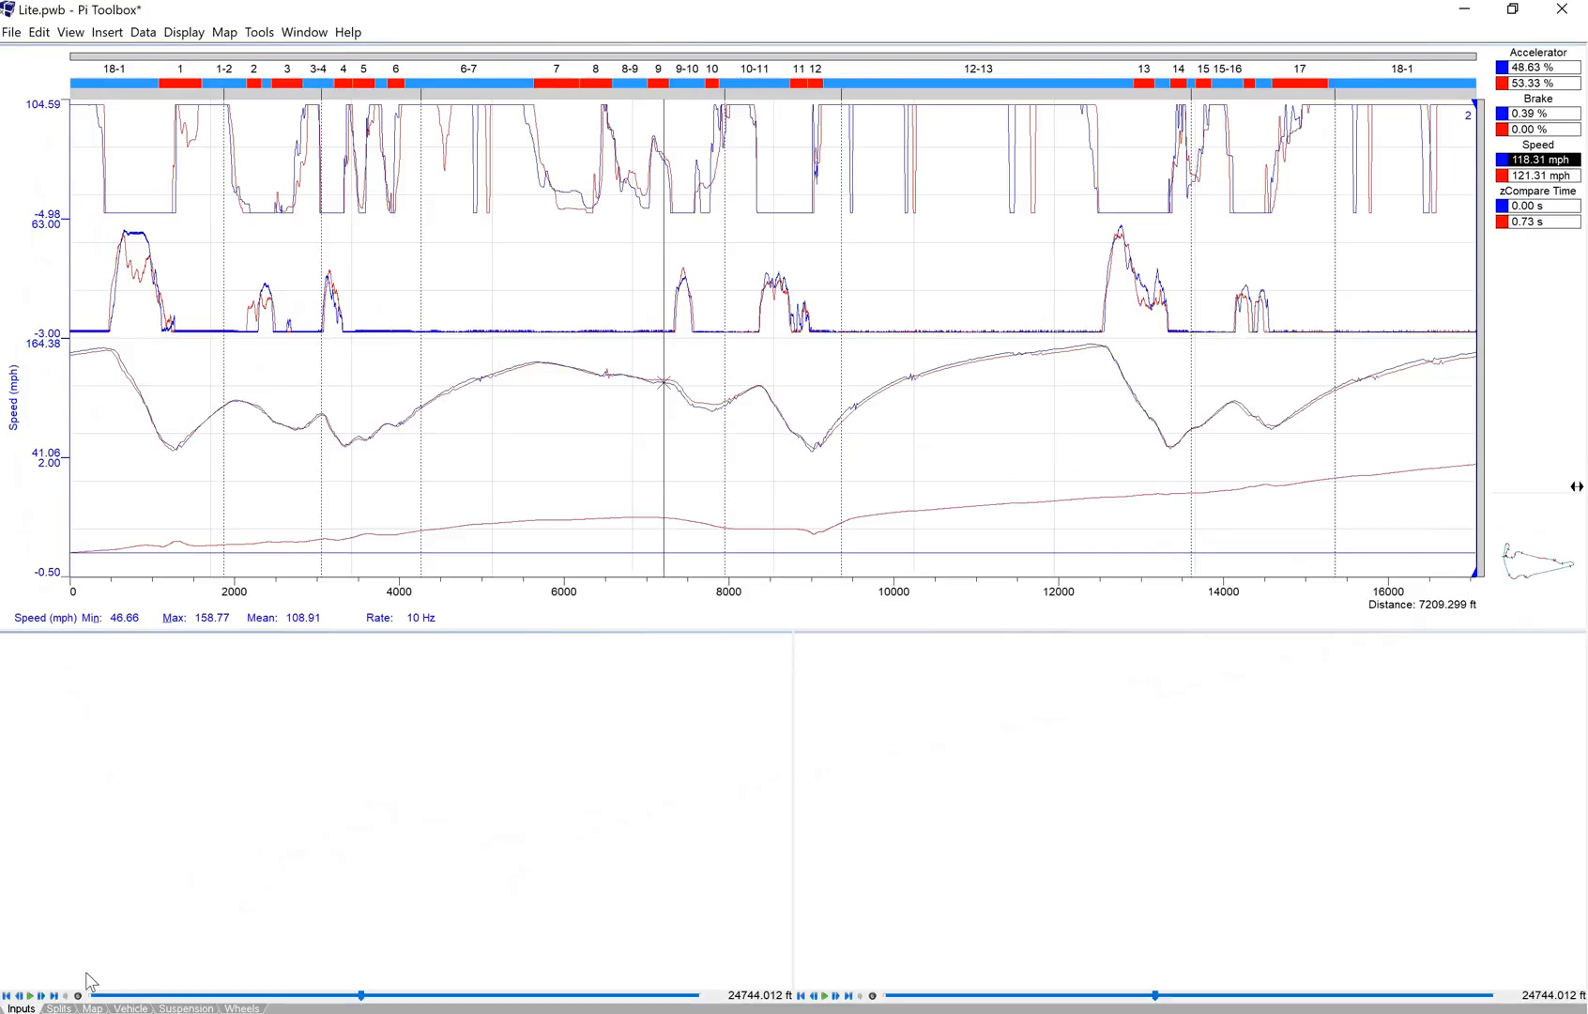
mouse_move(663, 522)
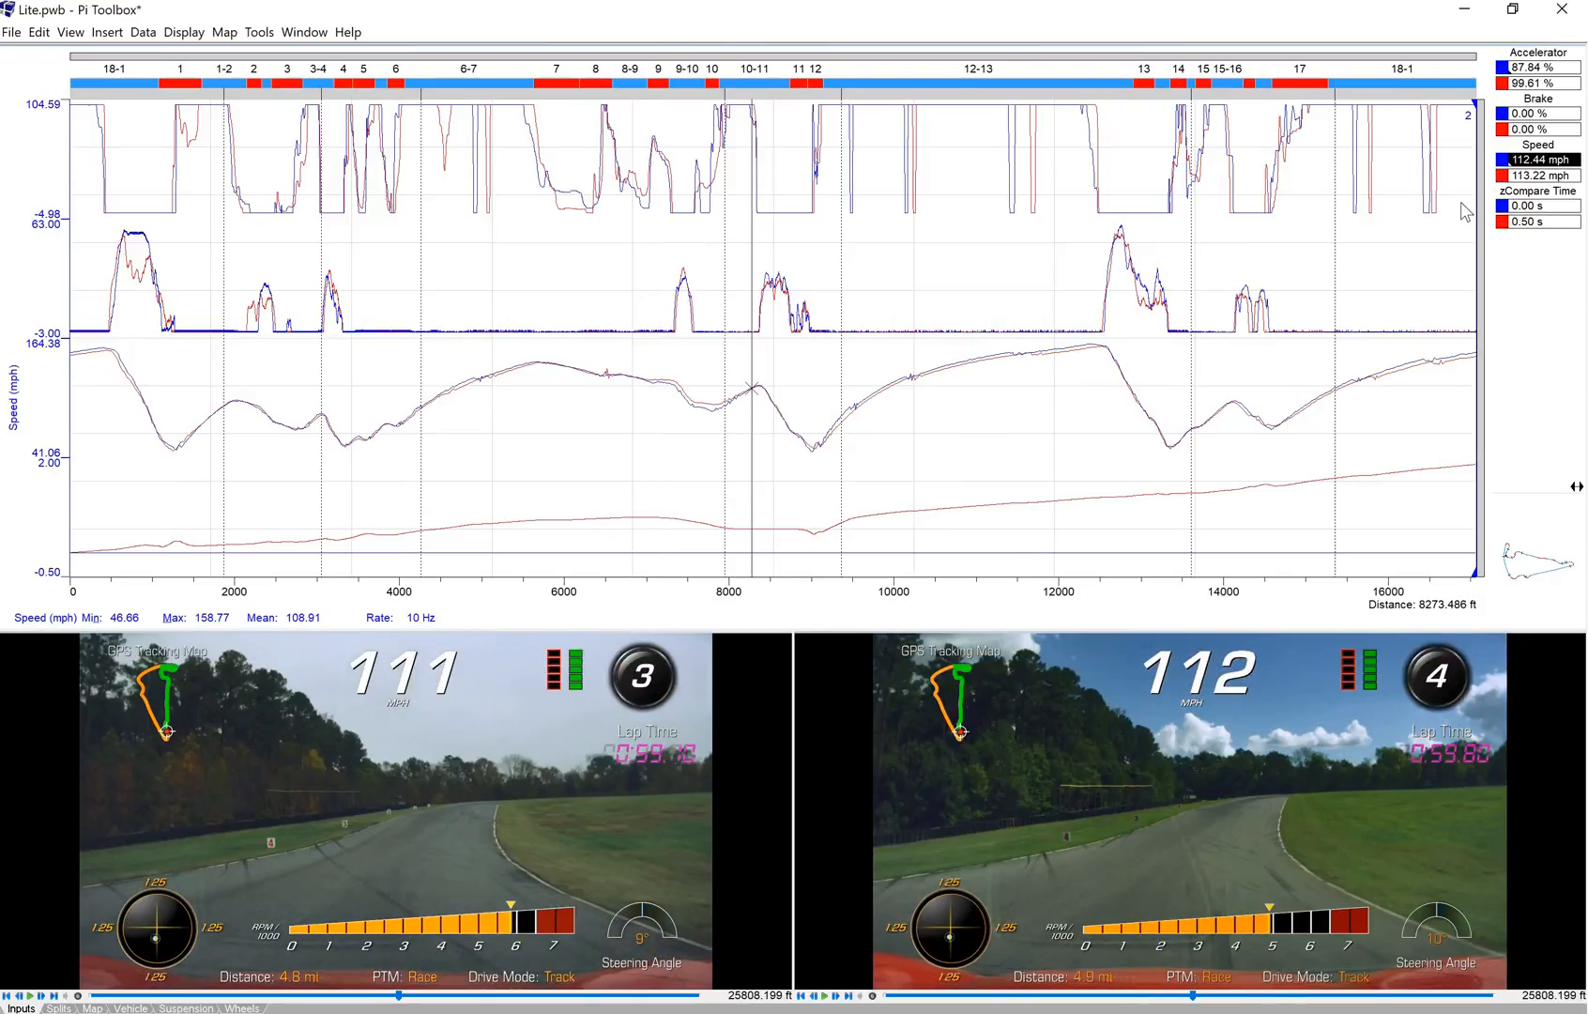
mouse_move(1121, 495)
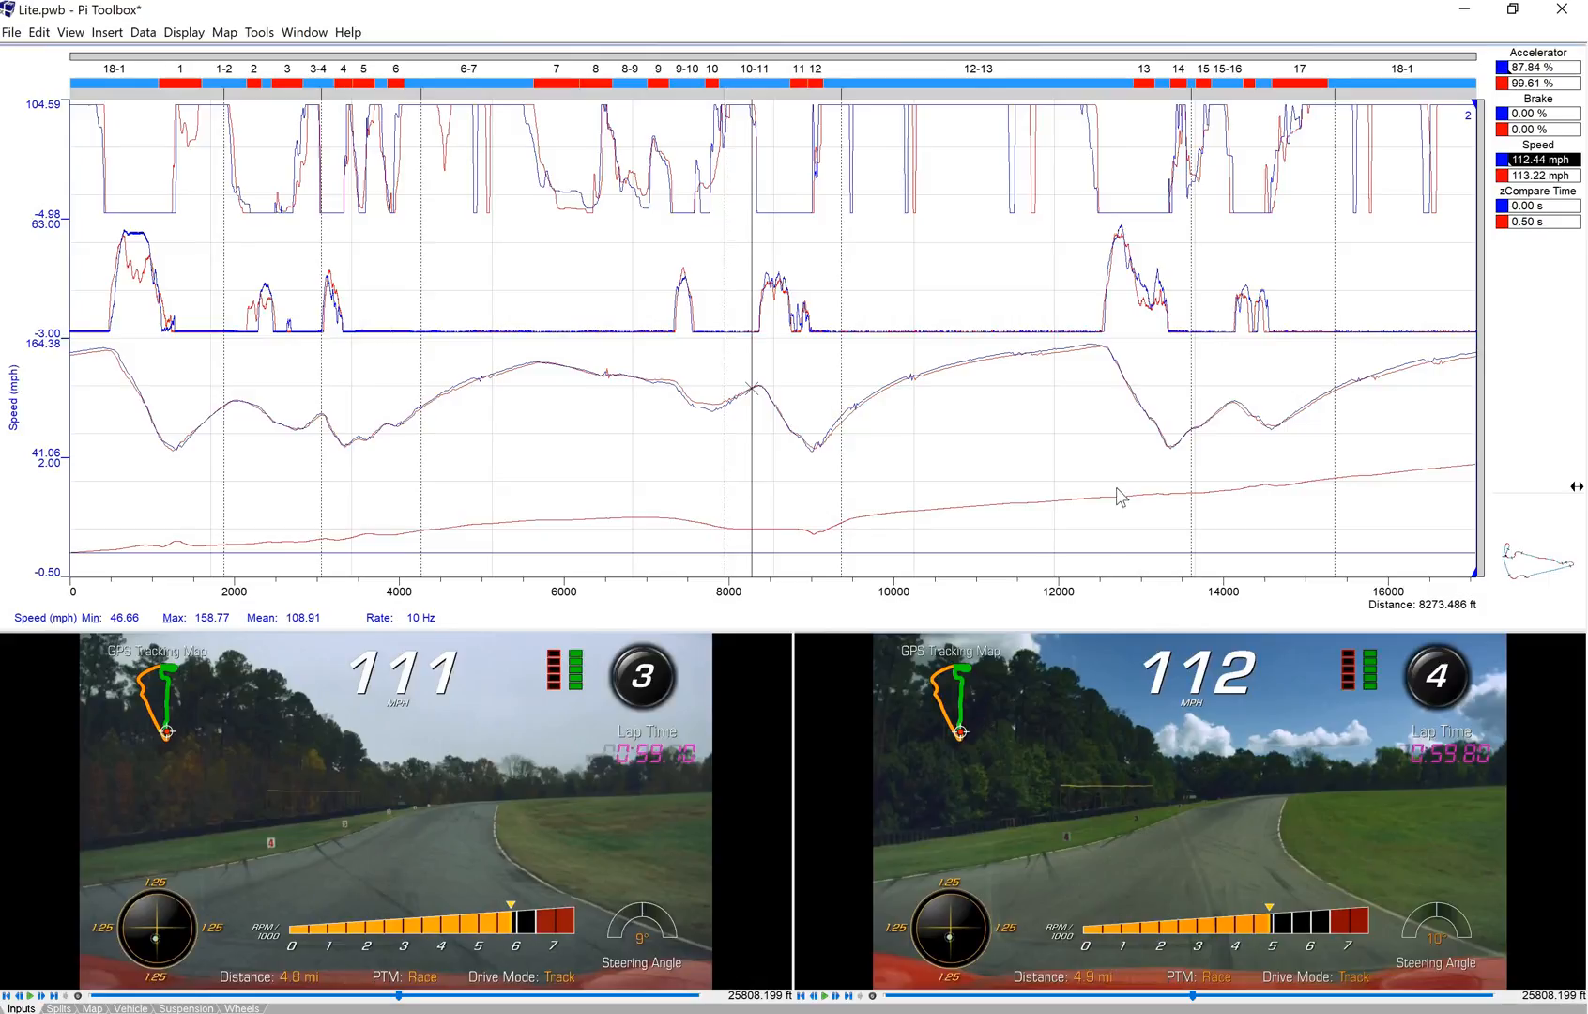
mouse_move(828, 552)
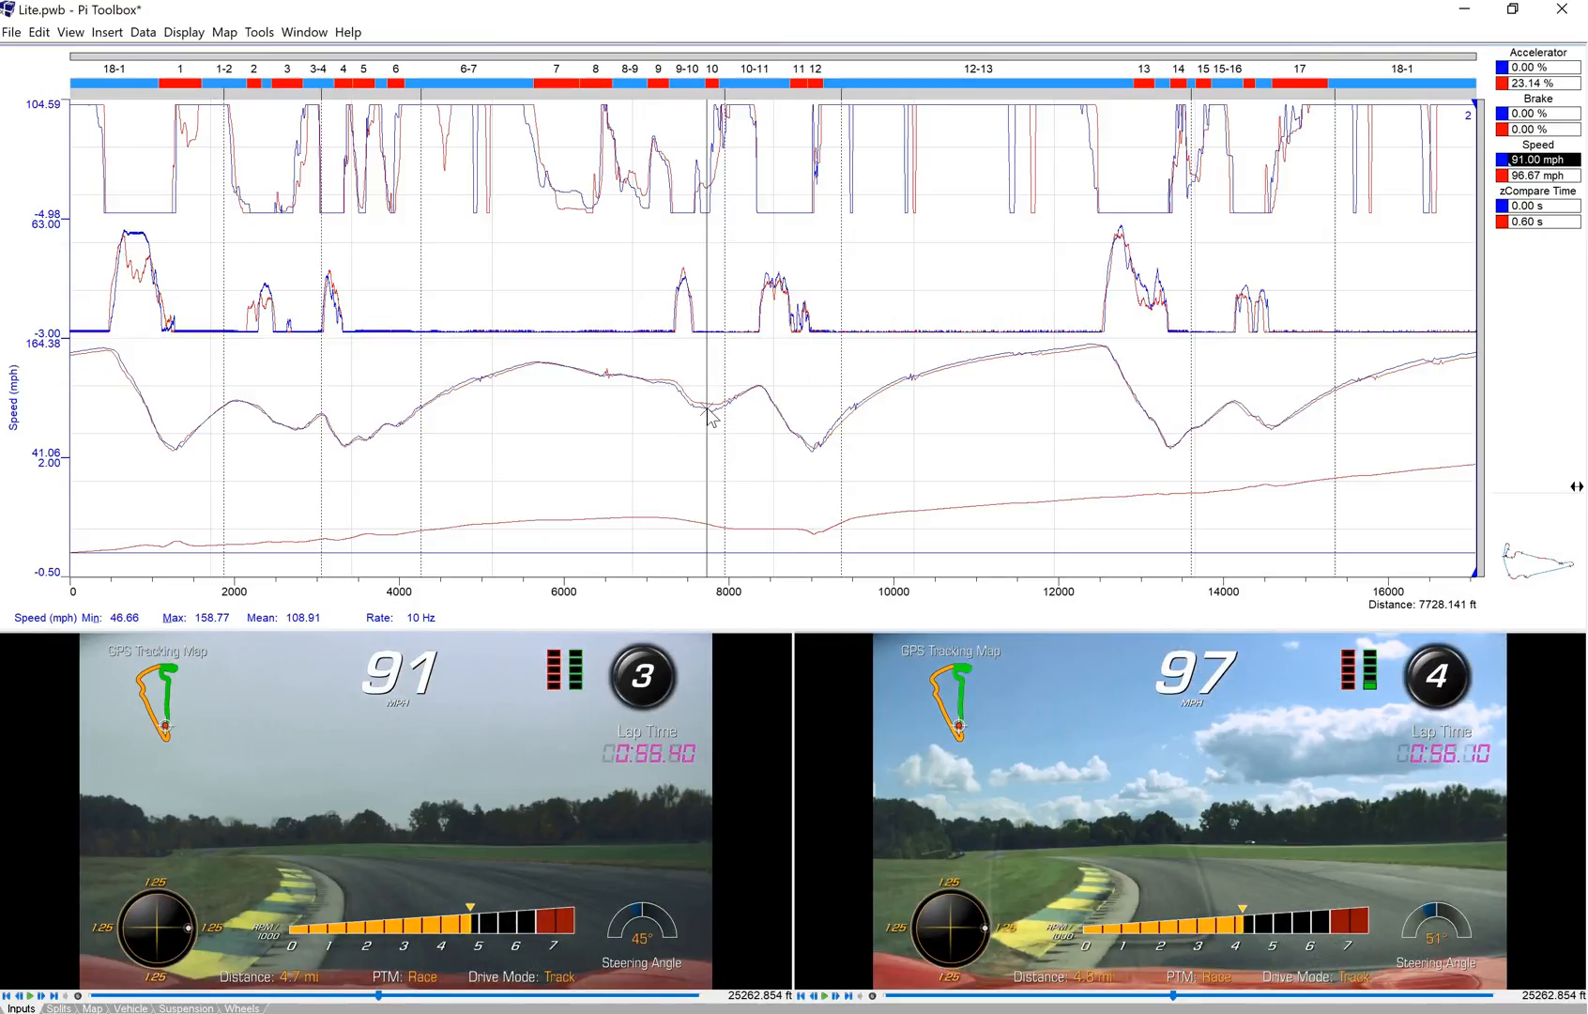
mouse_move(675, 393)
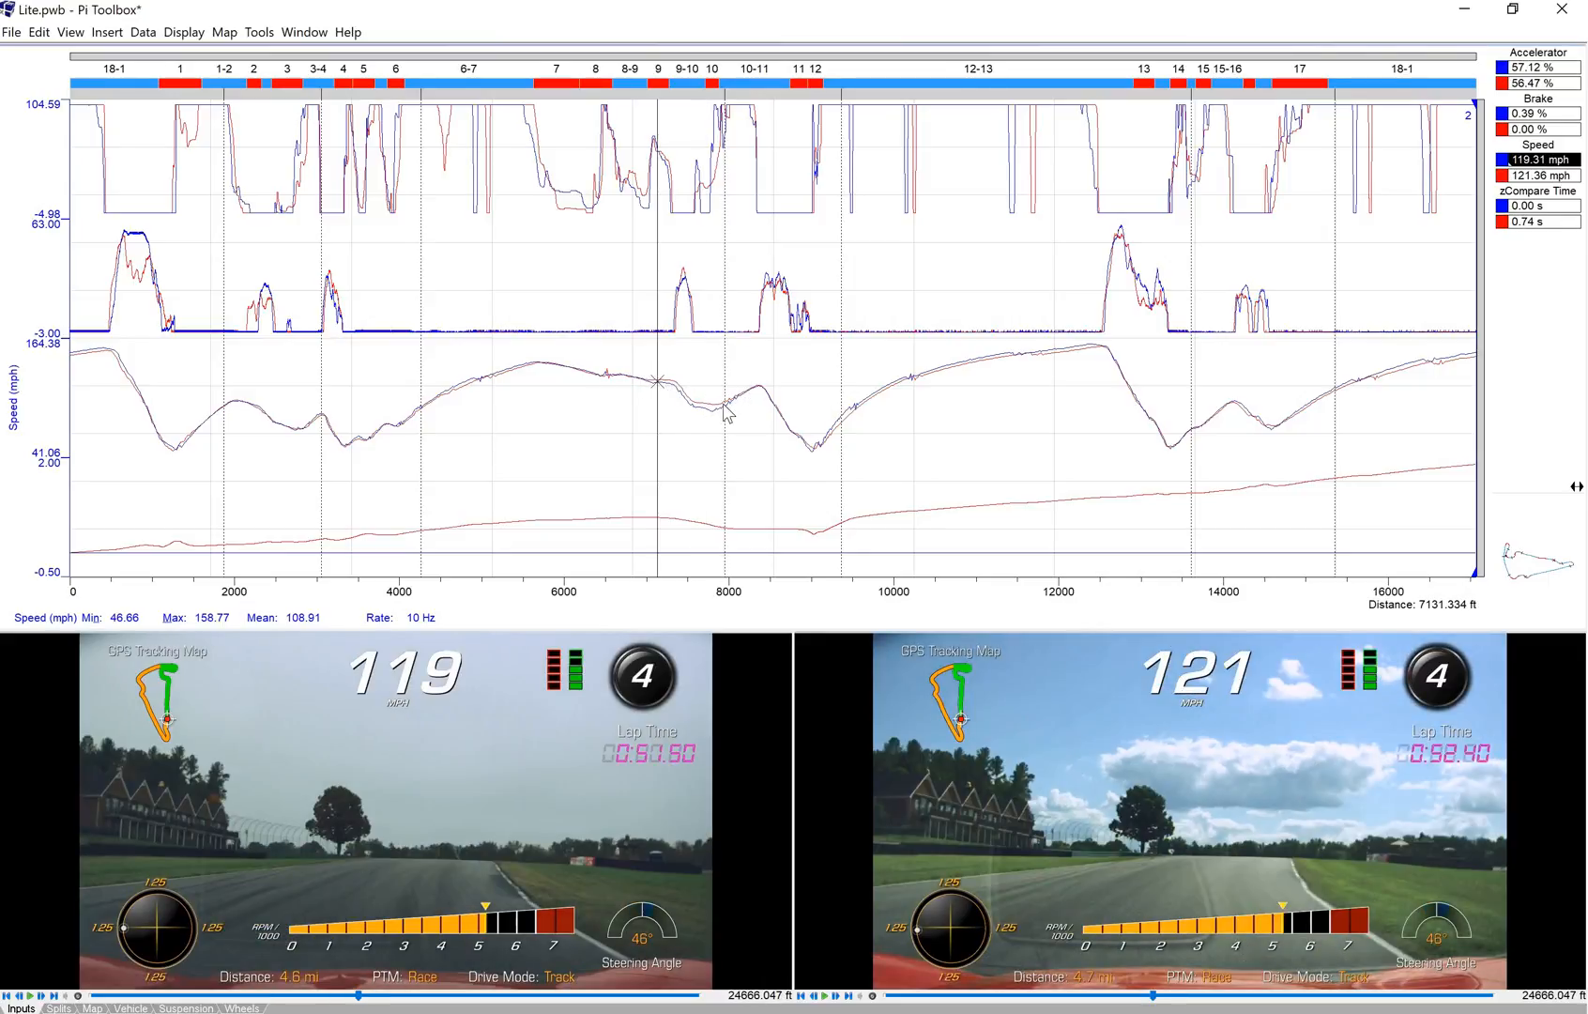
click(796, 545)
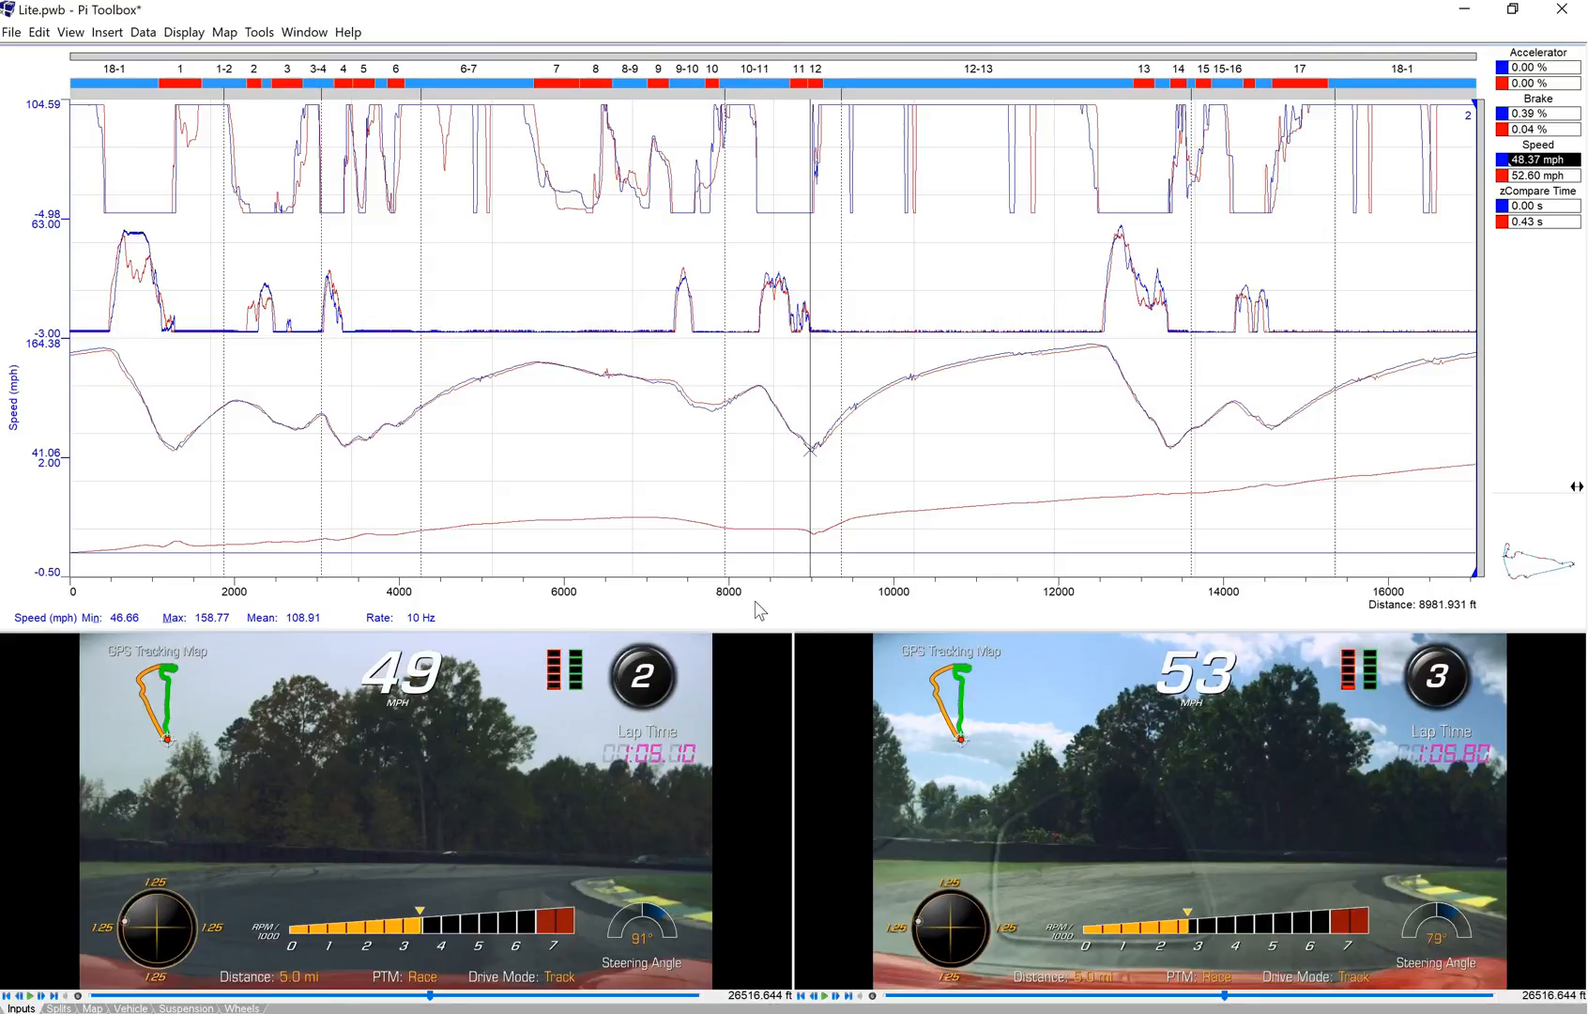
mouse_move(894, 764)
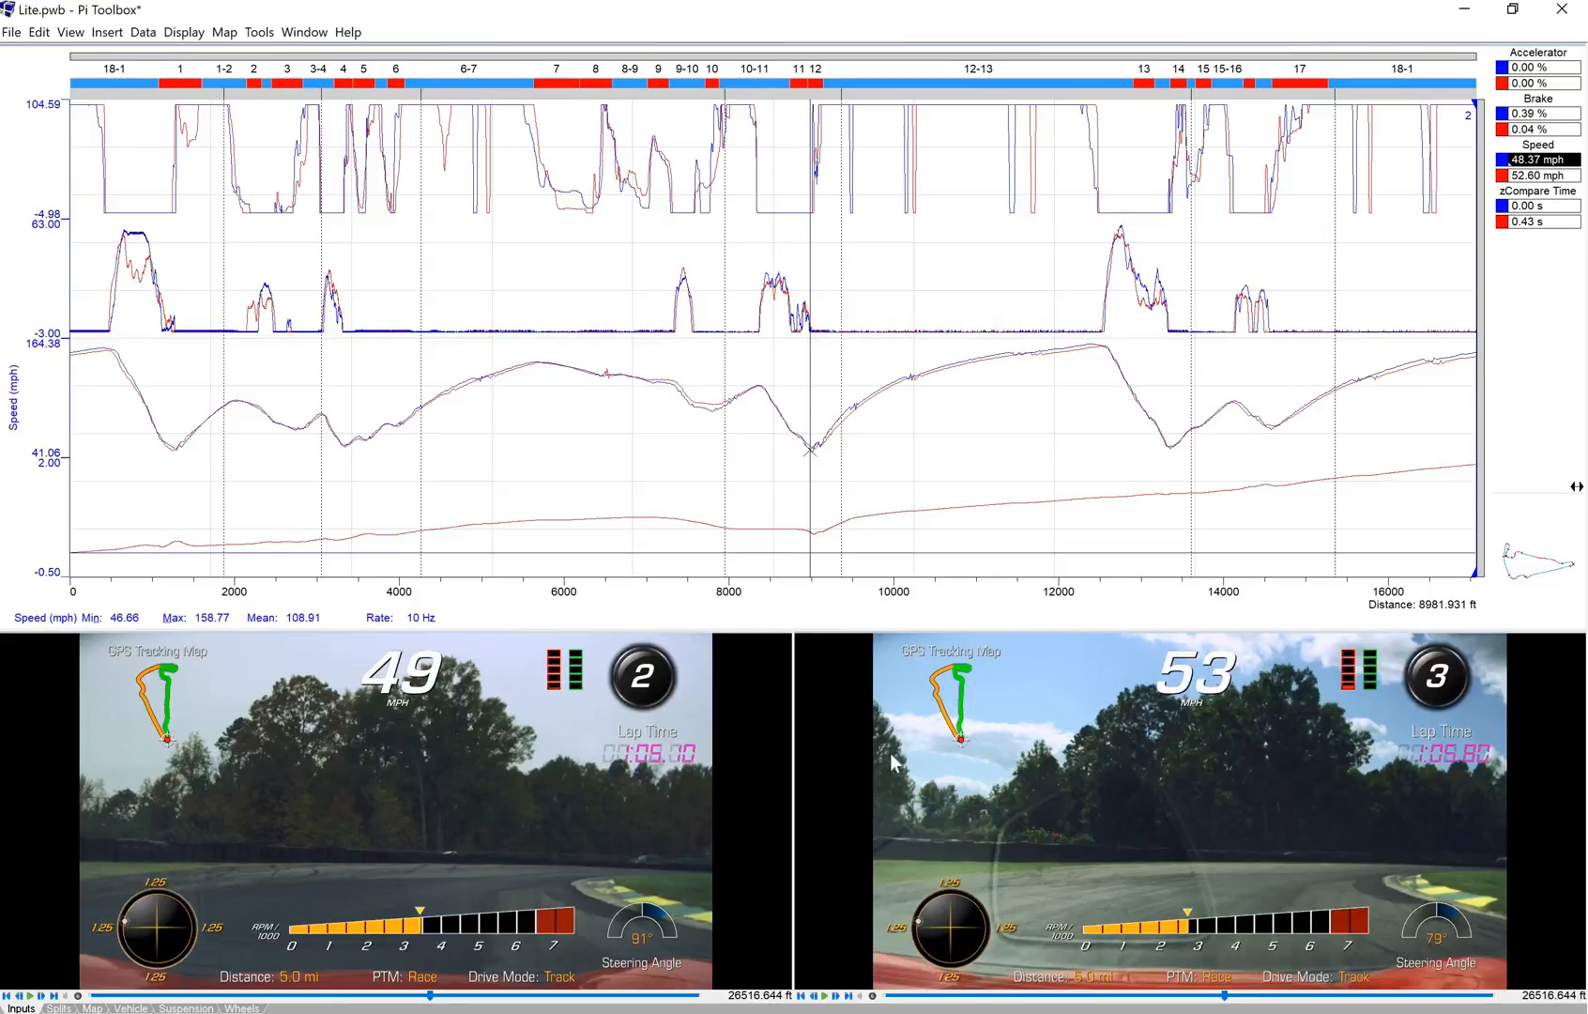
mouse_move(805, 865)
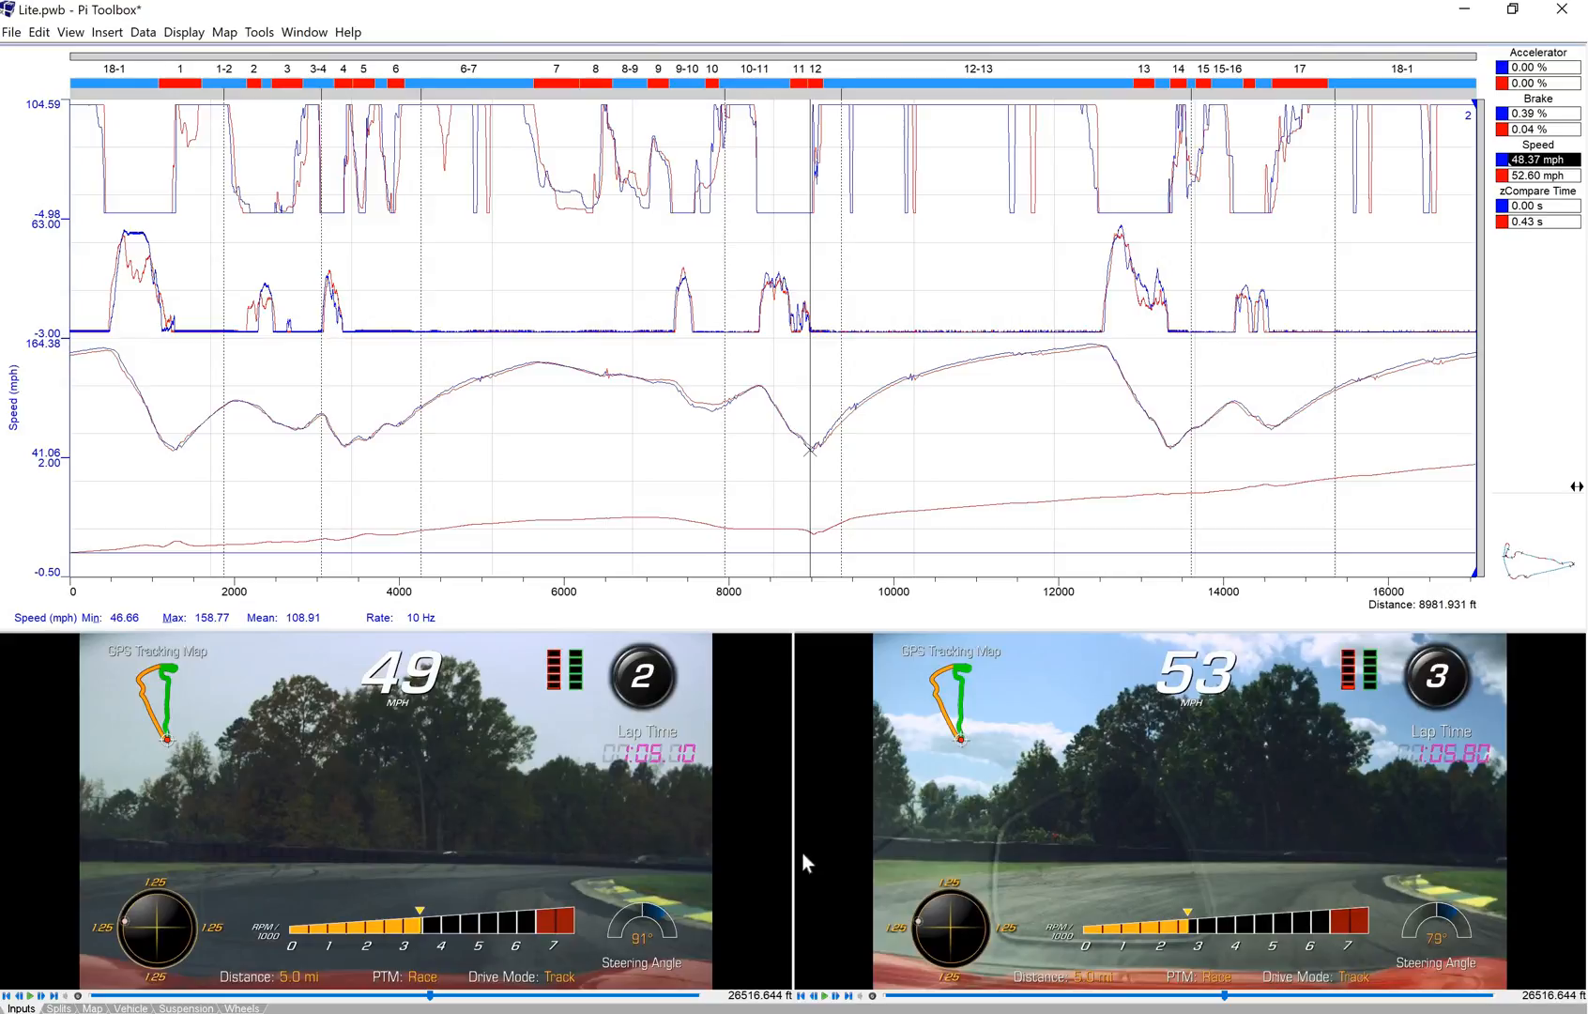
mouse_move(522, 839)
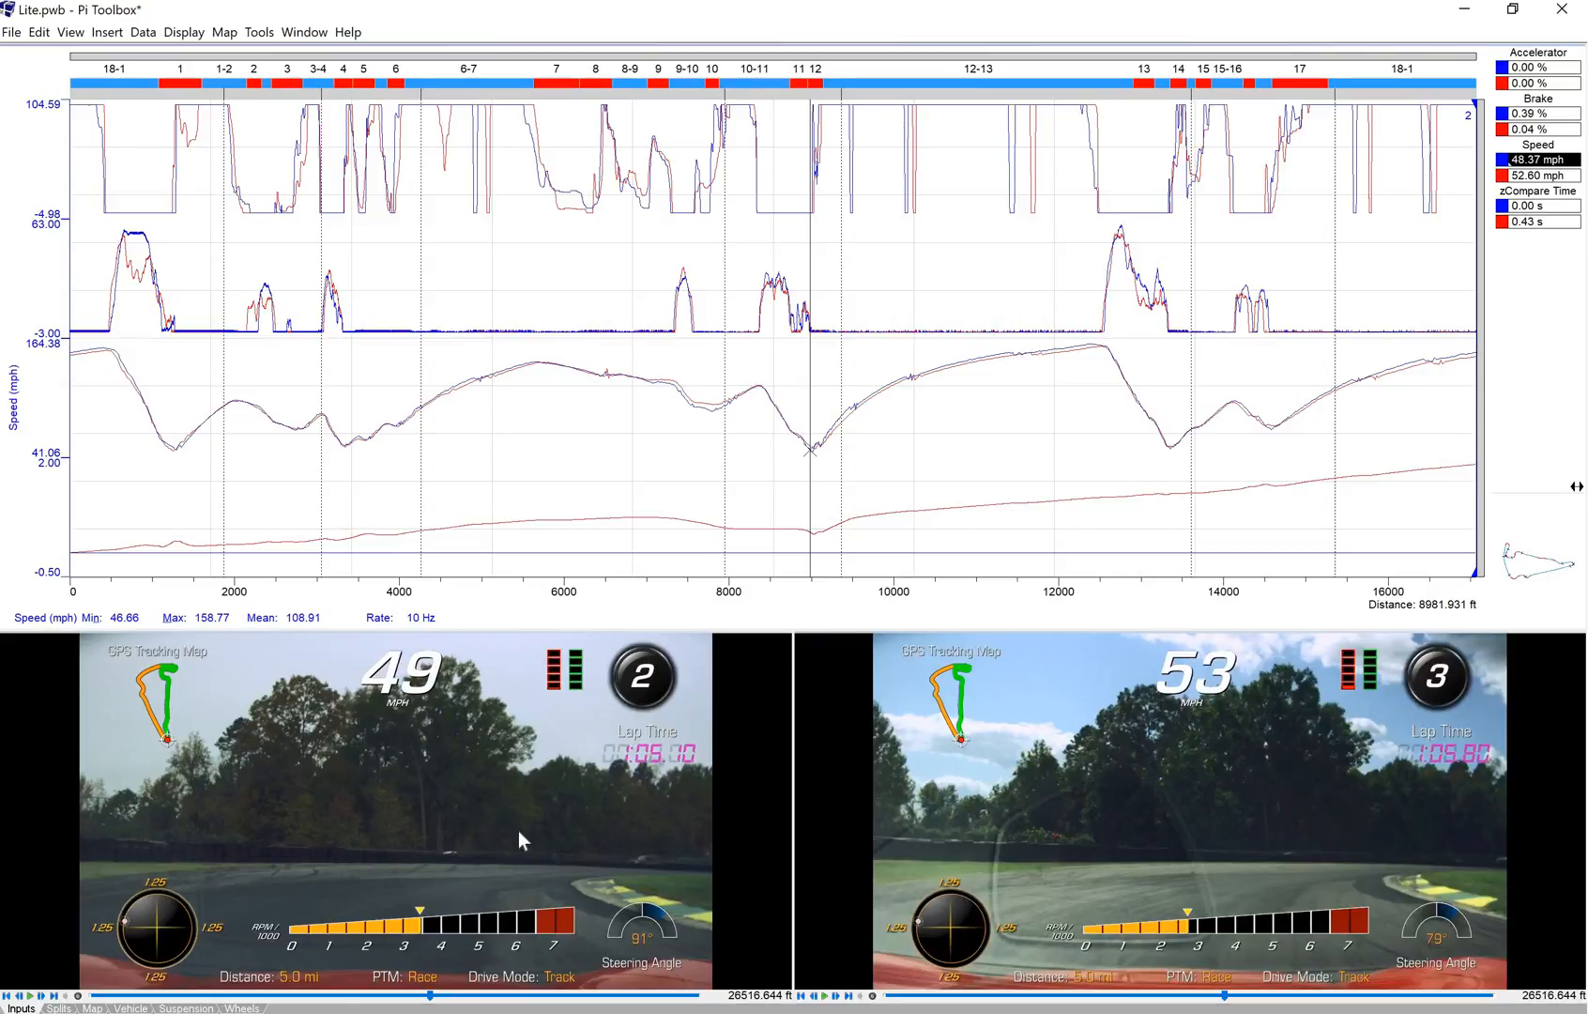
mouse_move(819, 554)
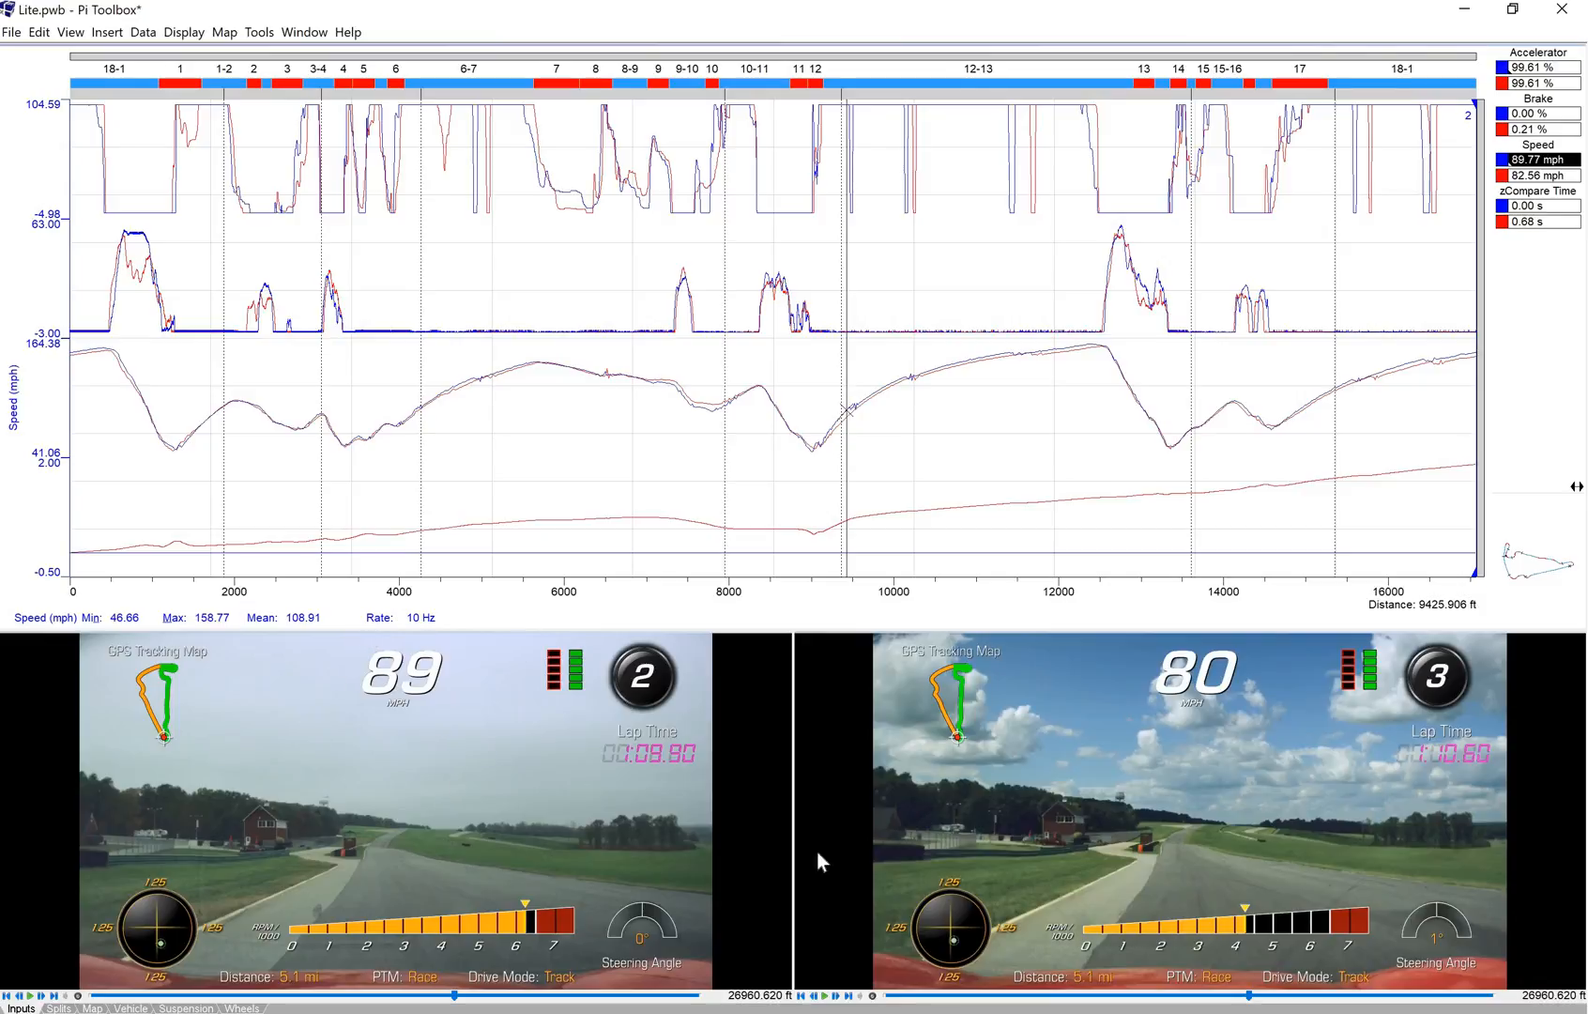
mouse_move(733, 769)
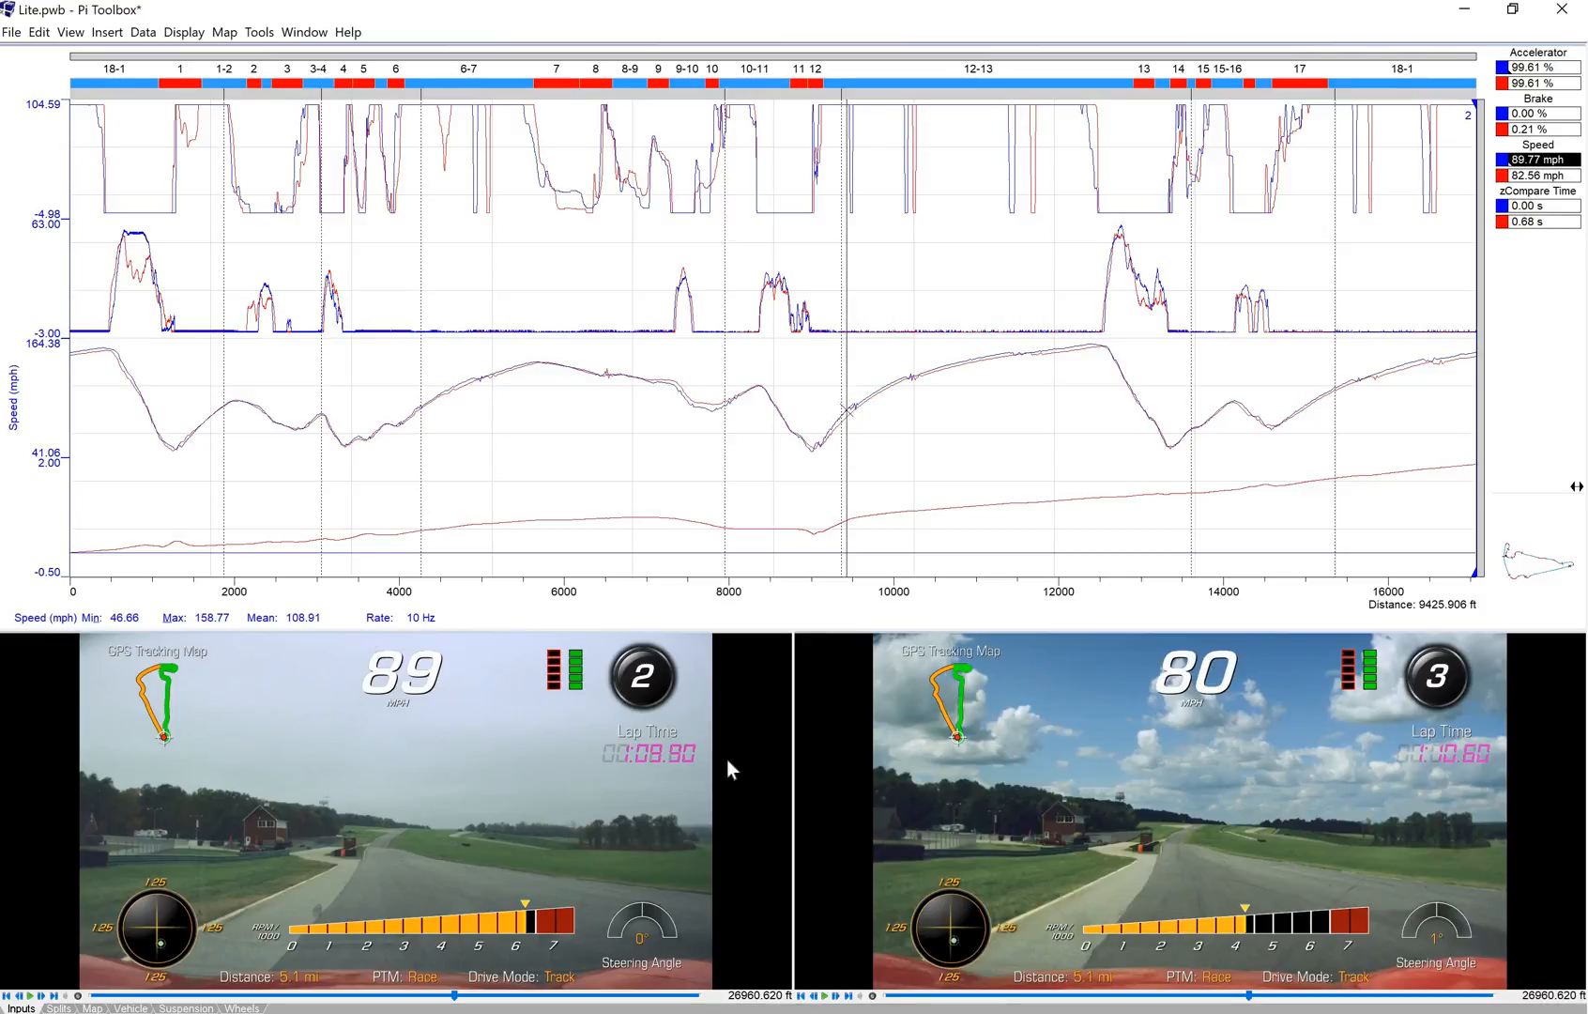
mouse_move(661, 697)
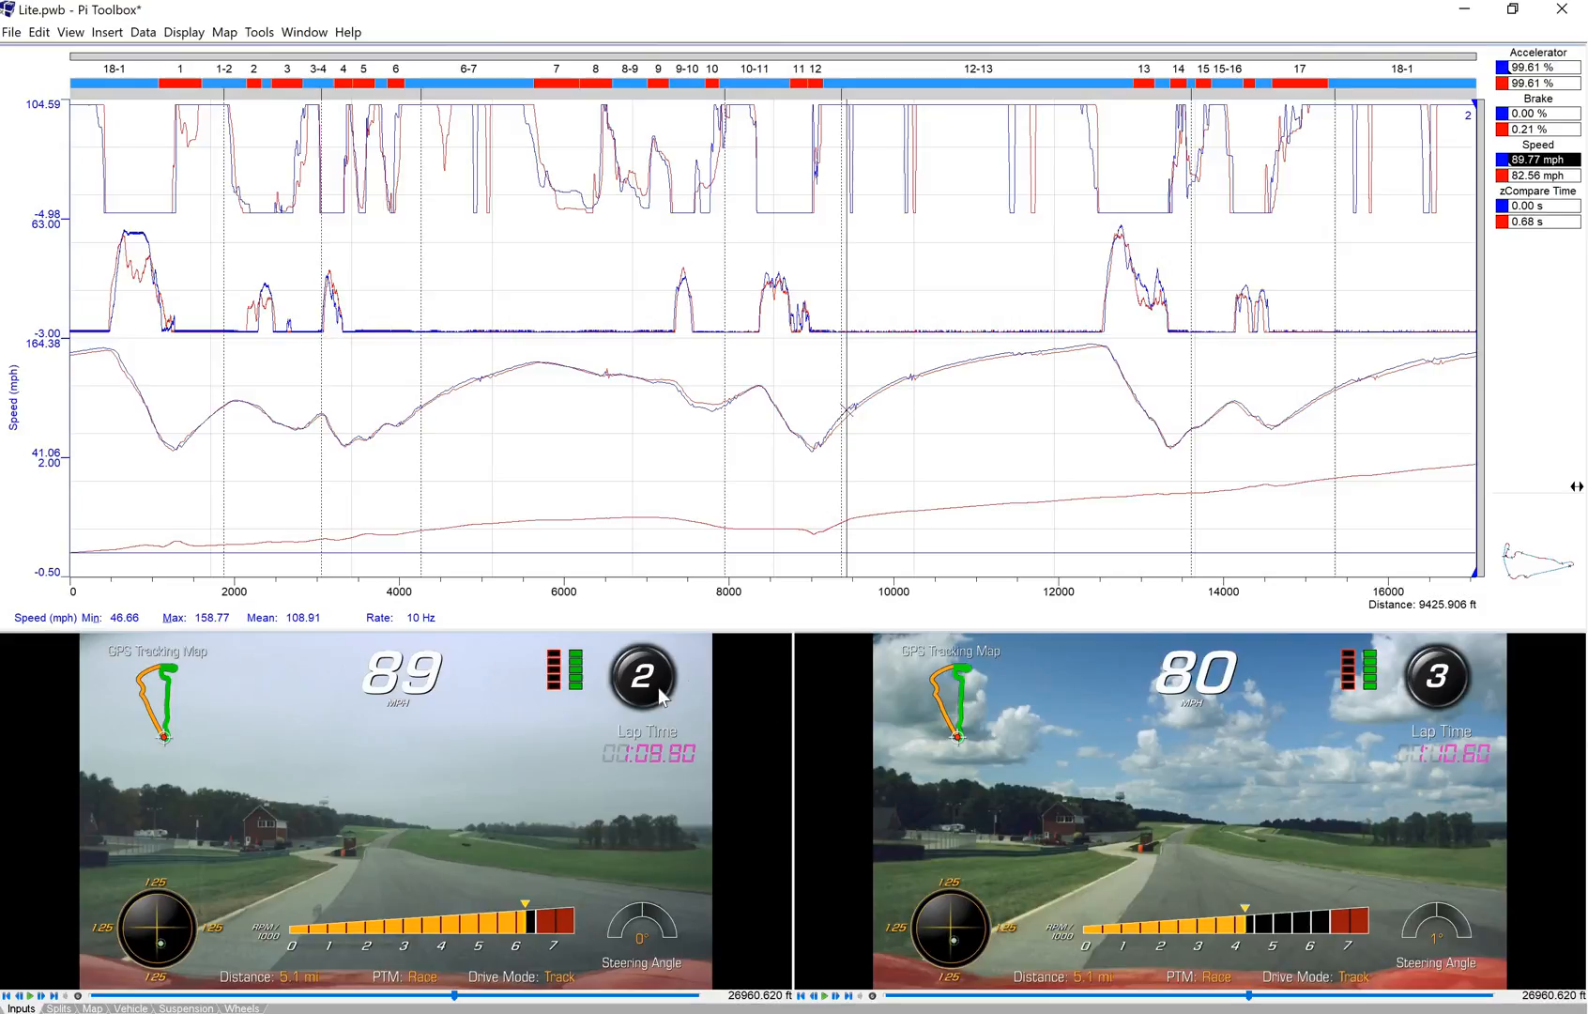
mouse_move(854, 563)
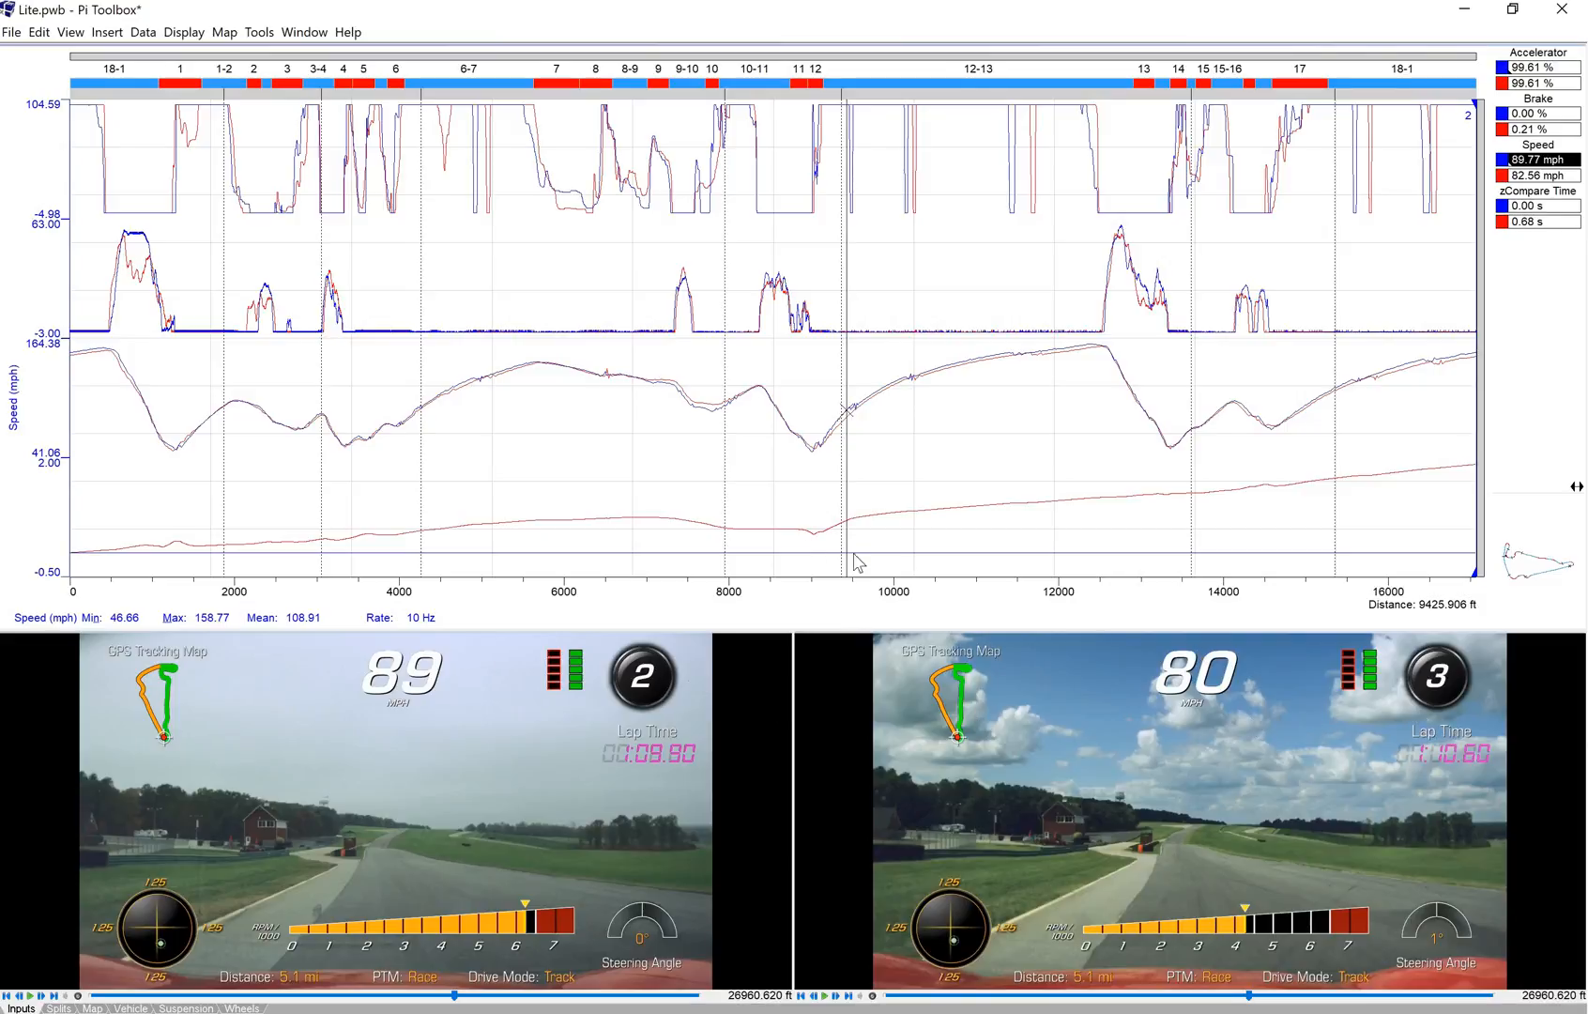
mouse_move(818, 544)
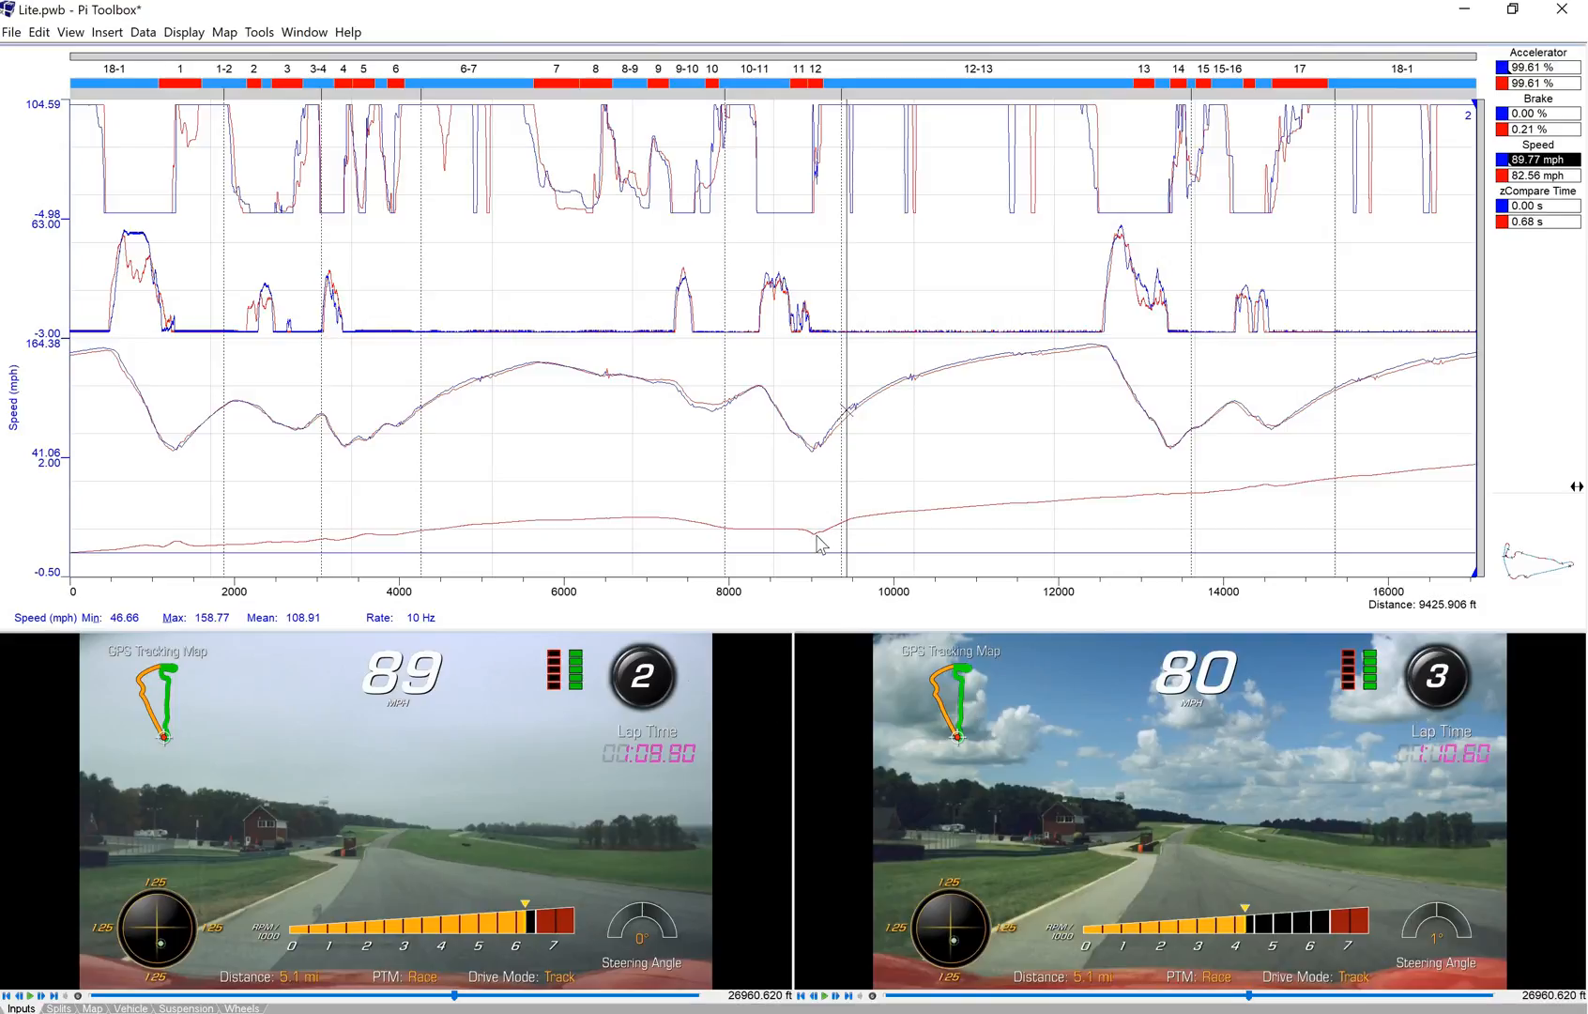
mouse_move(824, 482)
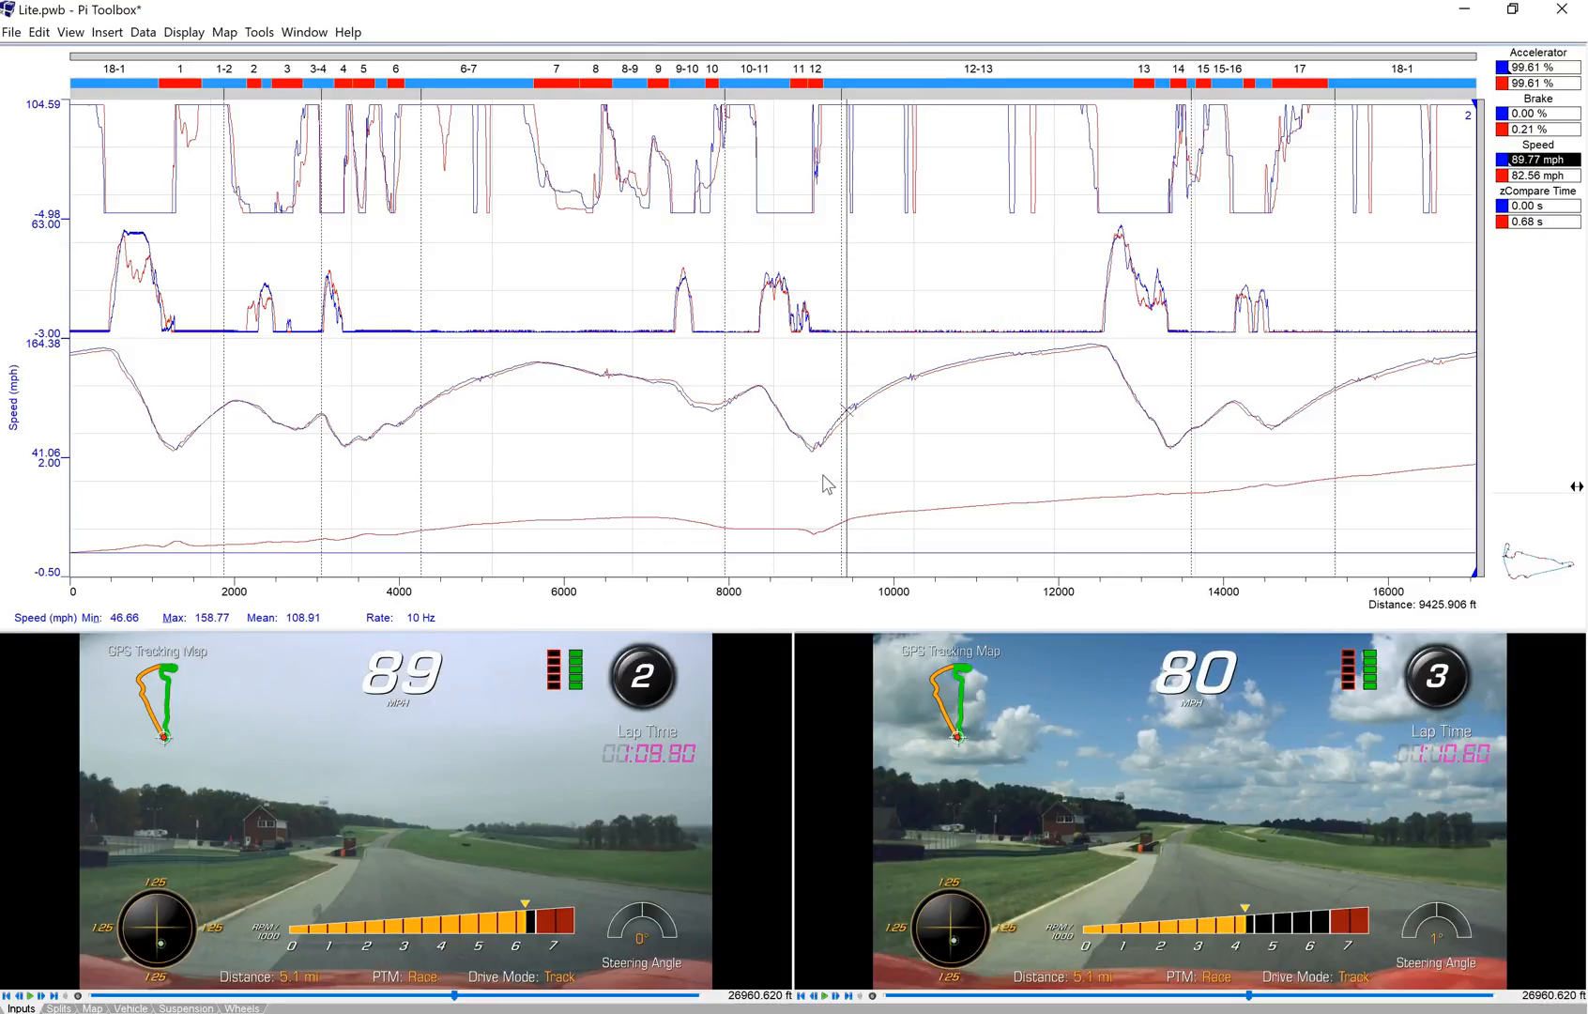
mouse_move(847, 441)
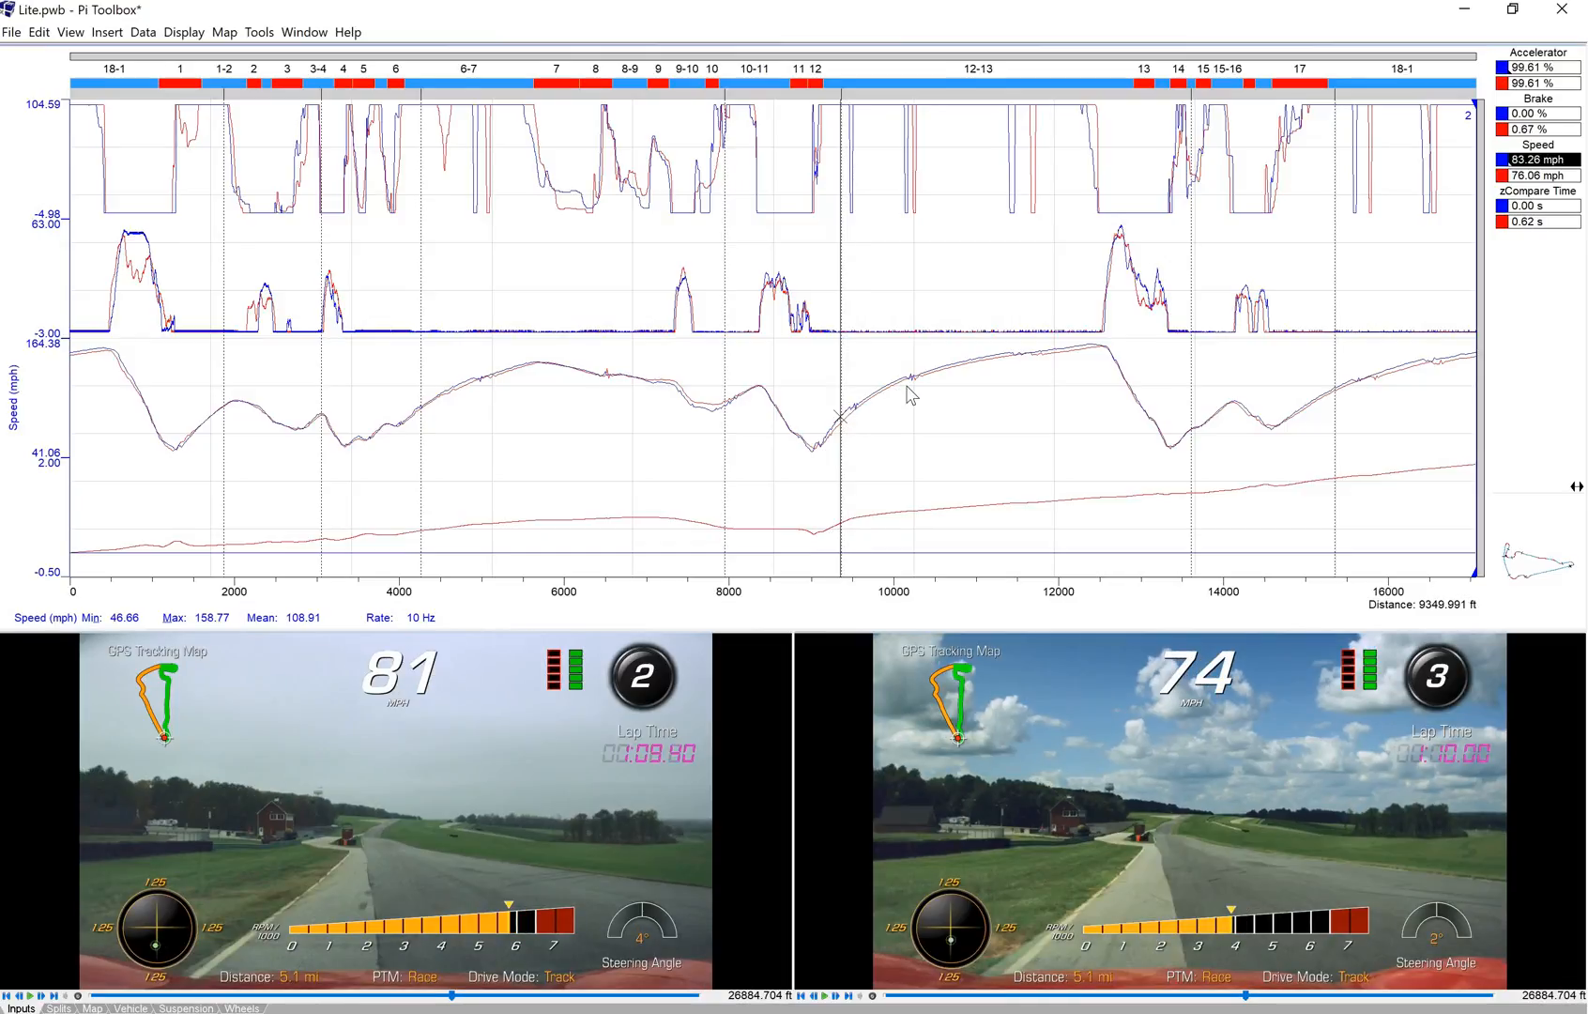
mouse_move(851, 434)
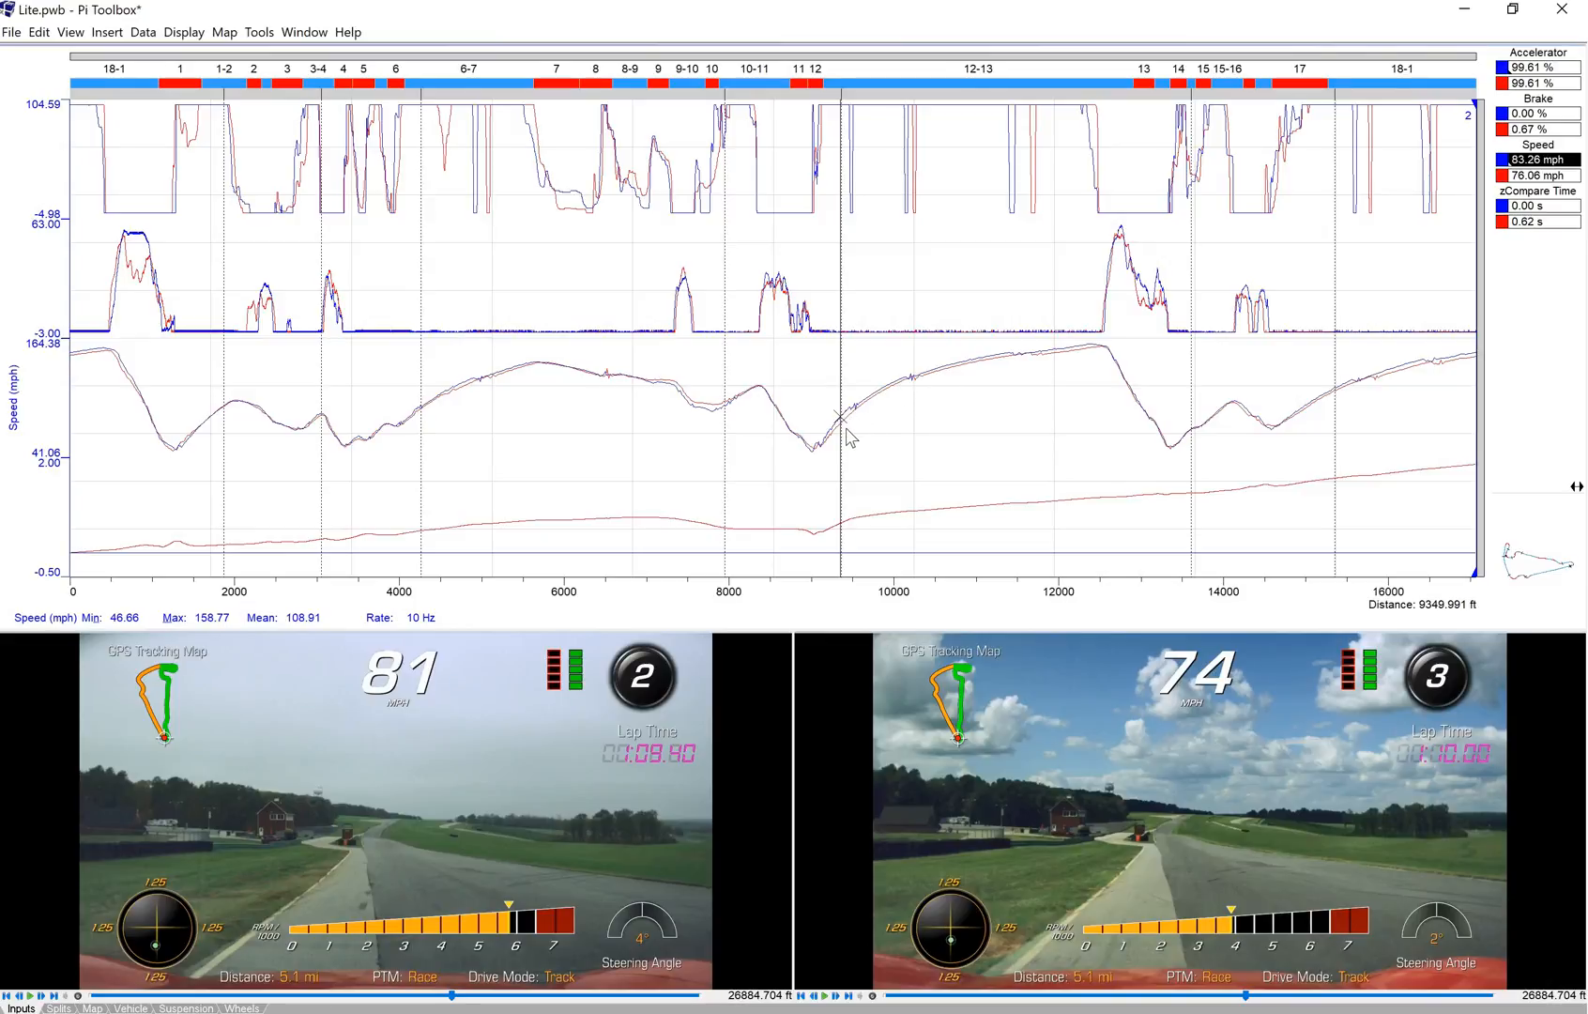
mouse_move(897, 402)
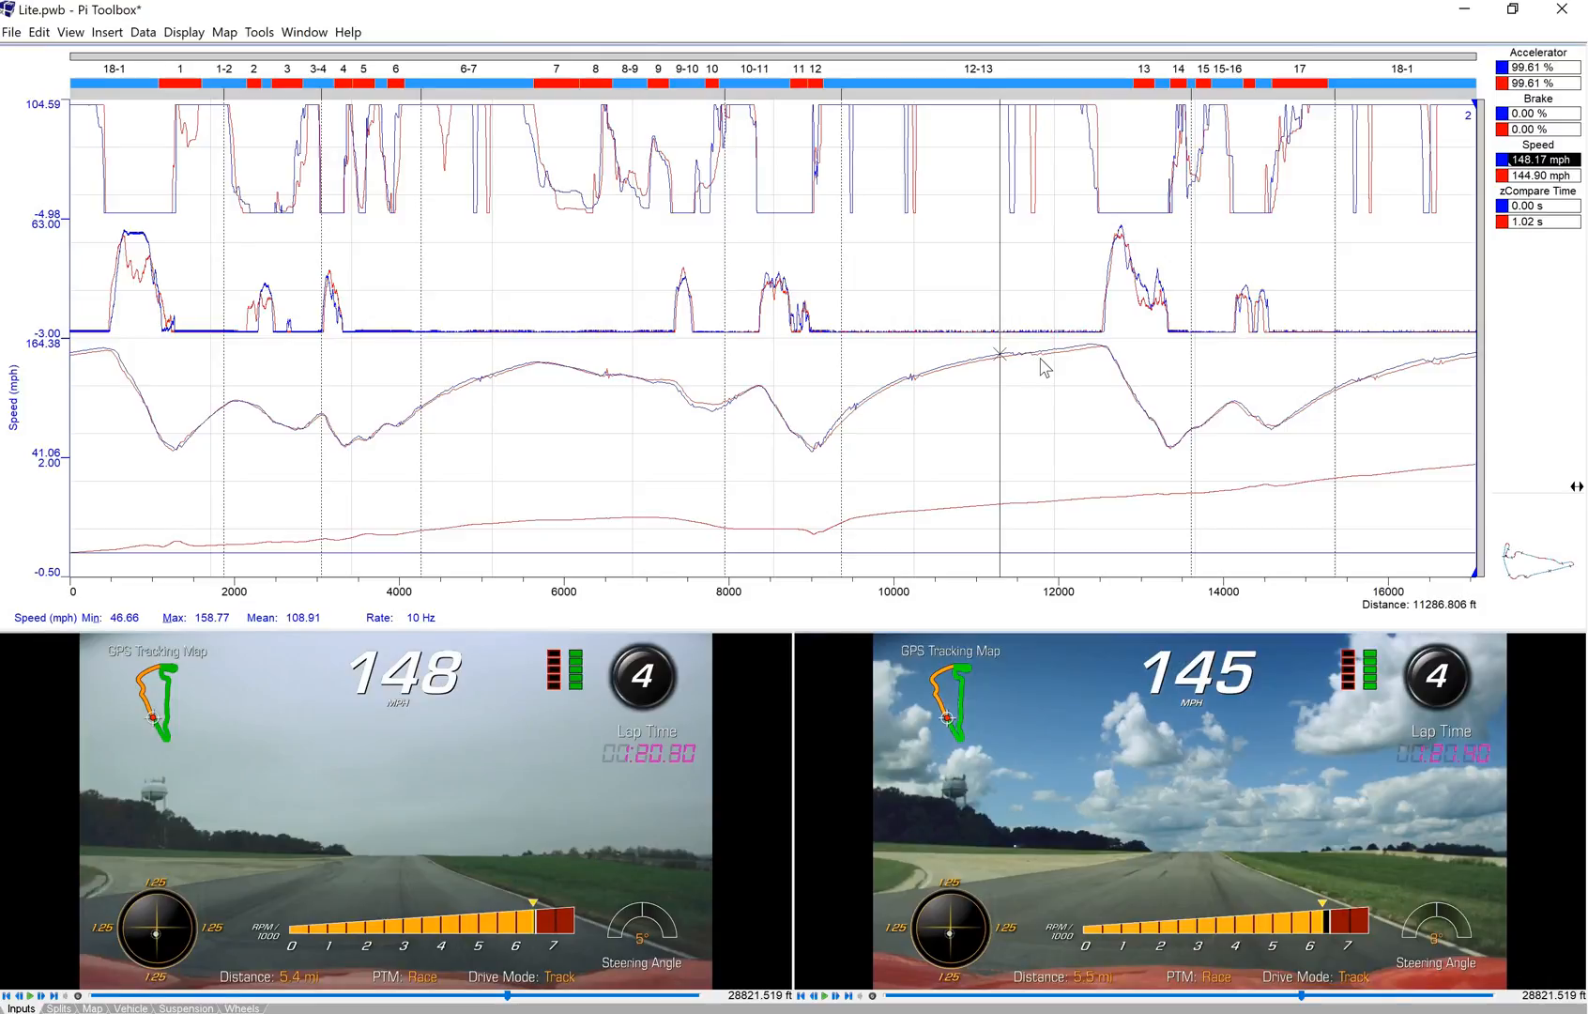
mouse_move(936, 464)
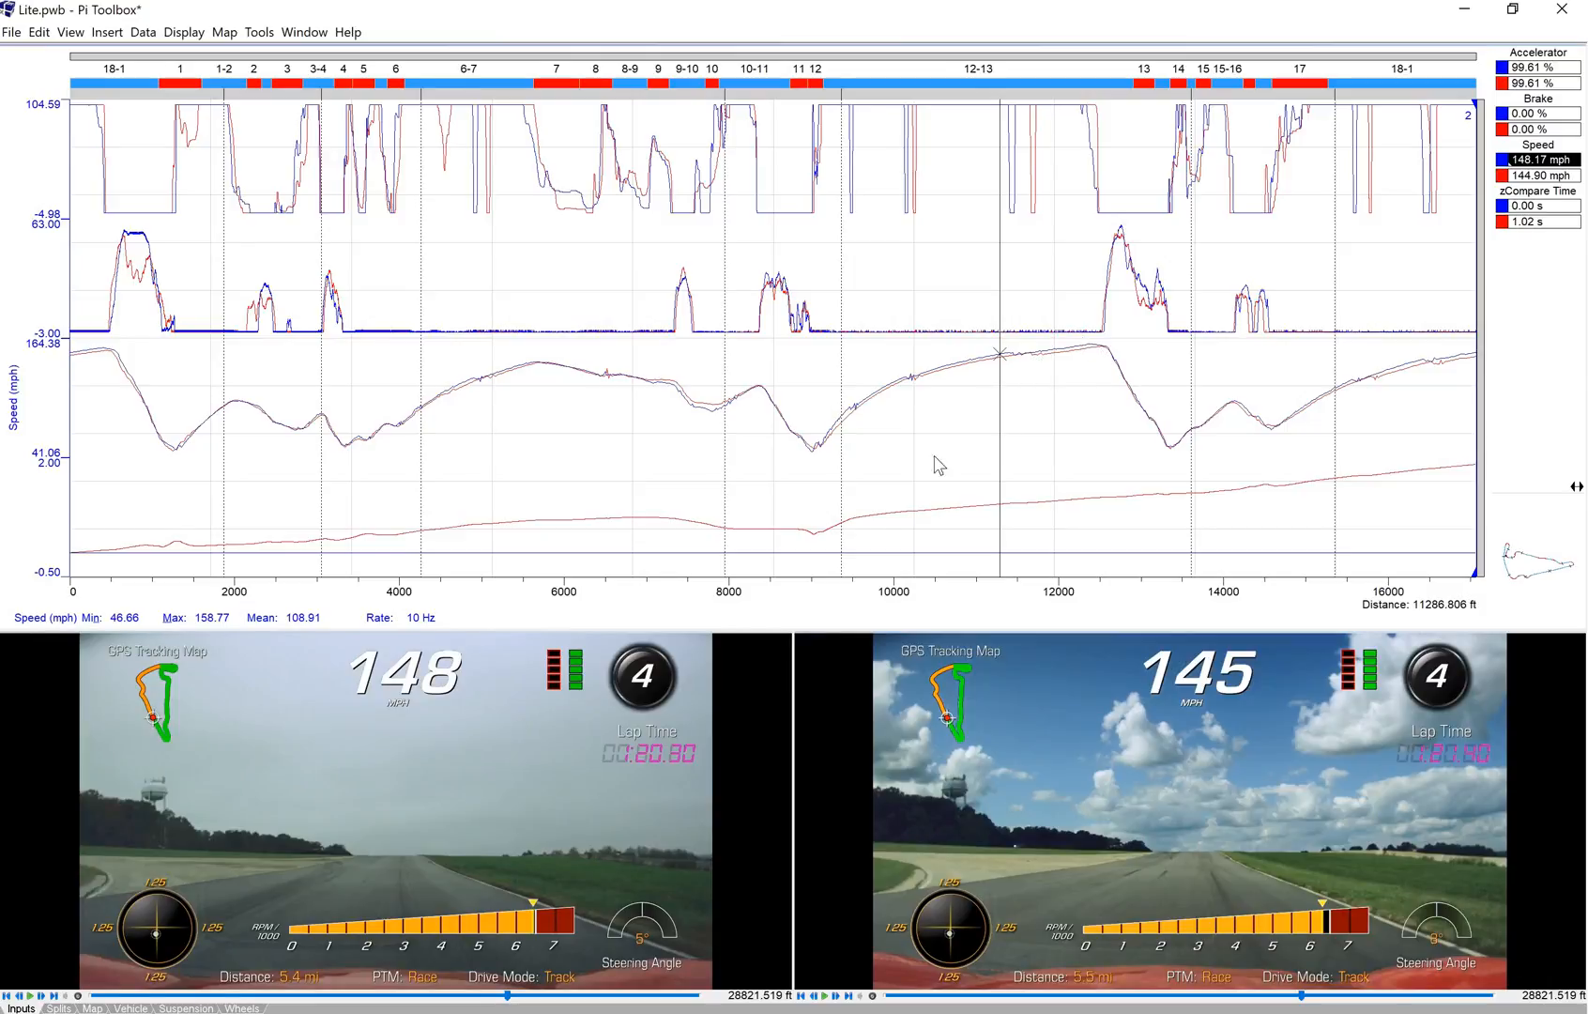
mouse_move(828, 545)
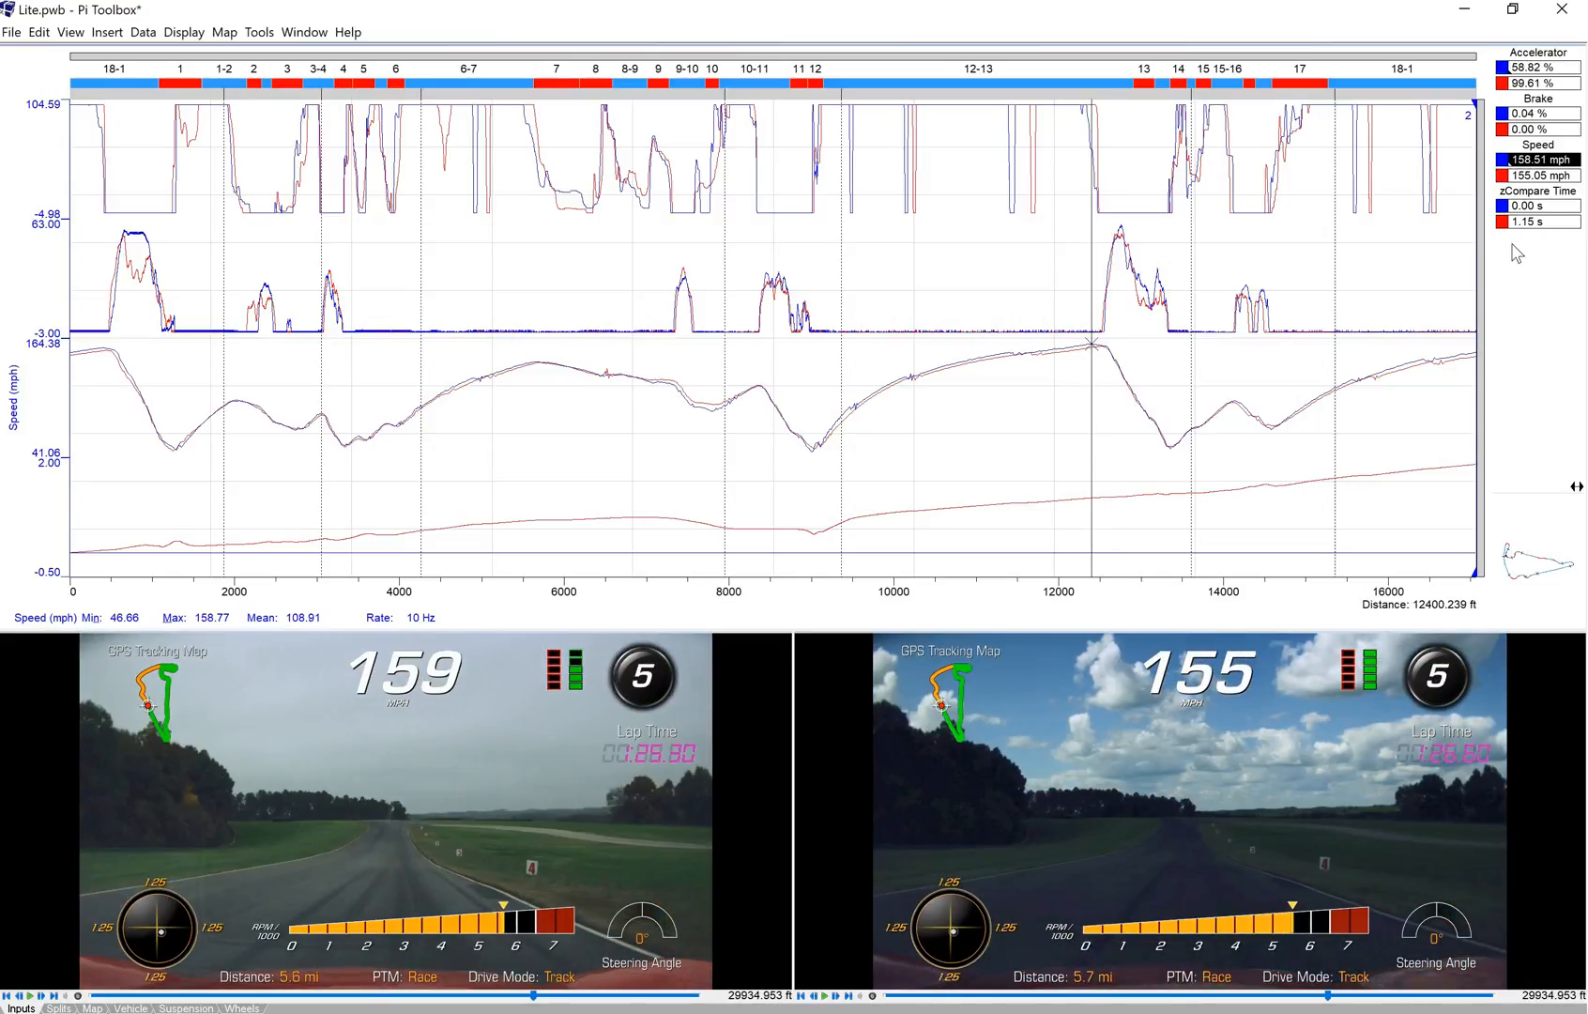
mouse_move(1553, 233)
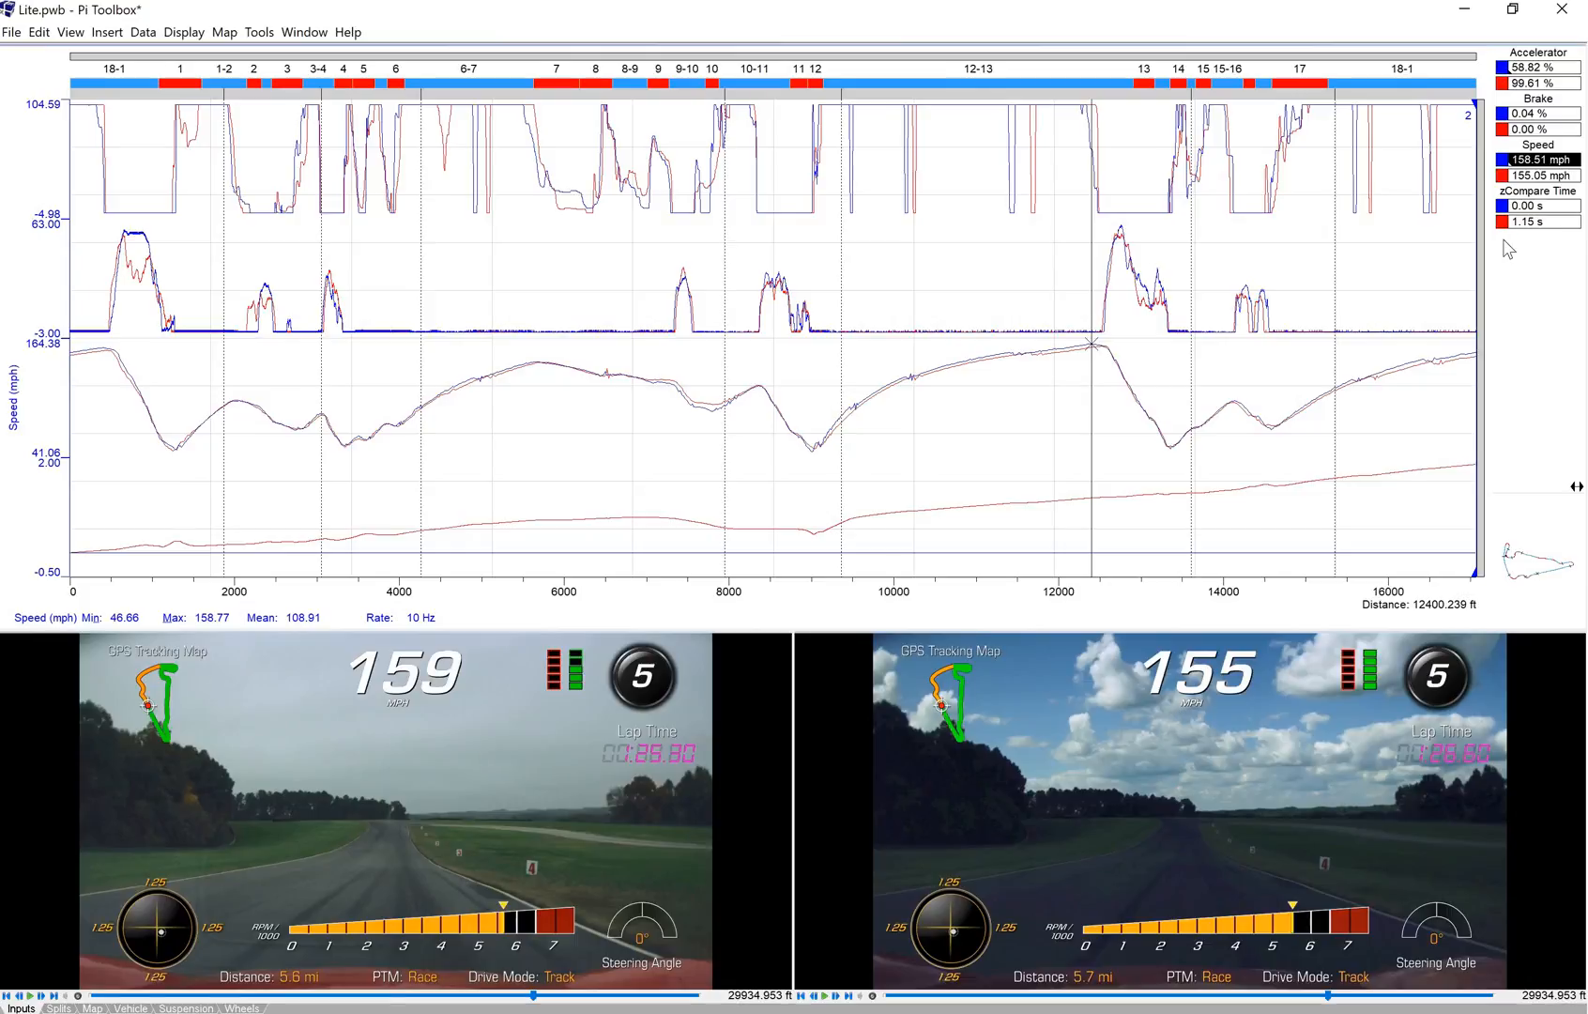
mouse_move(1539, 242)
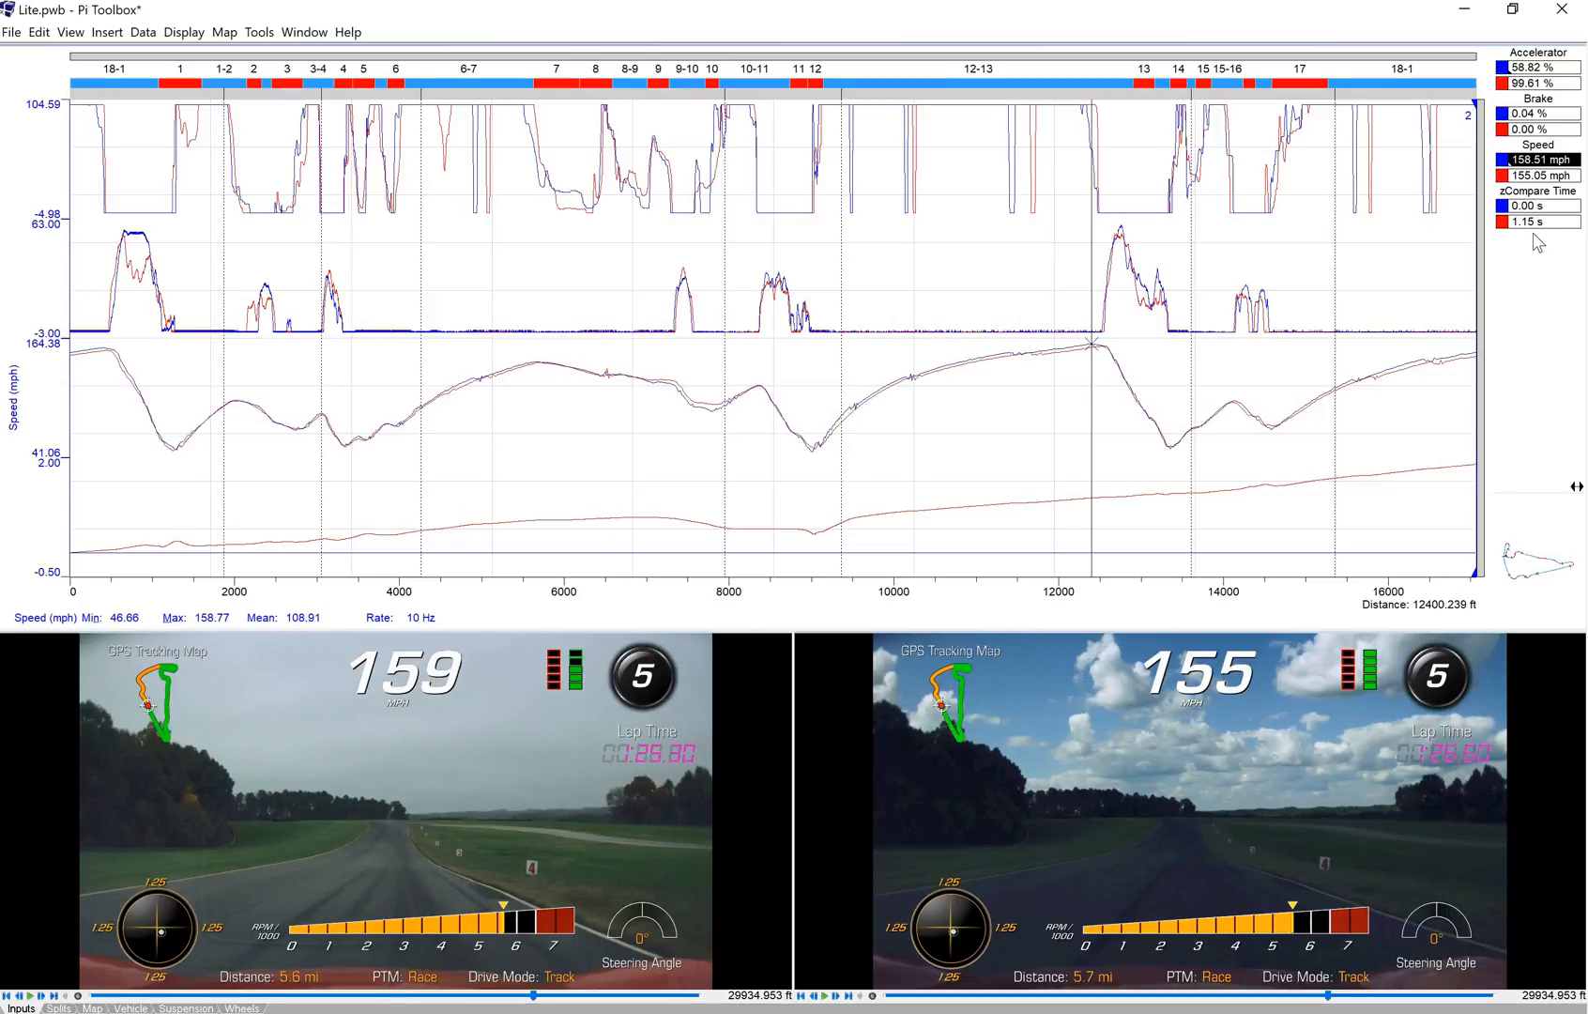
mouse_move(942, 511)
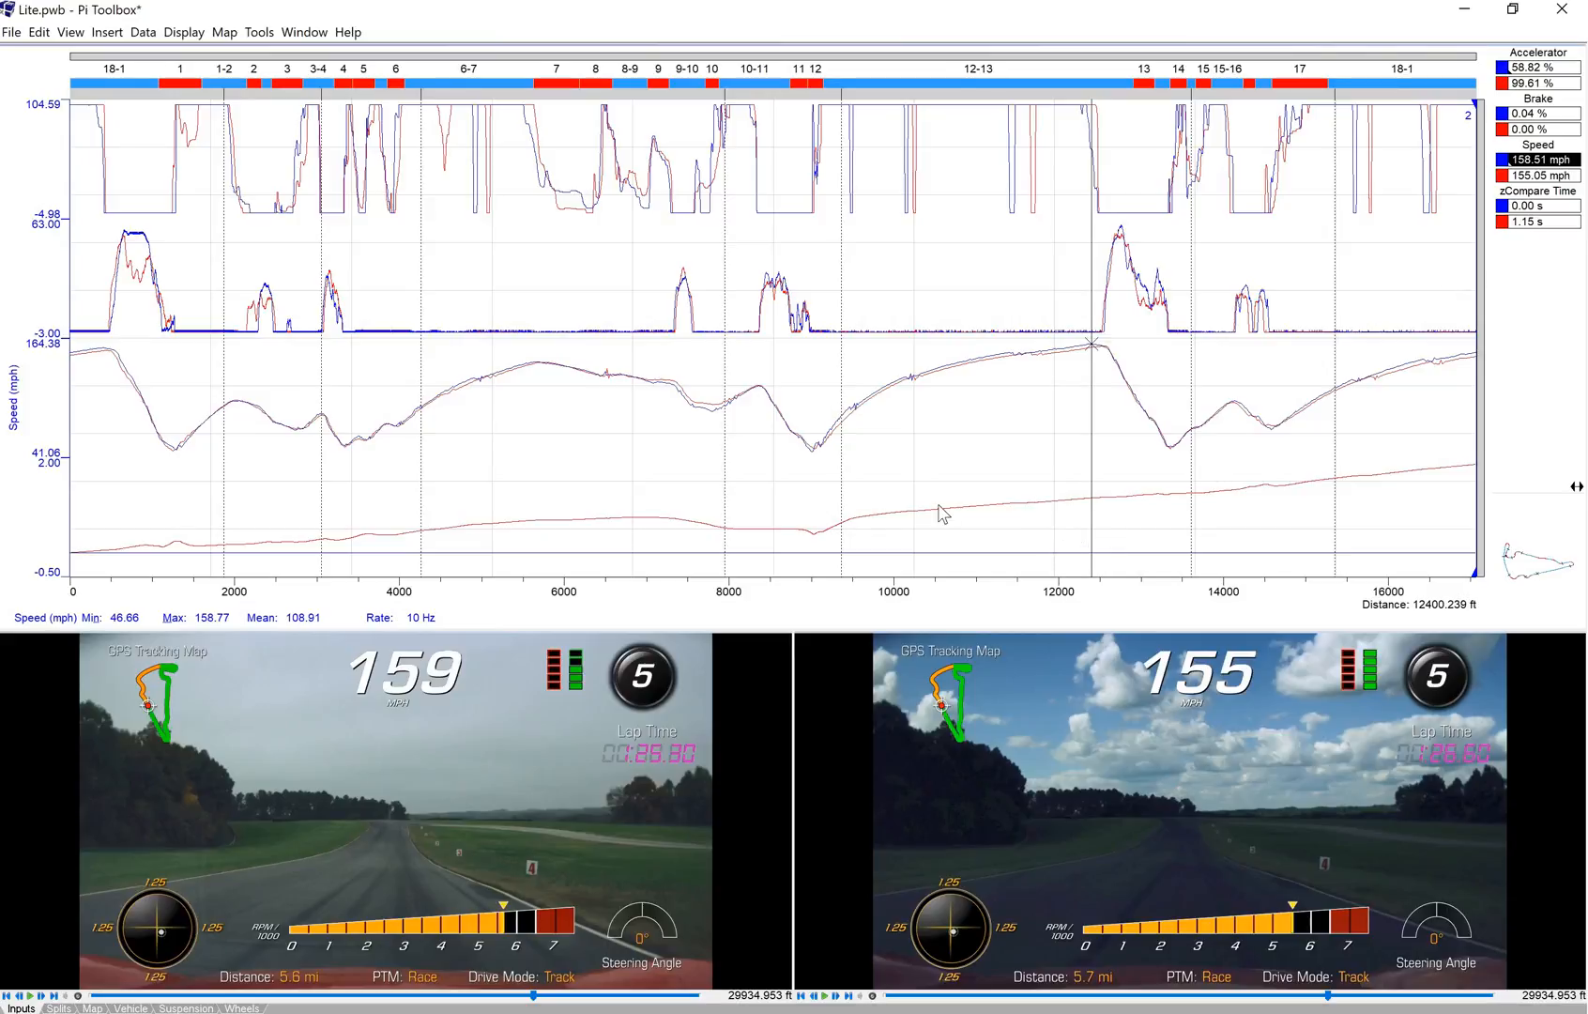
mouse_move(820, 549)
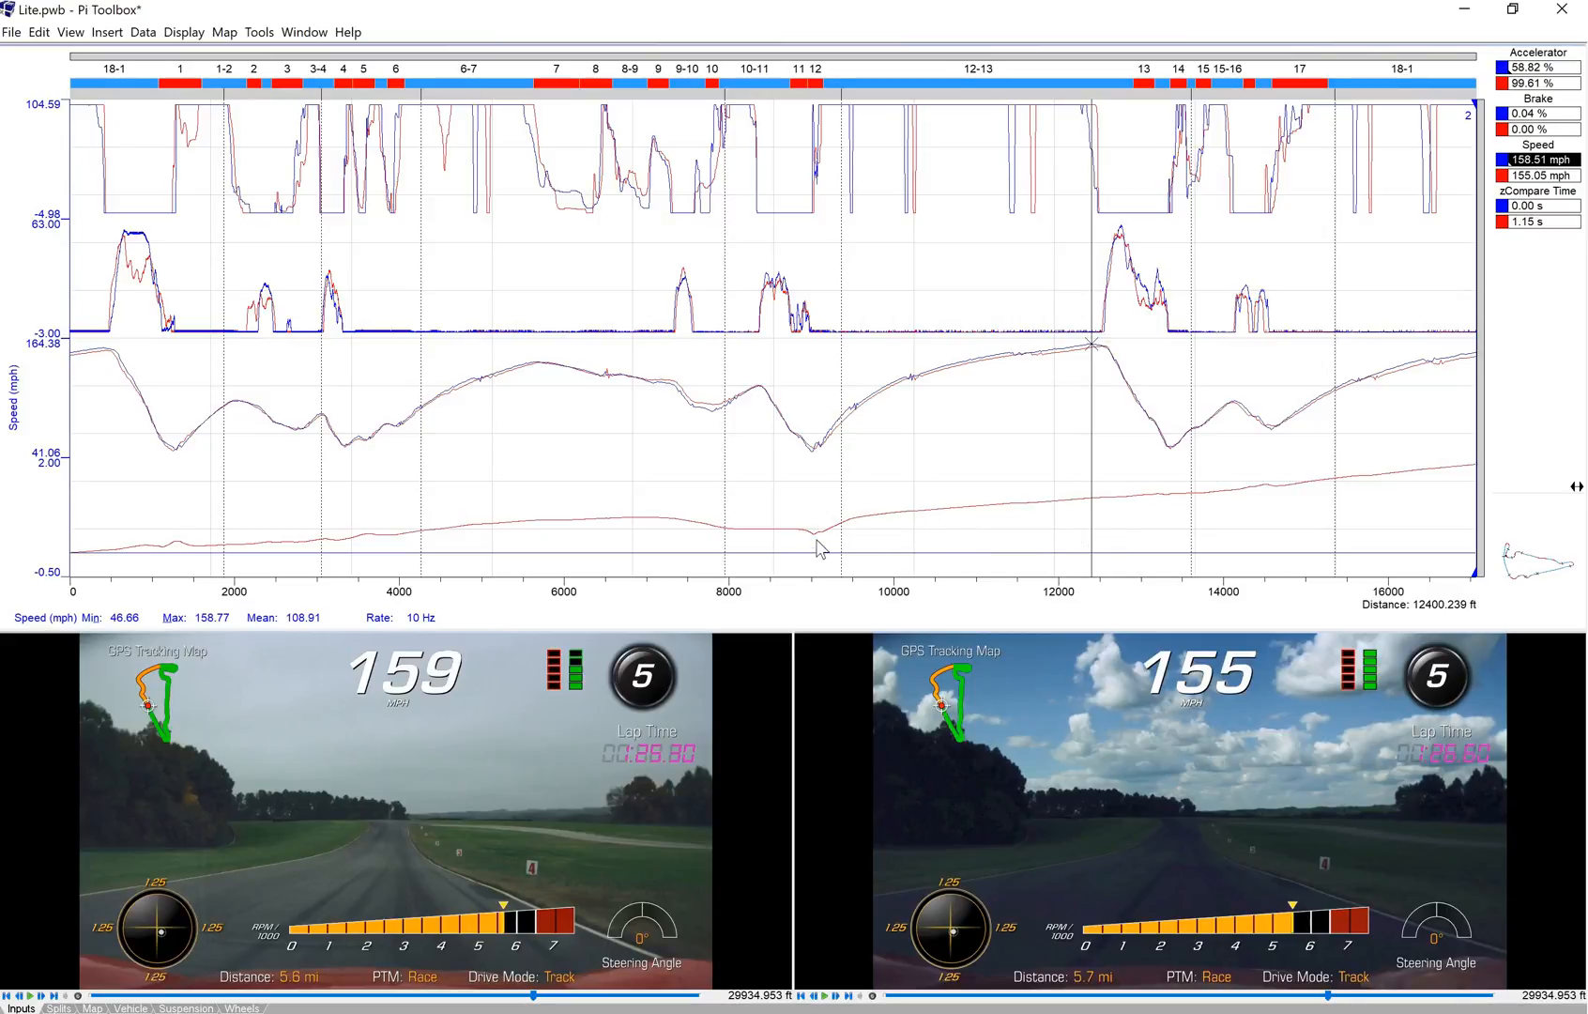
mouse_move(838, 537)
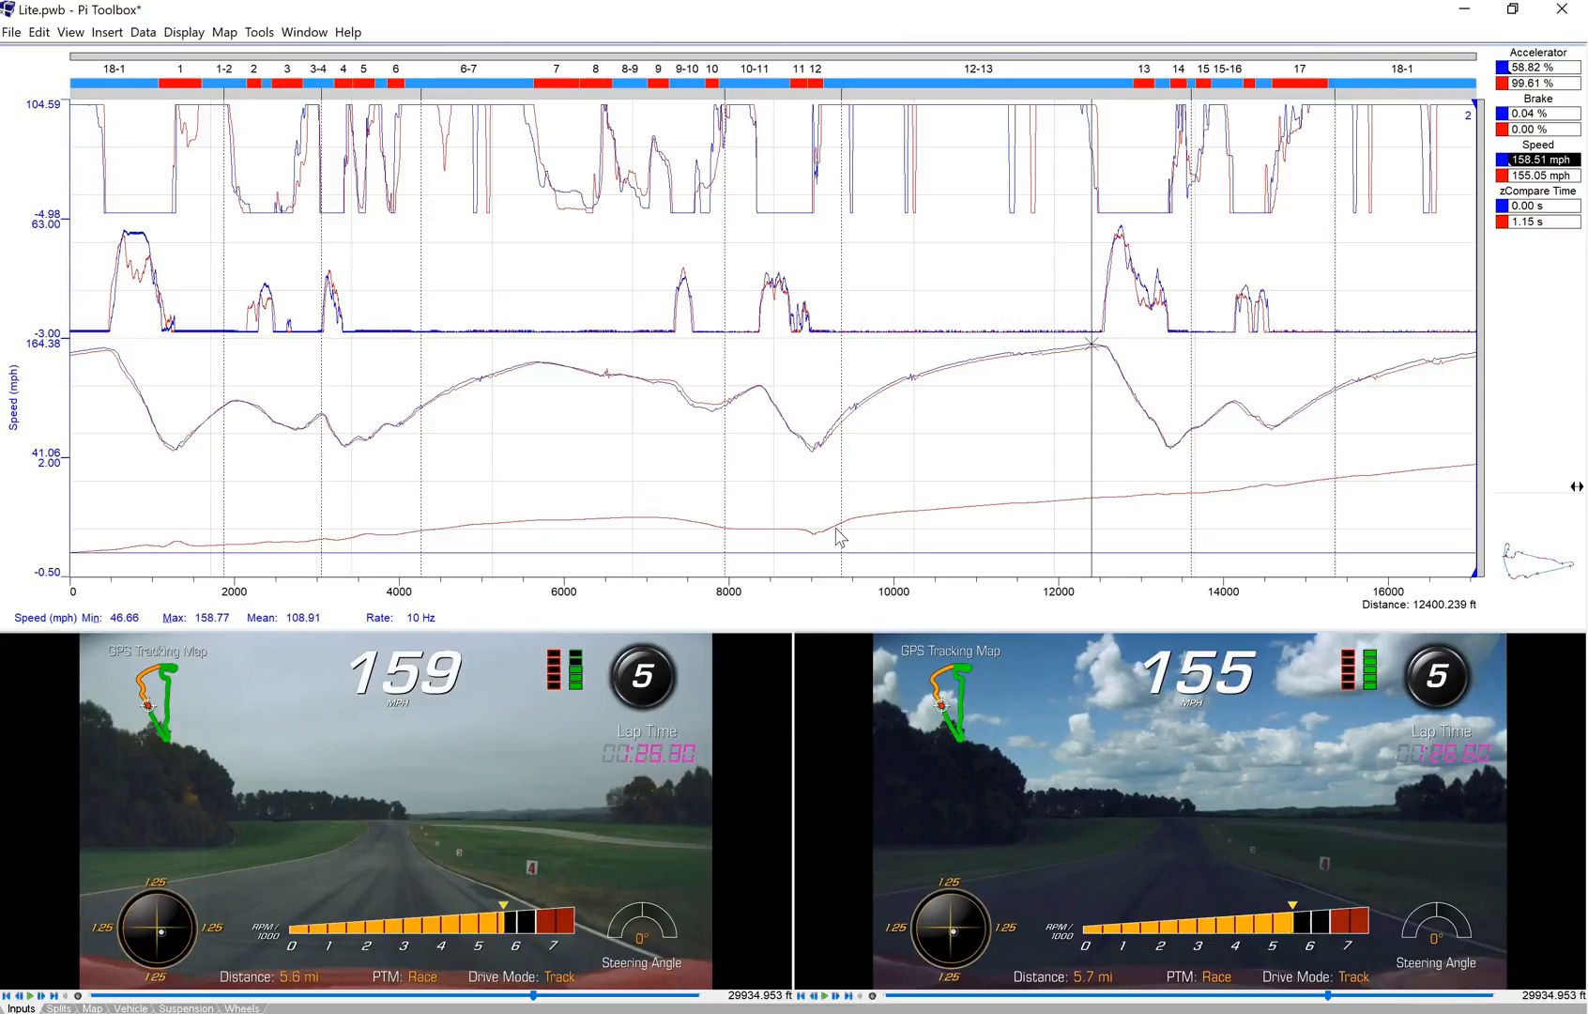
mouse_move(1183, 349)
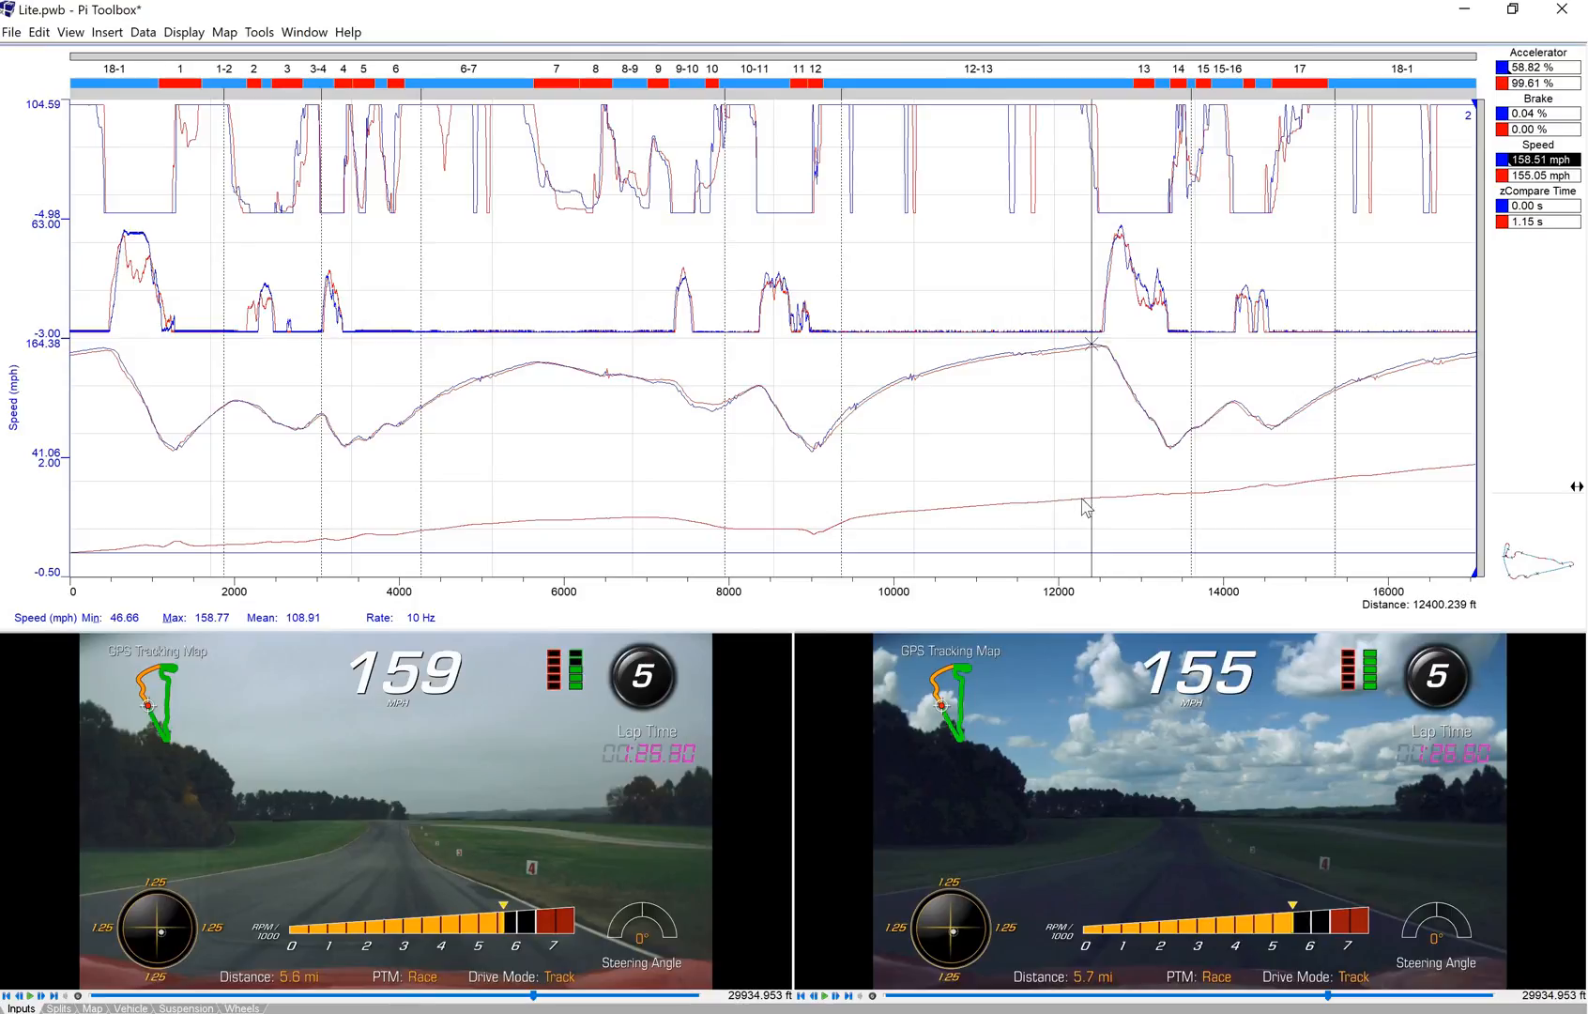
mouse_move(1085, 387)
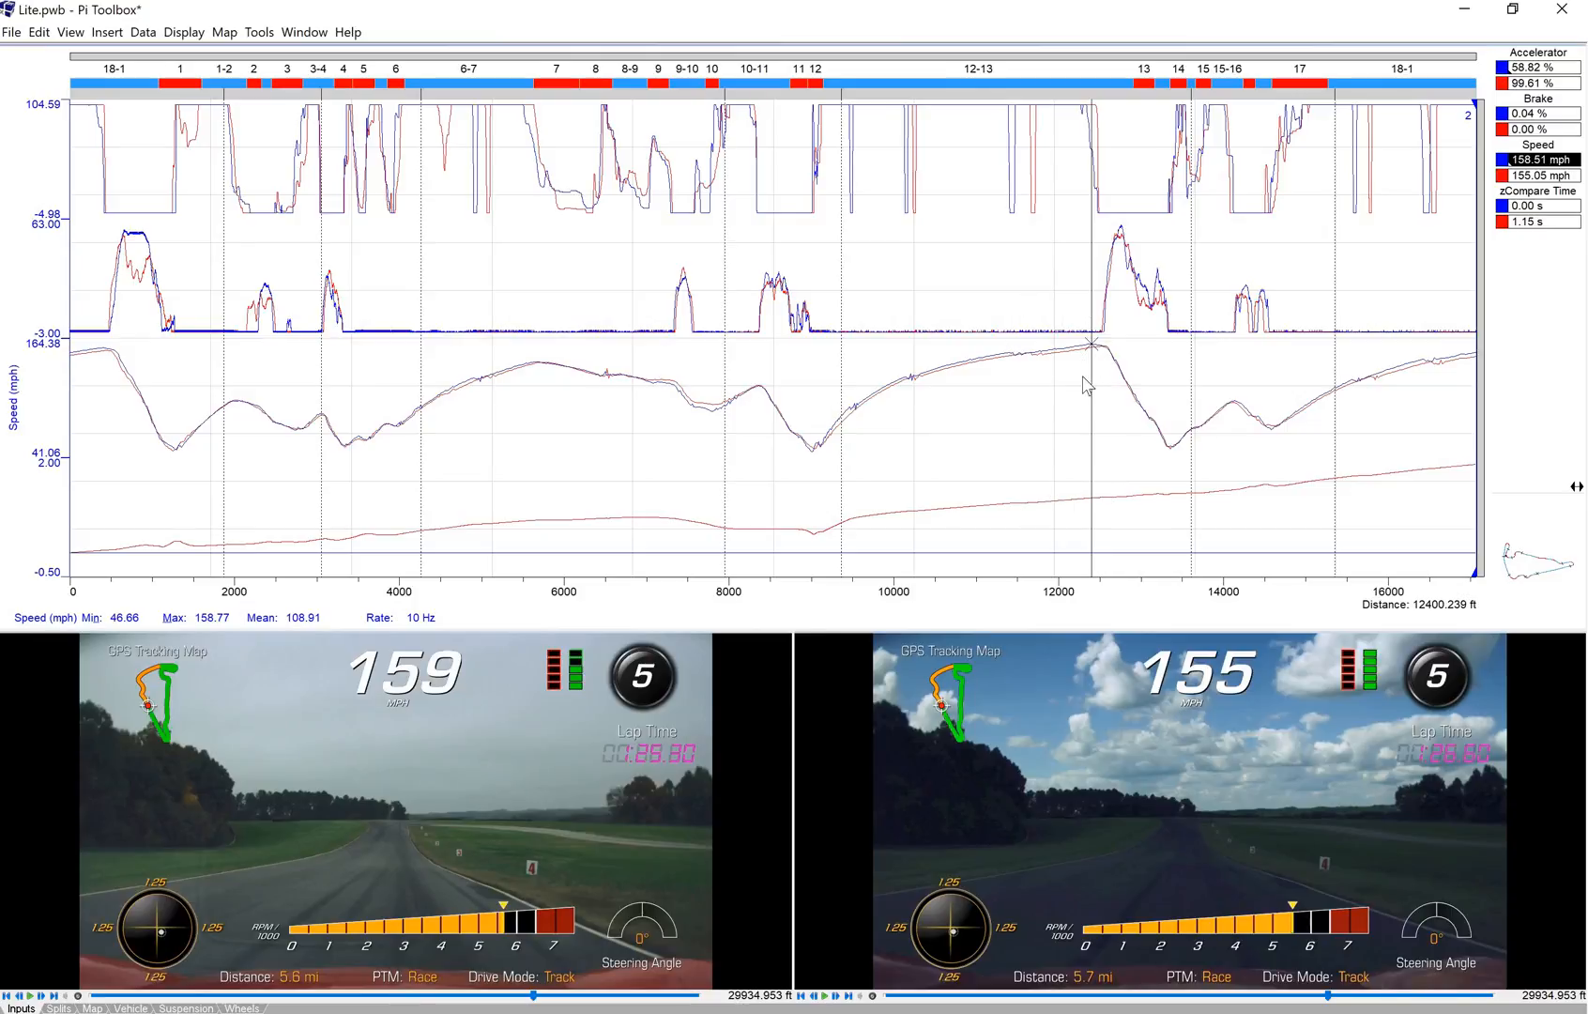
mouse_move(1087, 434)
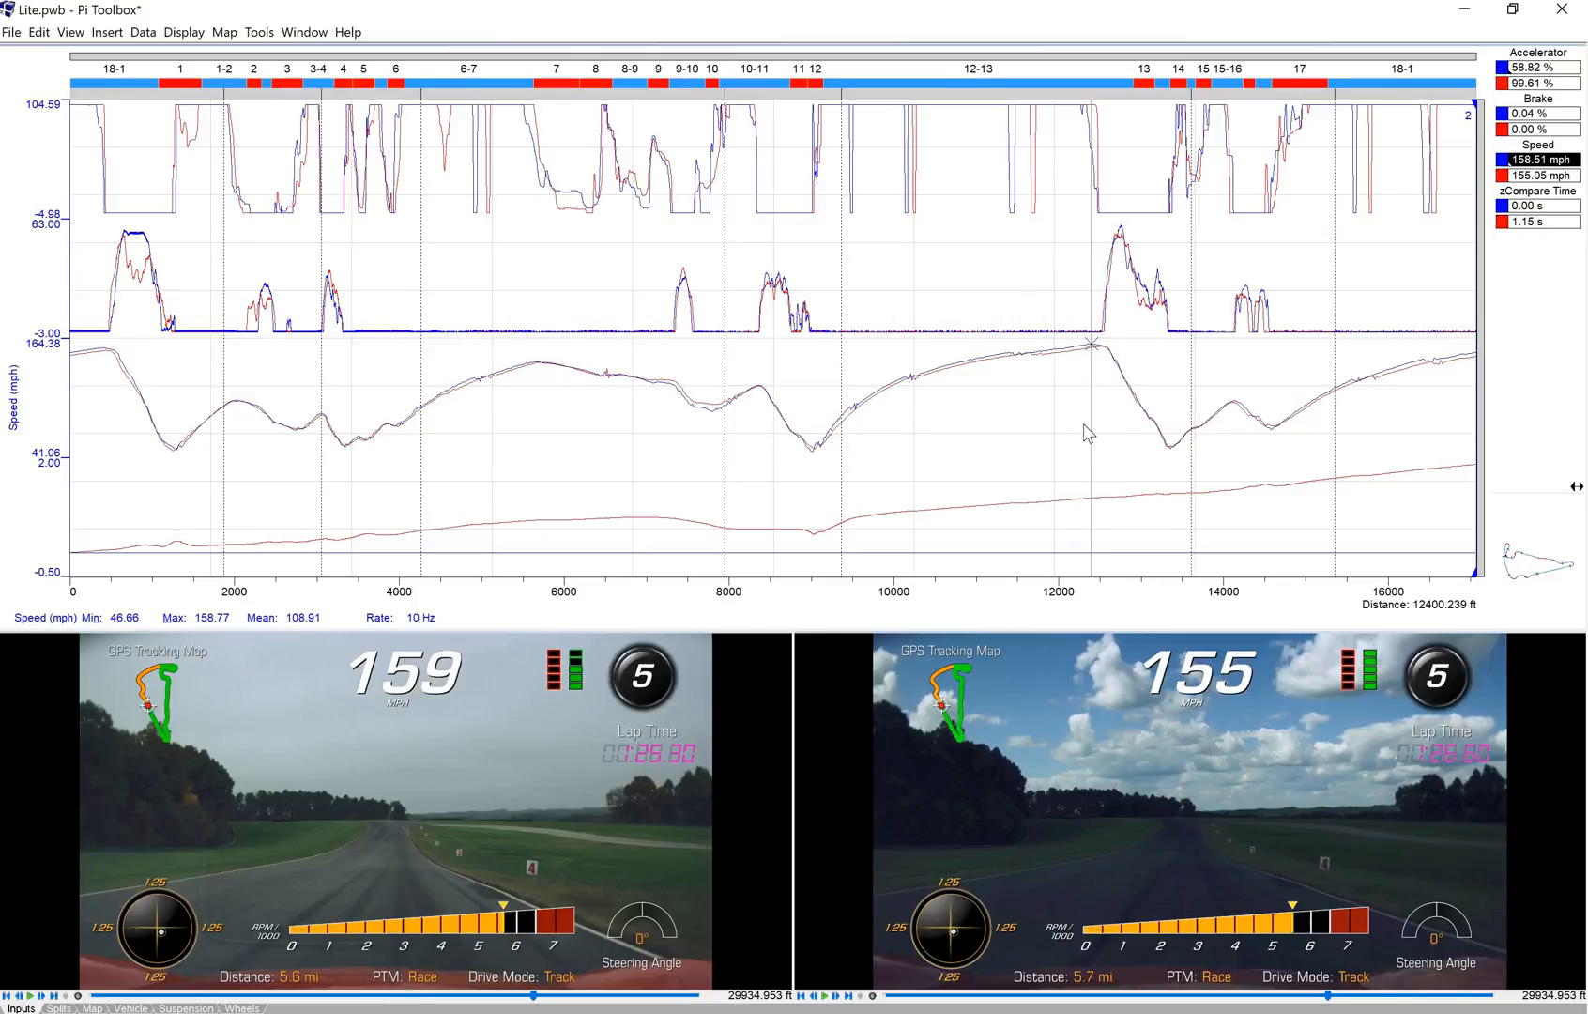
mouse_move(826, 458)
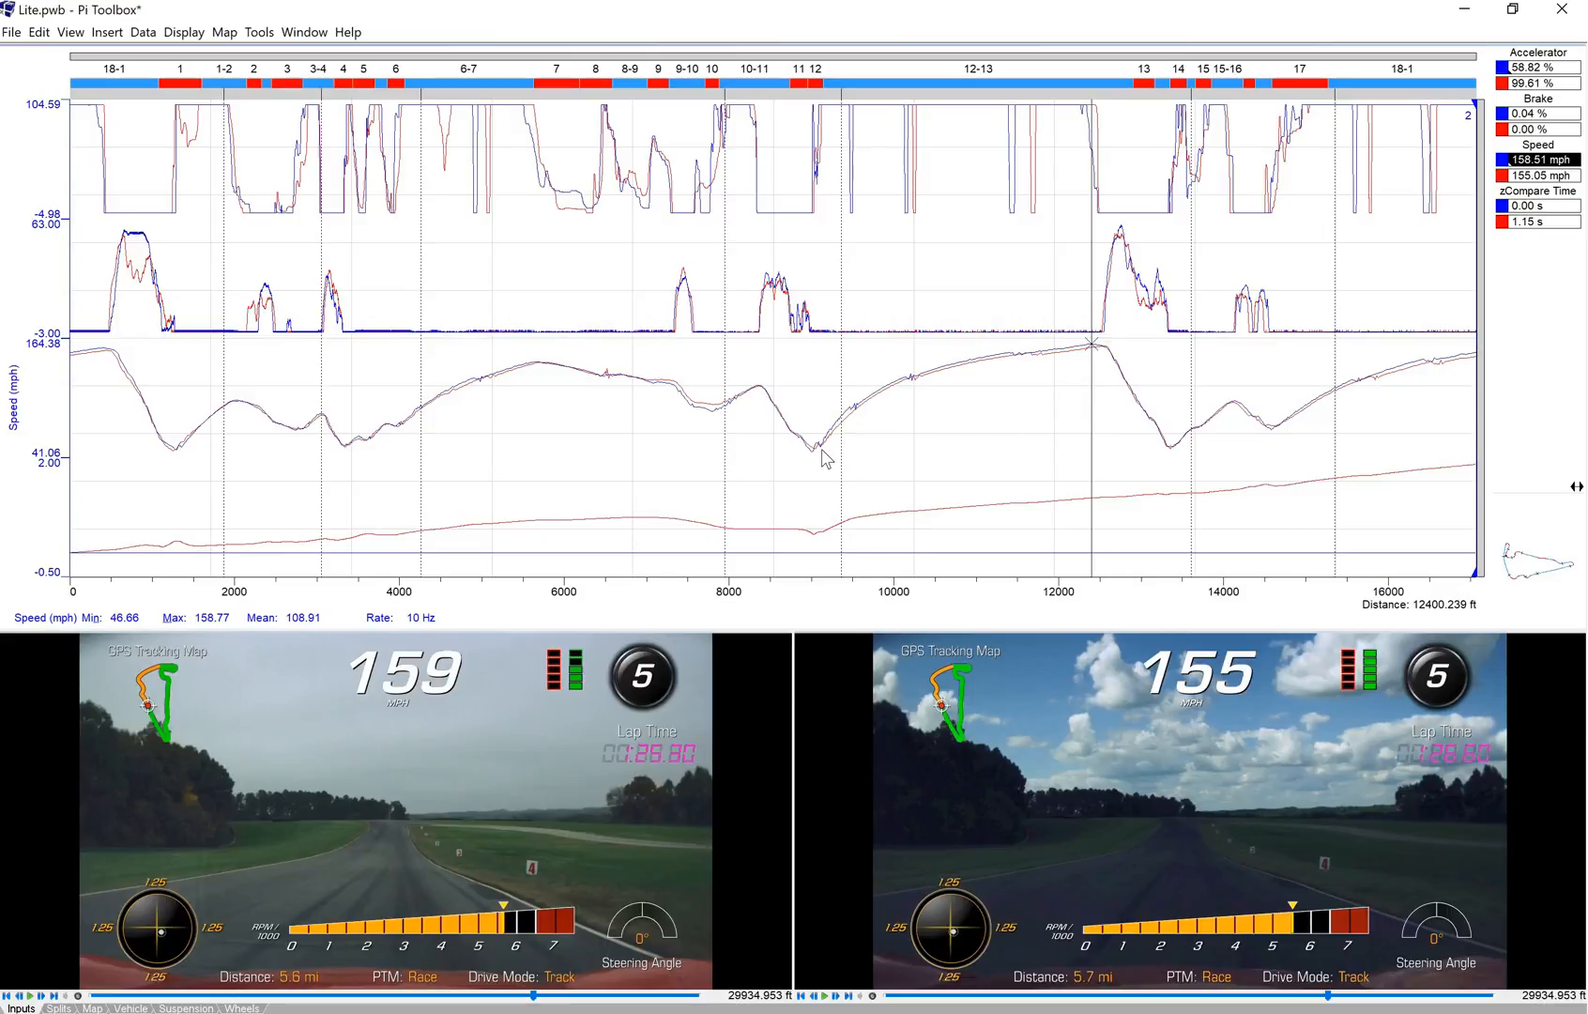
mouse_move(819, 460)
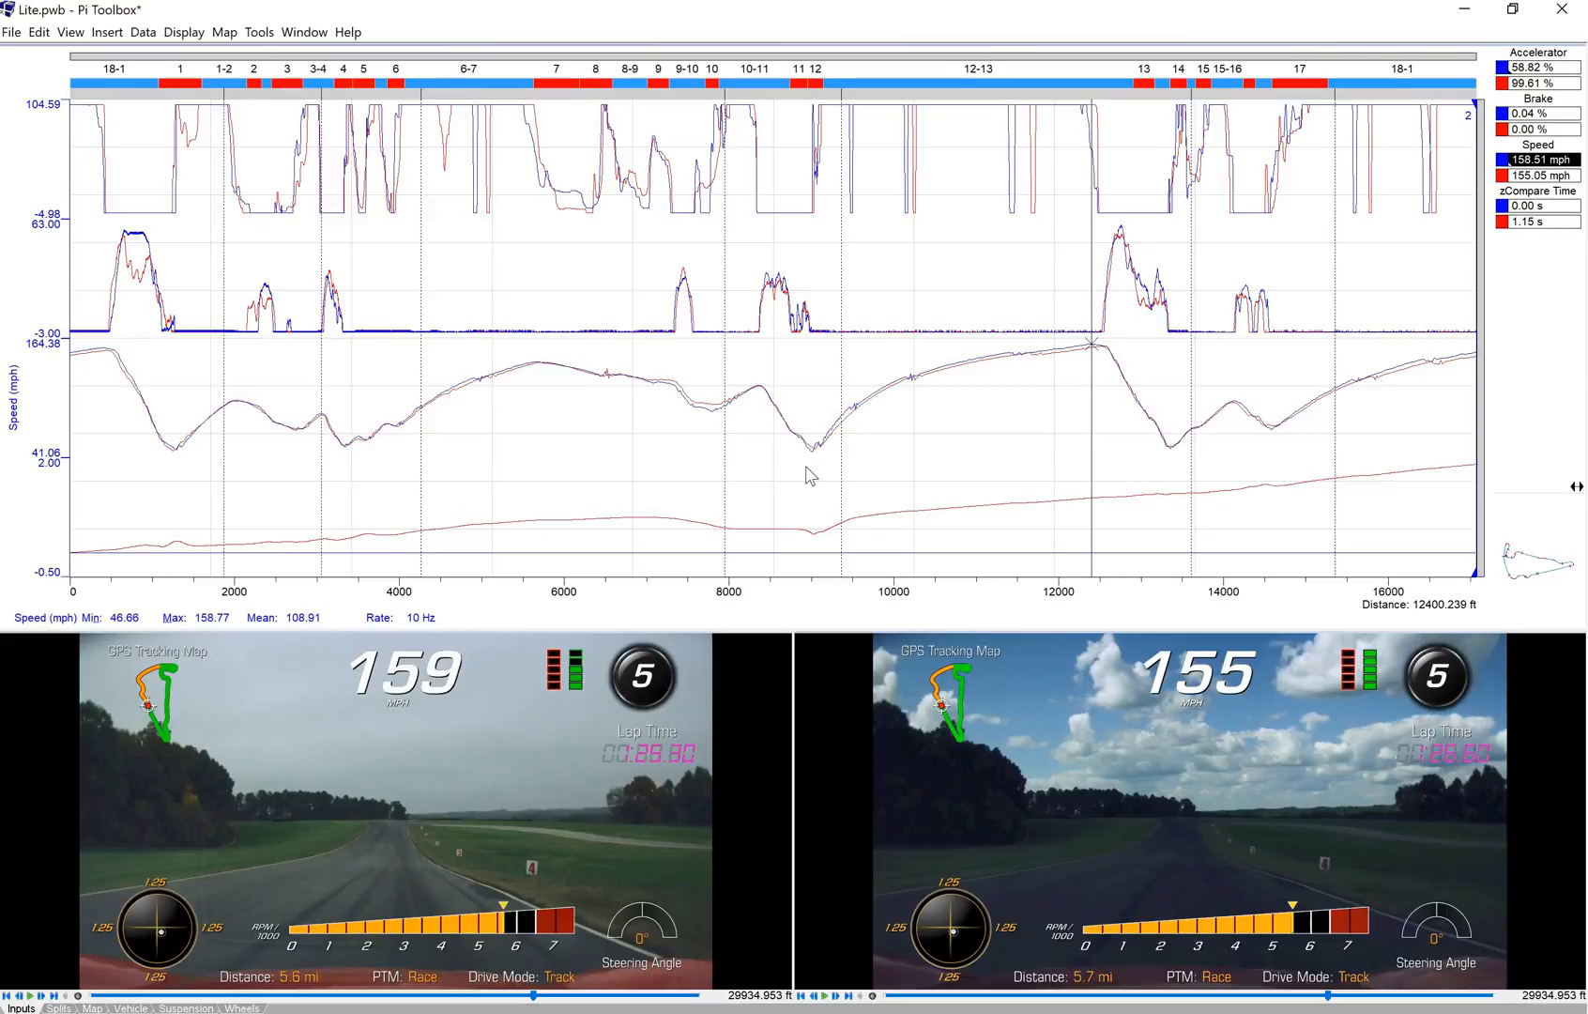
mouse_move(837, 460)
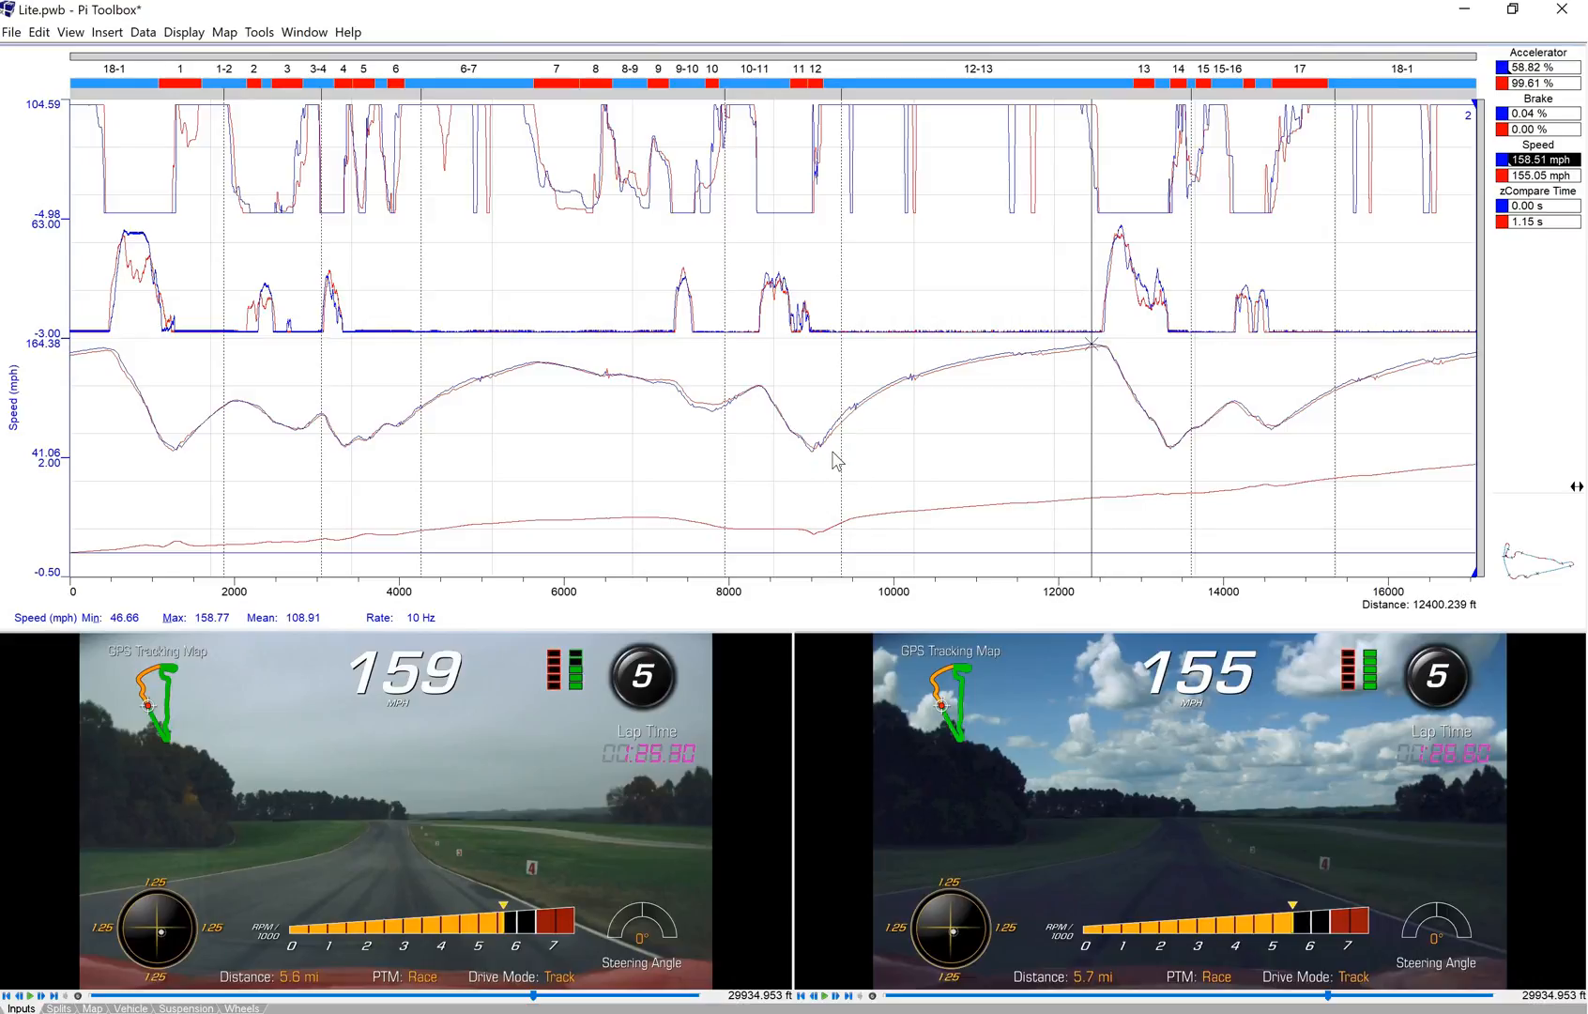
mouse_move(855, 434)
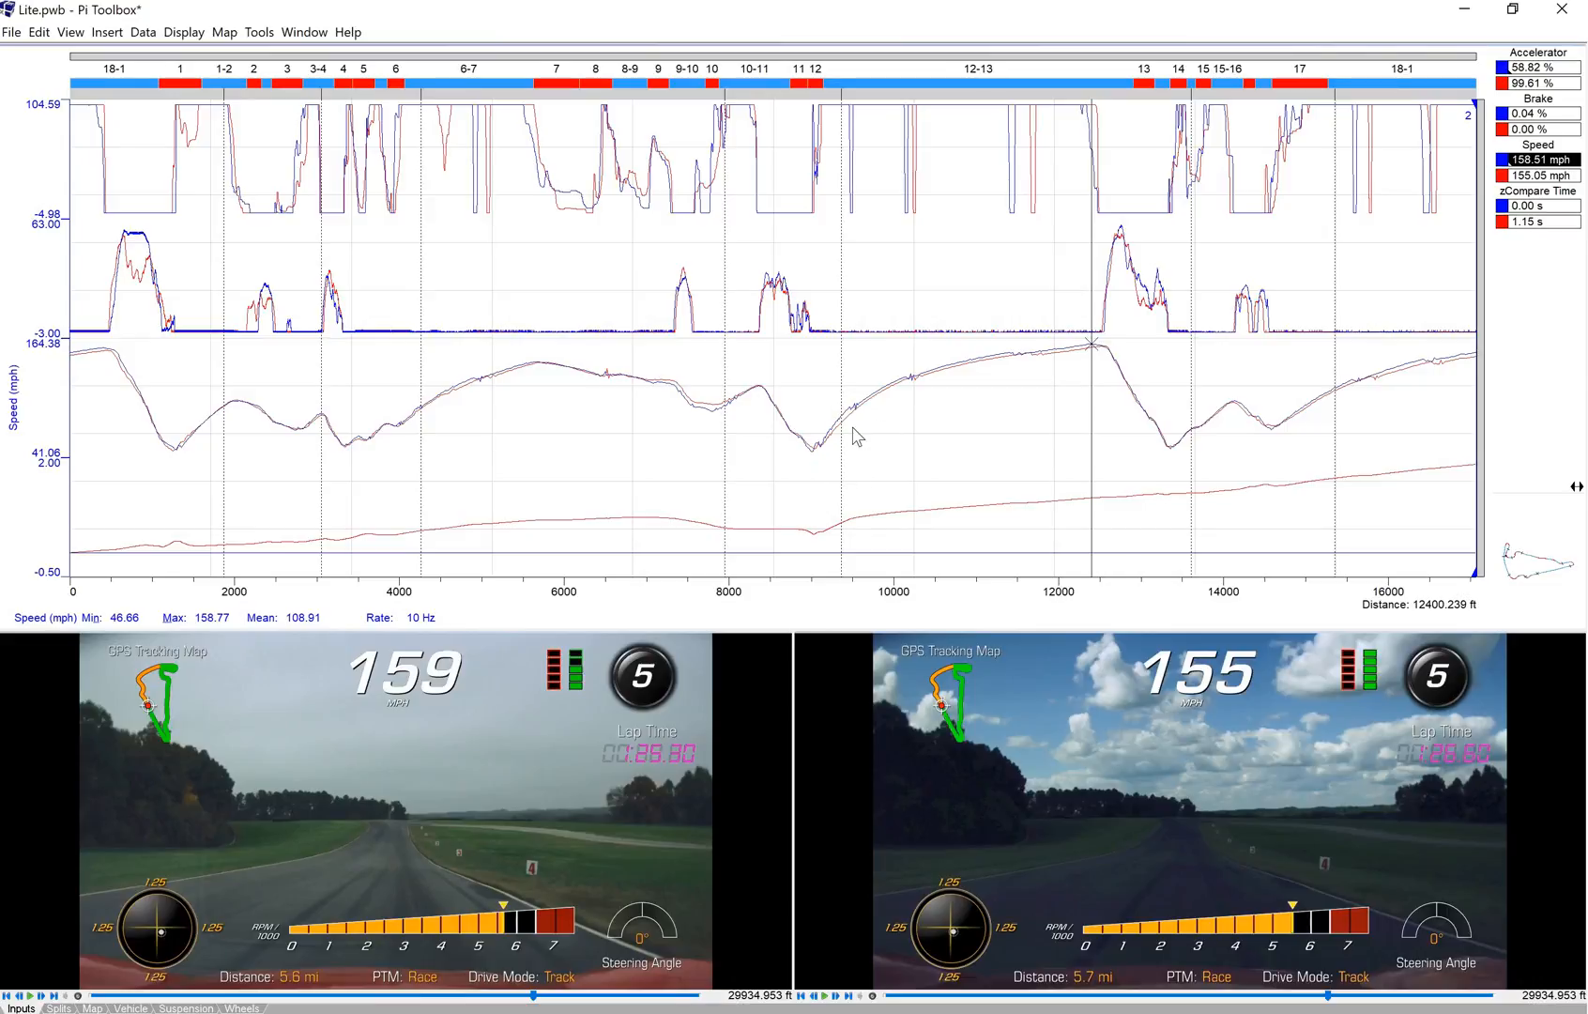
mouse_move(1106, 401)
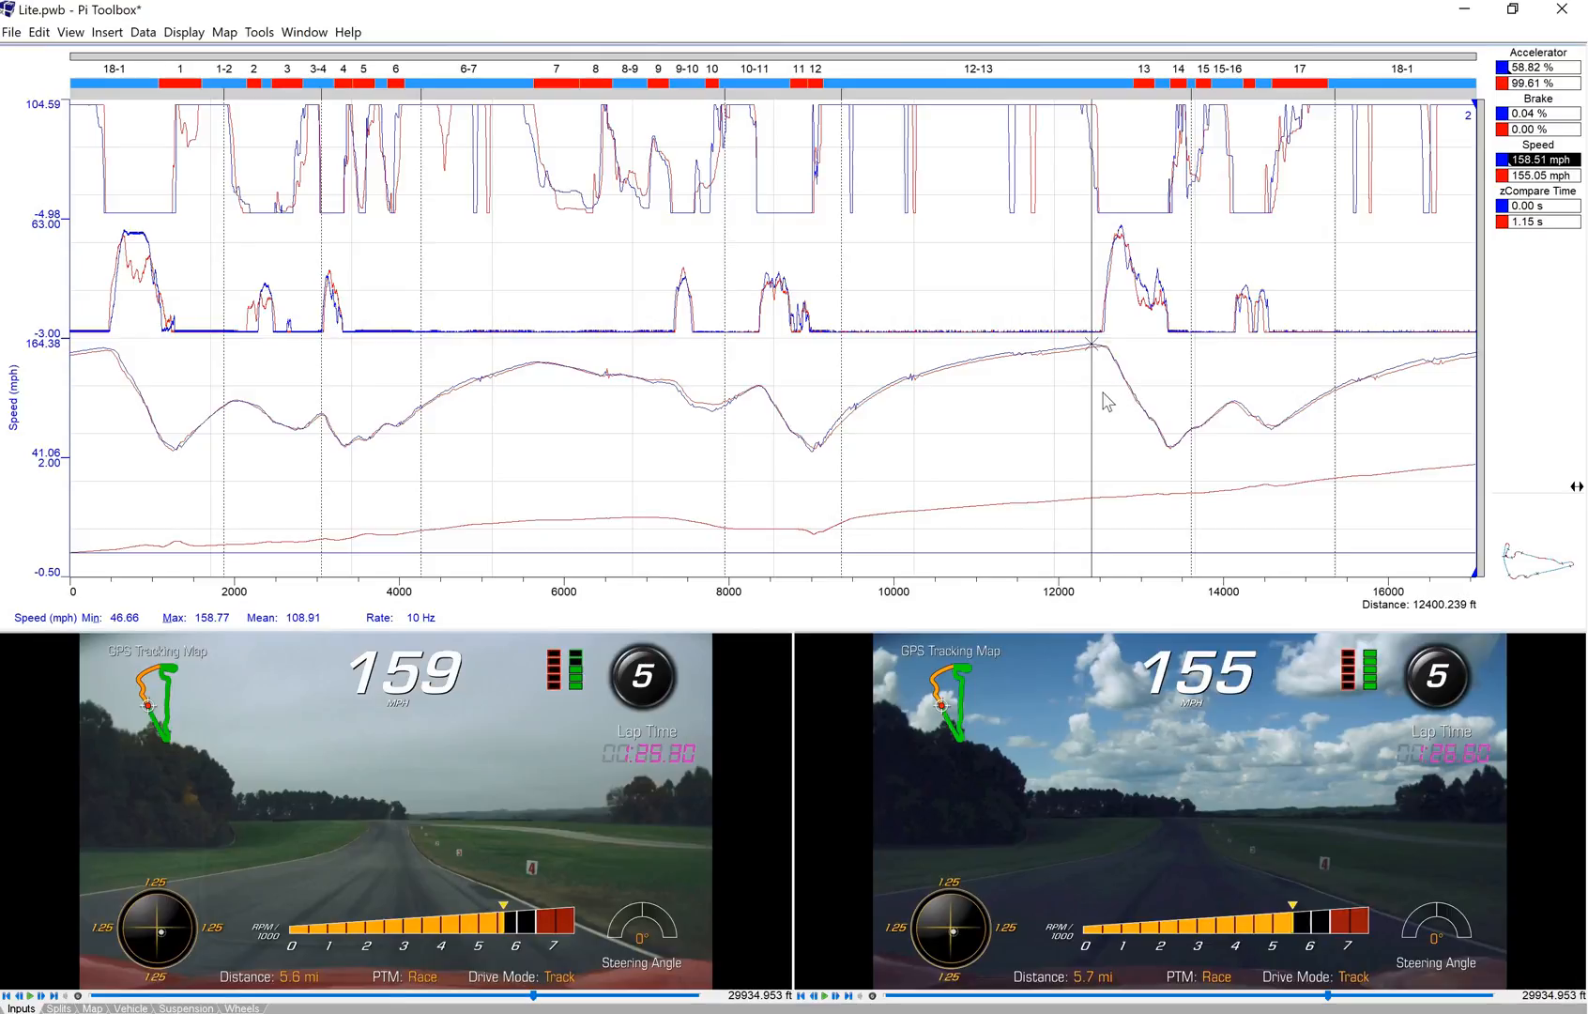
mouse_move(1225, 440)
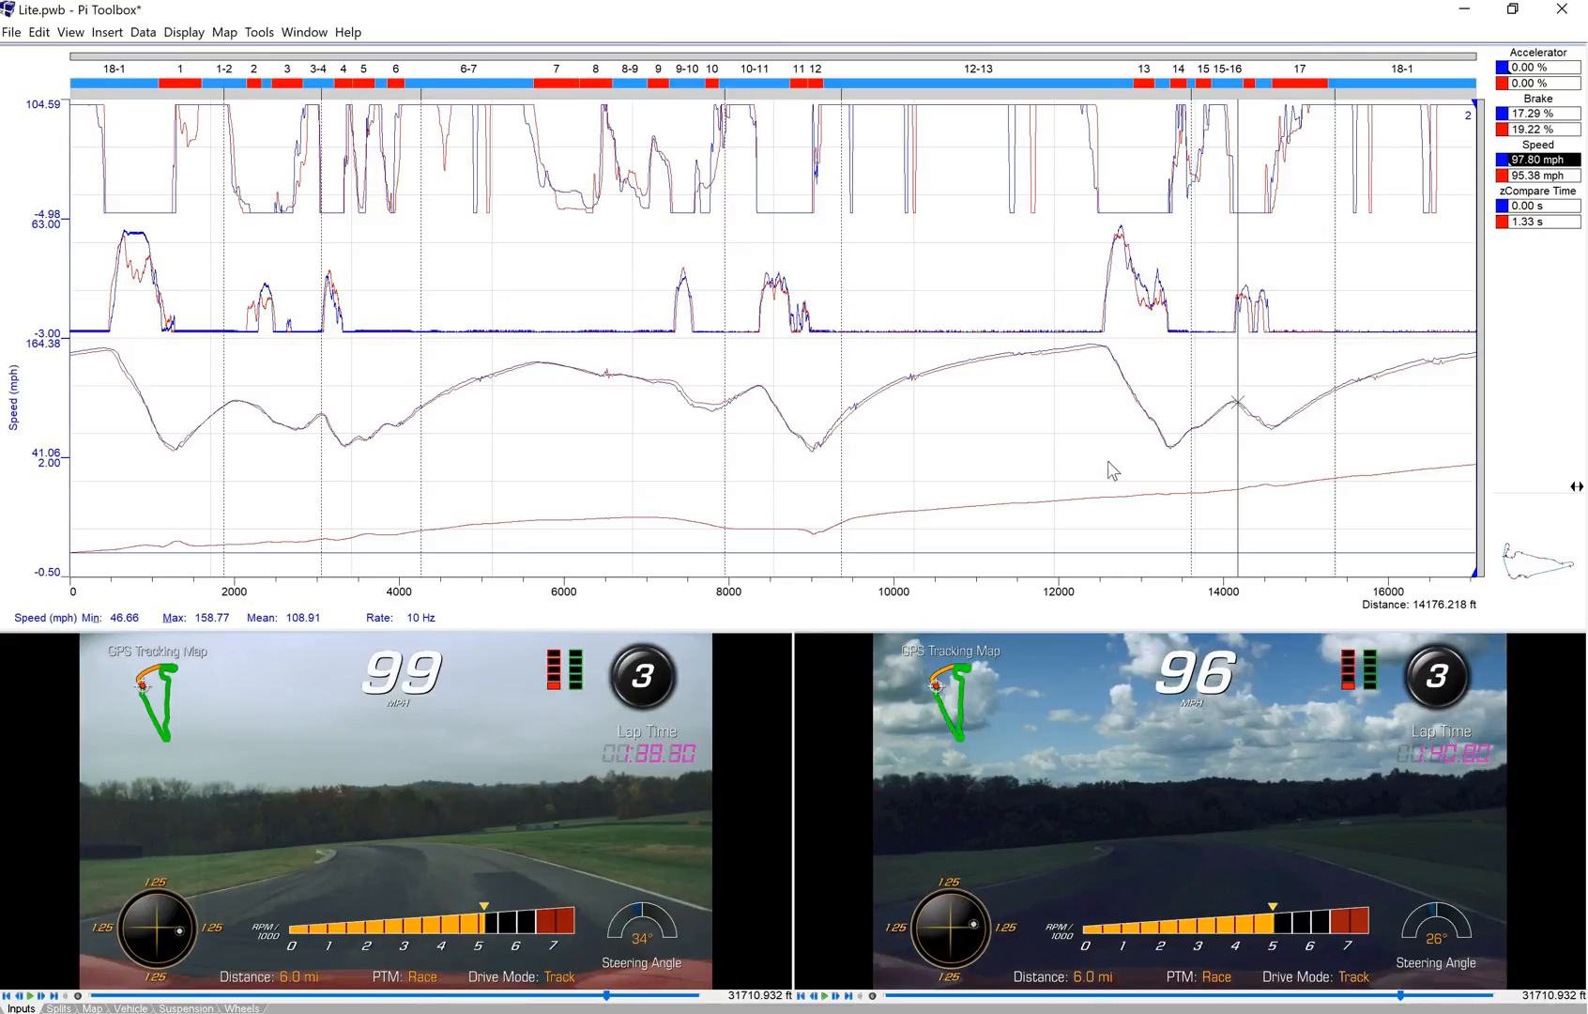
mouse_move(1111, 548)
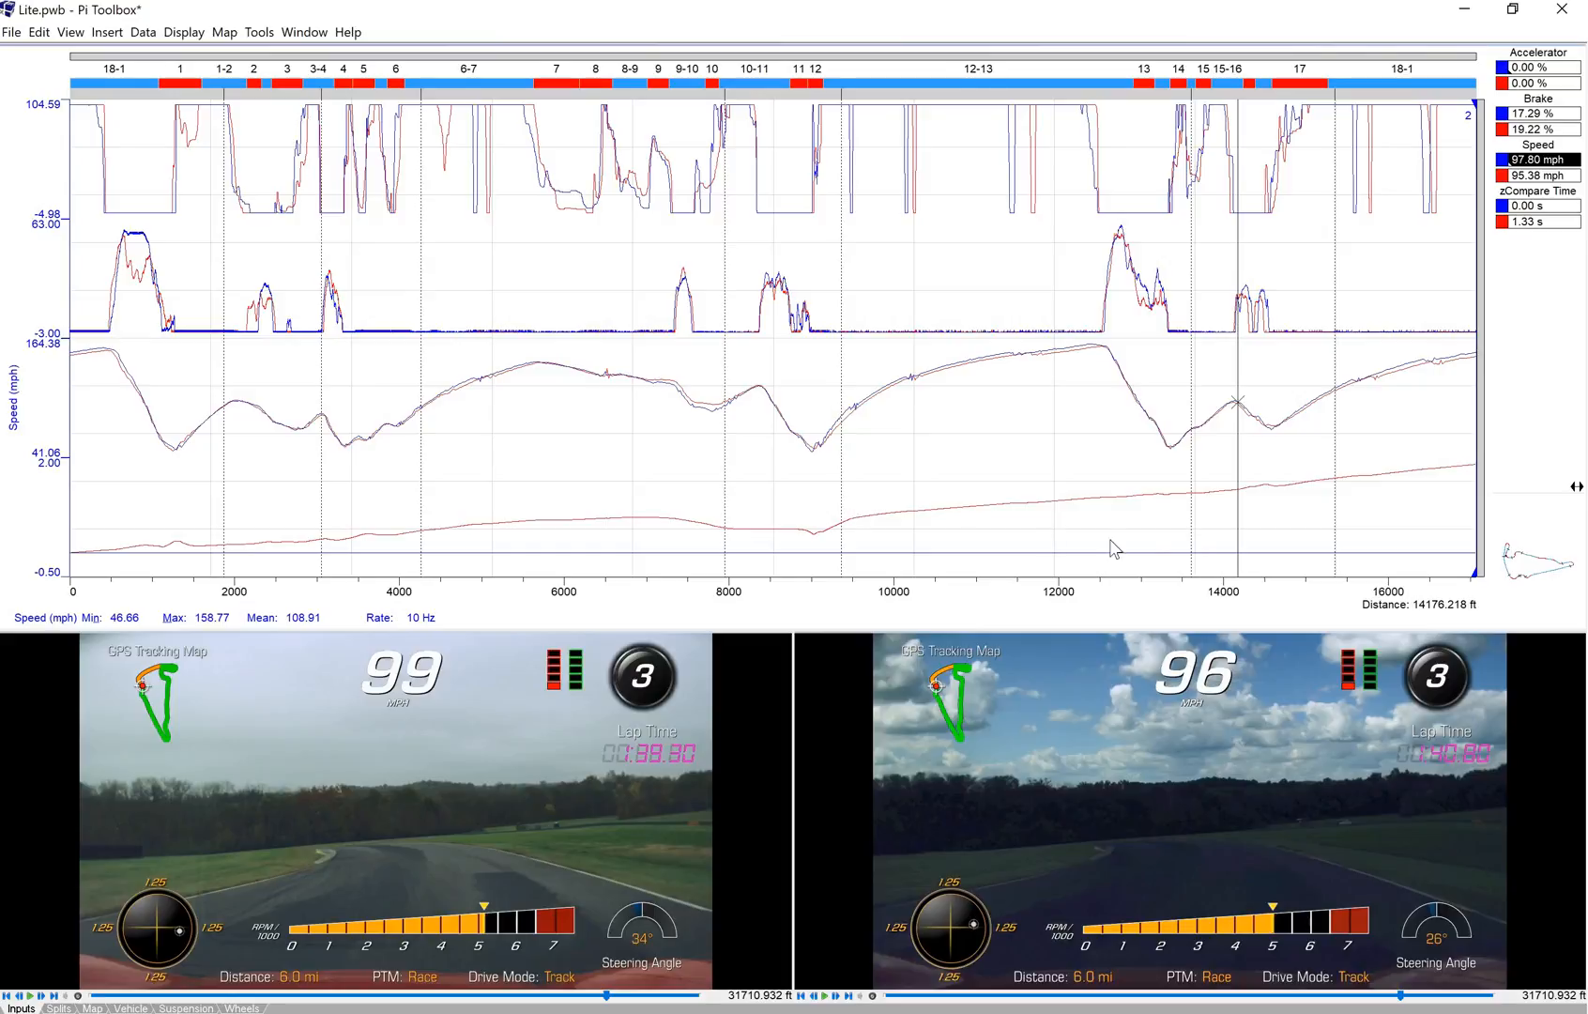
mouse_move(1238, 398)
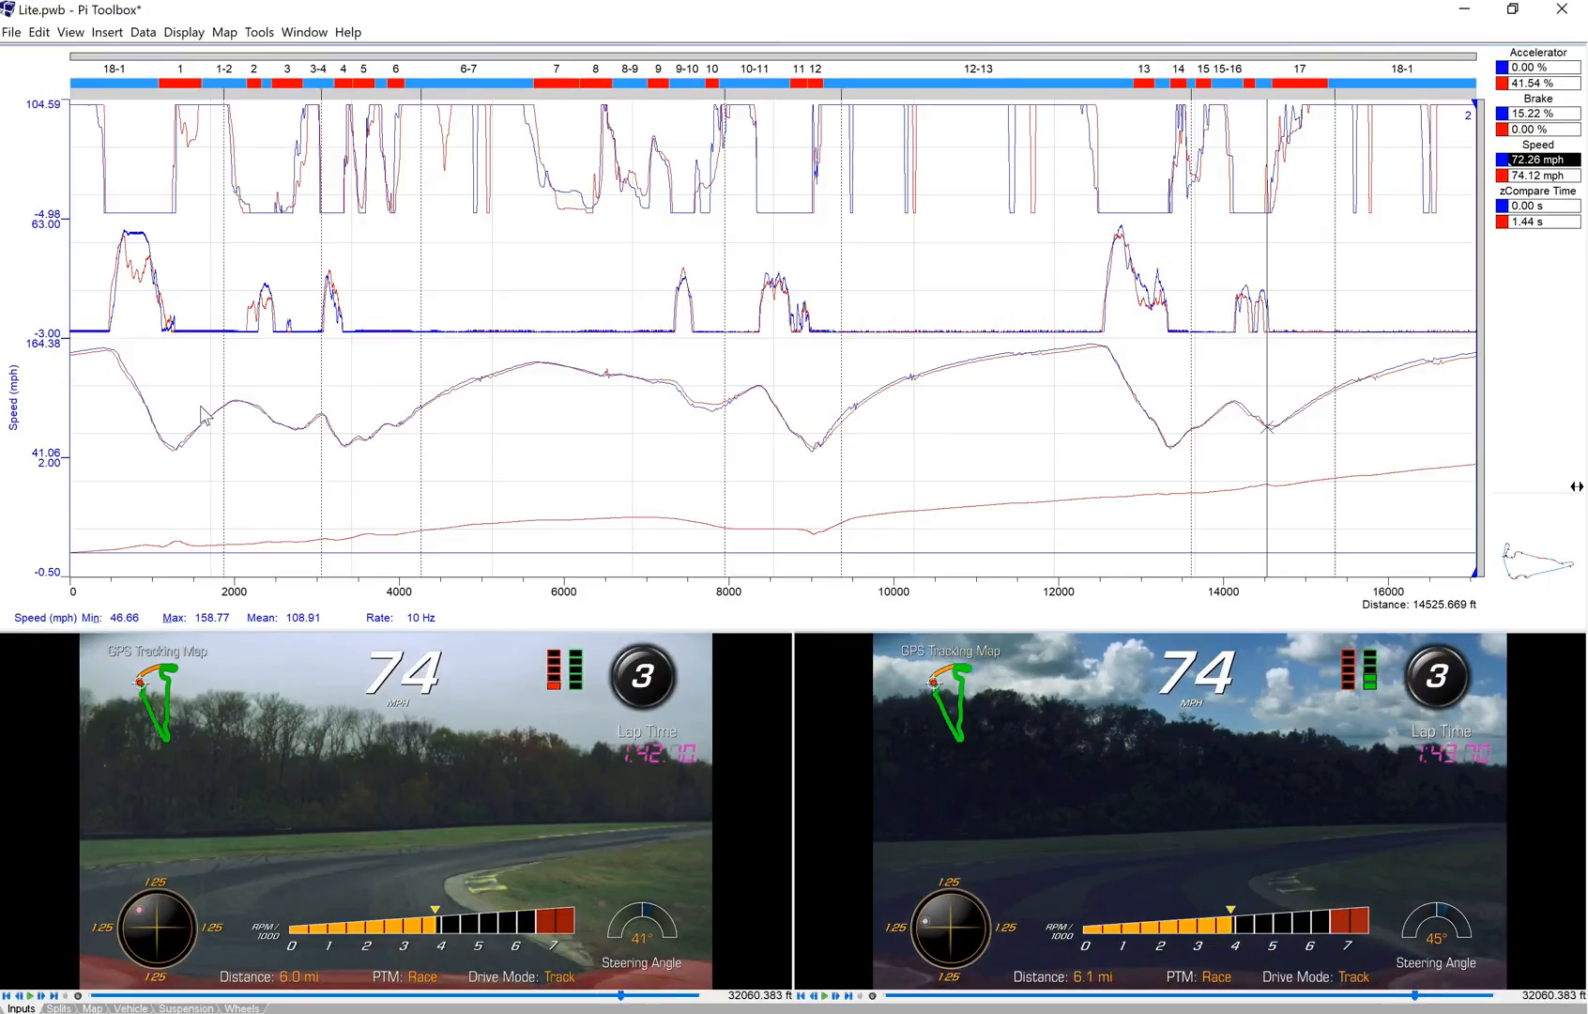
mouse_move(1181, 496)
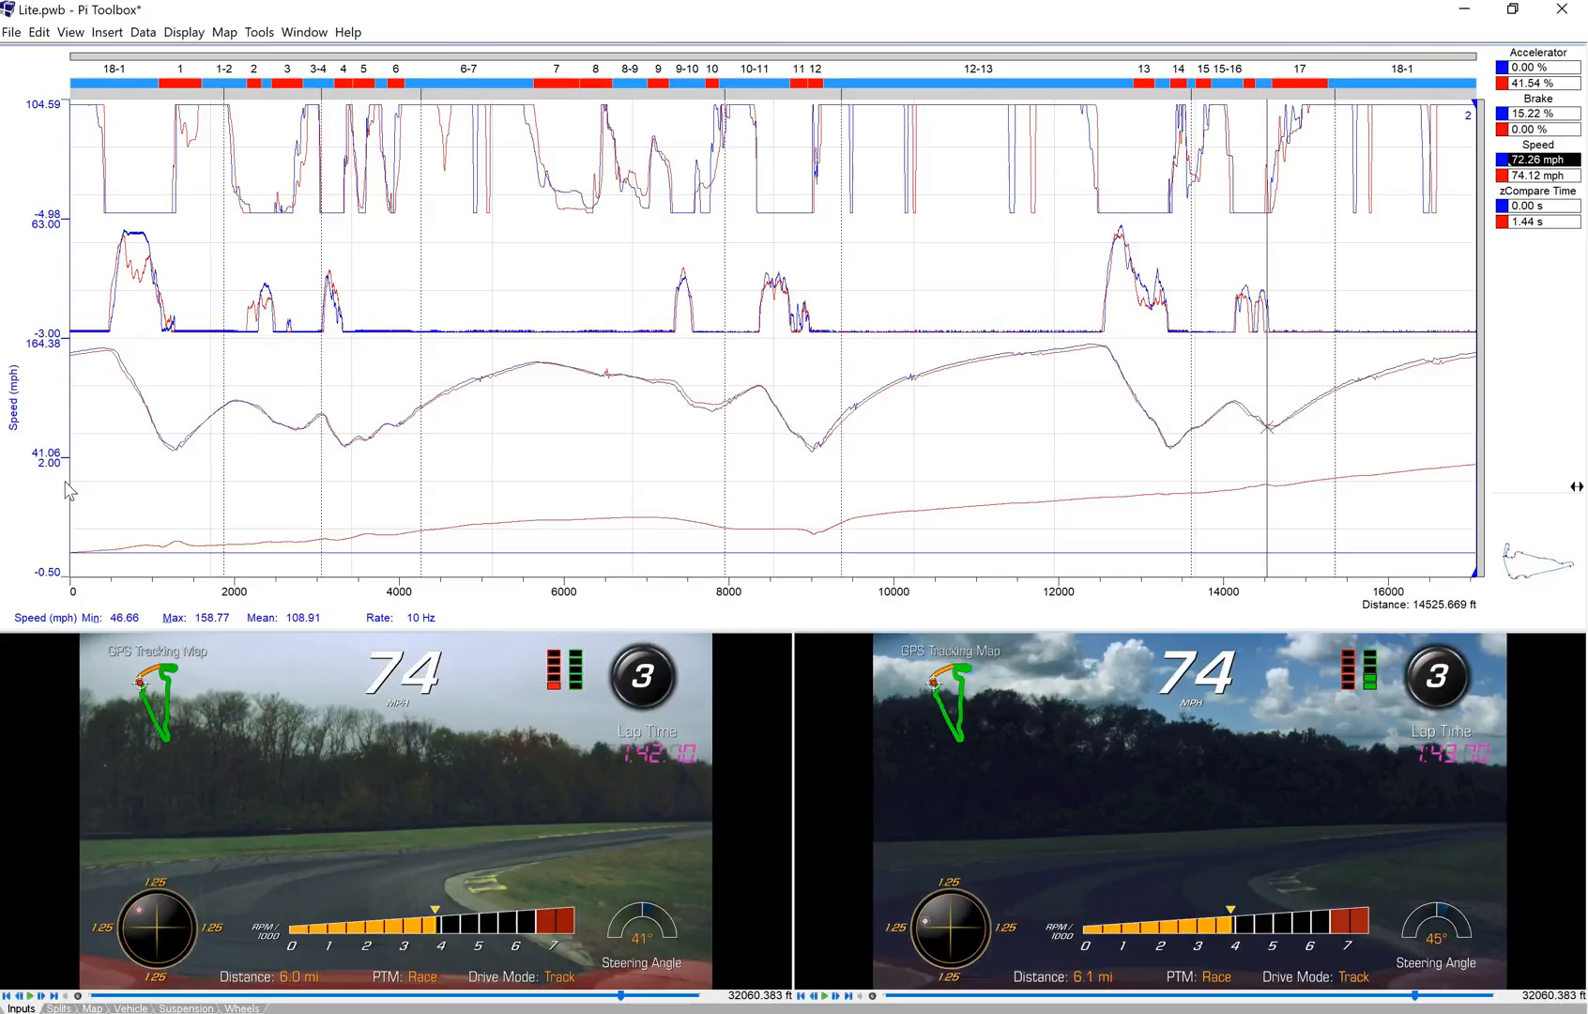
mouse_move(124, 595)
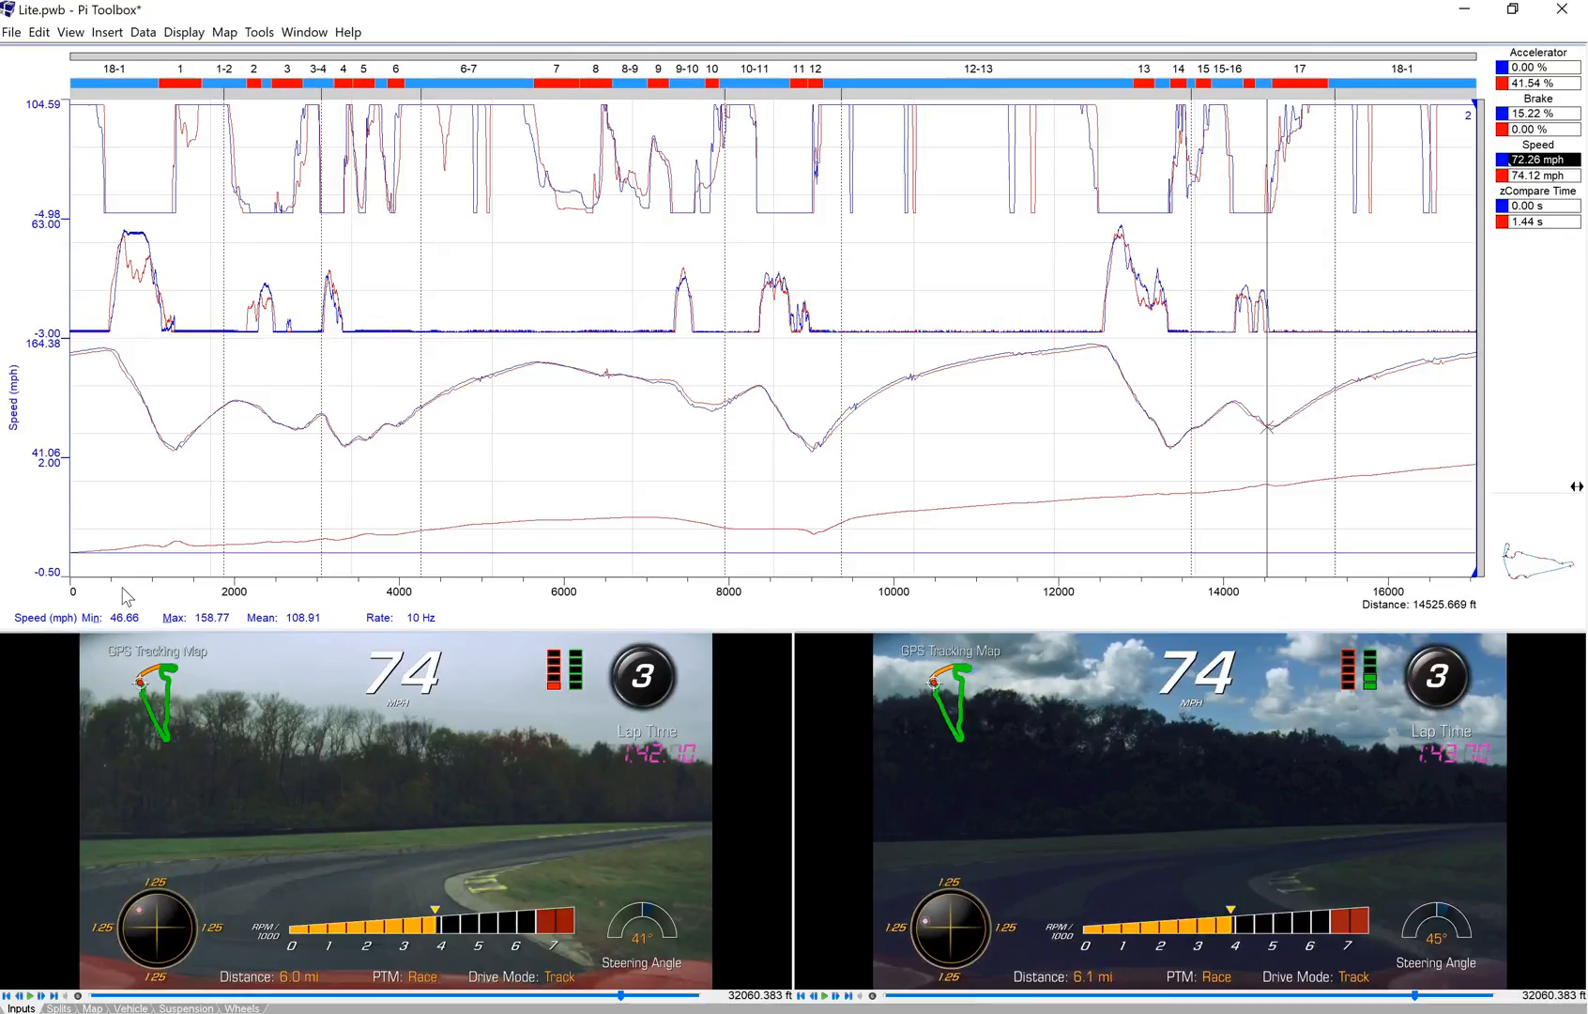
mouse_move(154, 713)
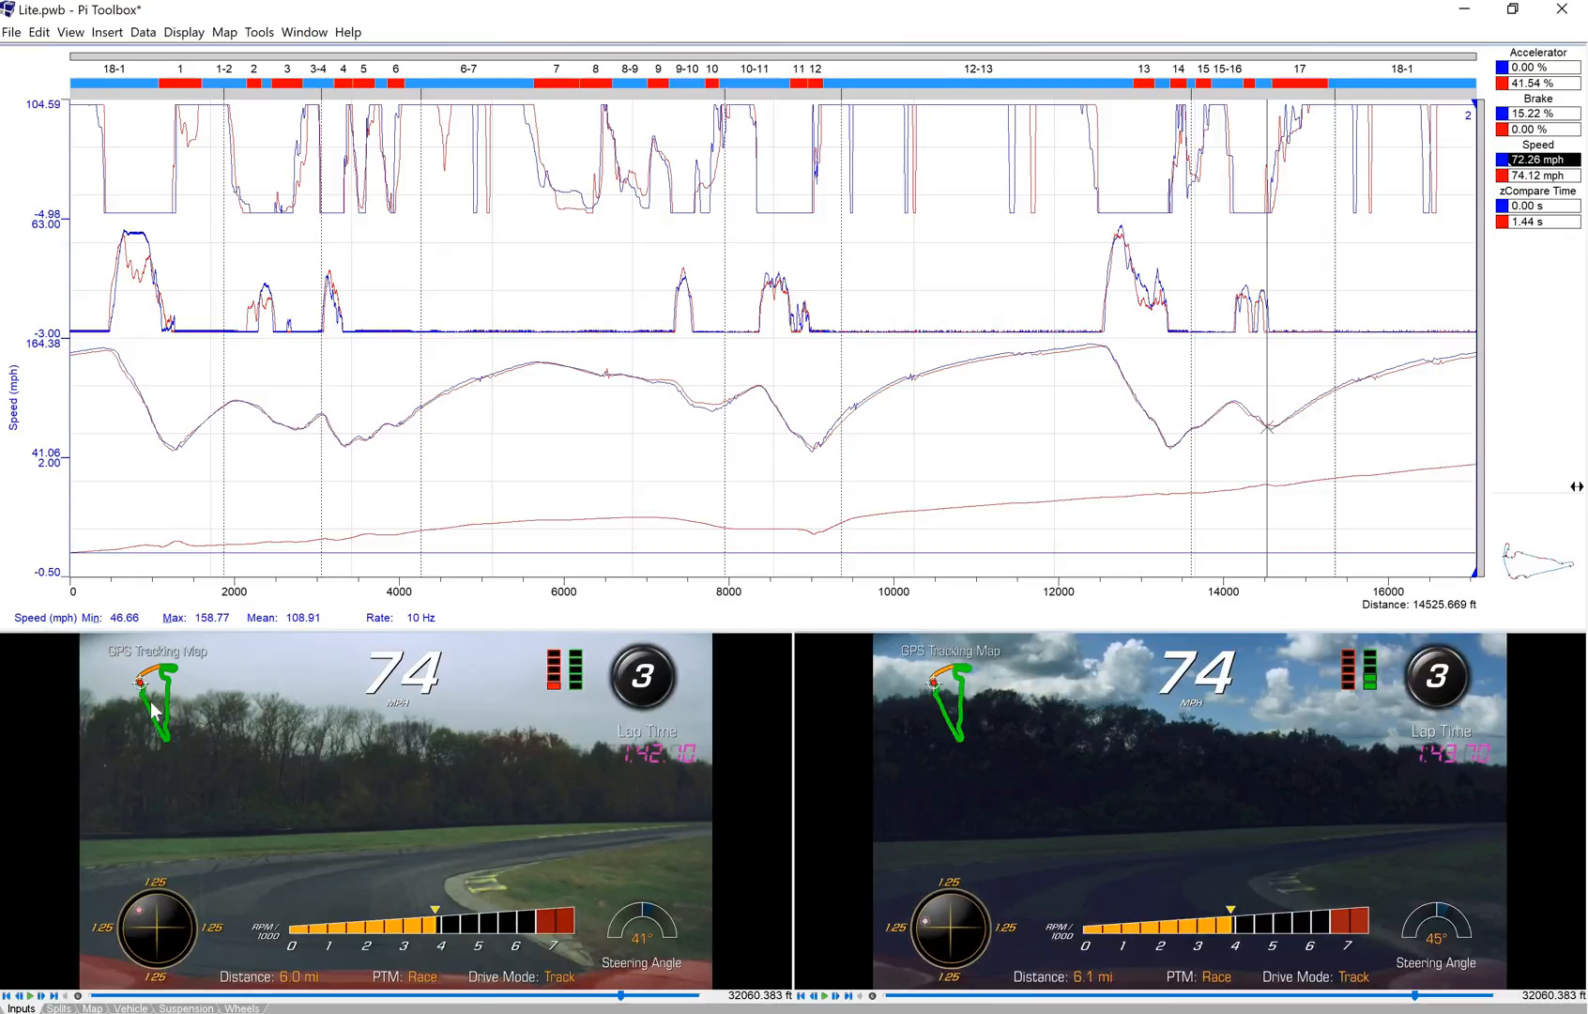
mouse_move(335, 564)
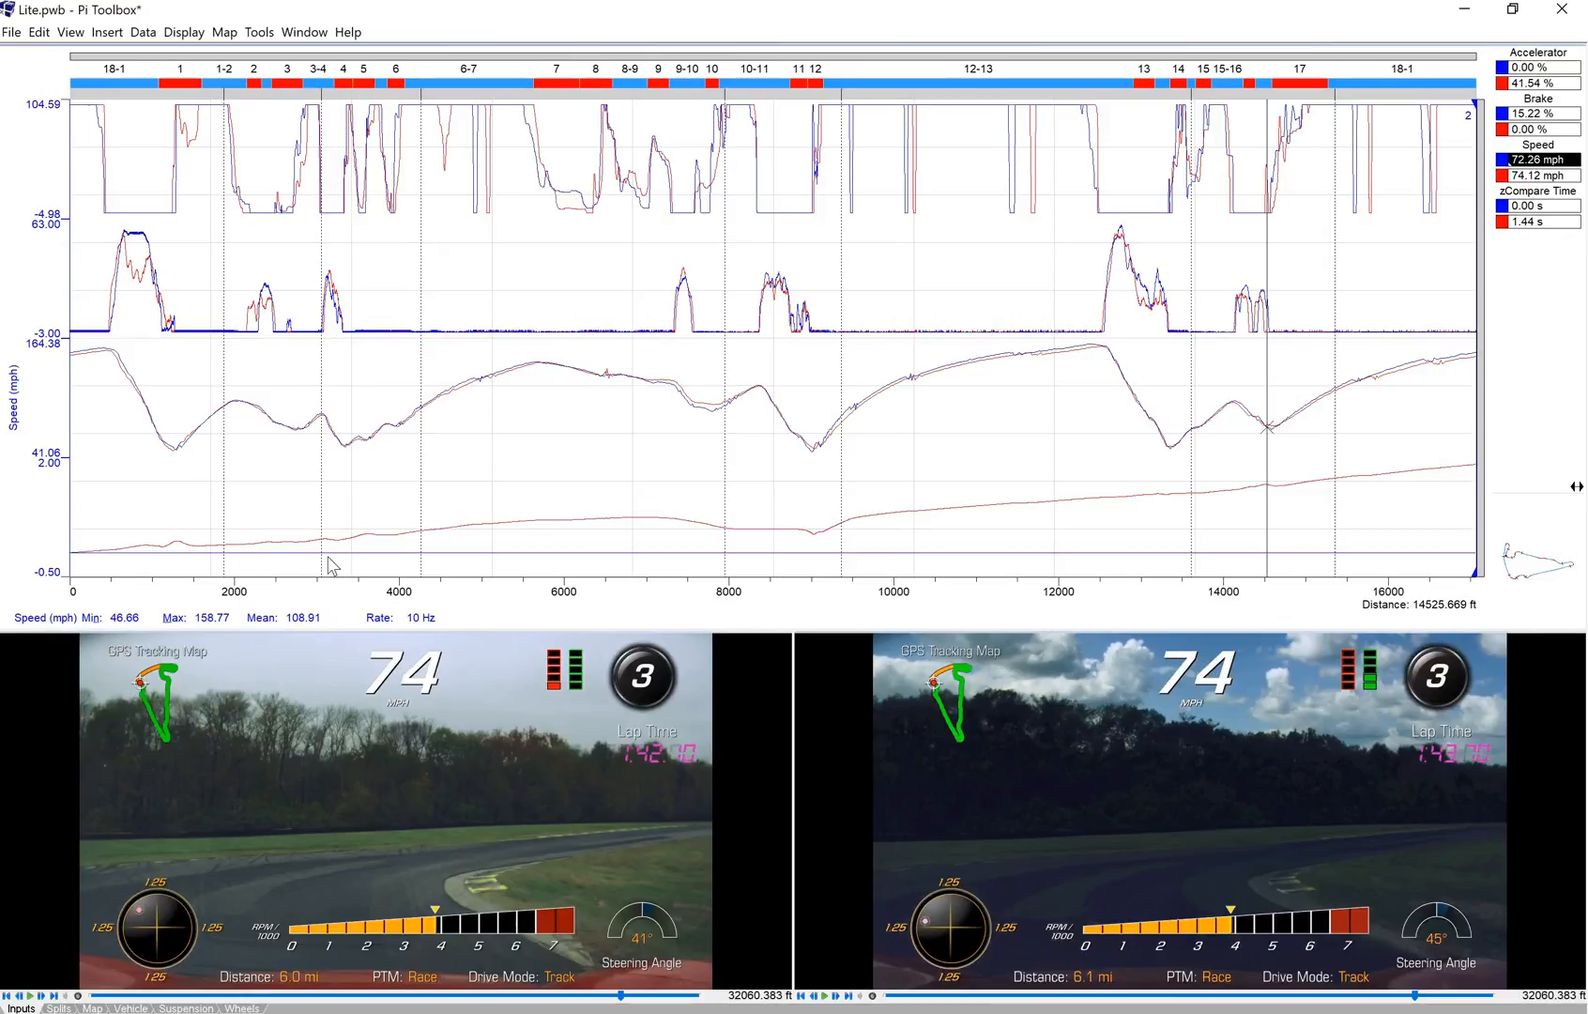
mouse_move(951, 405)
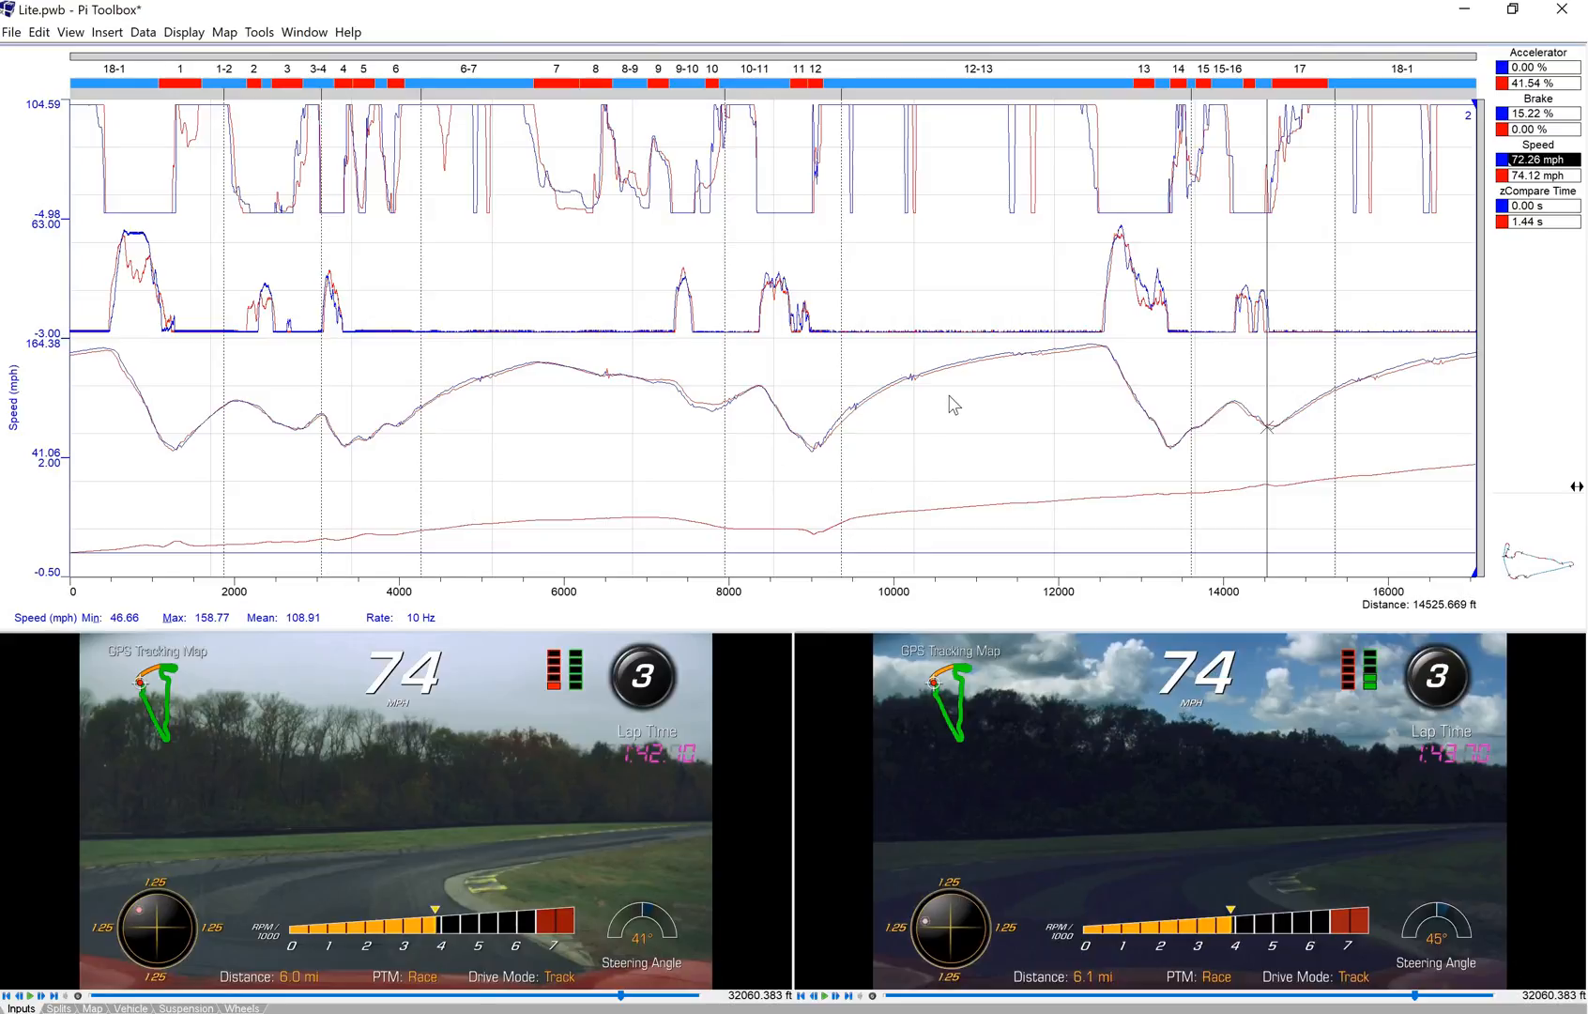
mouse_move(254, 139)
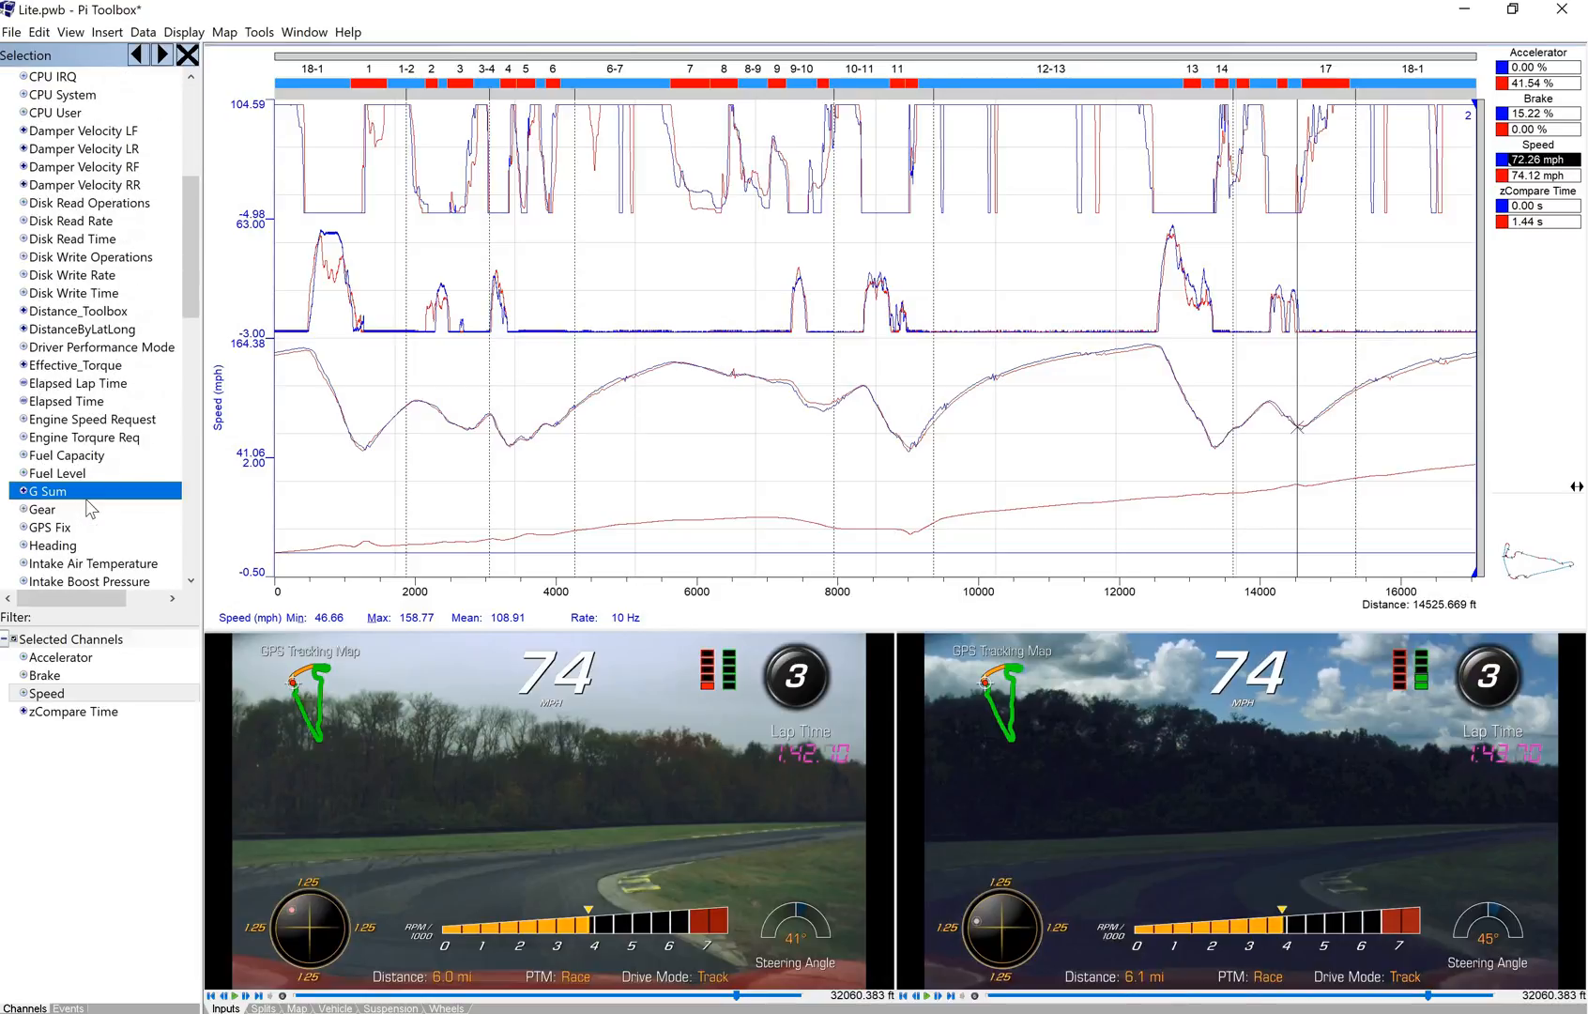
- Add the Lateral Acceleration channel to the overlaid lap traces
scroll(down, 3)
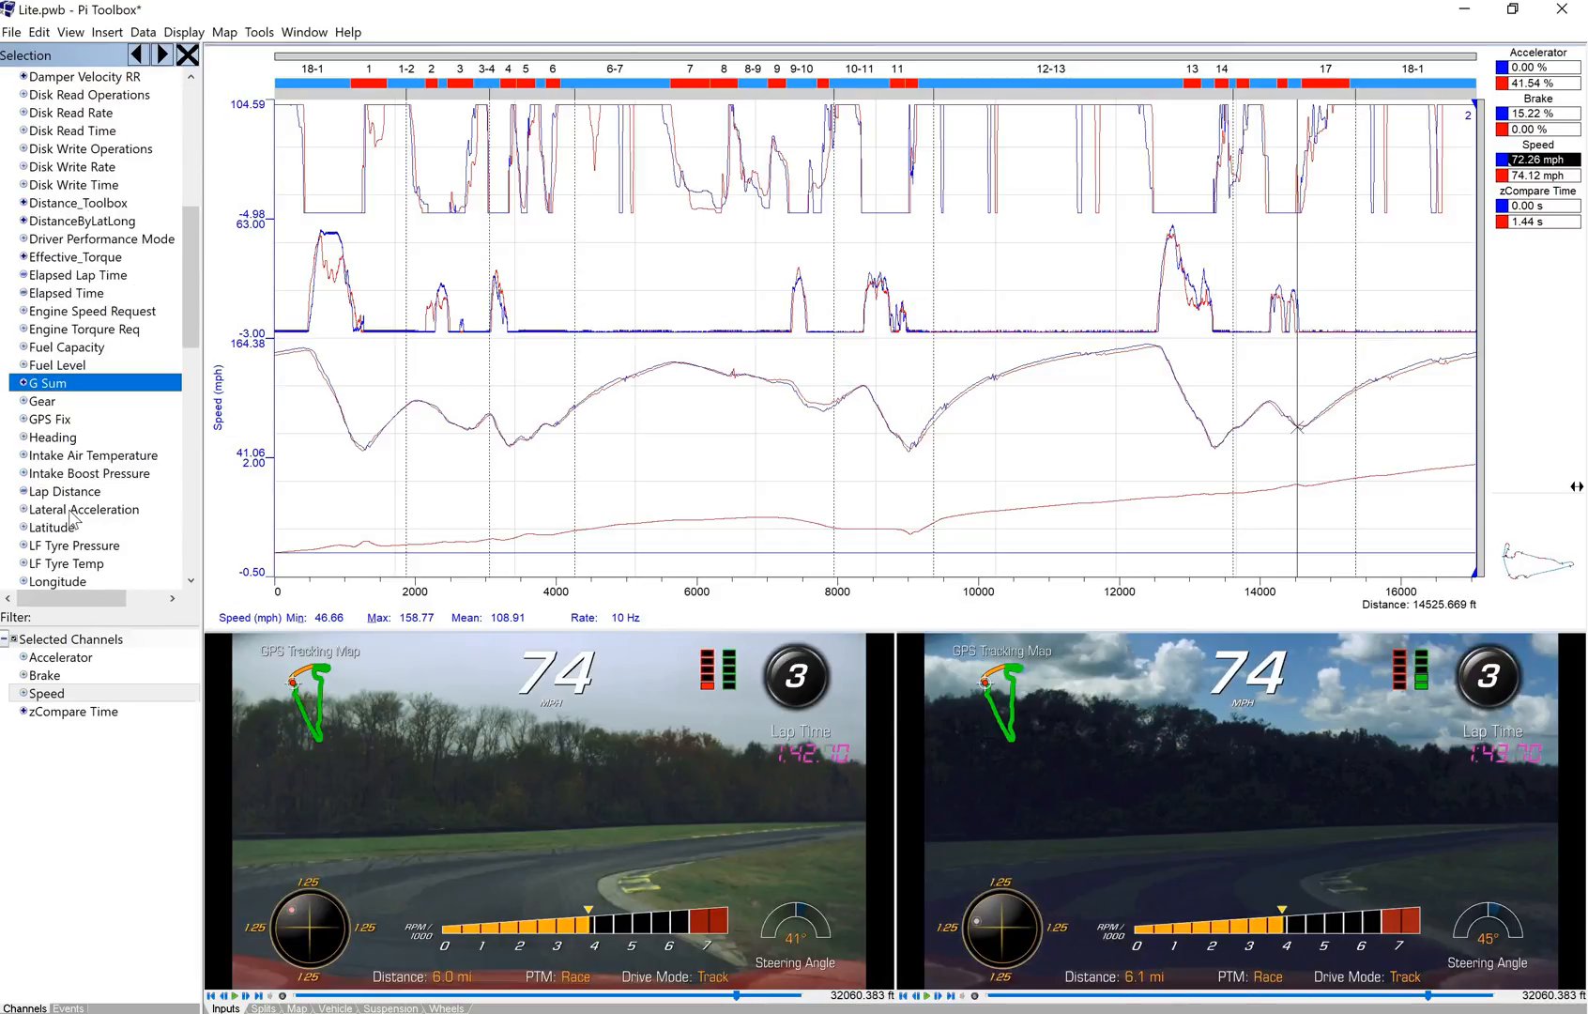
click(84, 509)
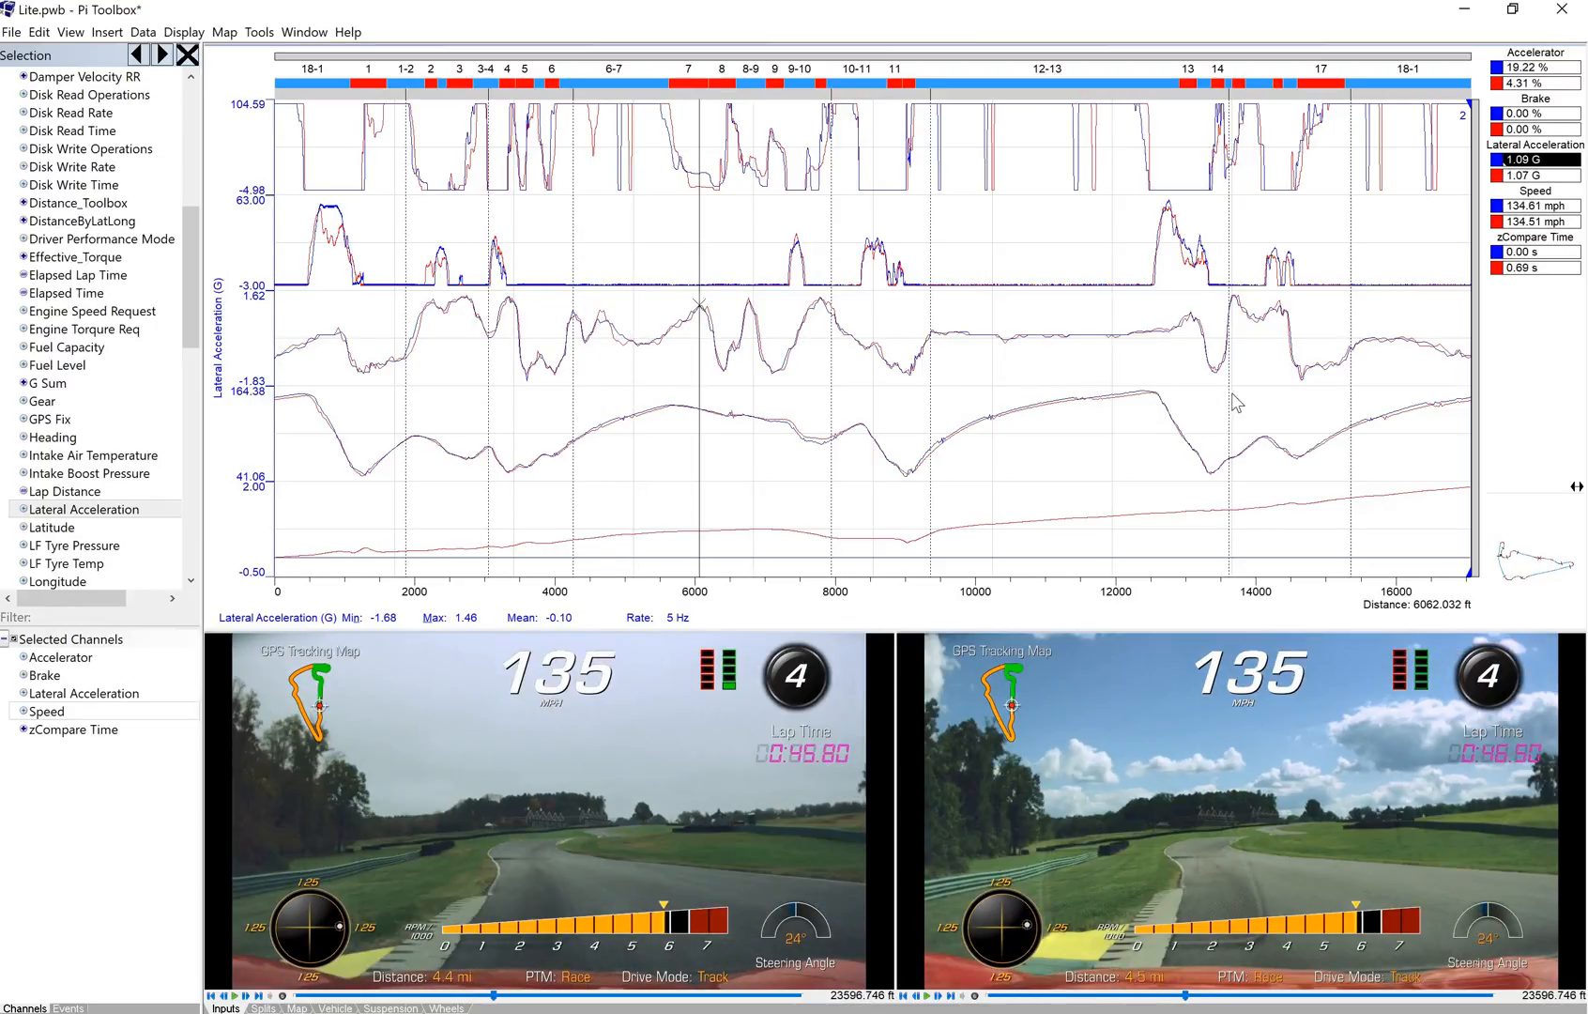
mouse_move(1372, 394)
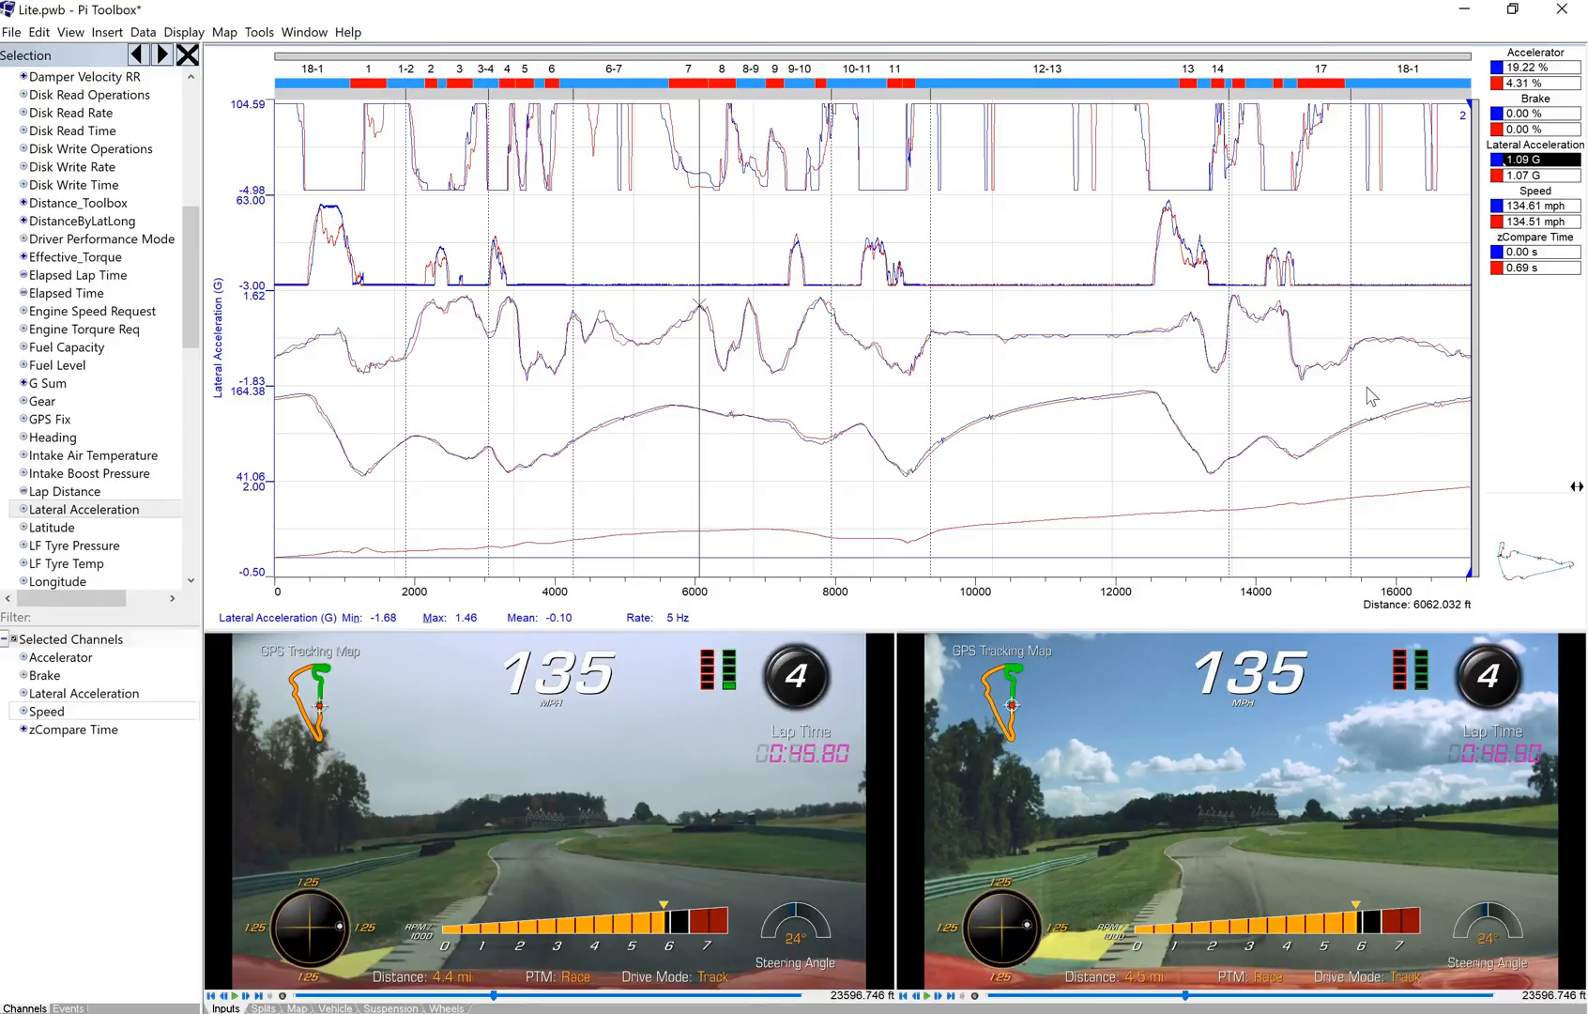
mouse_move(546, 490)
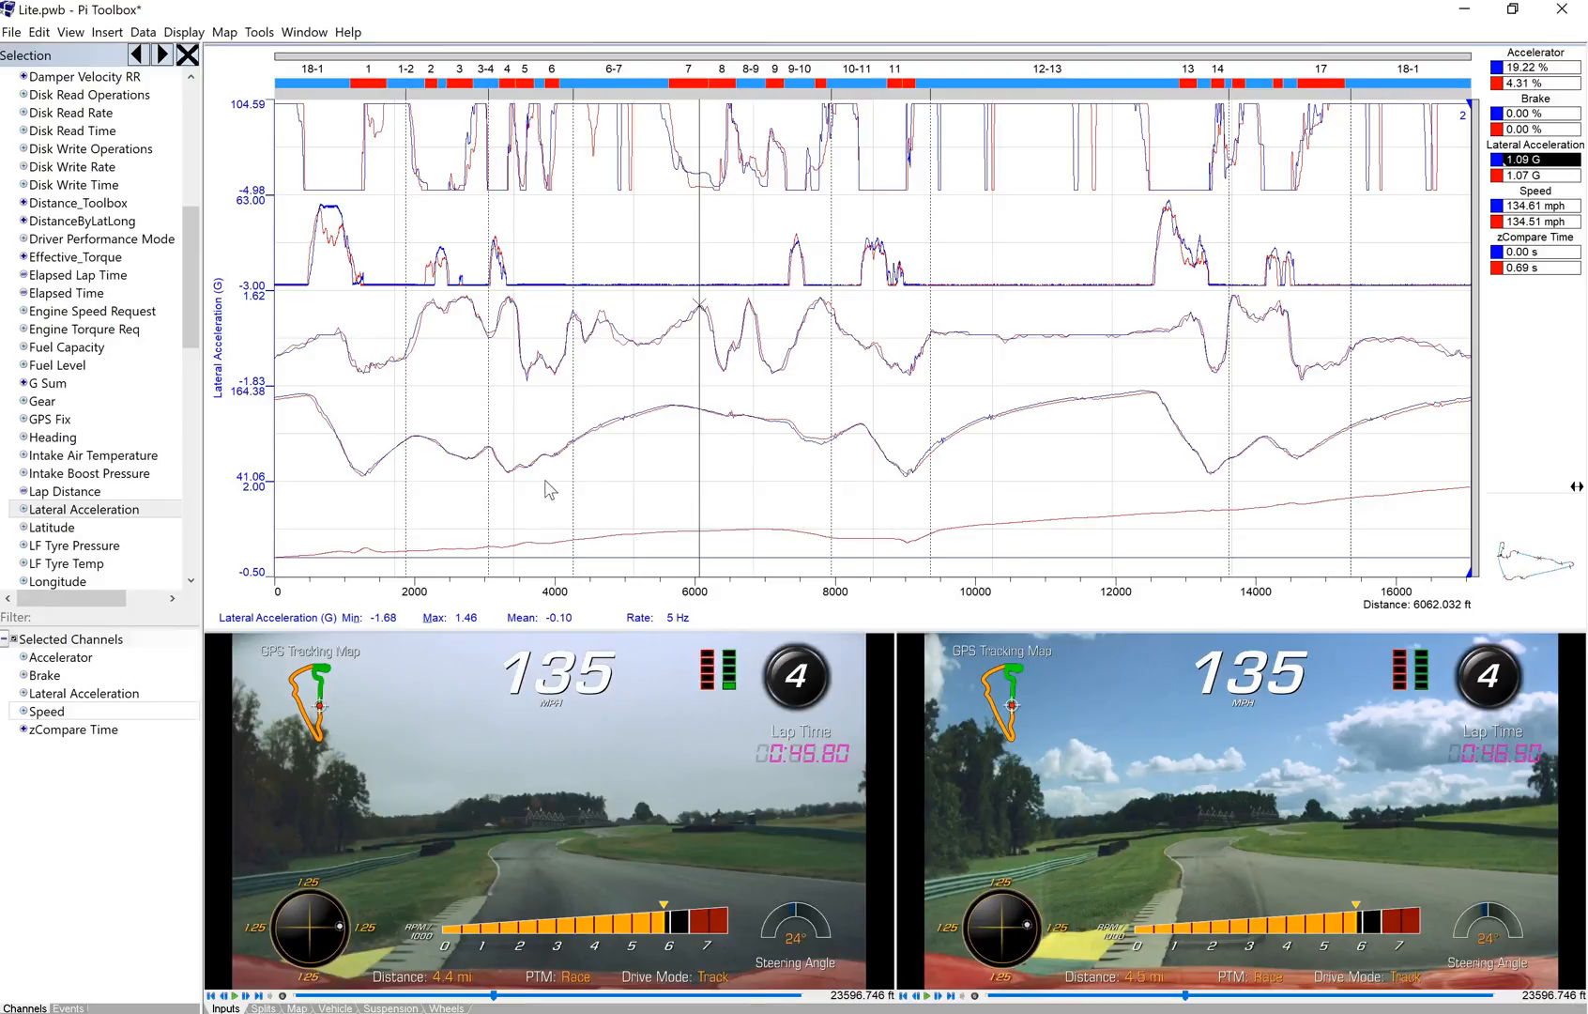
mouse_move(1029, 571)
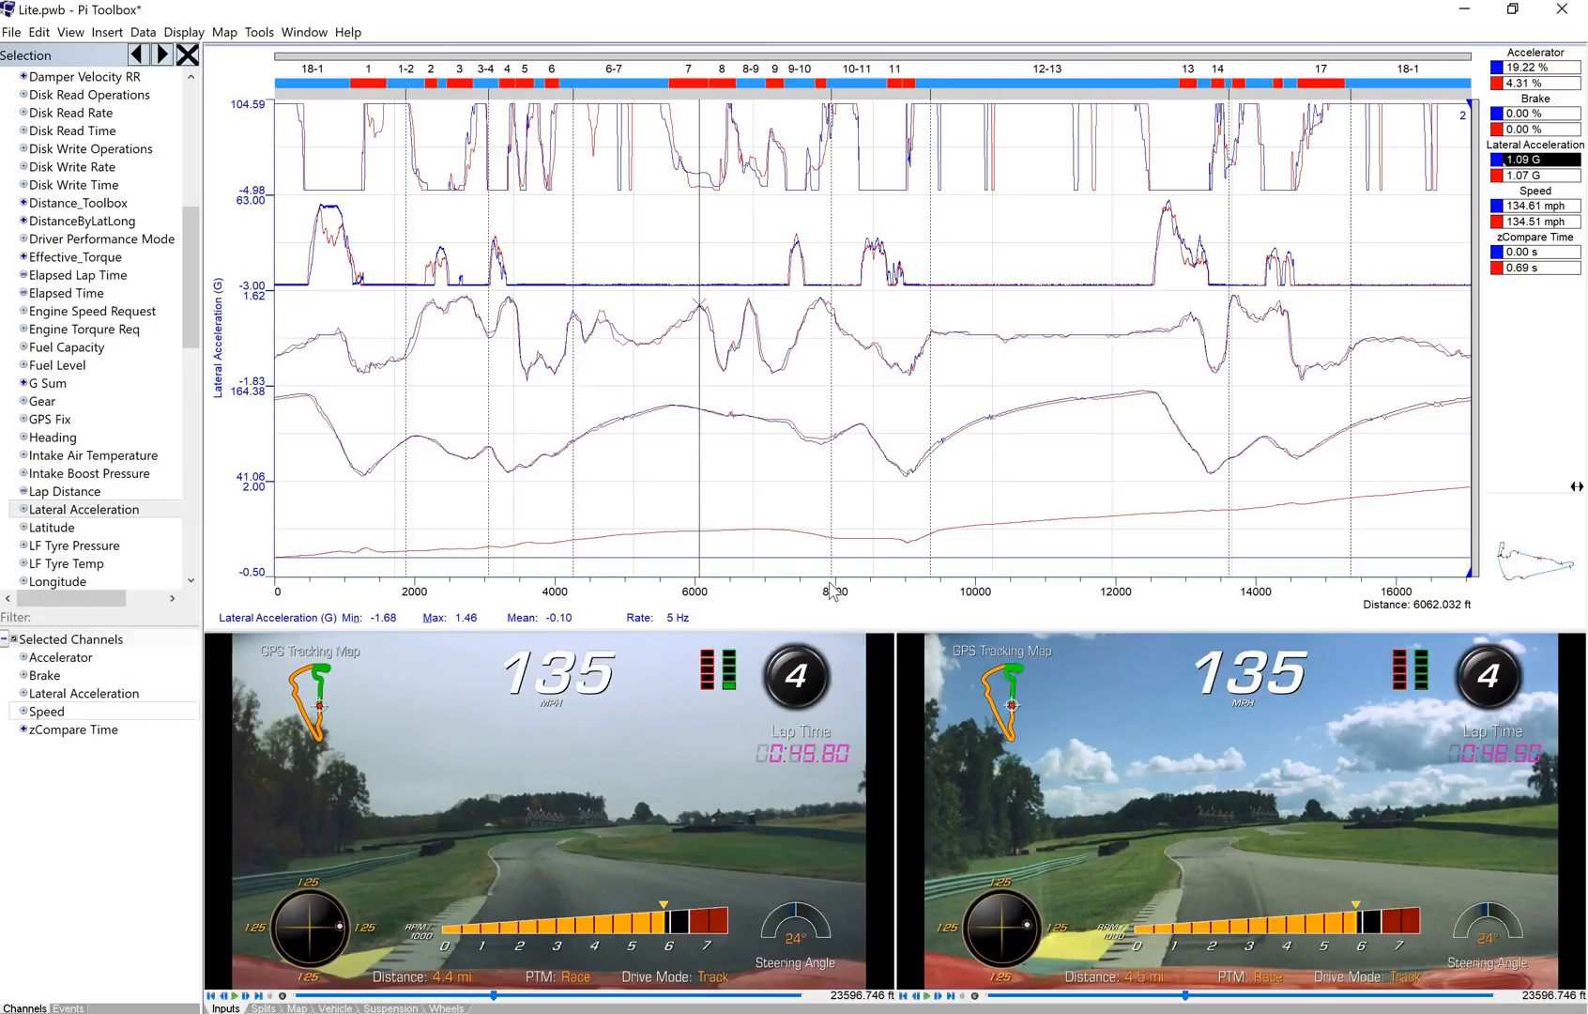
mouse_move(88, 927)
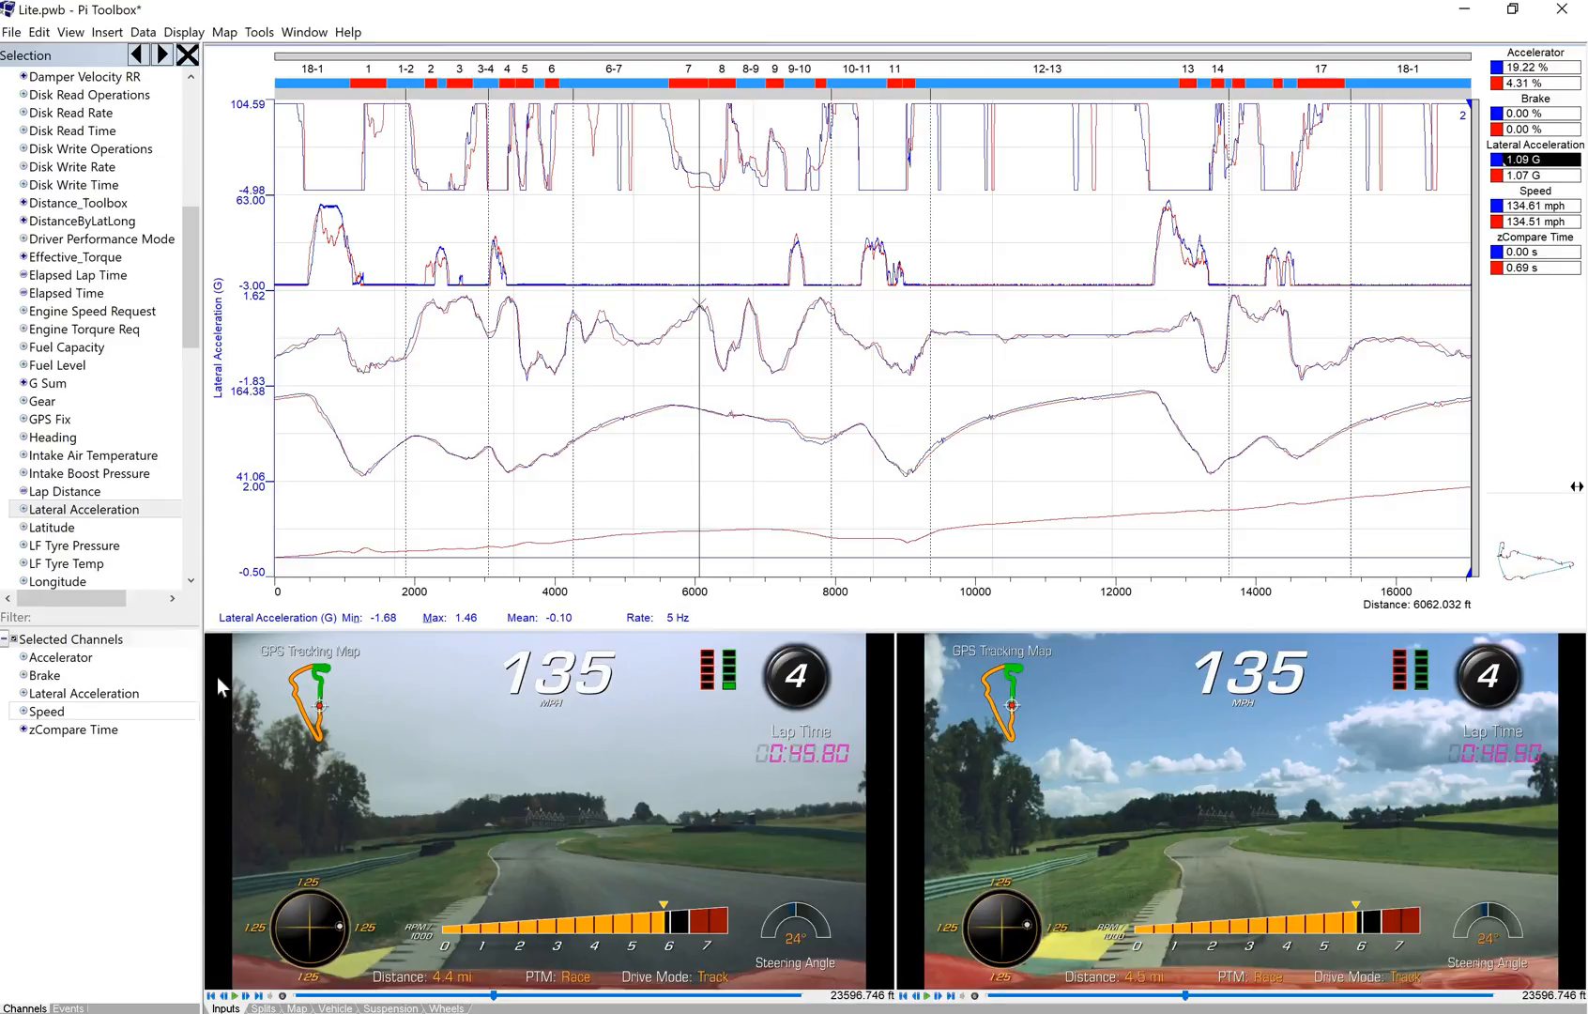
mouse_move(310, 636)
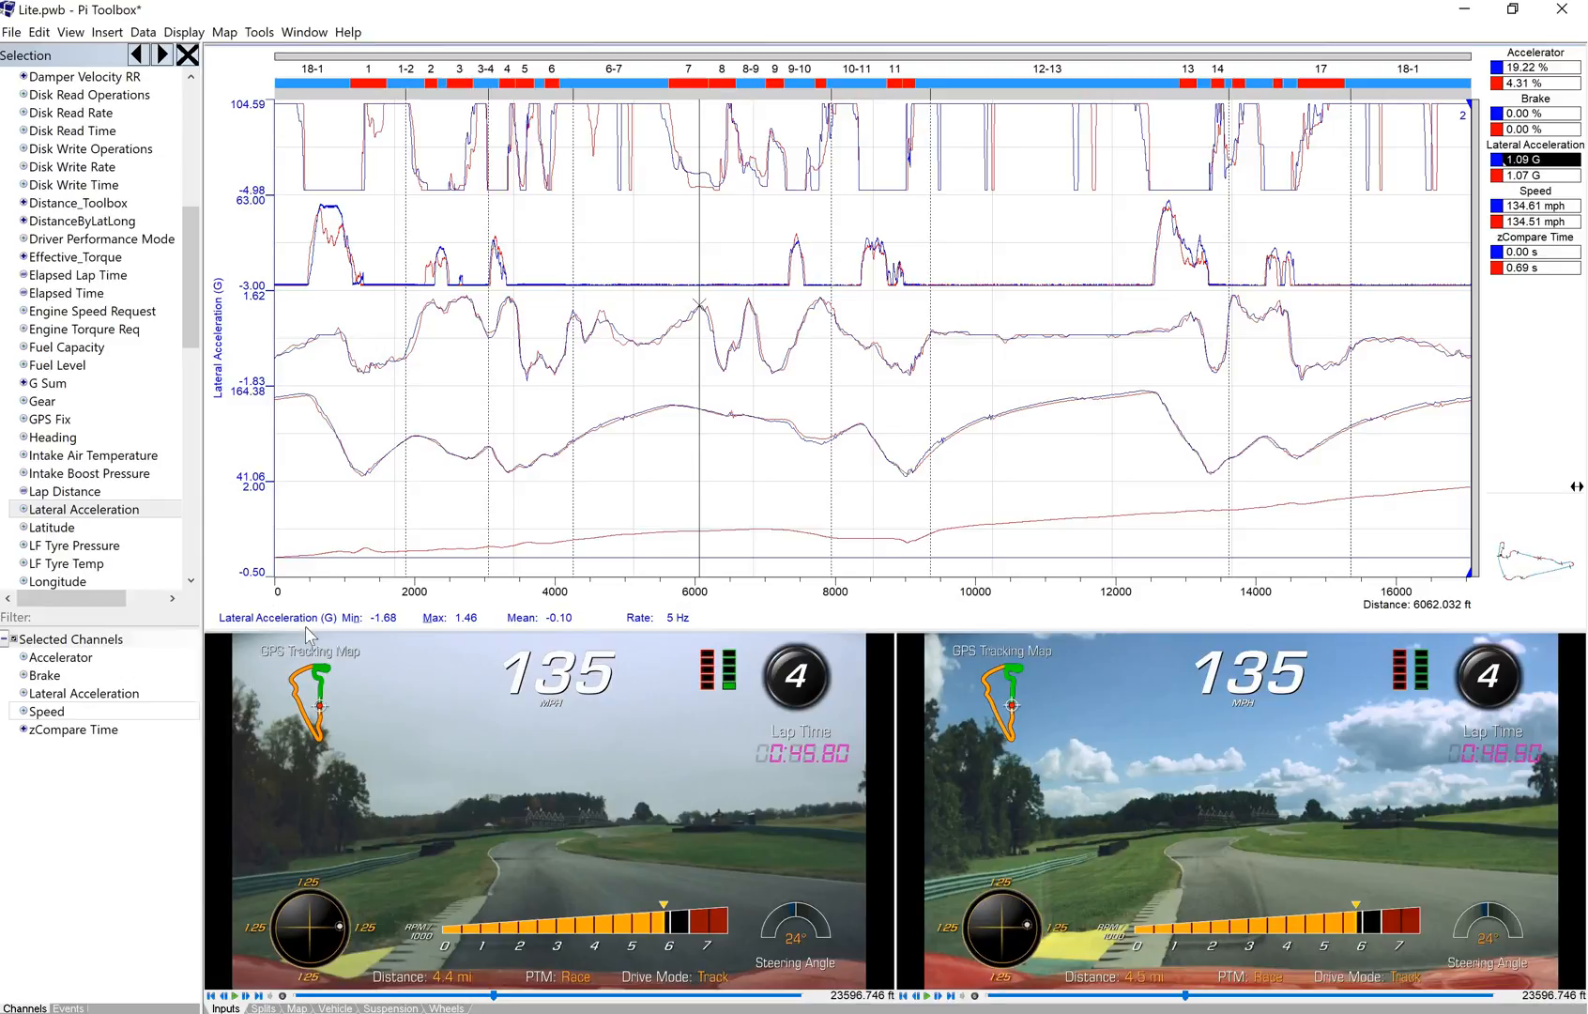
mouse_move(507, 607)
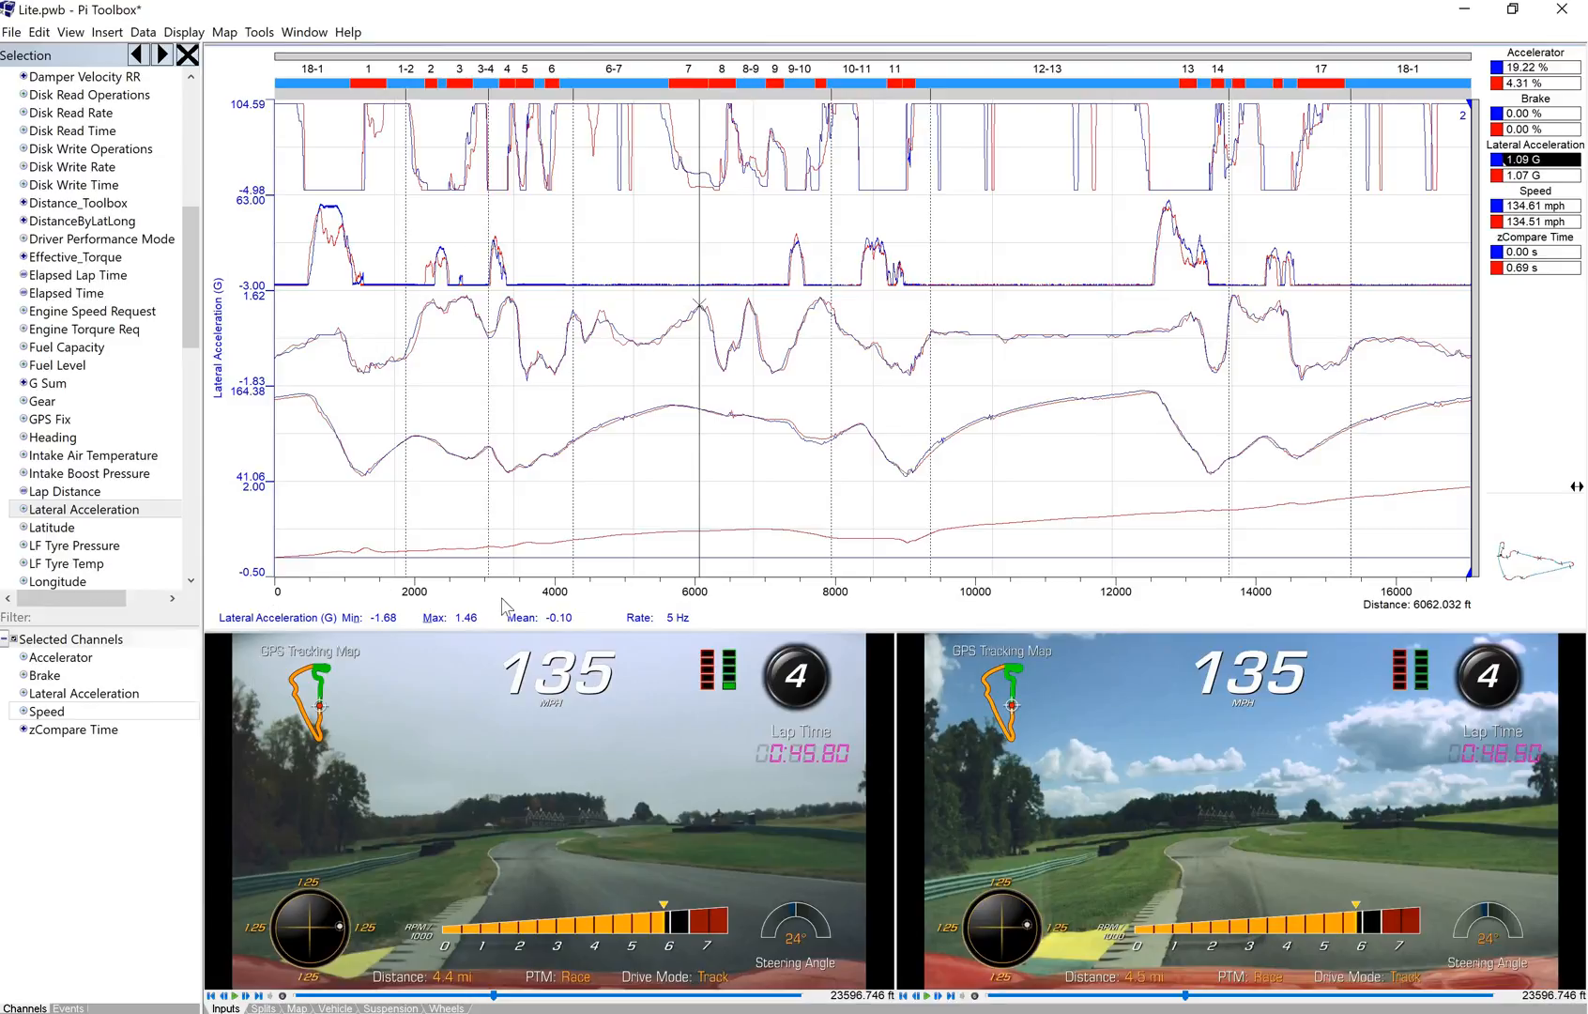
mouse_move(469, 625)
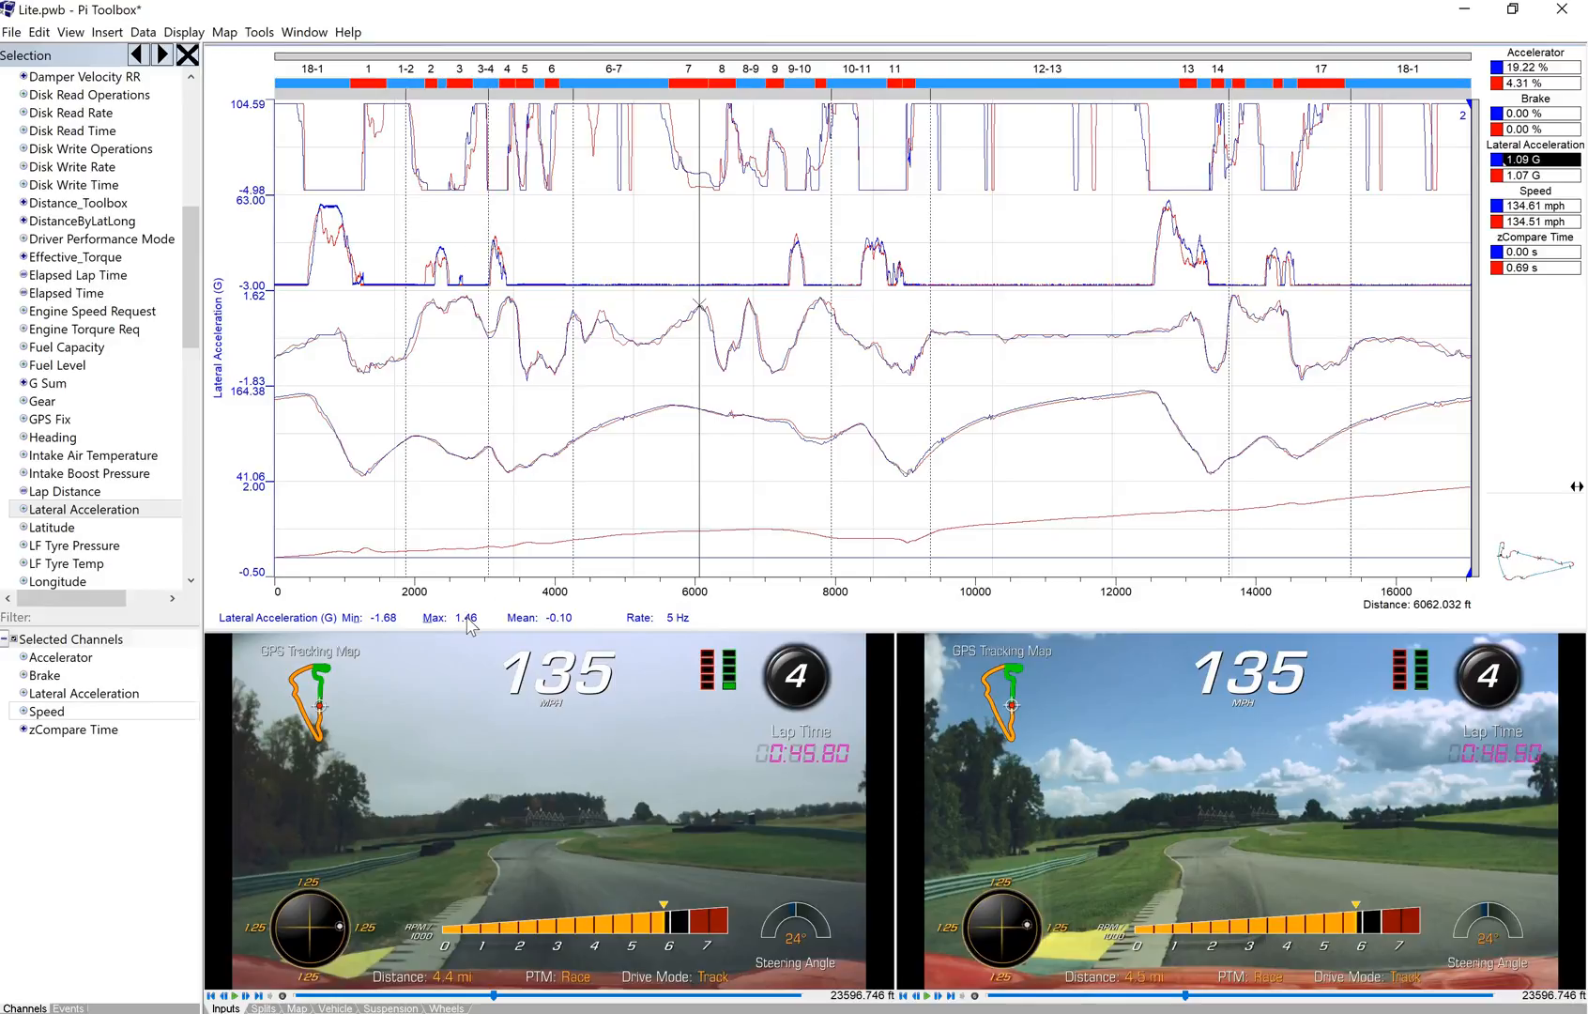
mouse_move(494, 631)
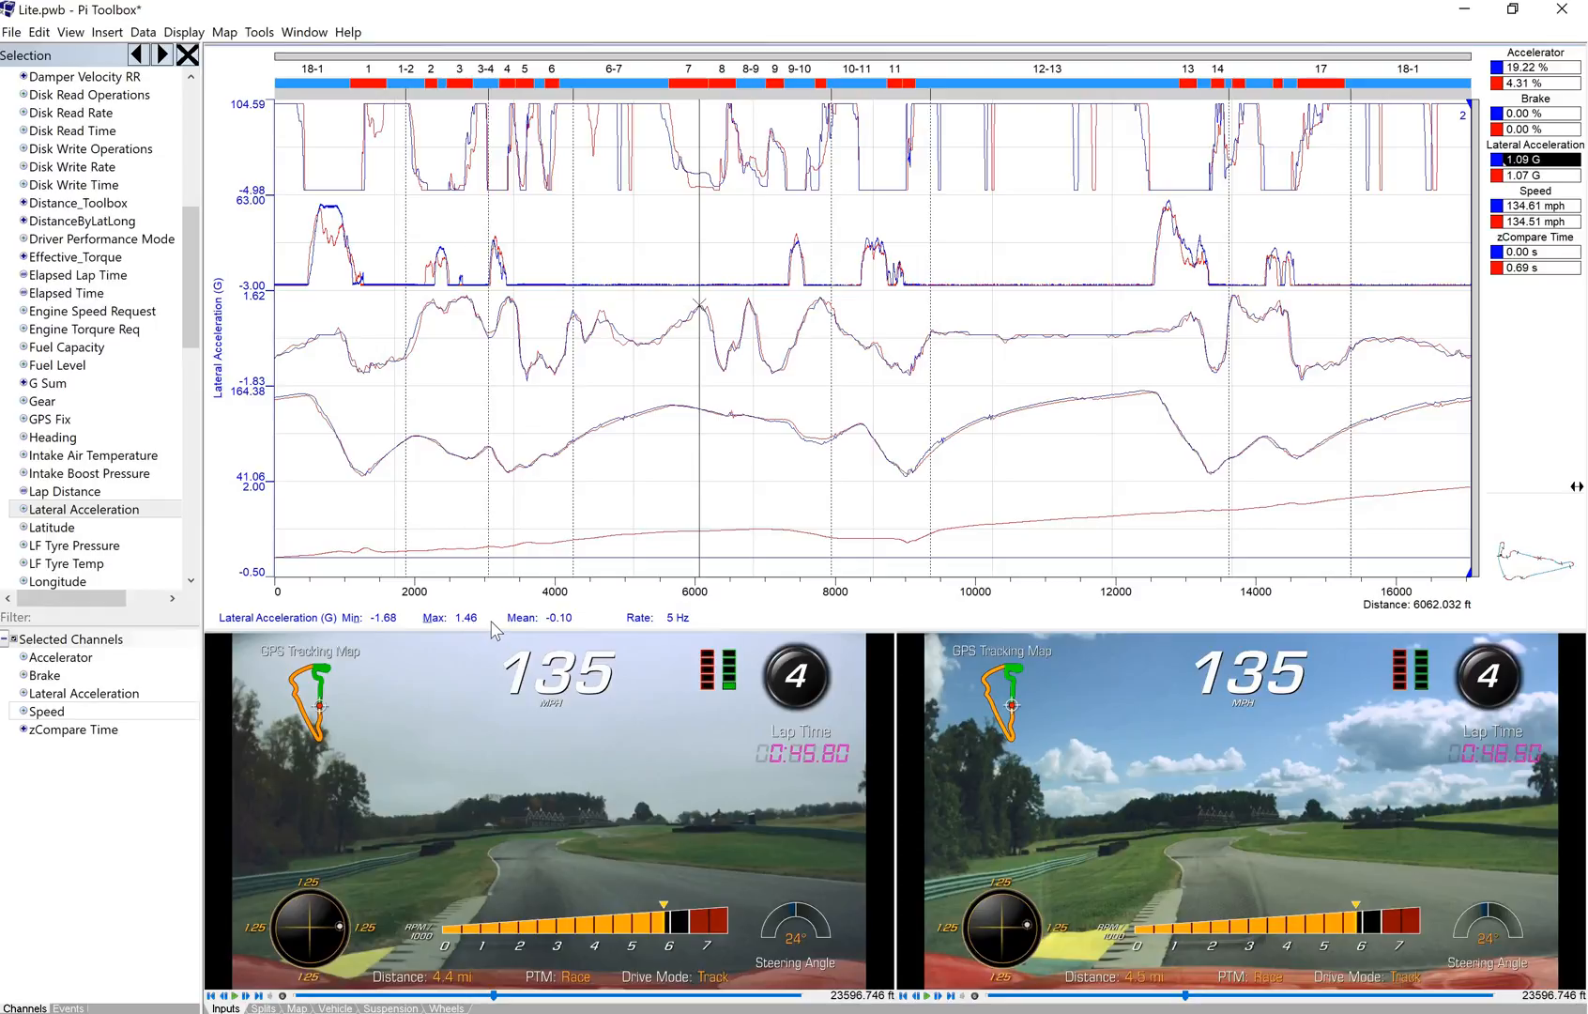
mouse_move(516, 582)
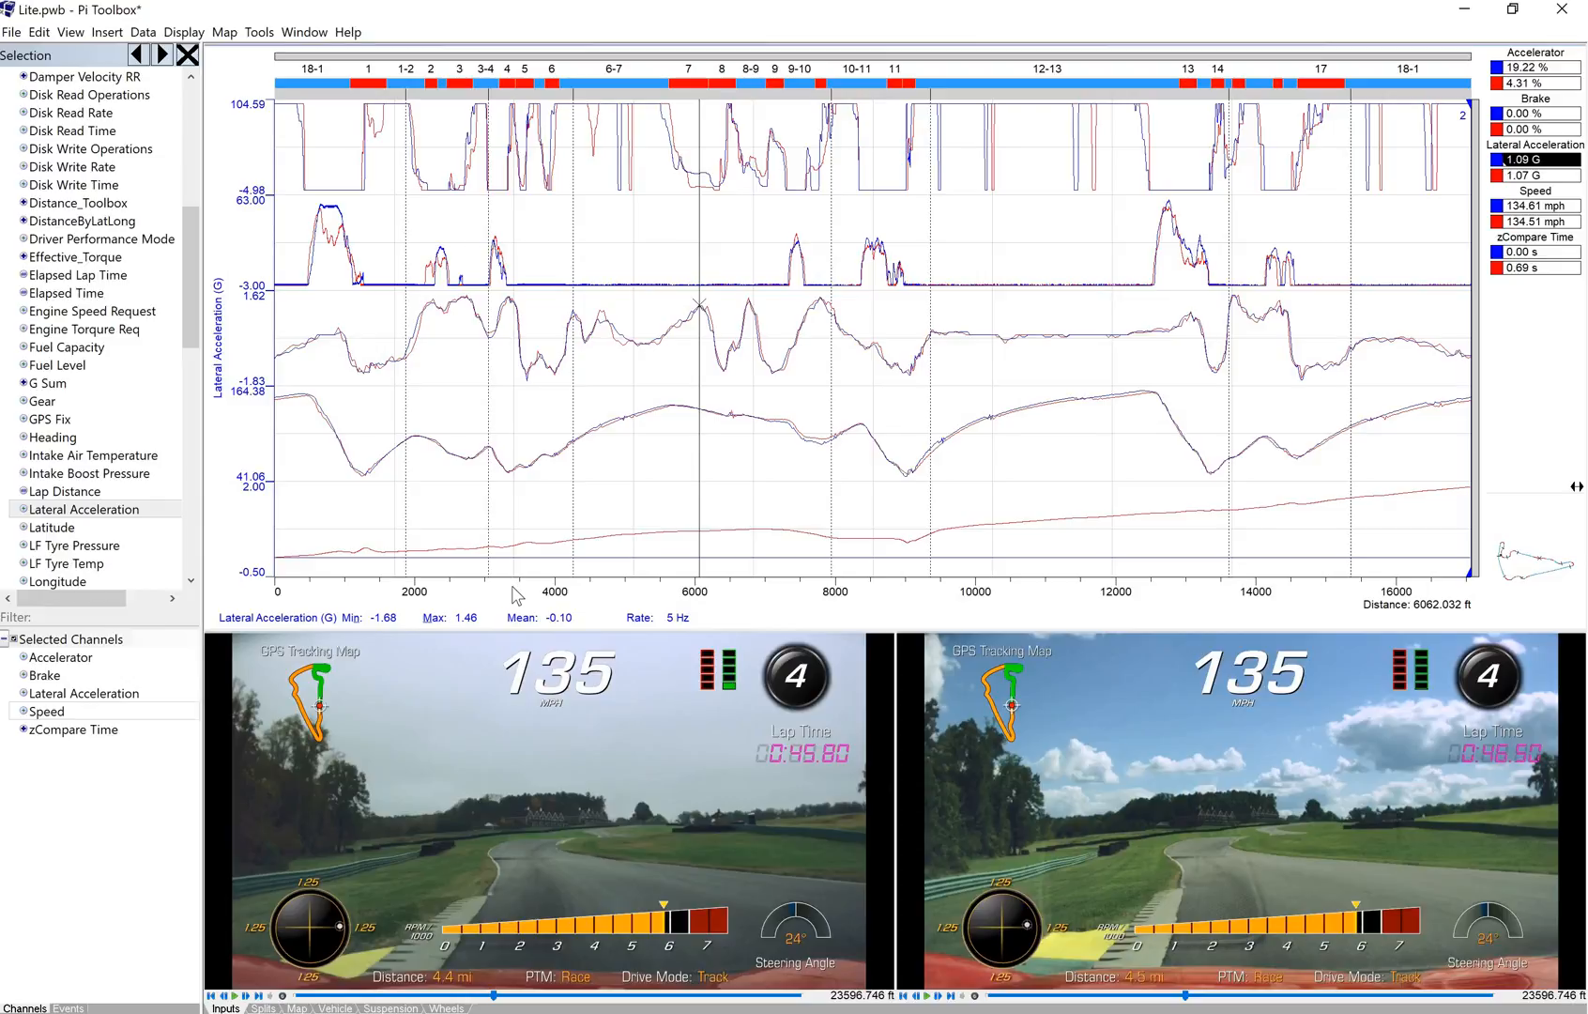
mouse_move(233, 877)
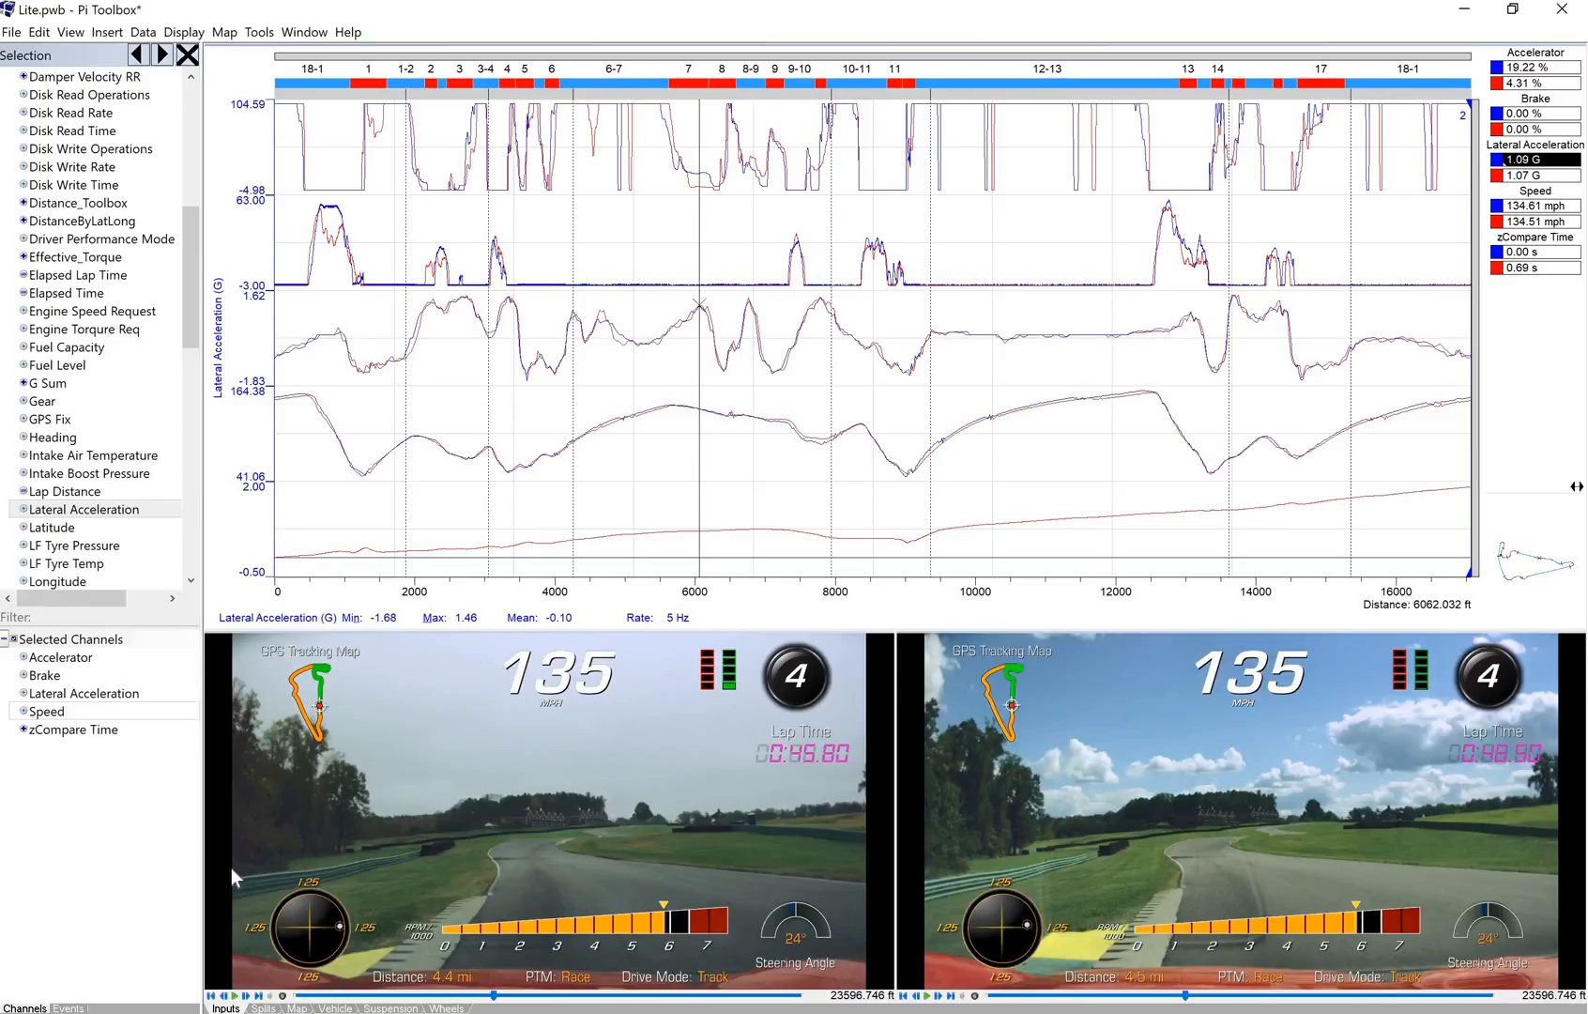
mouse_move(57, 1003)
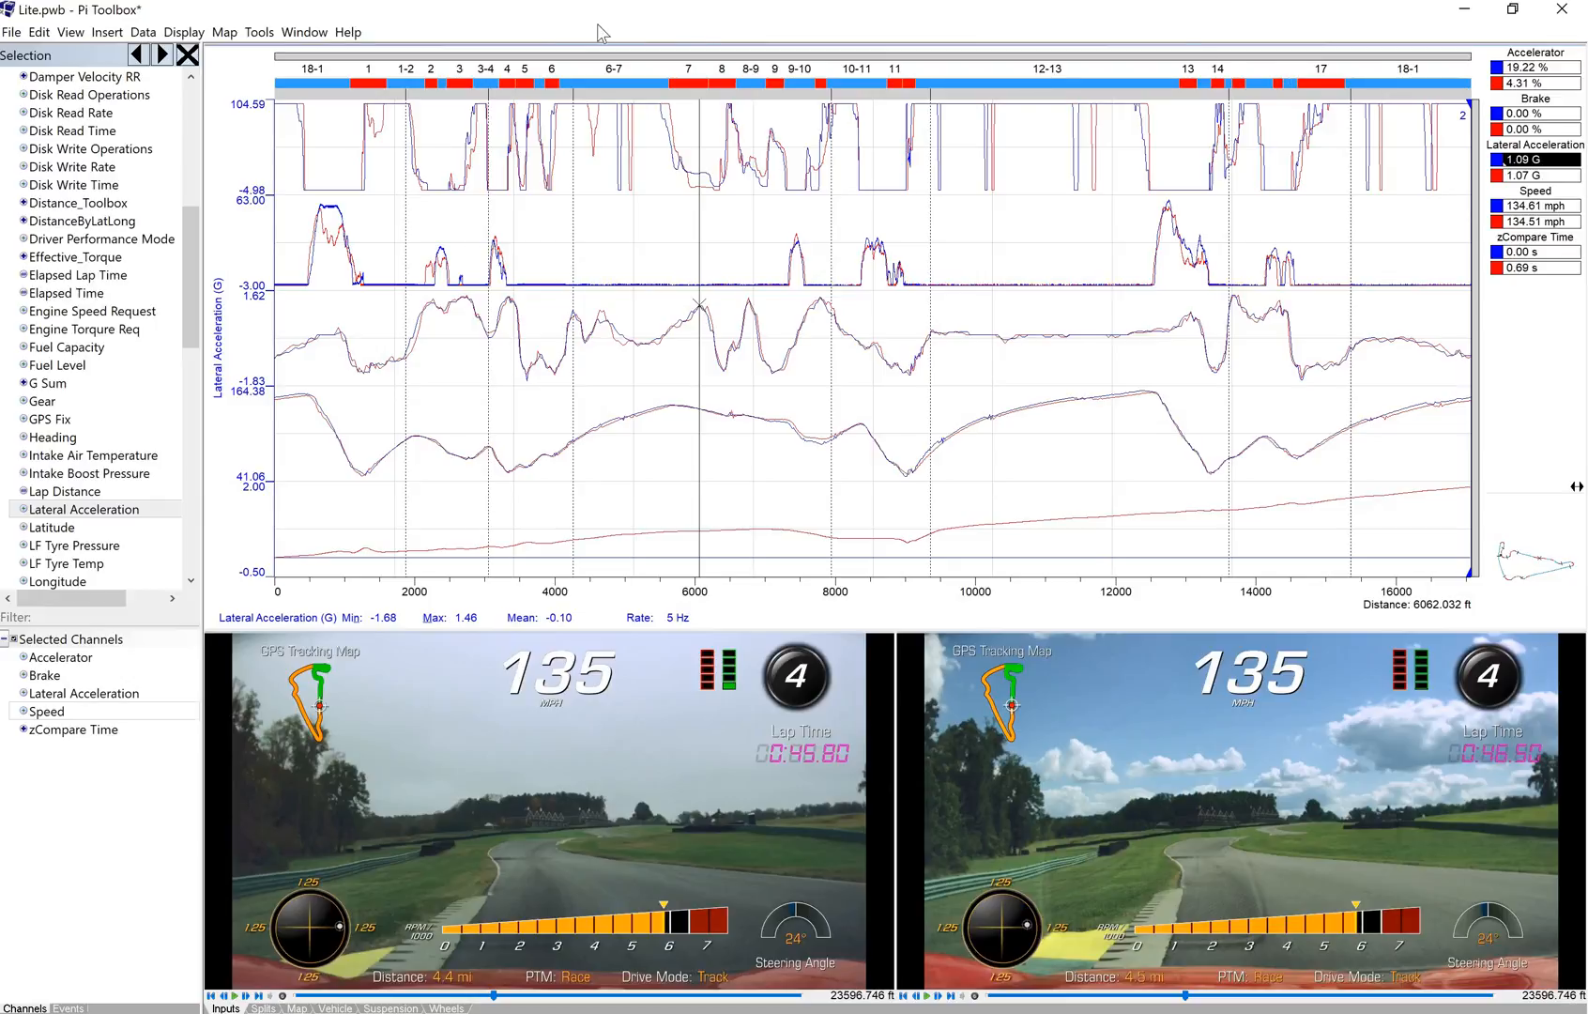
mouse_move(451, 22)
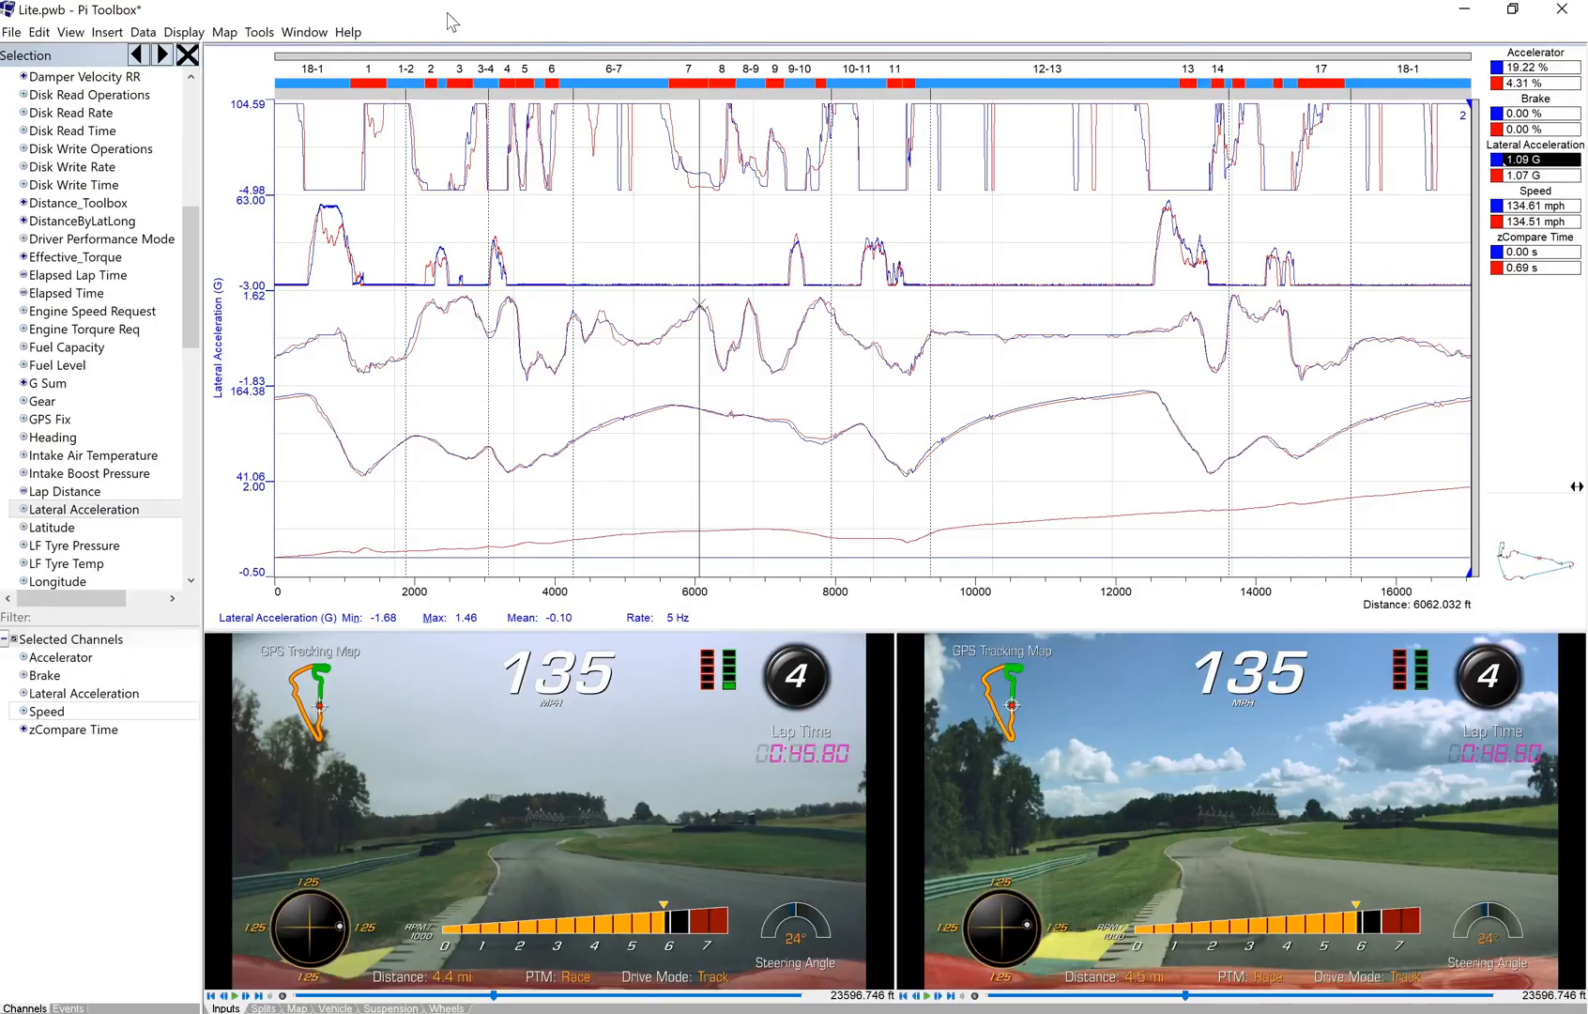